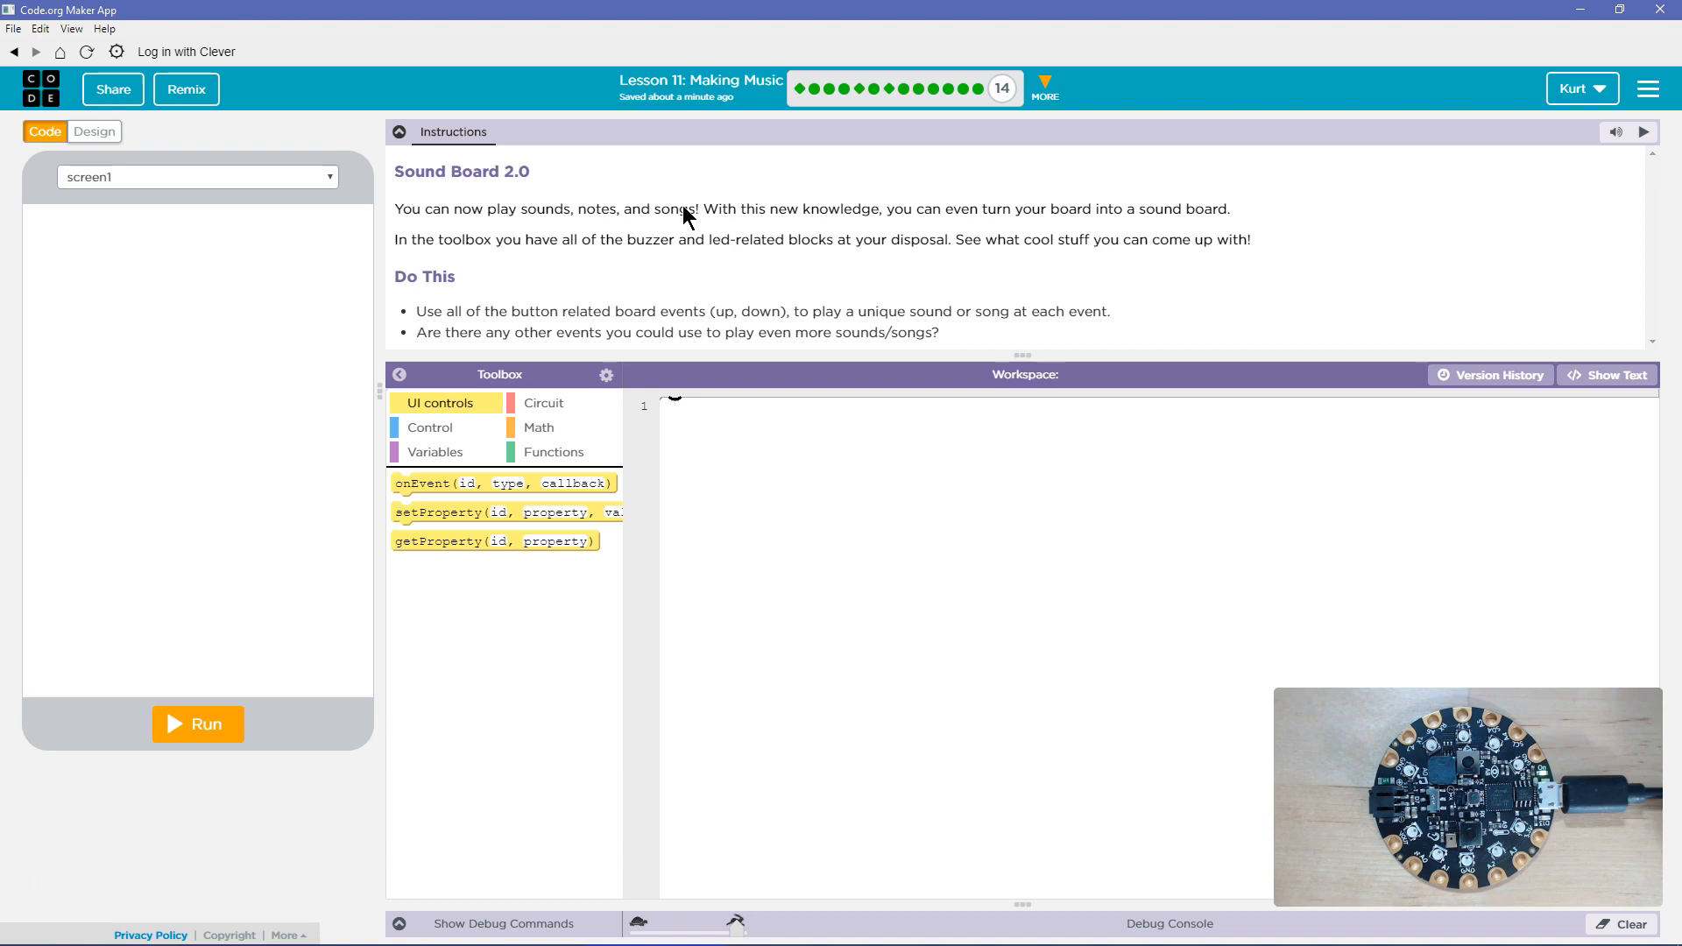
mouse_move(790, 233)
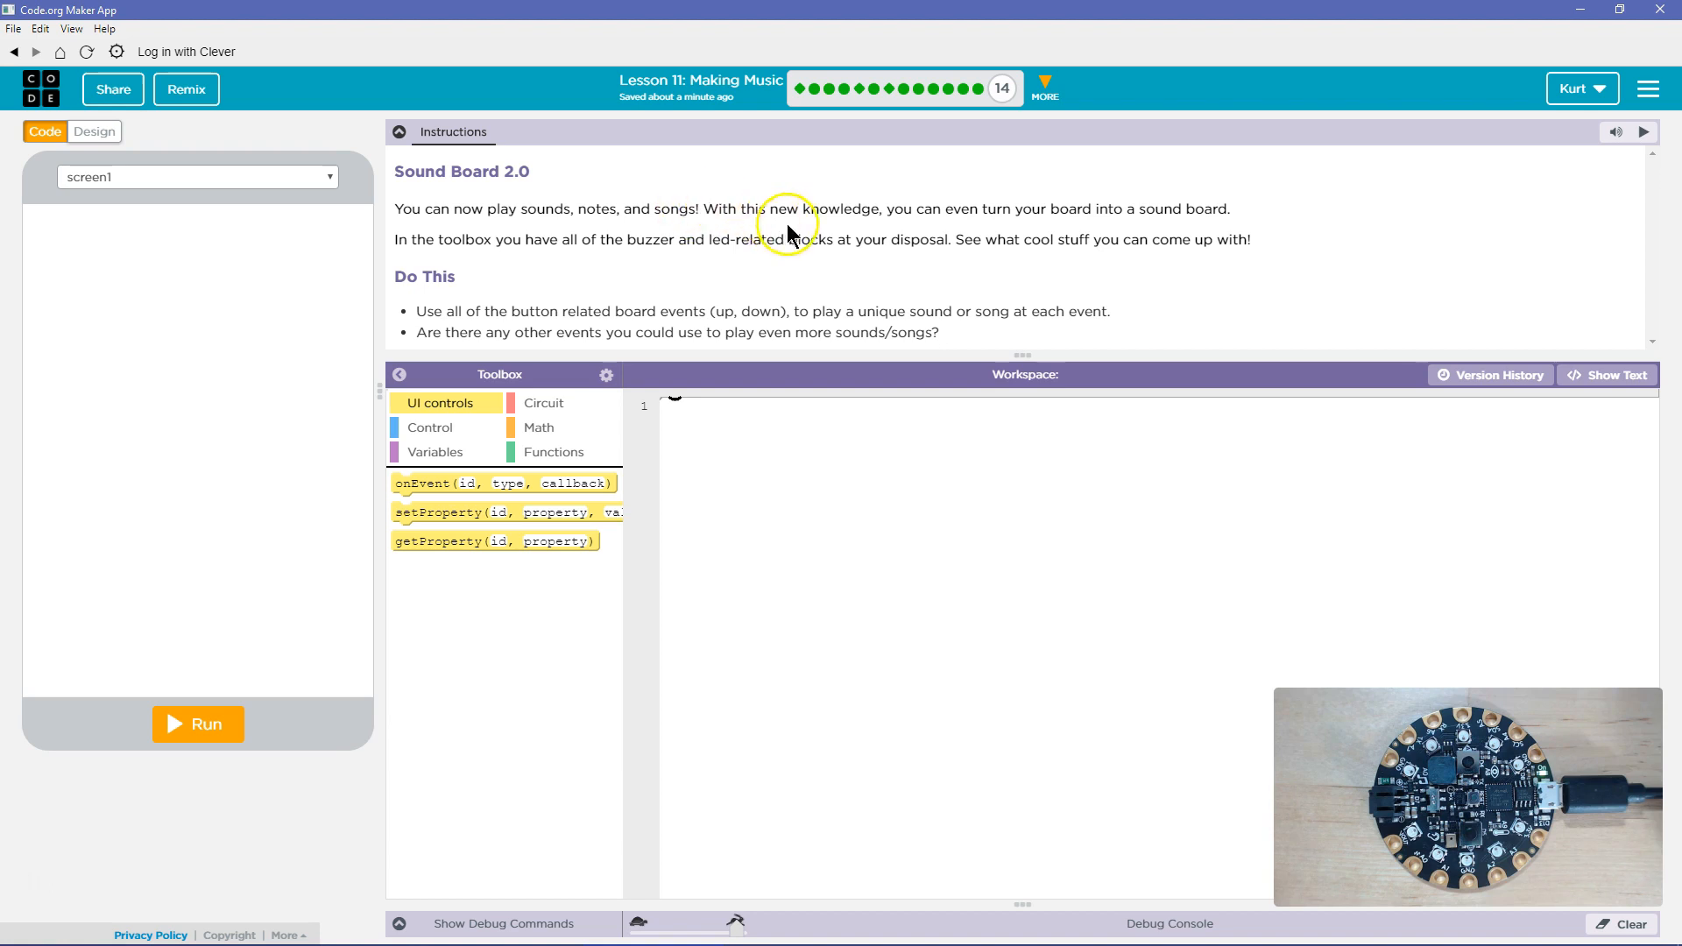
mouse_move(1126, 232)
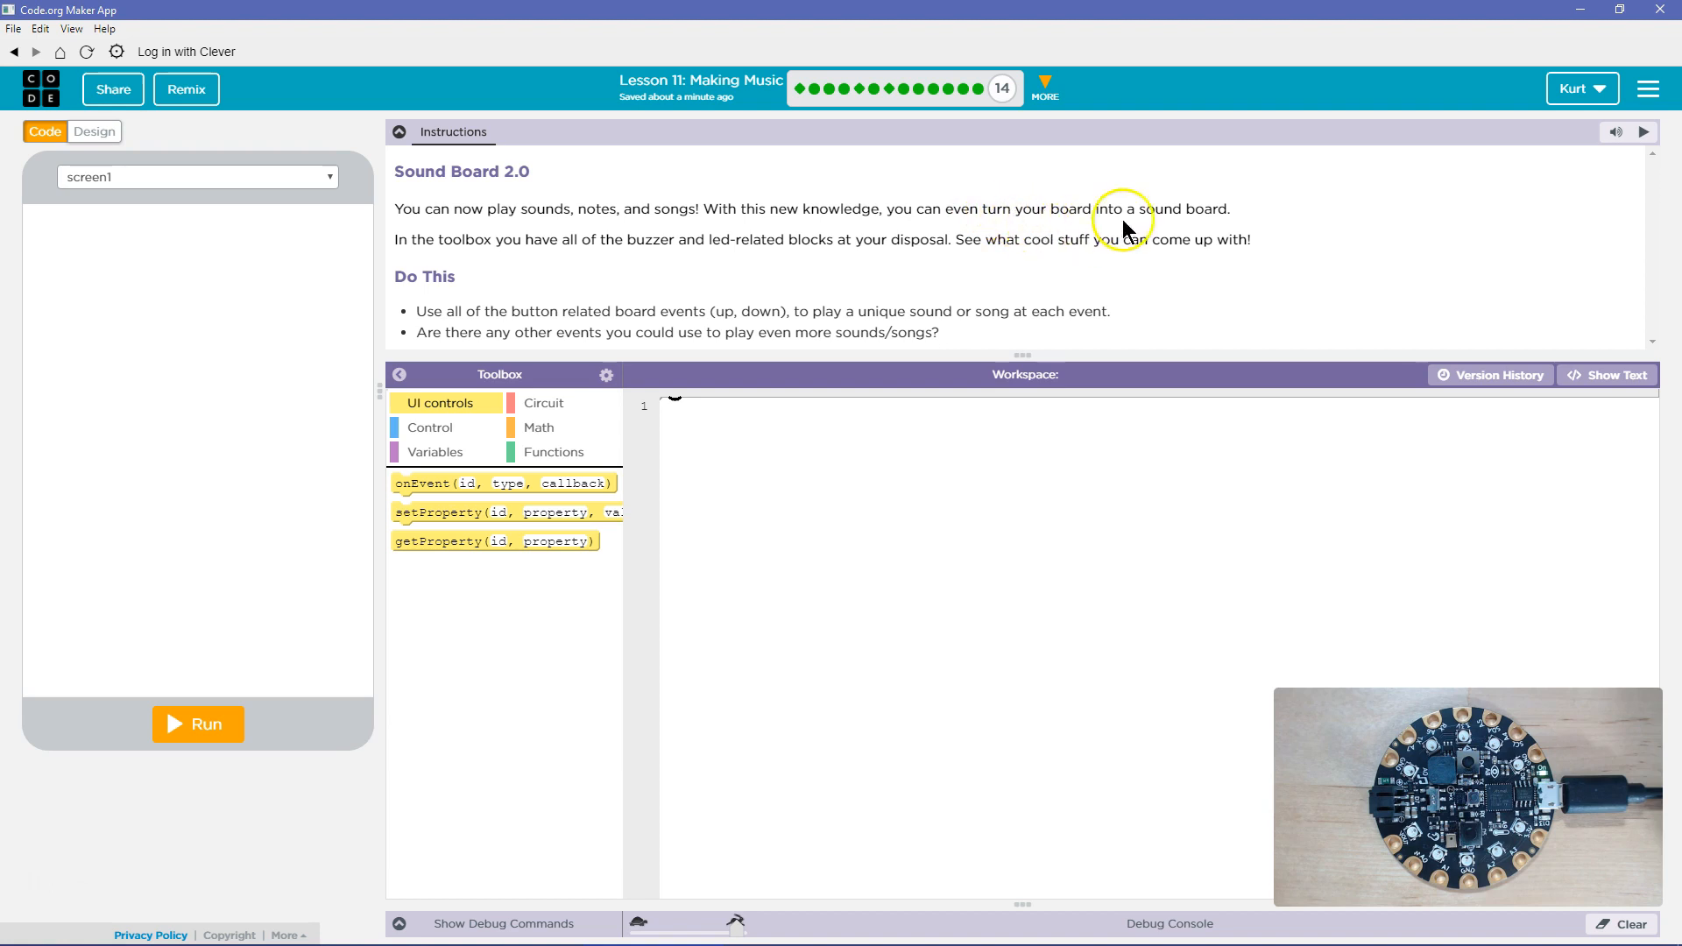
mouse_move(565, 285)
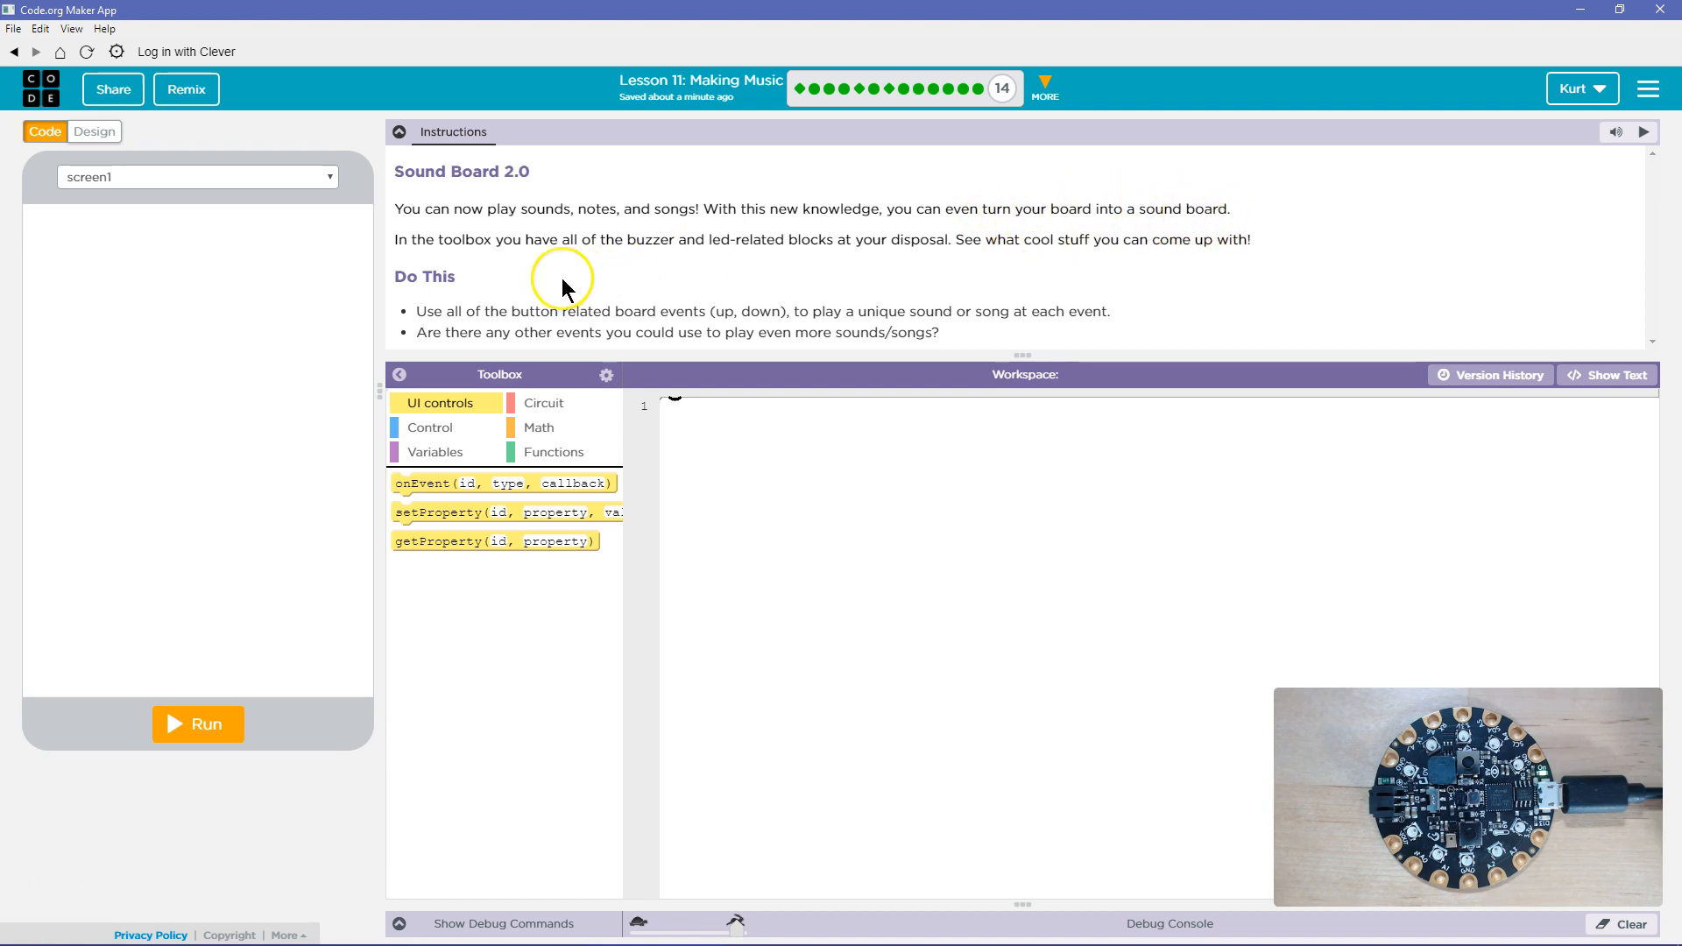
mouse_move(542, 246)
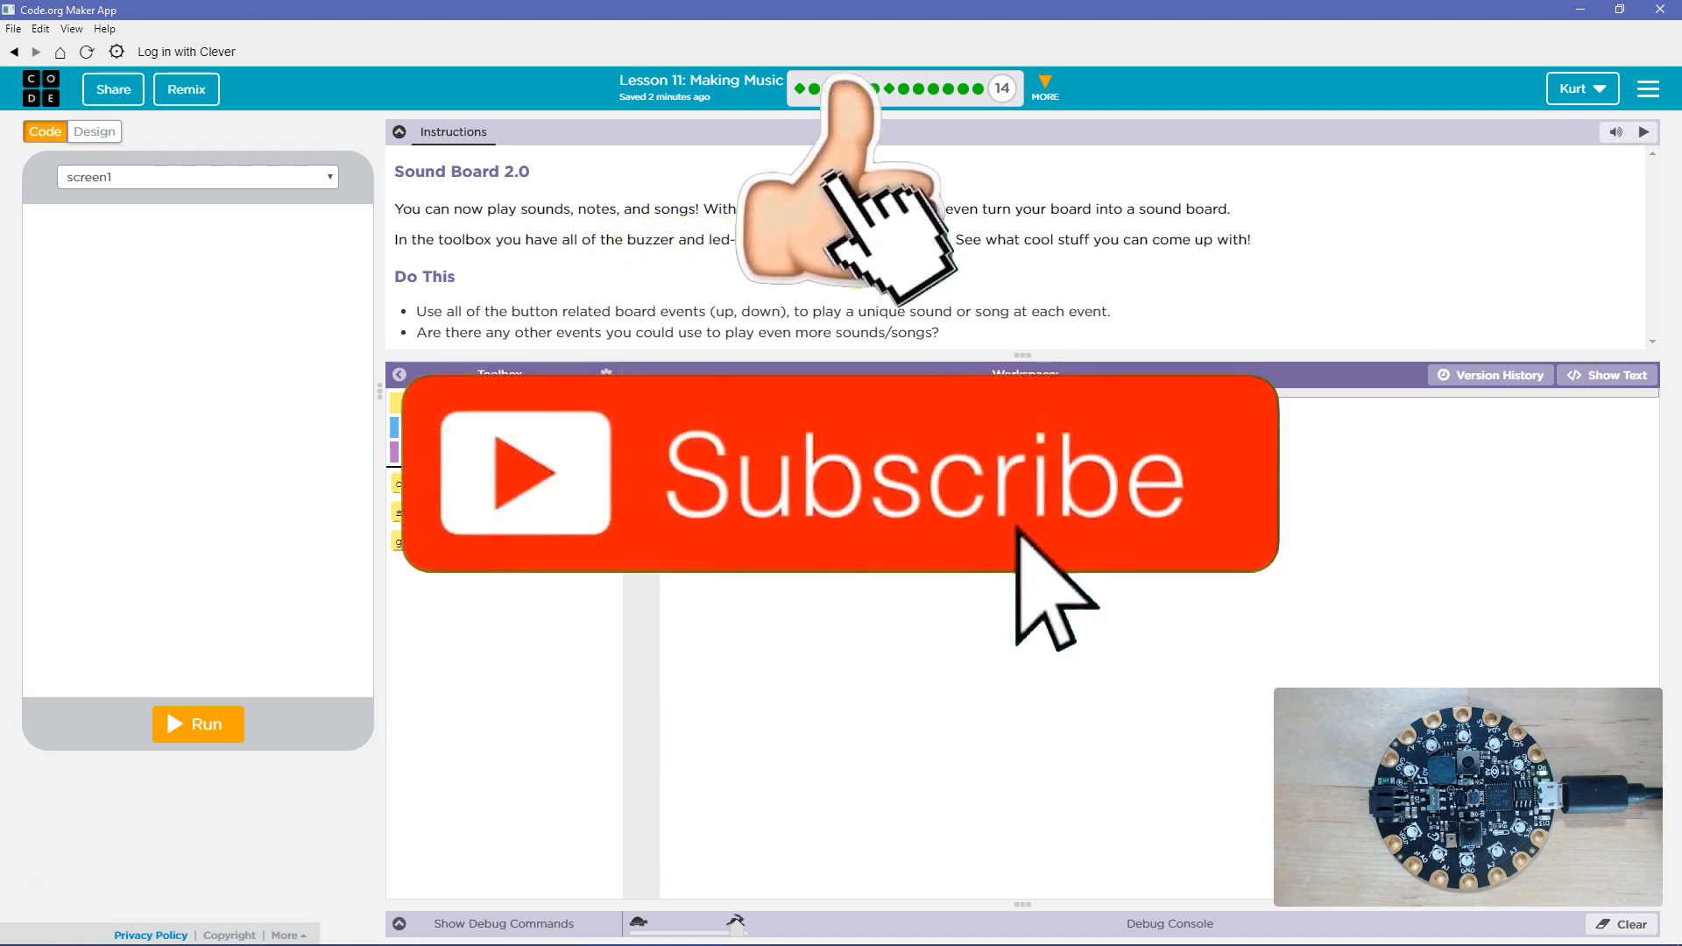
mouse_move(1009, 262)
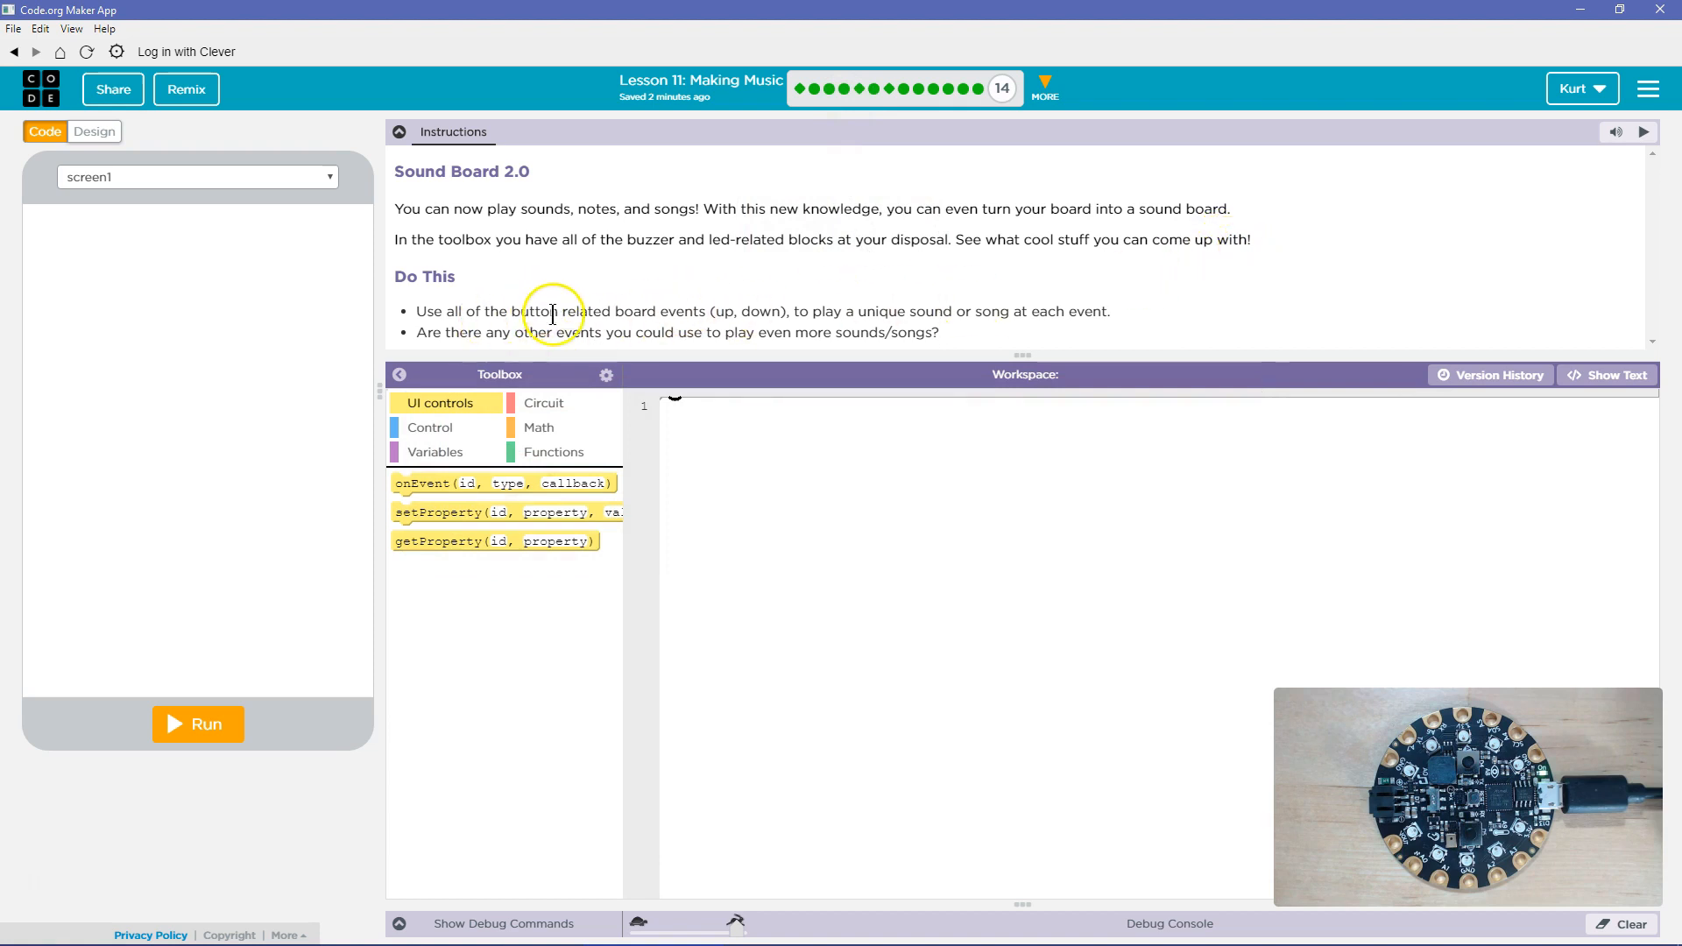
mouse_move(809, 322)
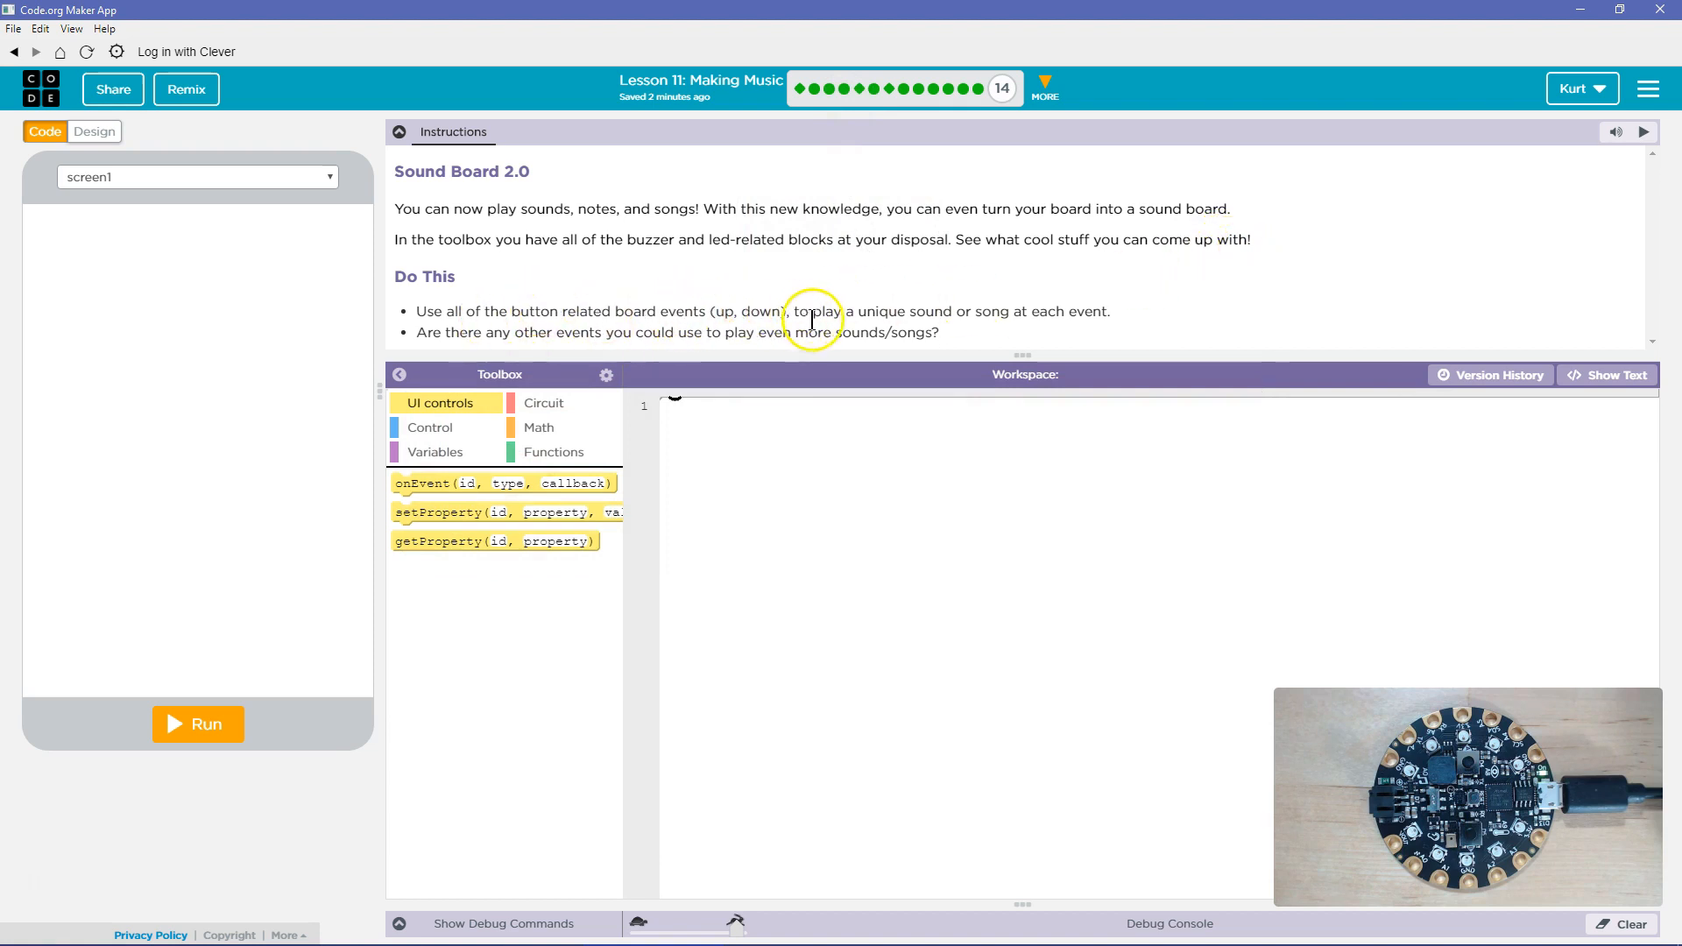
mouse_move(1088, 328)
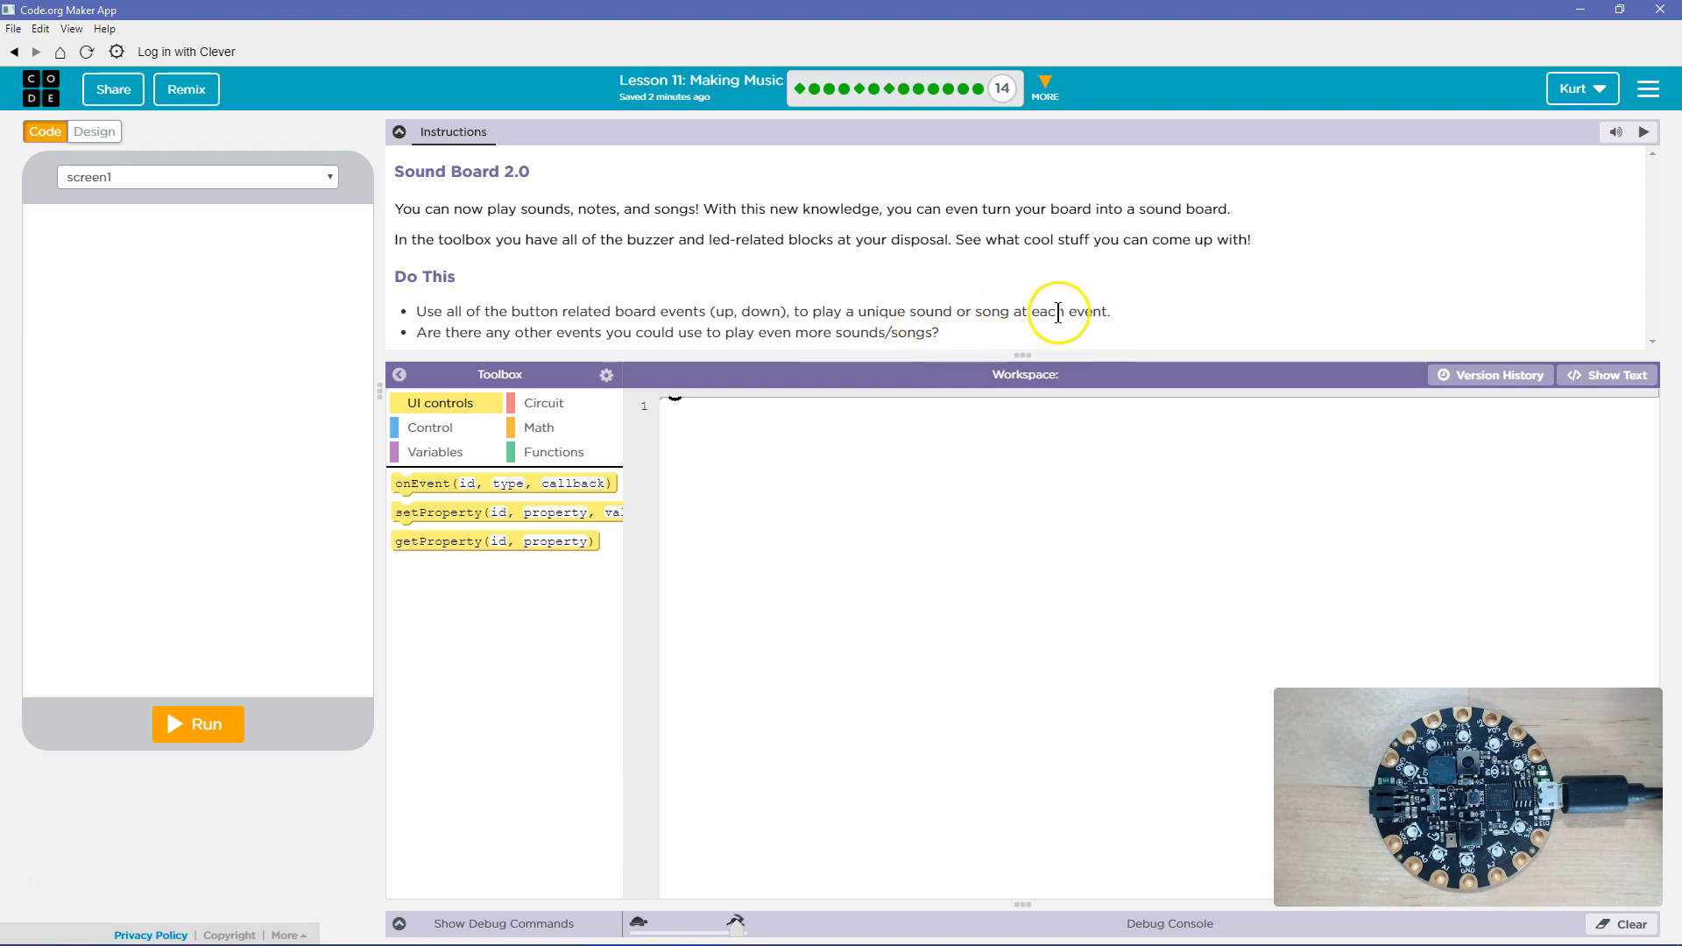
mouse_move(1039, 308)
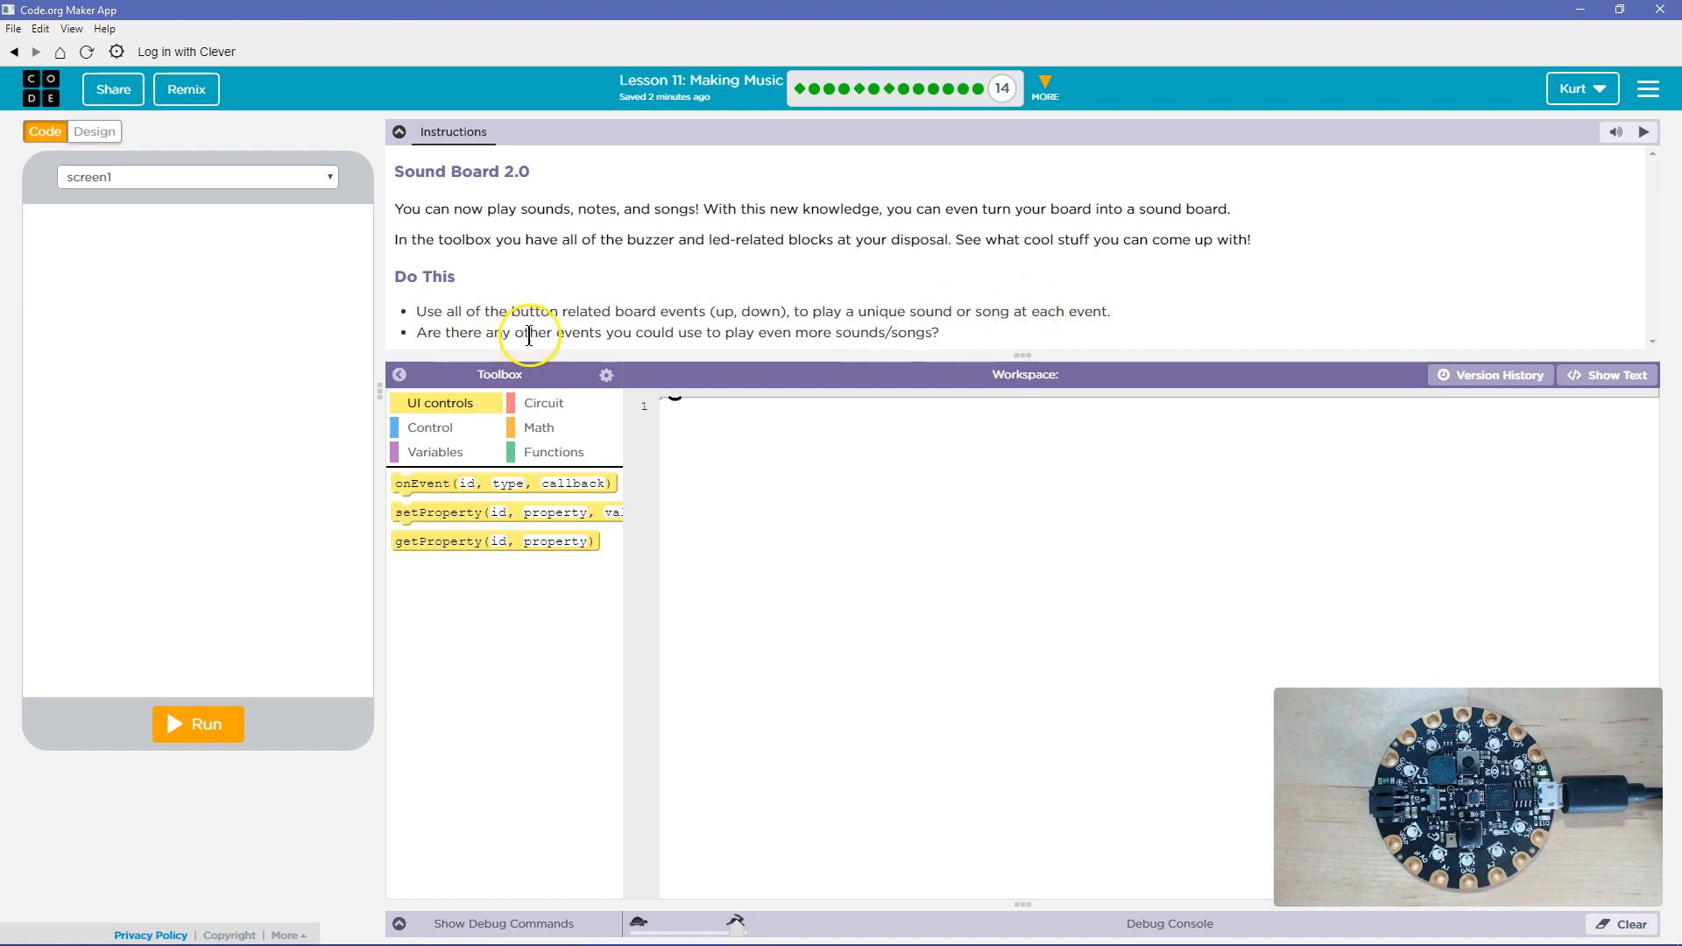
mouse_move(704, 333)
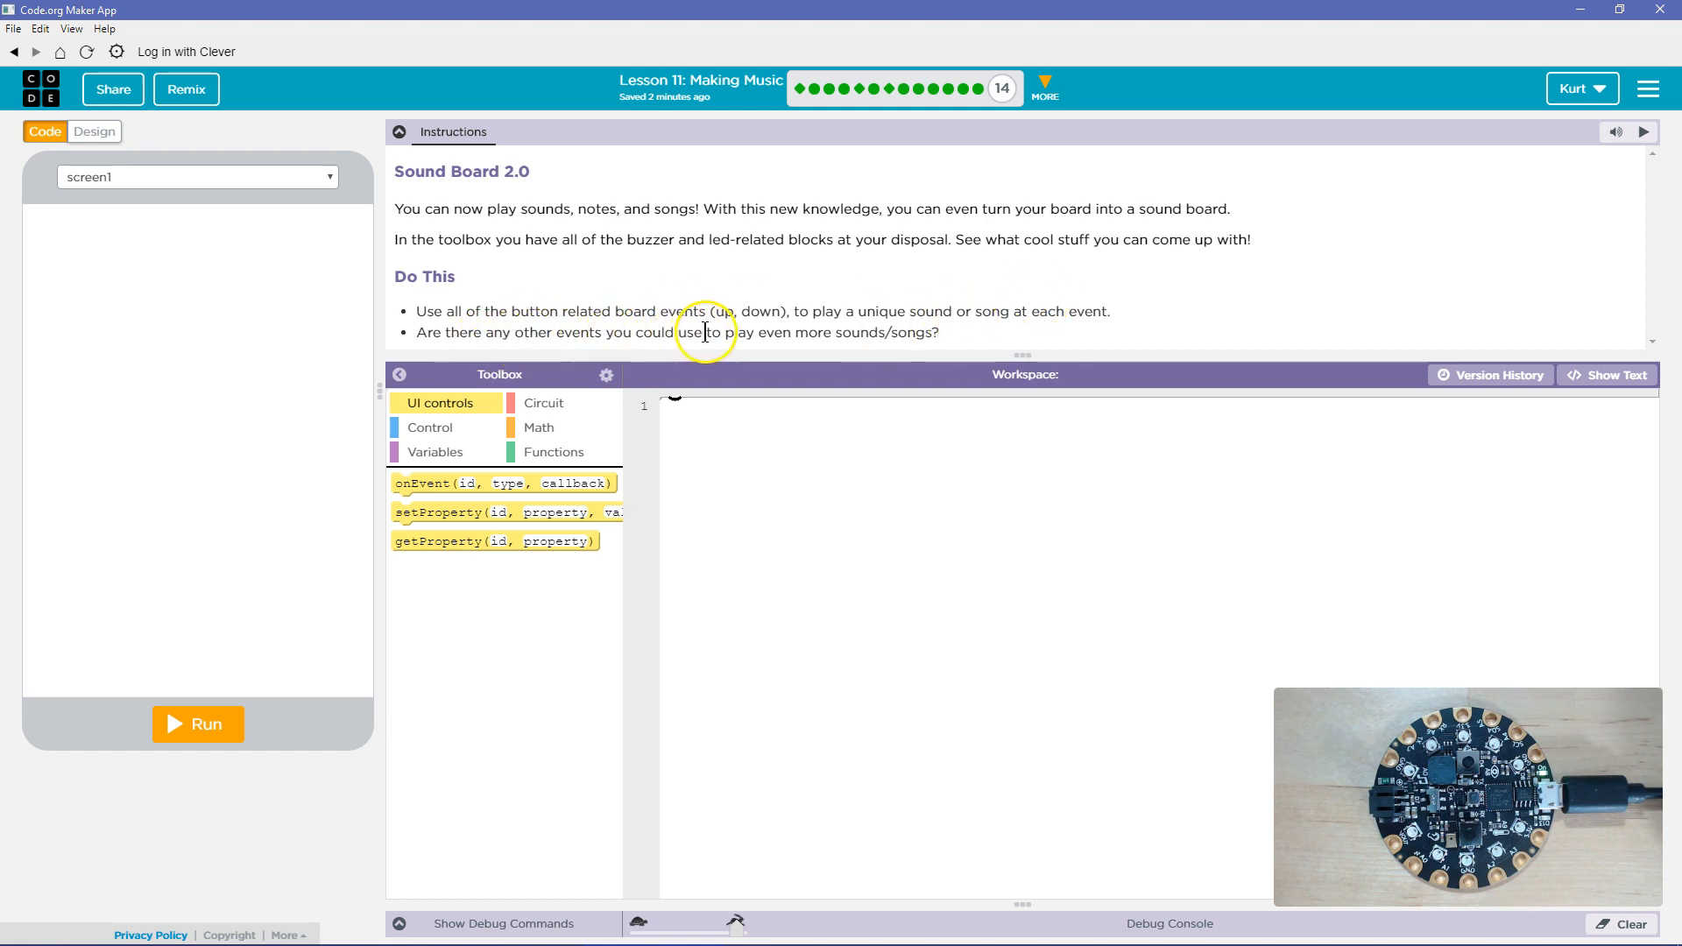
mouse_move(889, 332)
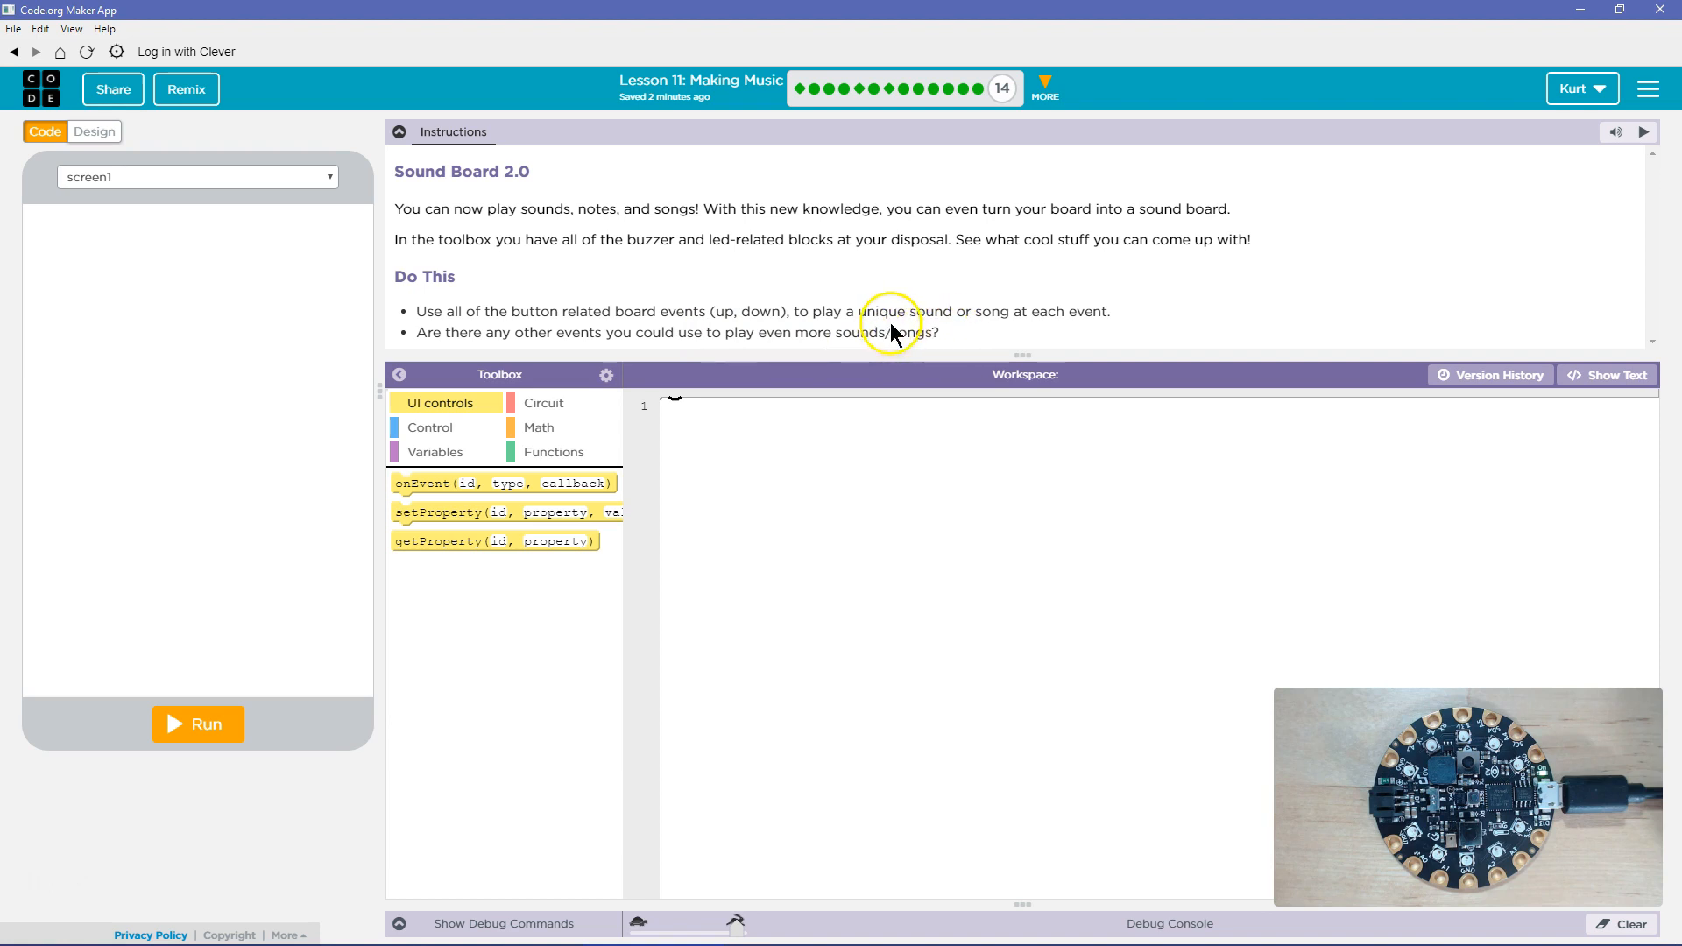
mouse_move(974, 156)
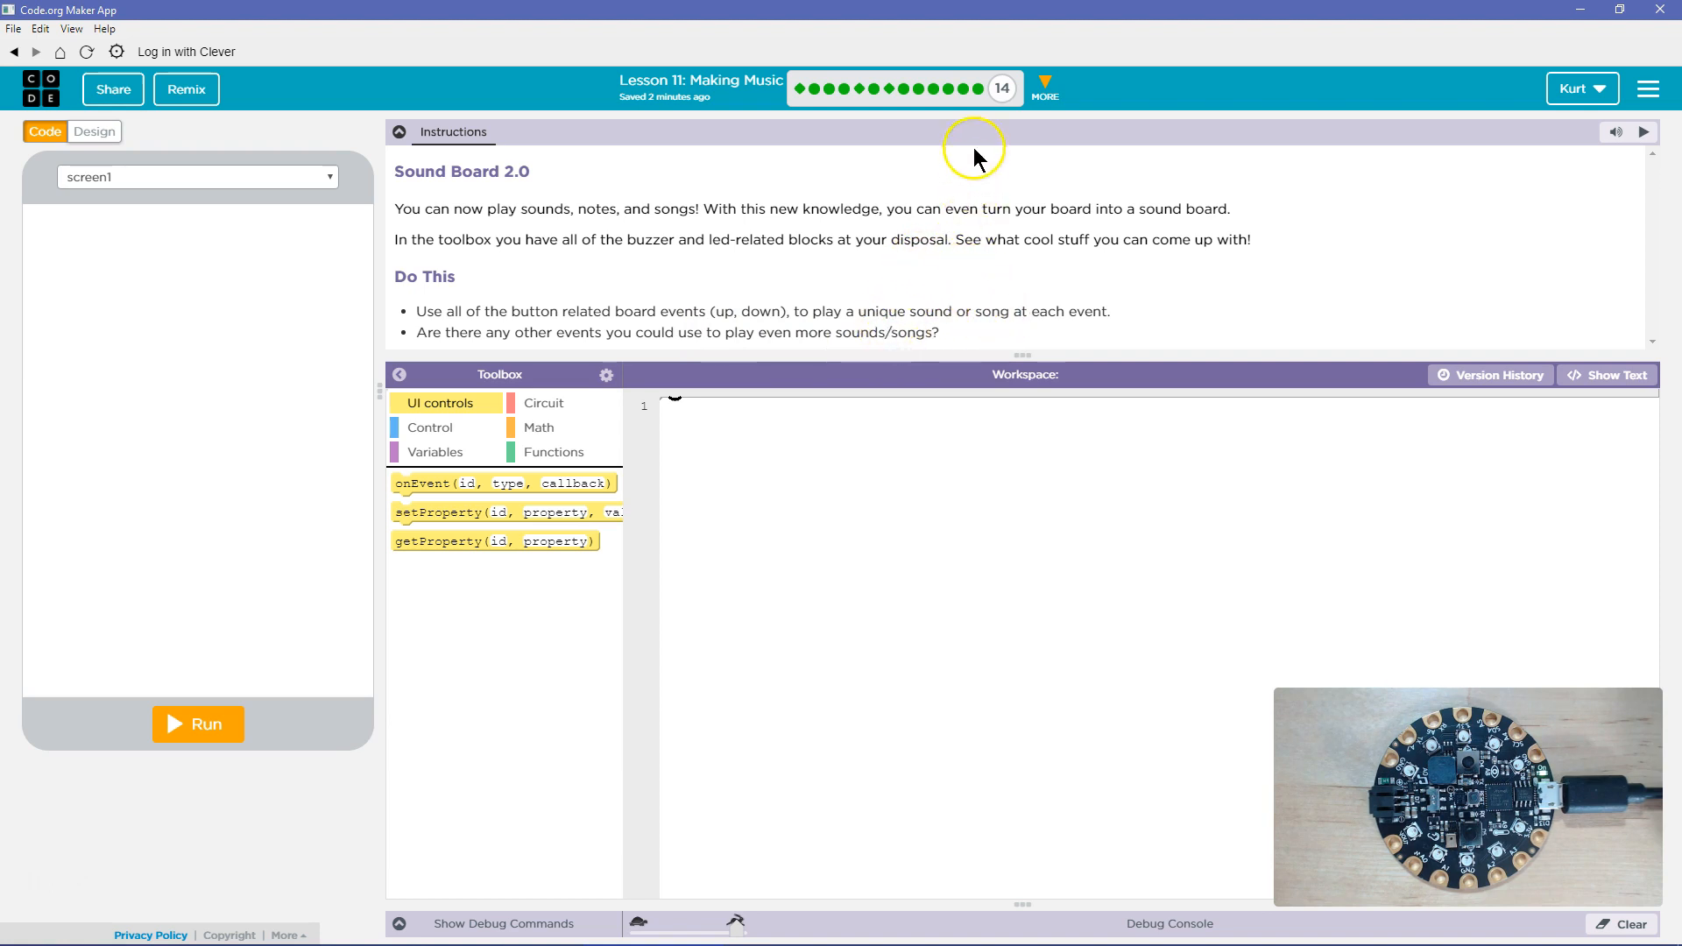
mouse_move(963, 89)
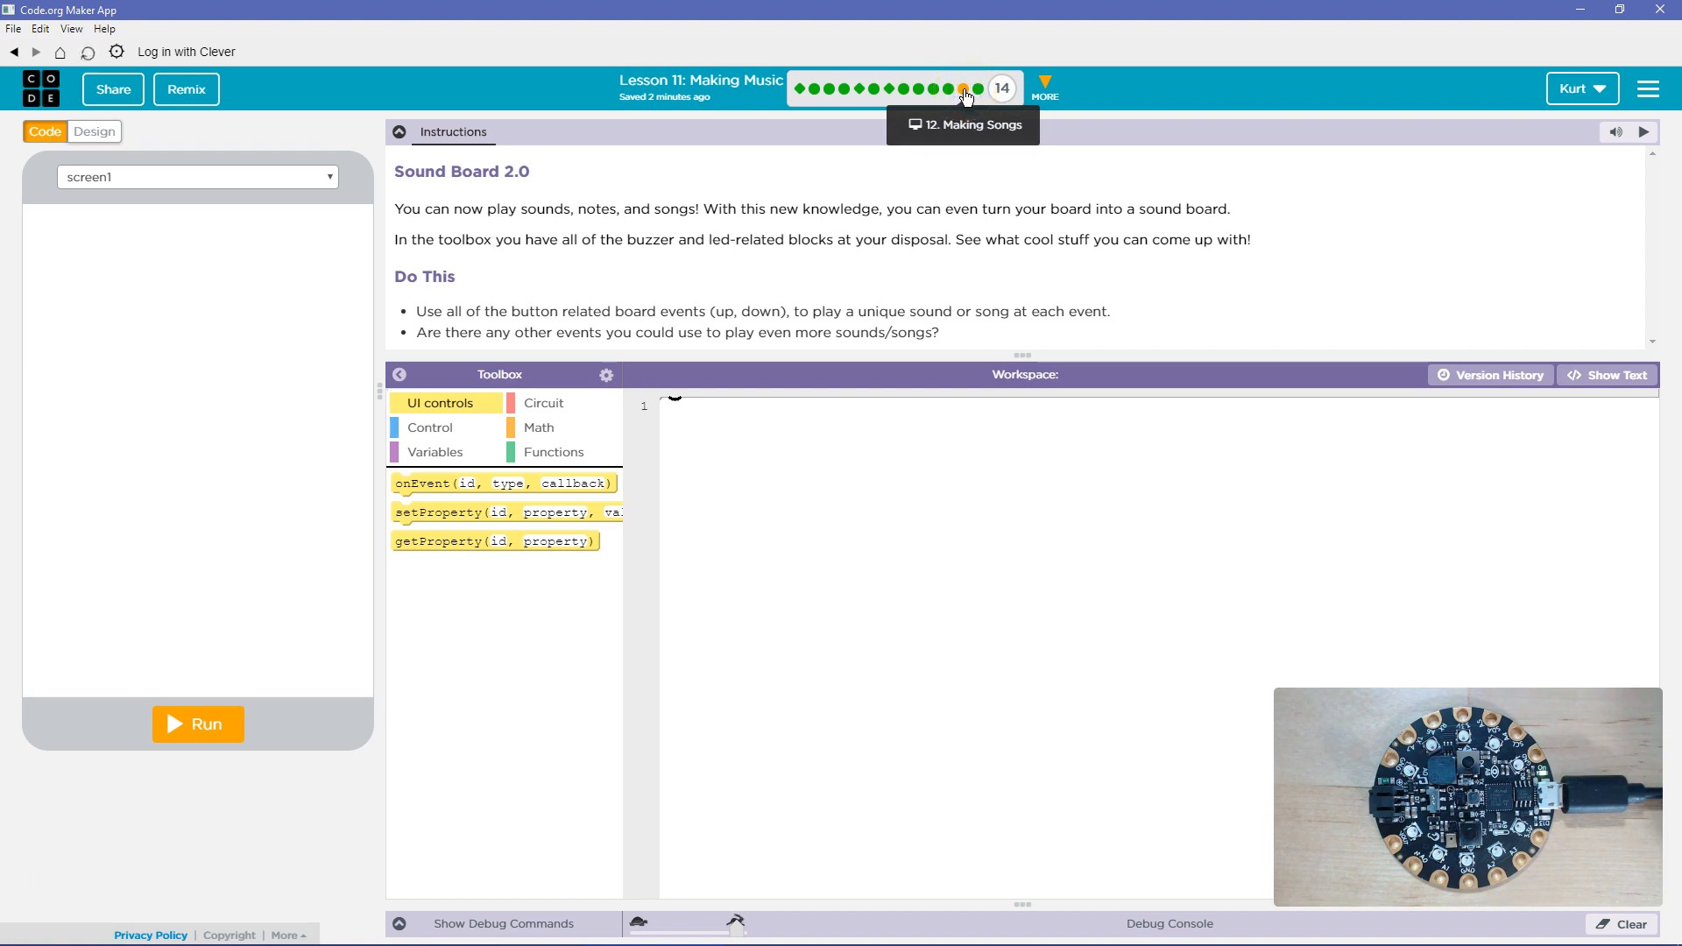
Step: Go to the Making Songs level and select its playNotes song code in text view
click(969, 88)
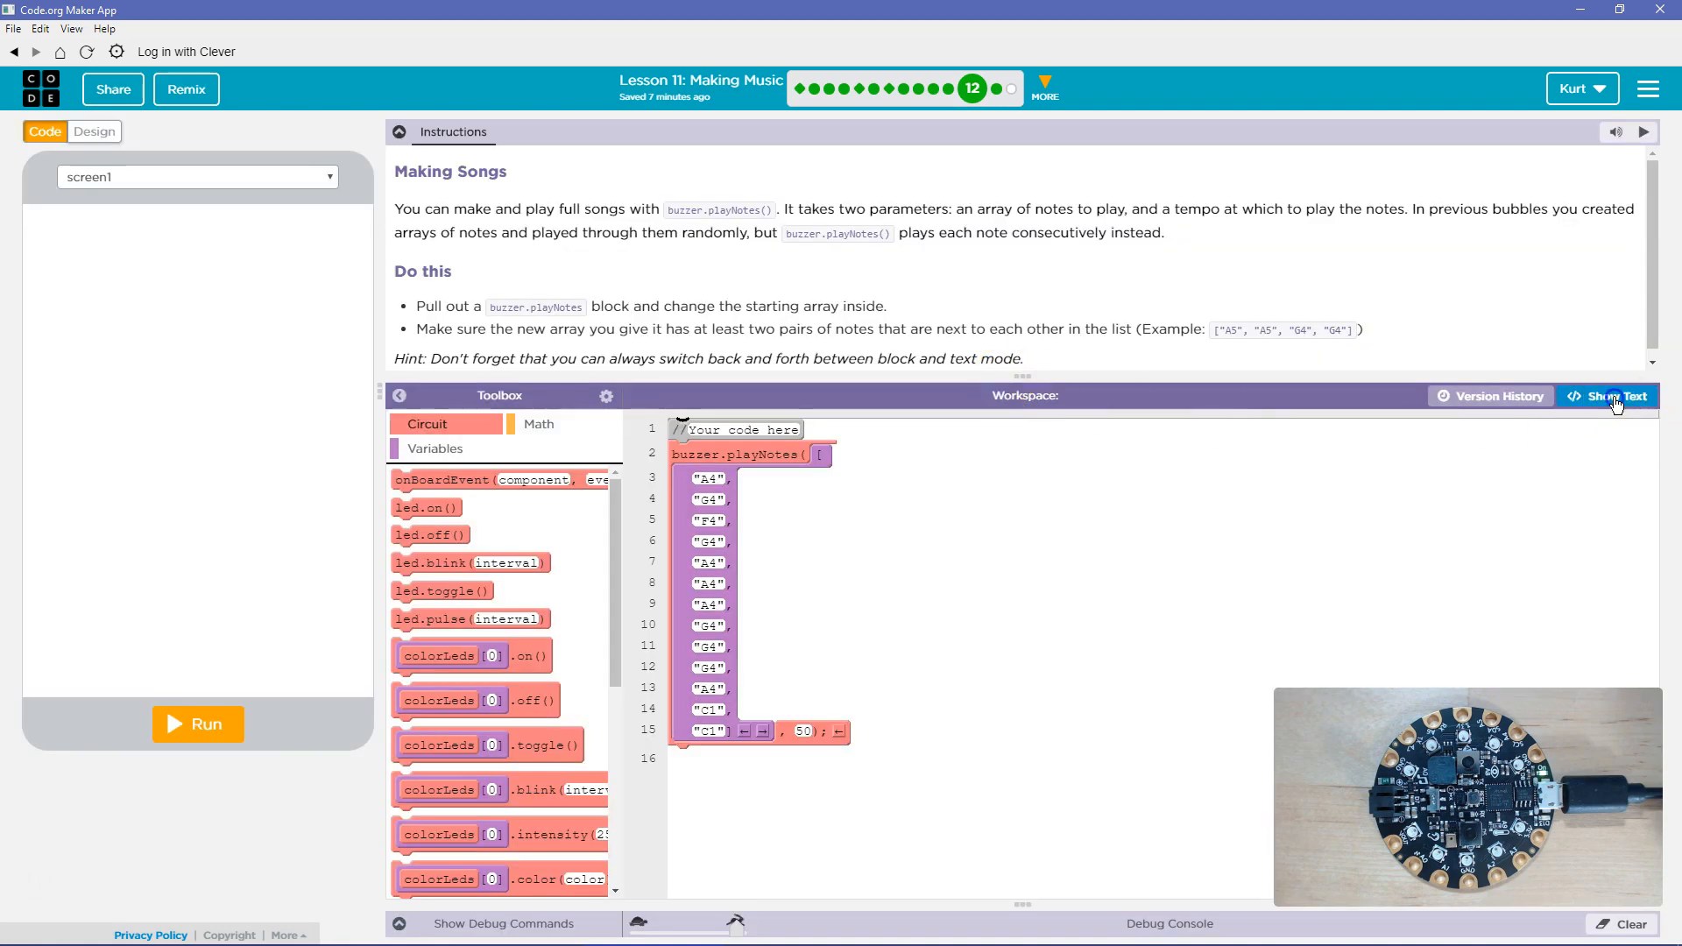
click(1626, 396)
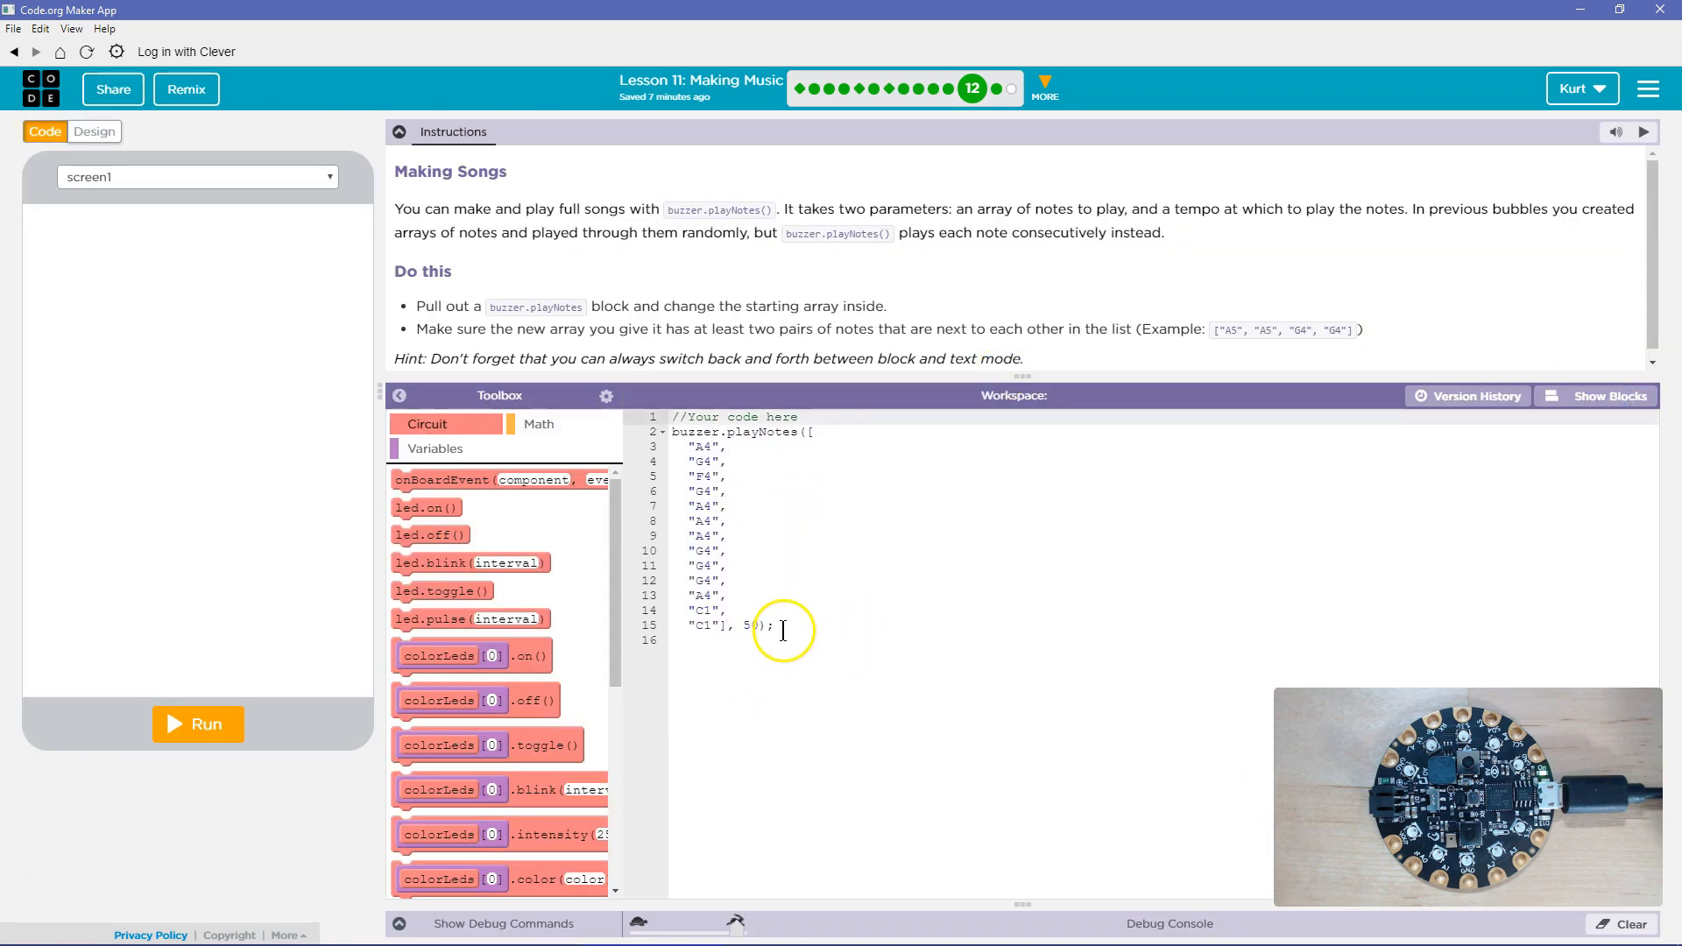
drag(781, 627, 761, 504)
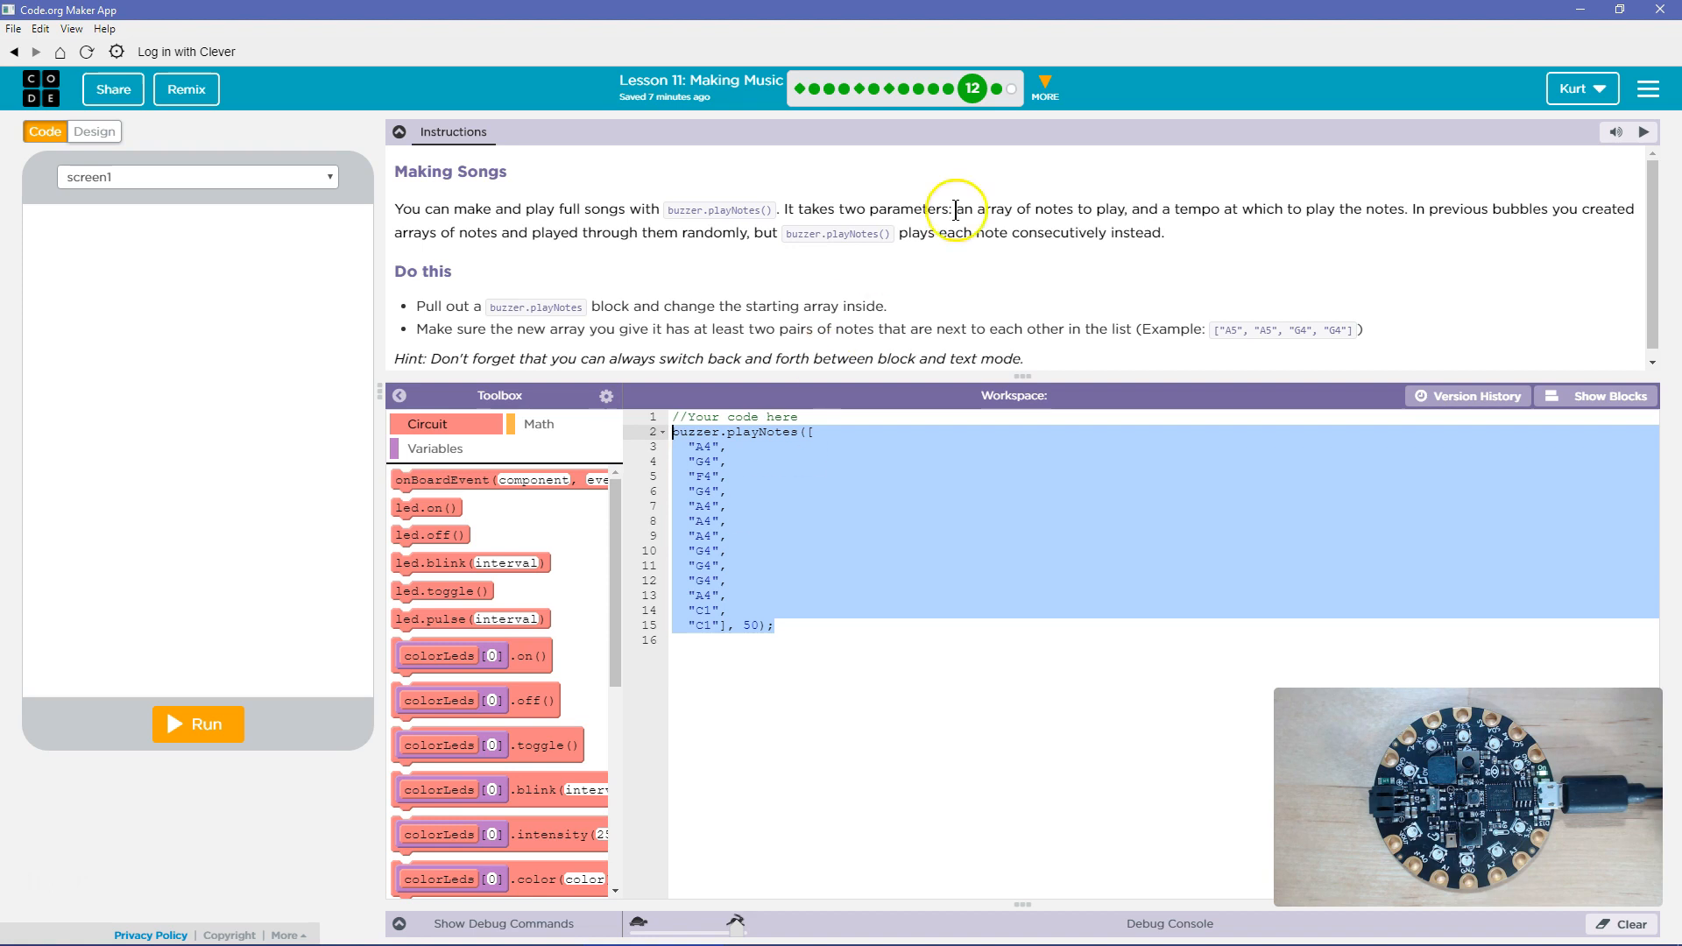
mouse_move(974, 191)
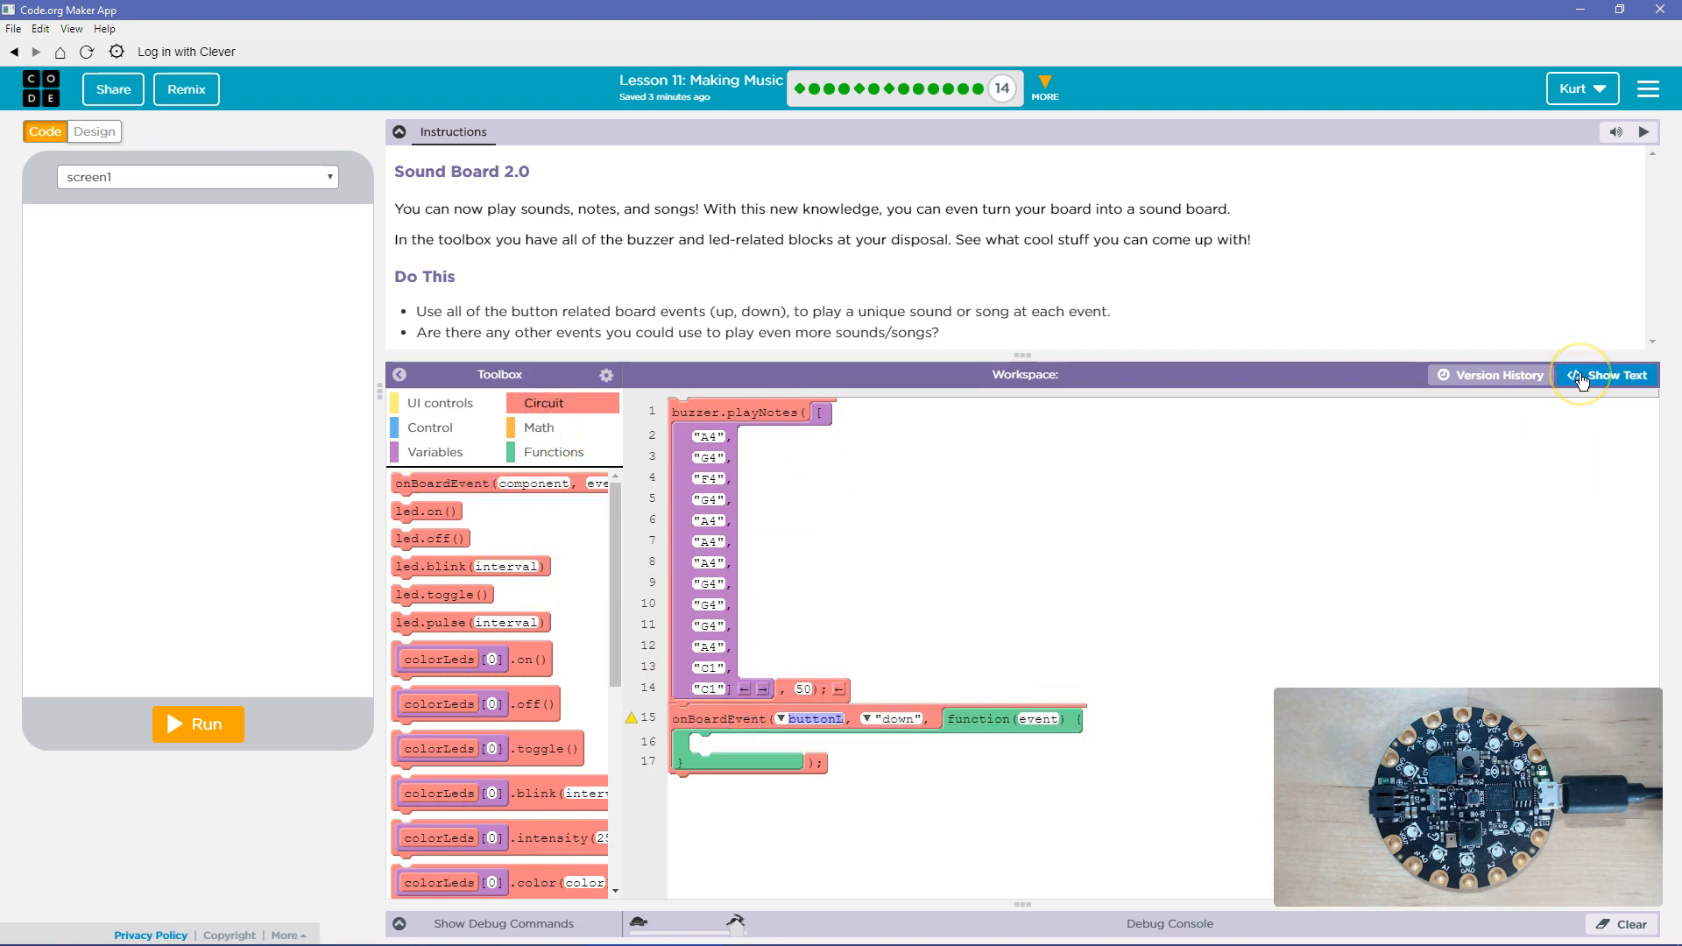
Step: Move the buzzer.playNotes song inside the buttonL down event
click(1604, 375)
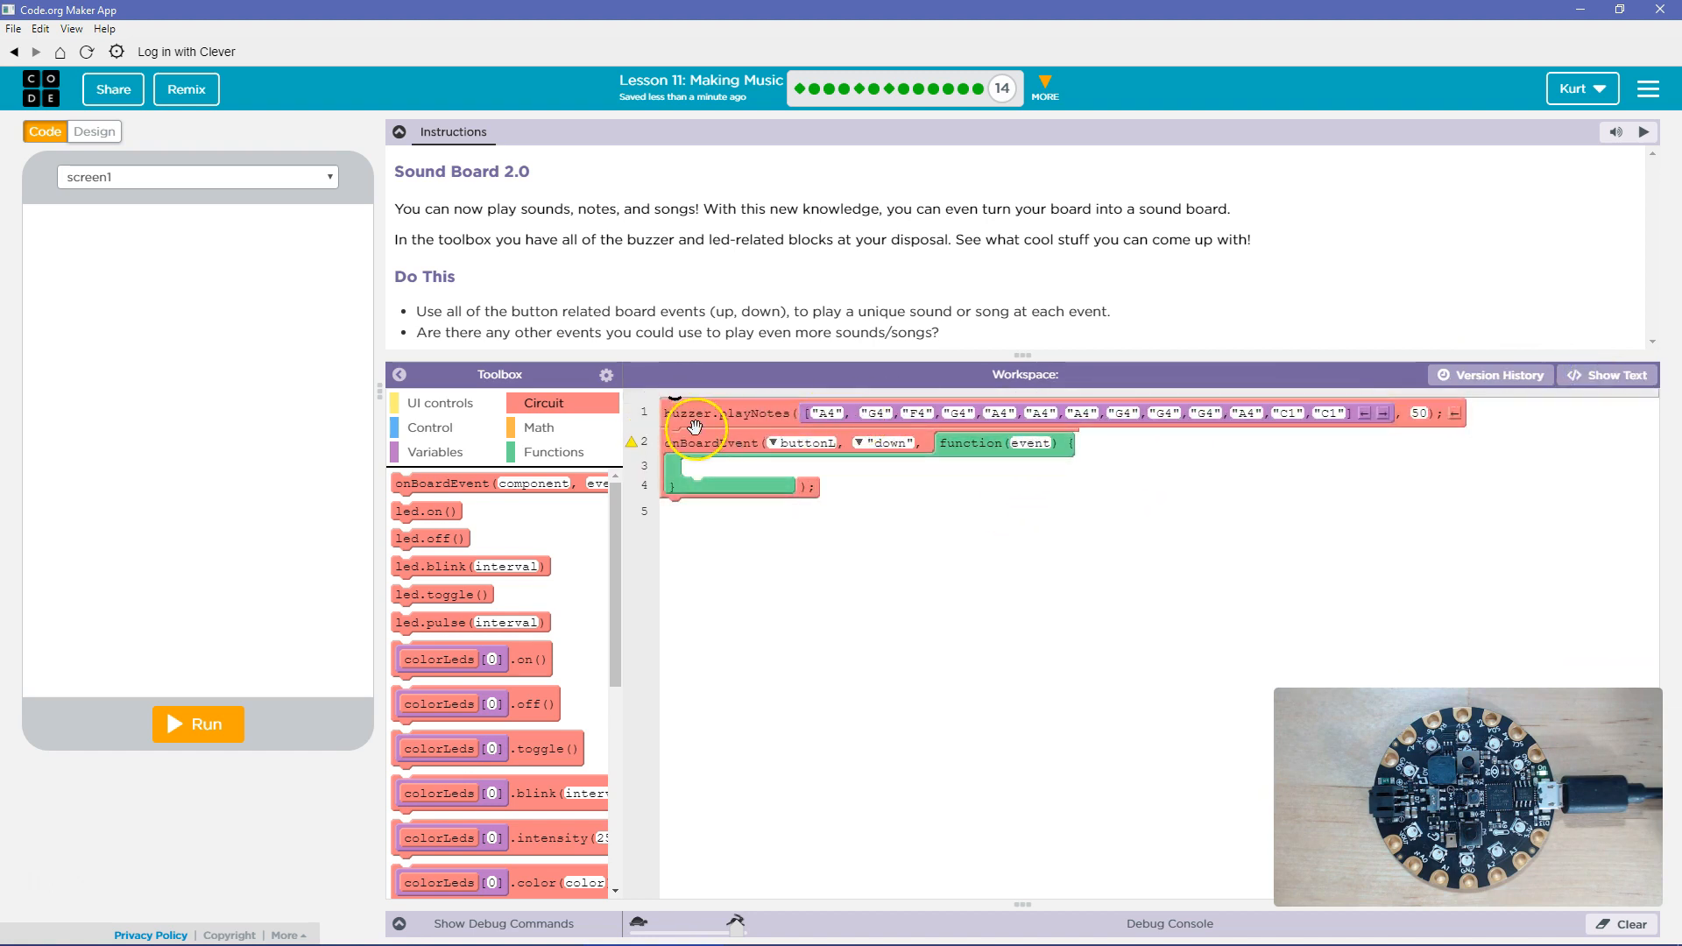
drag(691, 413, 752, 464)
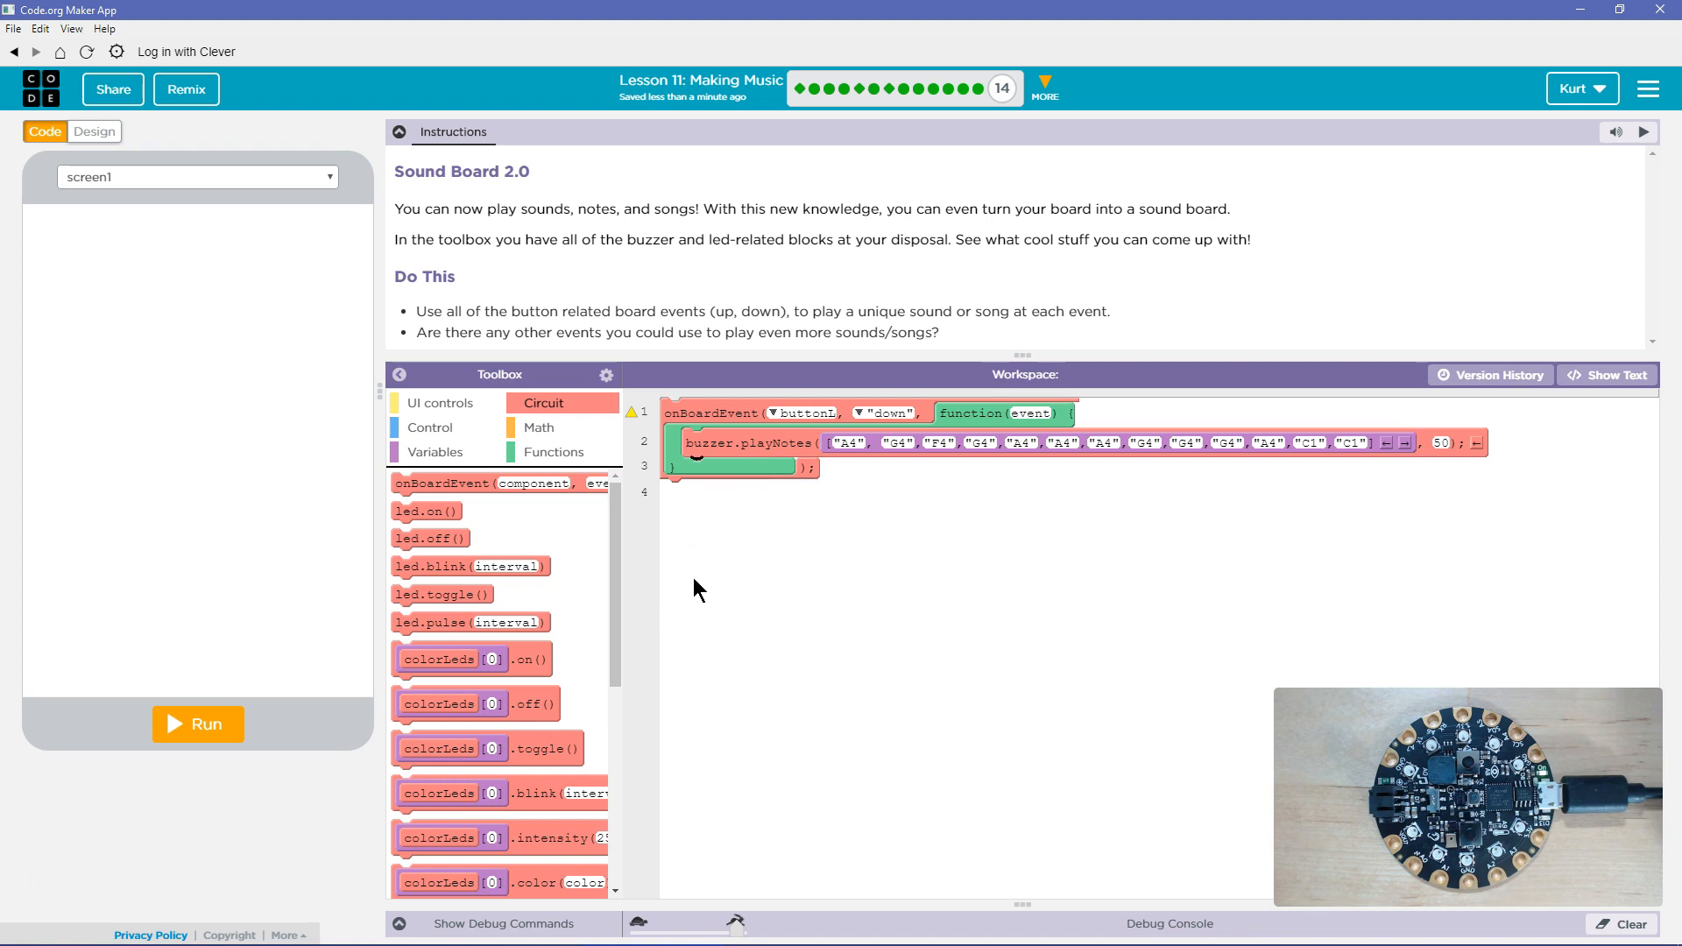
mouse_move(692, 580)
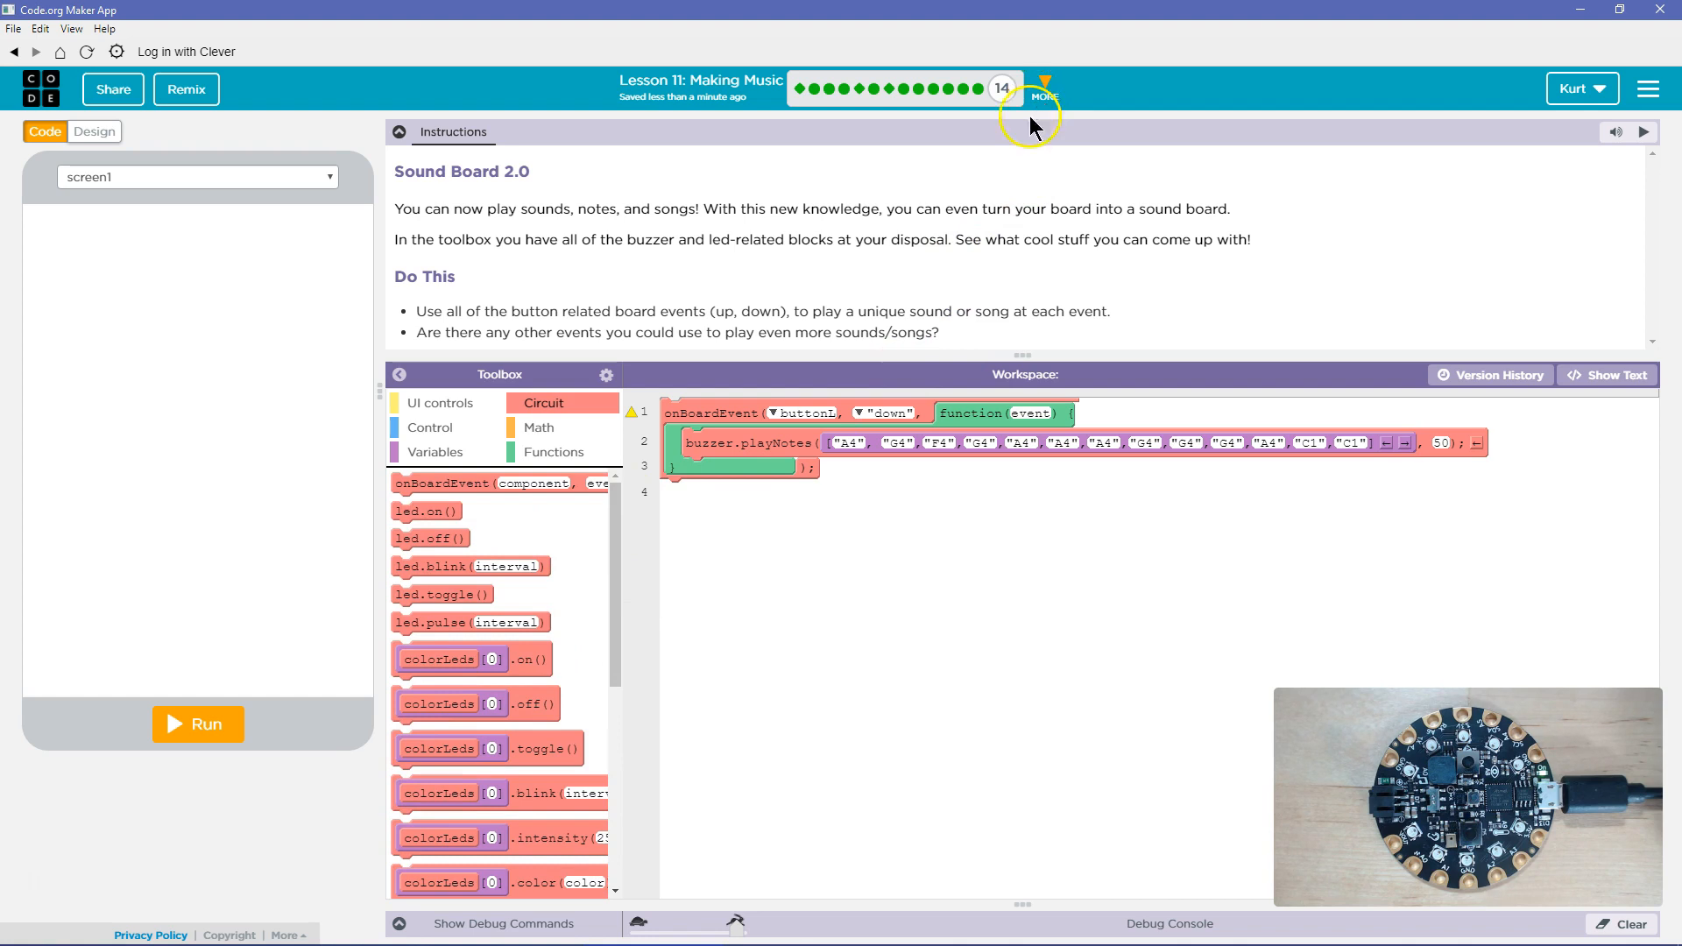
Step: Run the program, then go to the Null Notes level
click(198, 723)
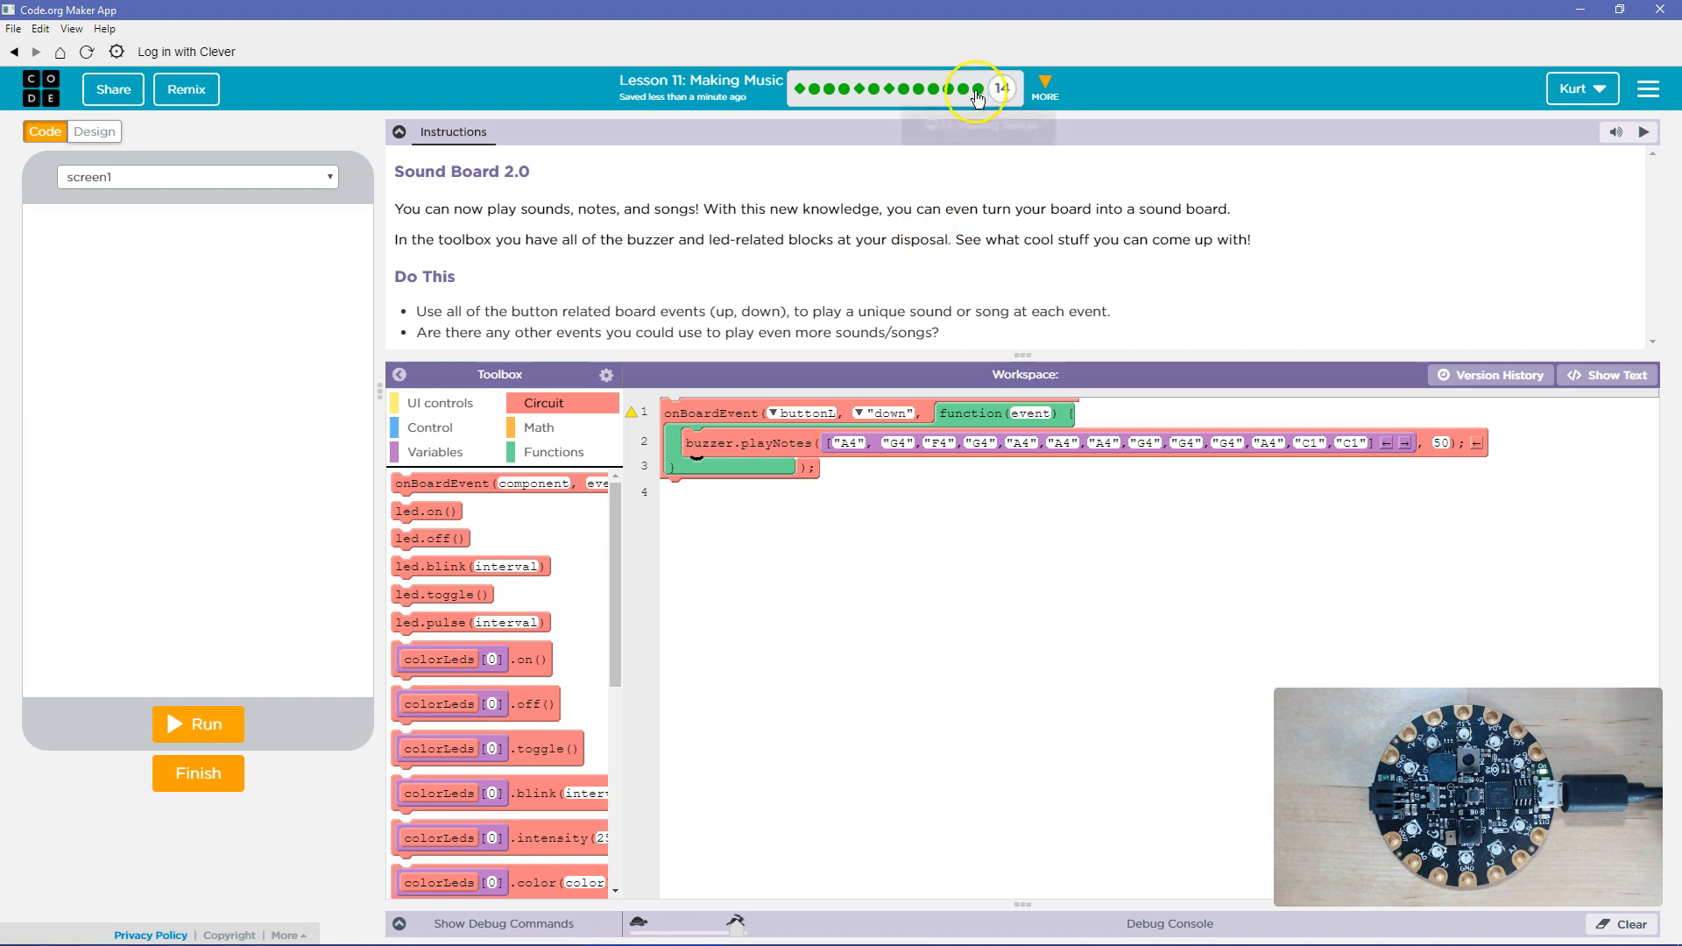
mouse_move(976, 90)
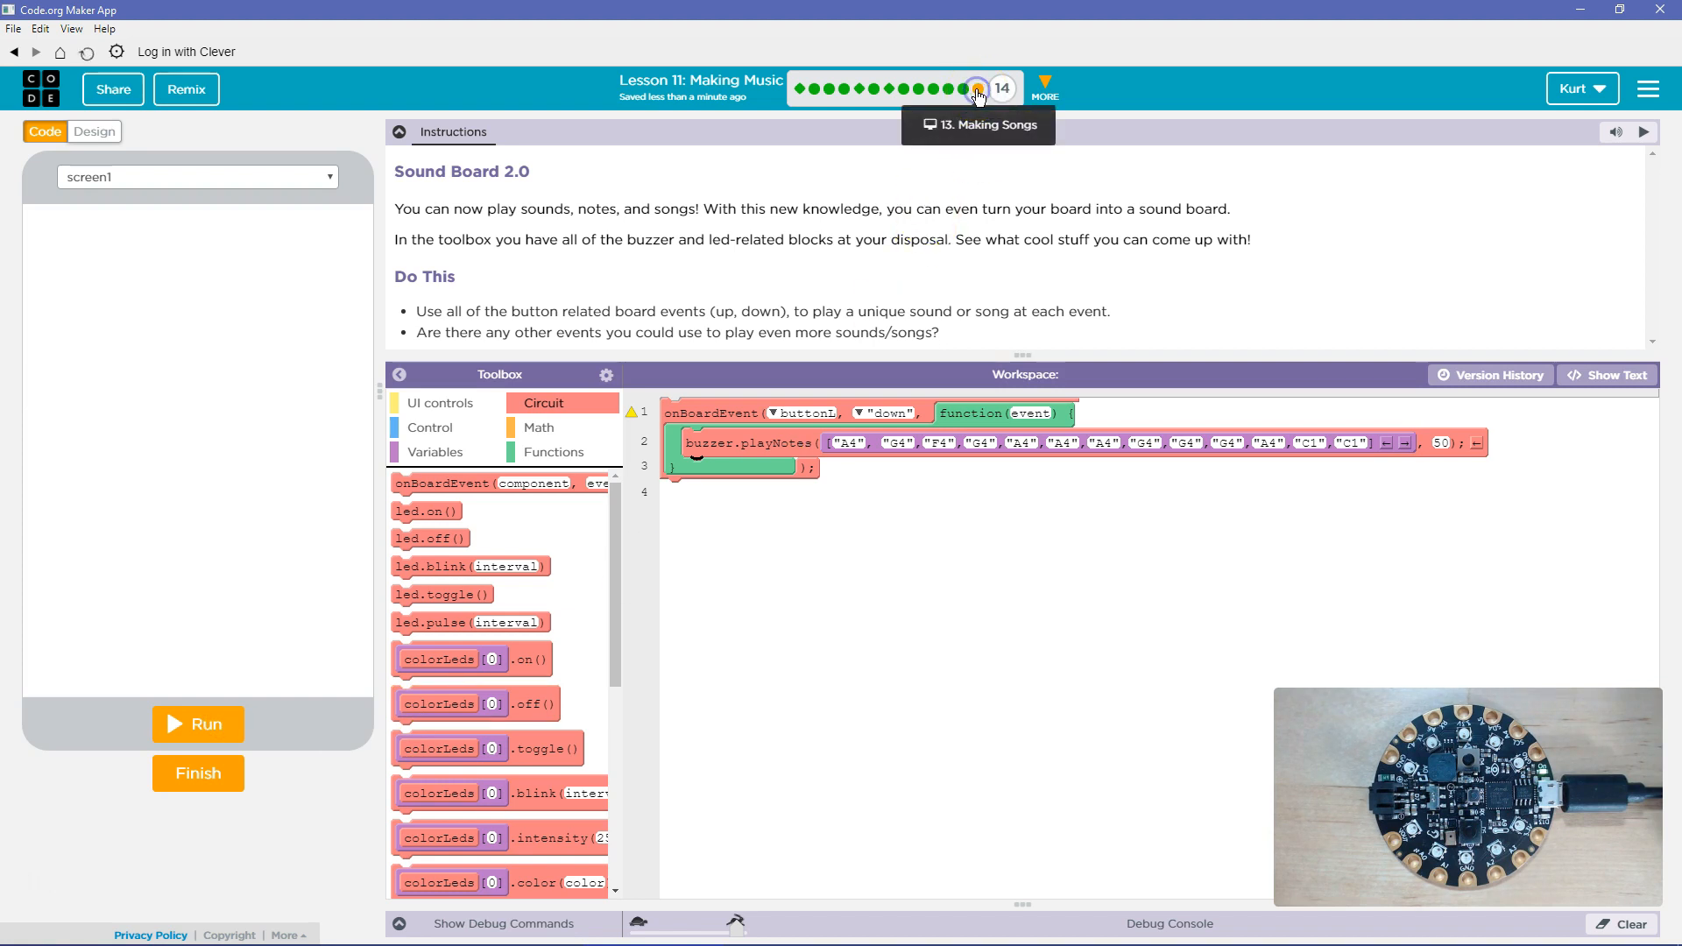
click(974, 87)
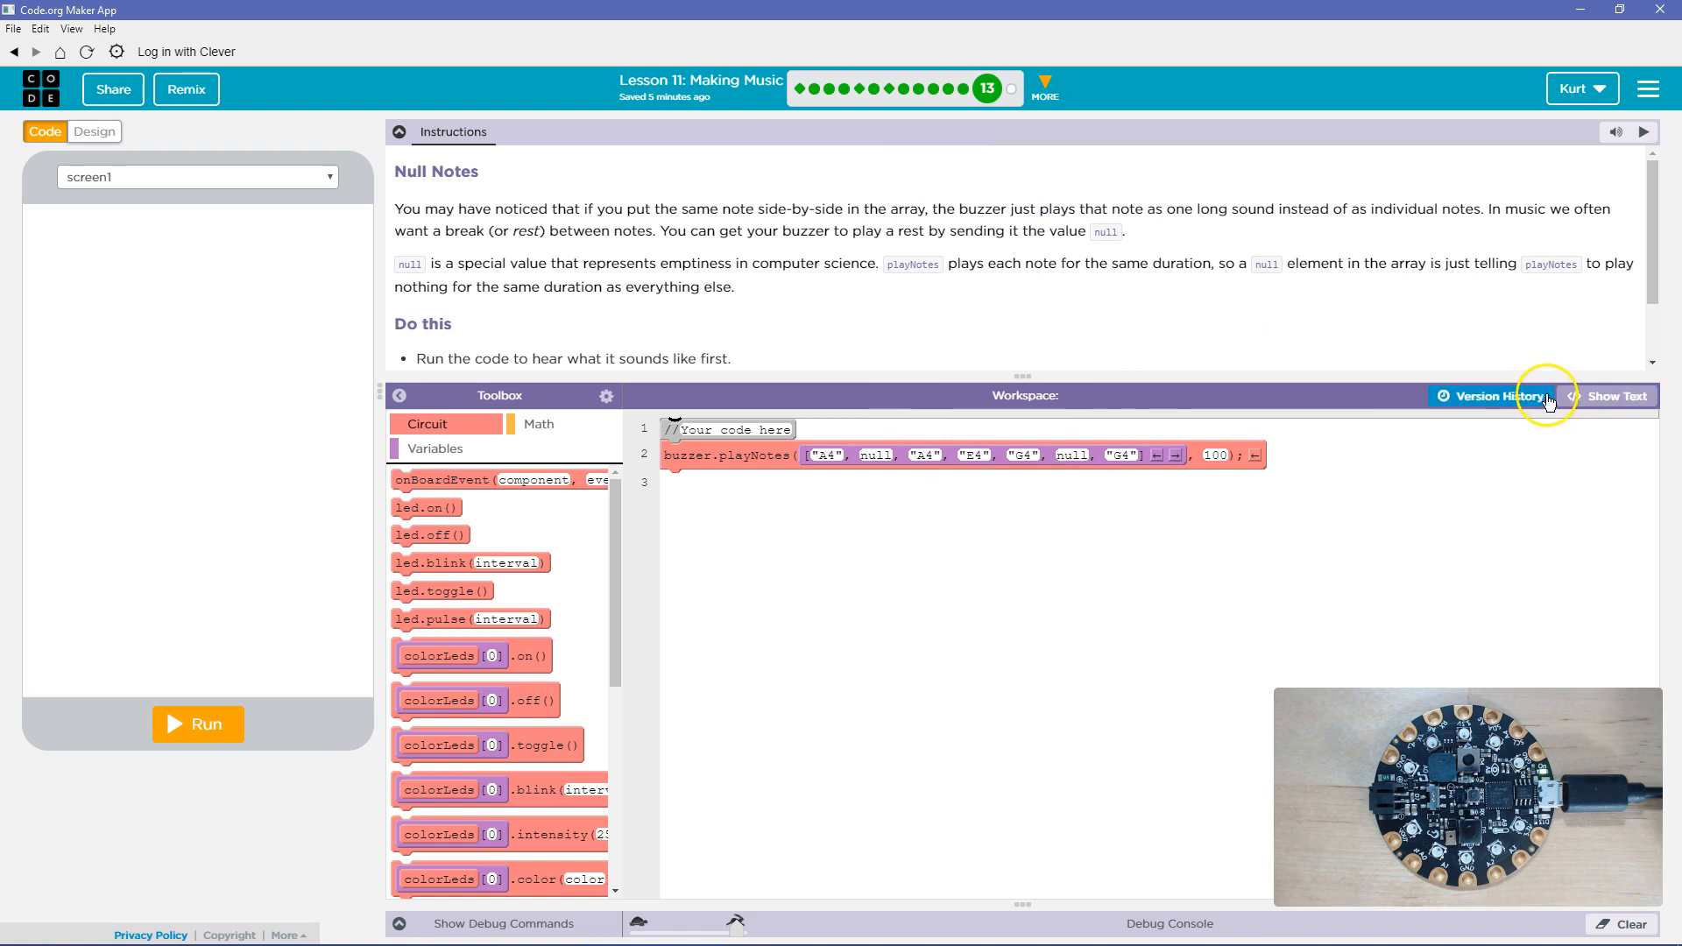
Step: Run and stop the Null Notes song, then view its rest-filled playNotes code as text
click(198, 723)
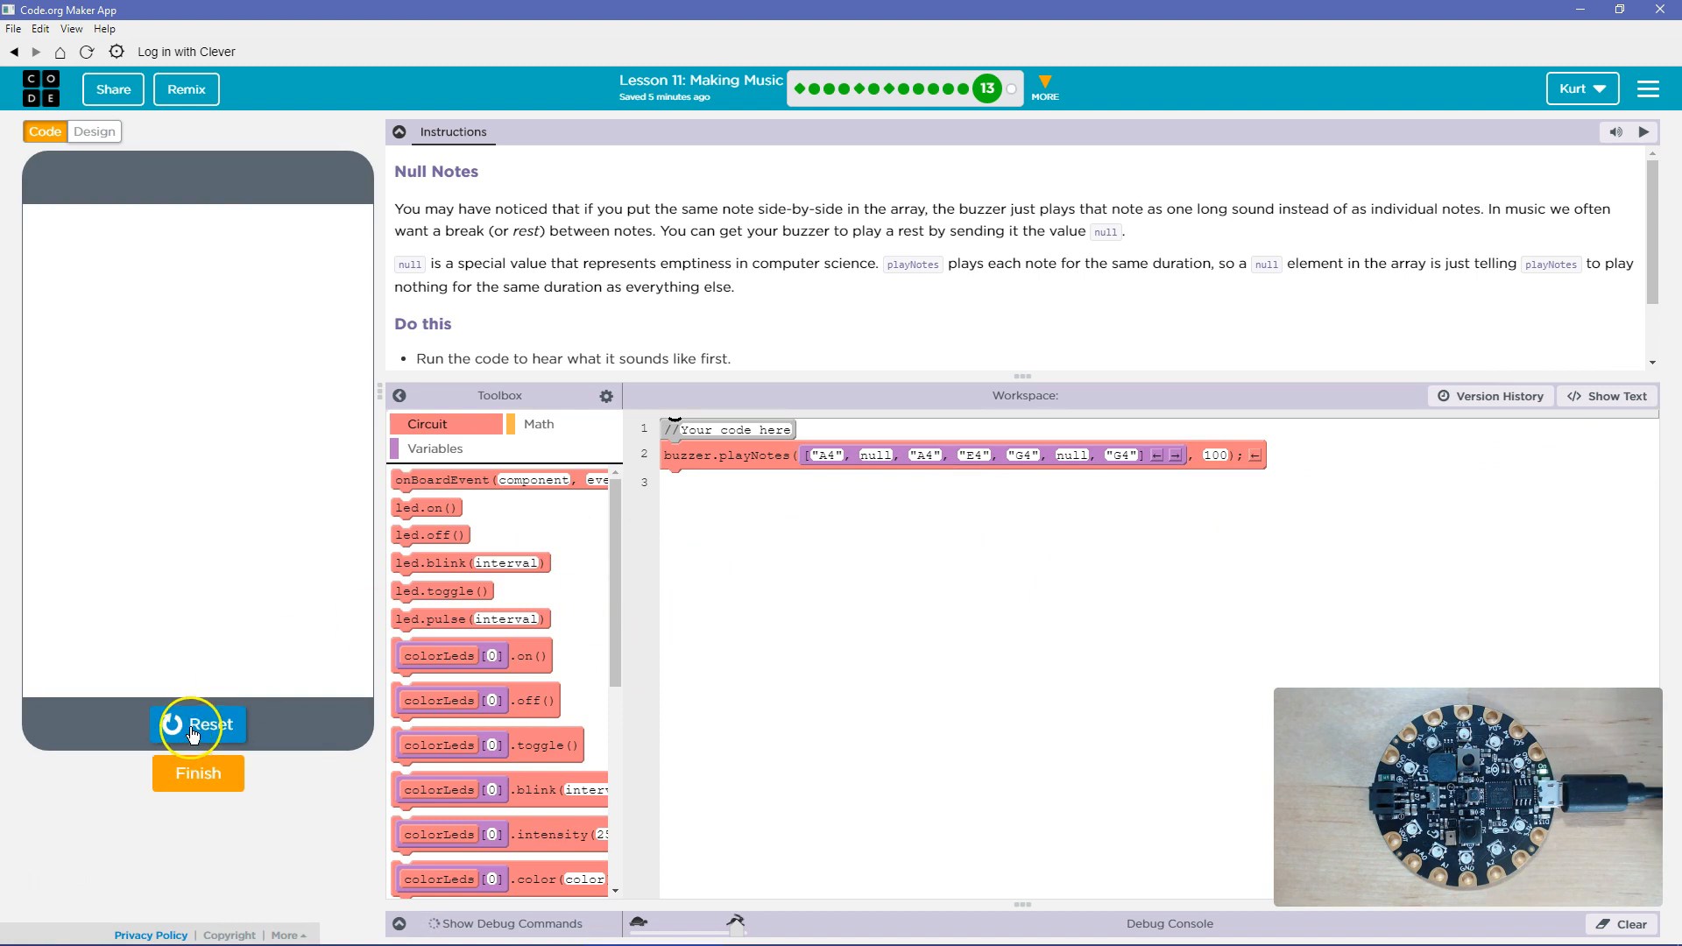
click(198, 723)
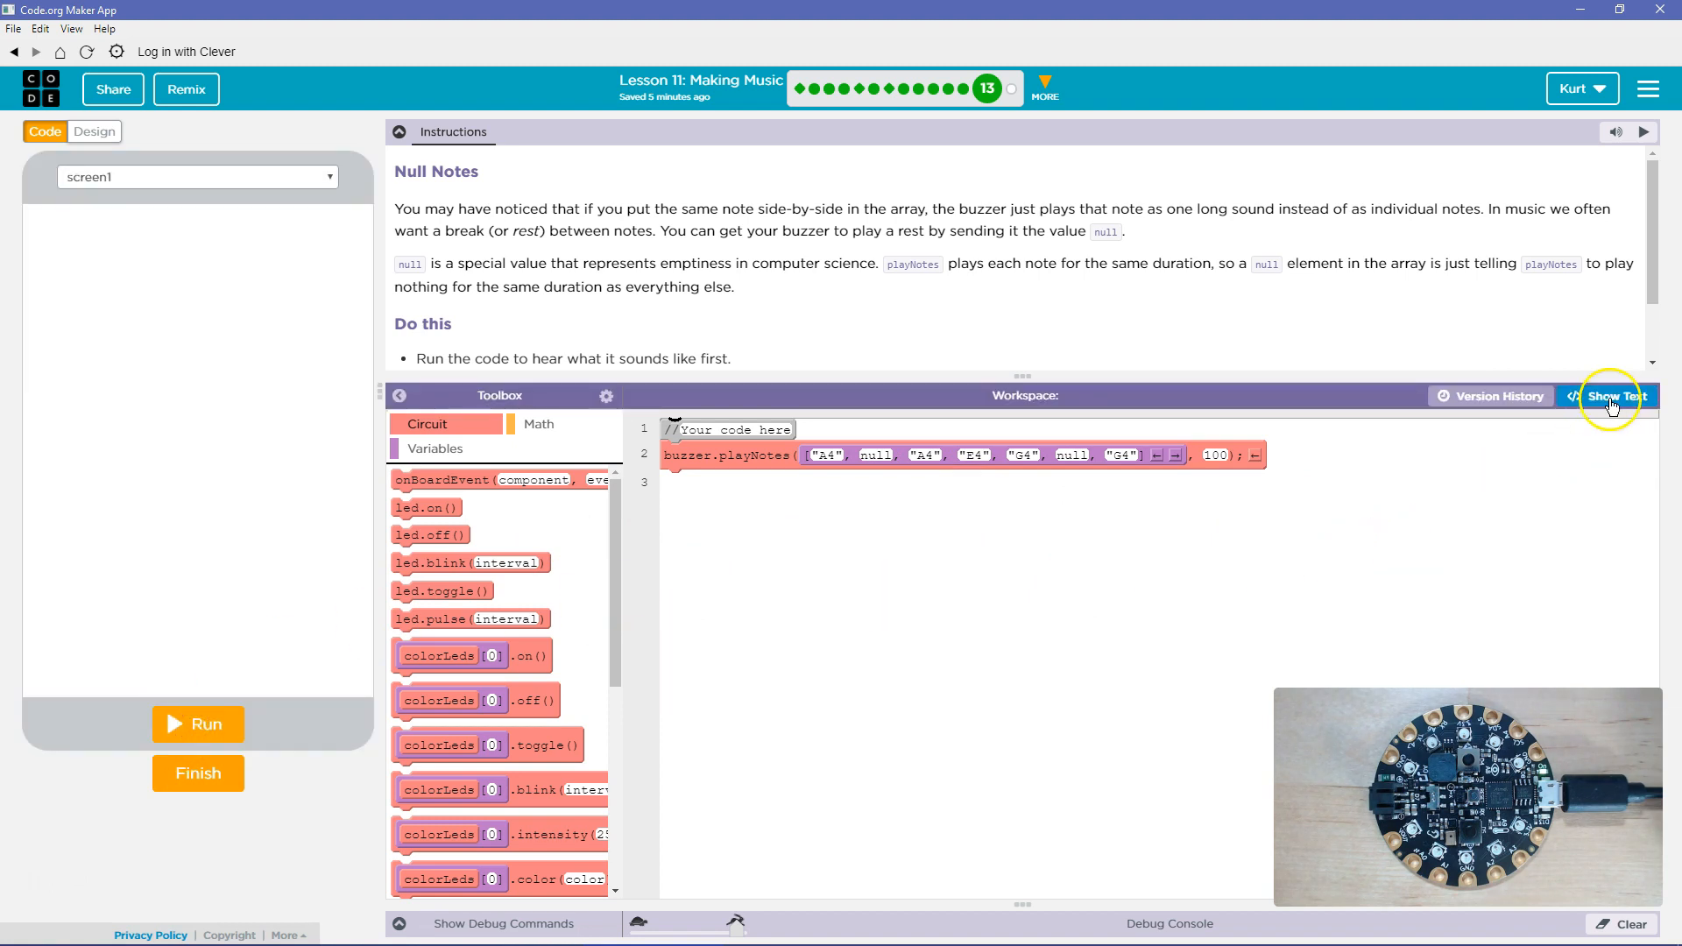
click(1614, 396)
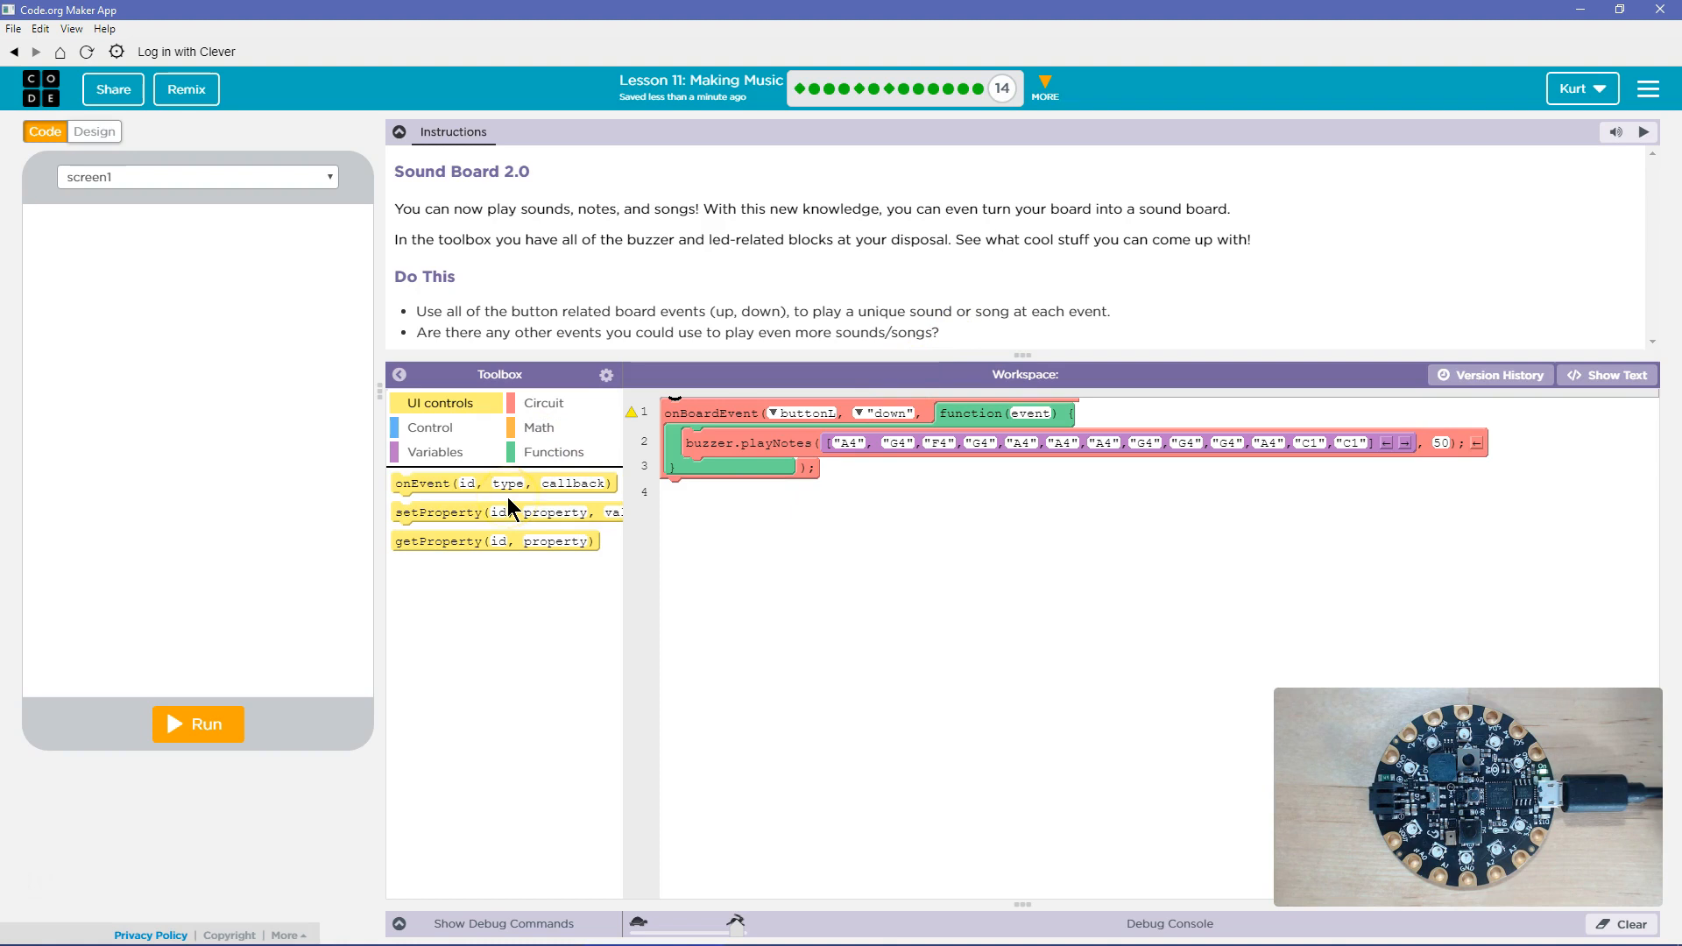
Step: Add a second event whose body plays A4, null, A4, E4, G4, null, G4 at tempo 100
click(543, 403)
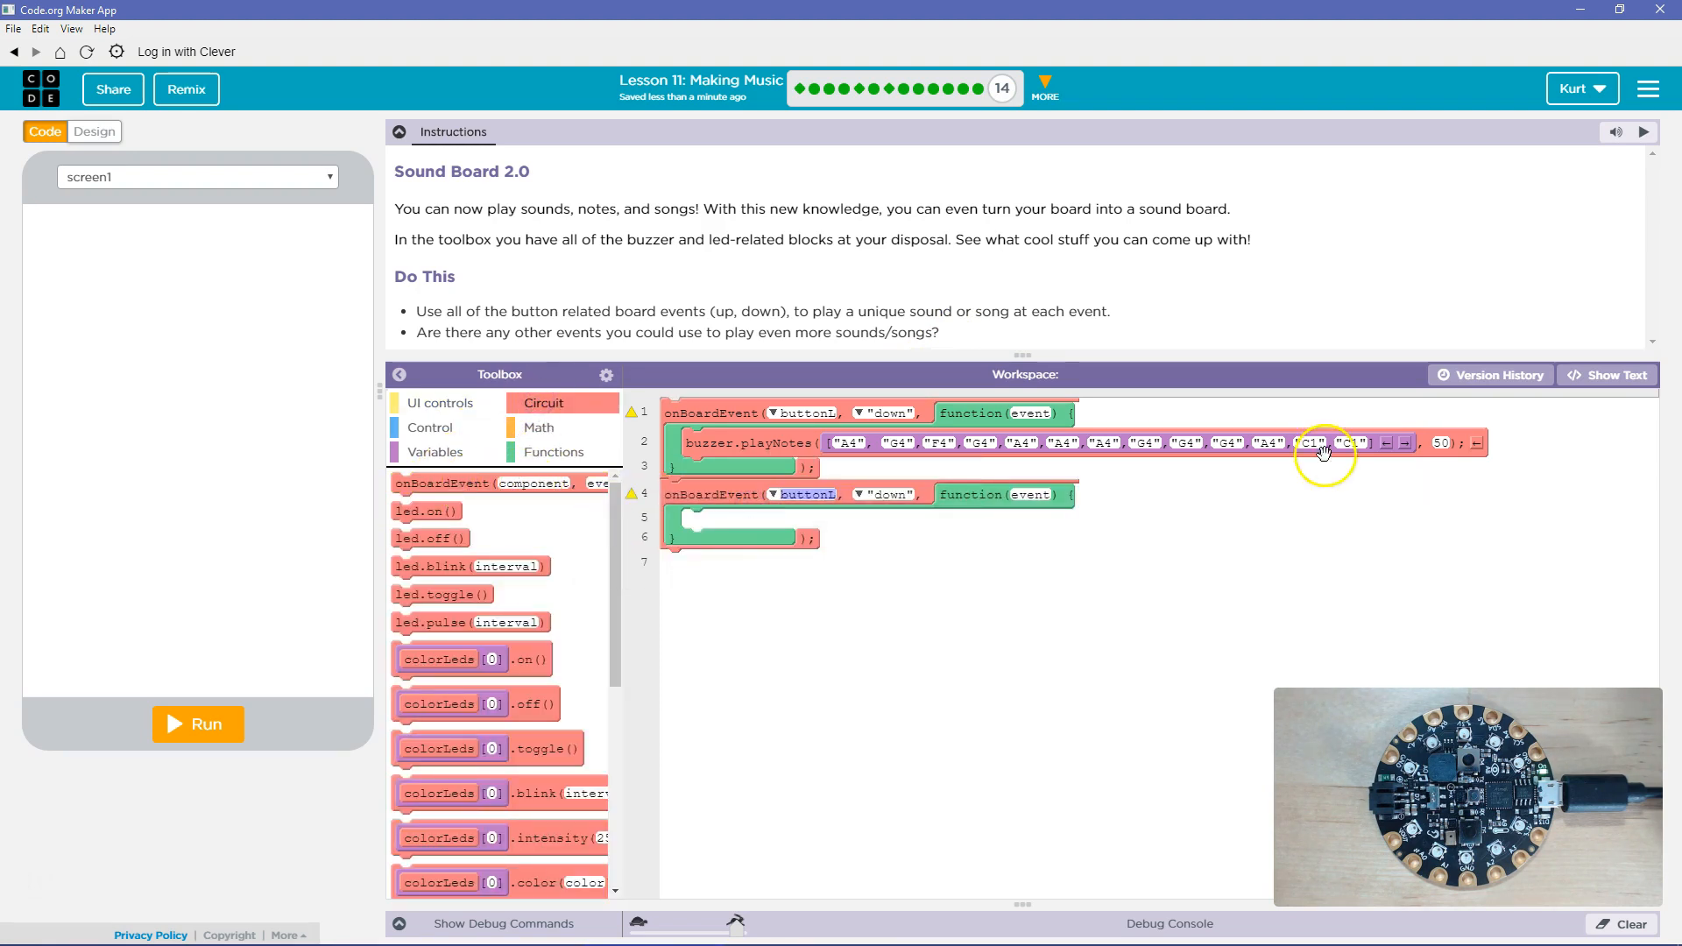
click(1613, 375)
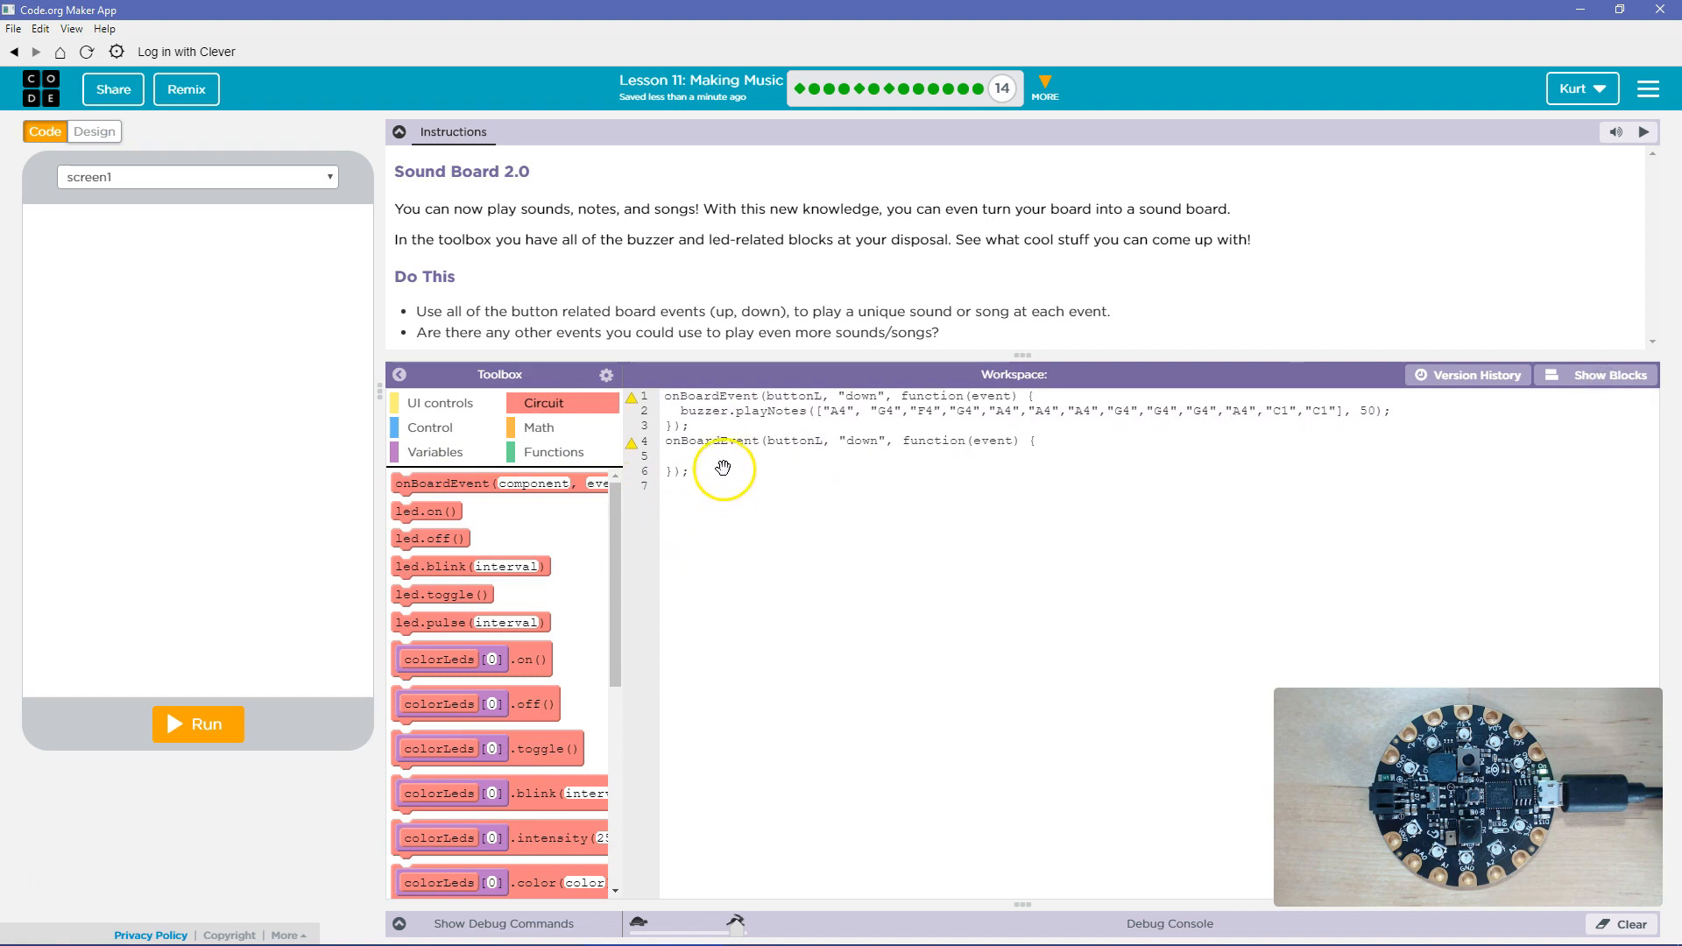
click(721, 456)
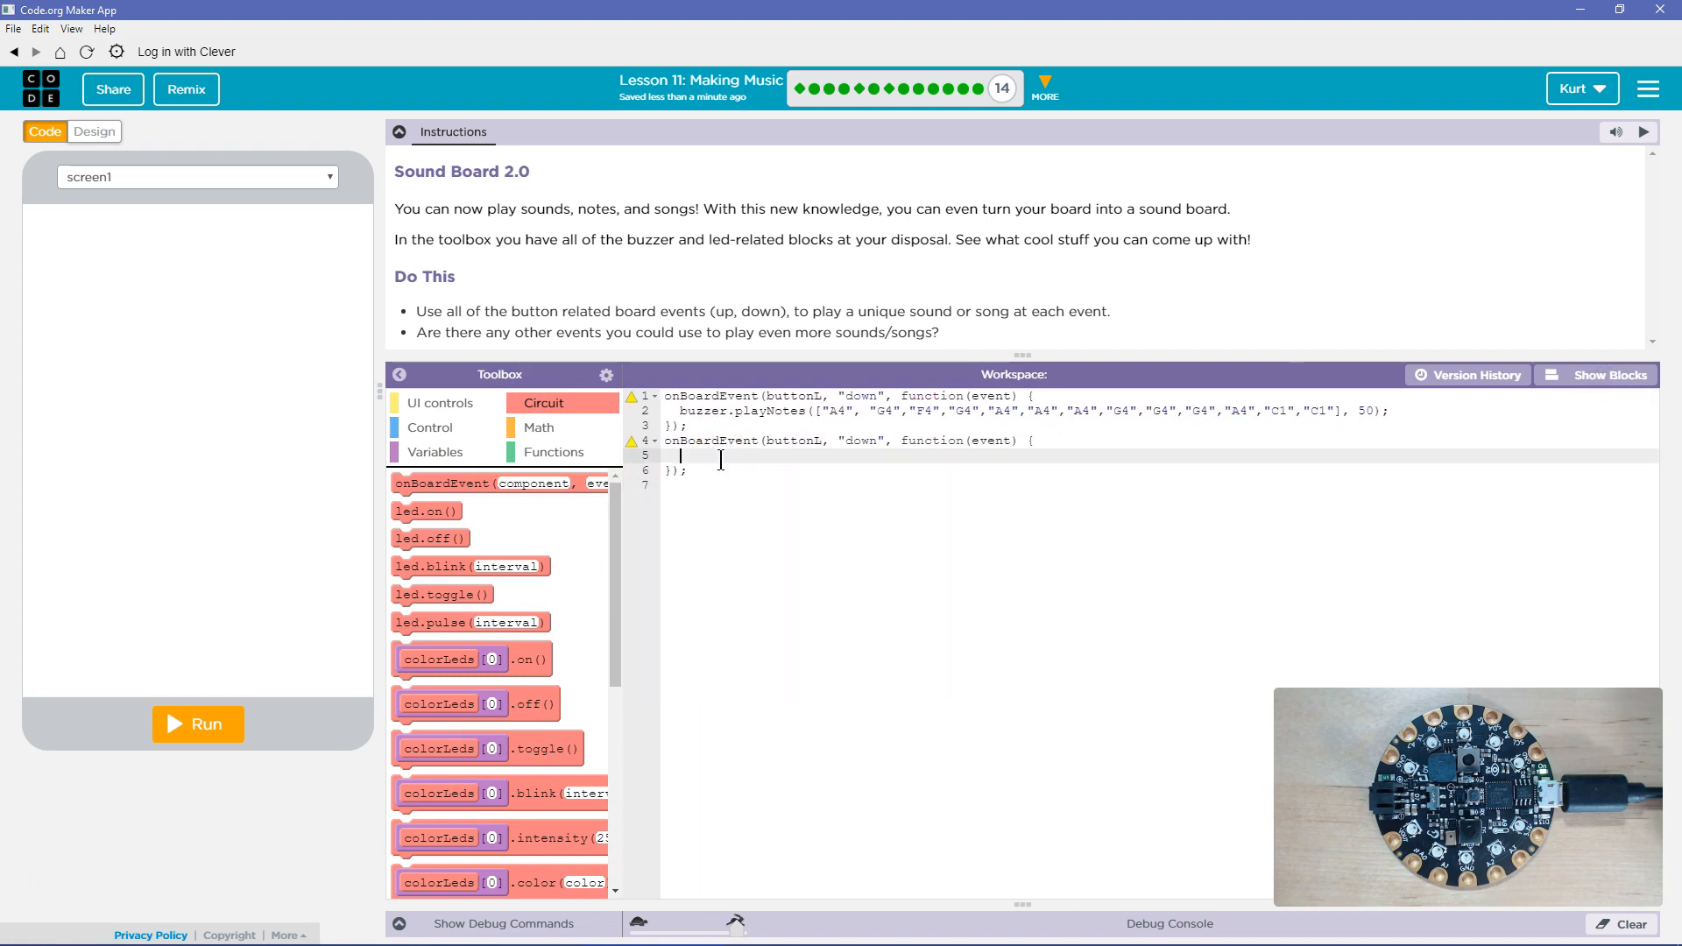
text(buzzer.playNotes(["A4", null, "A4", "E4", "G4", null, "G4"], 100);)
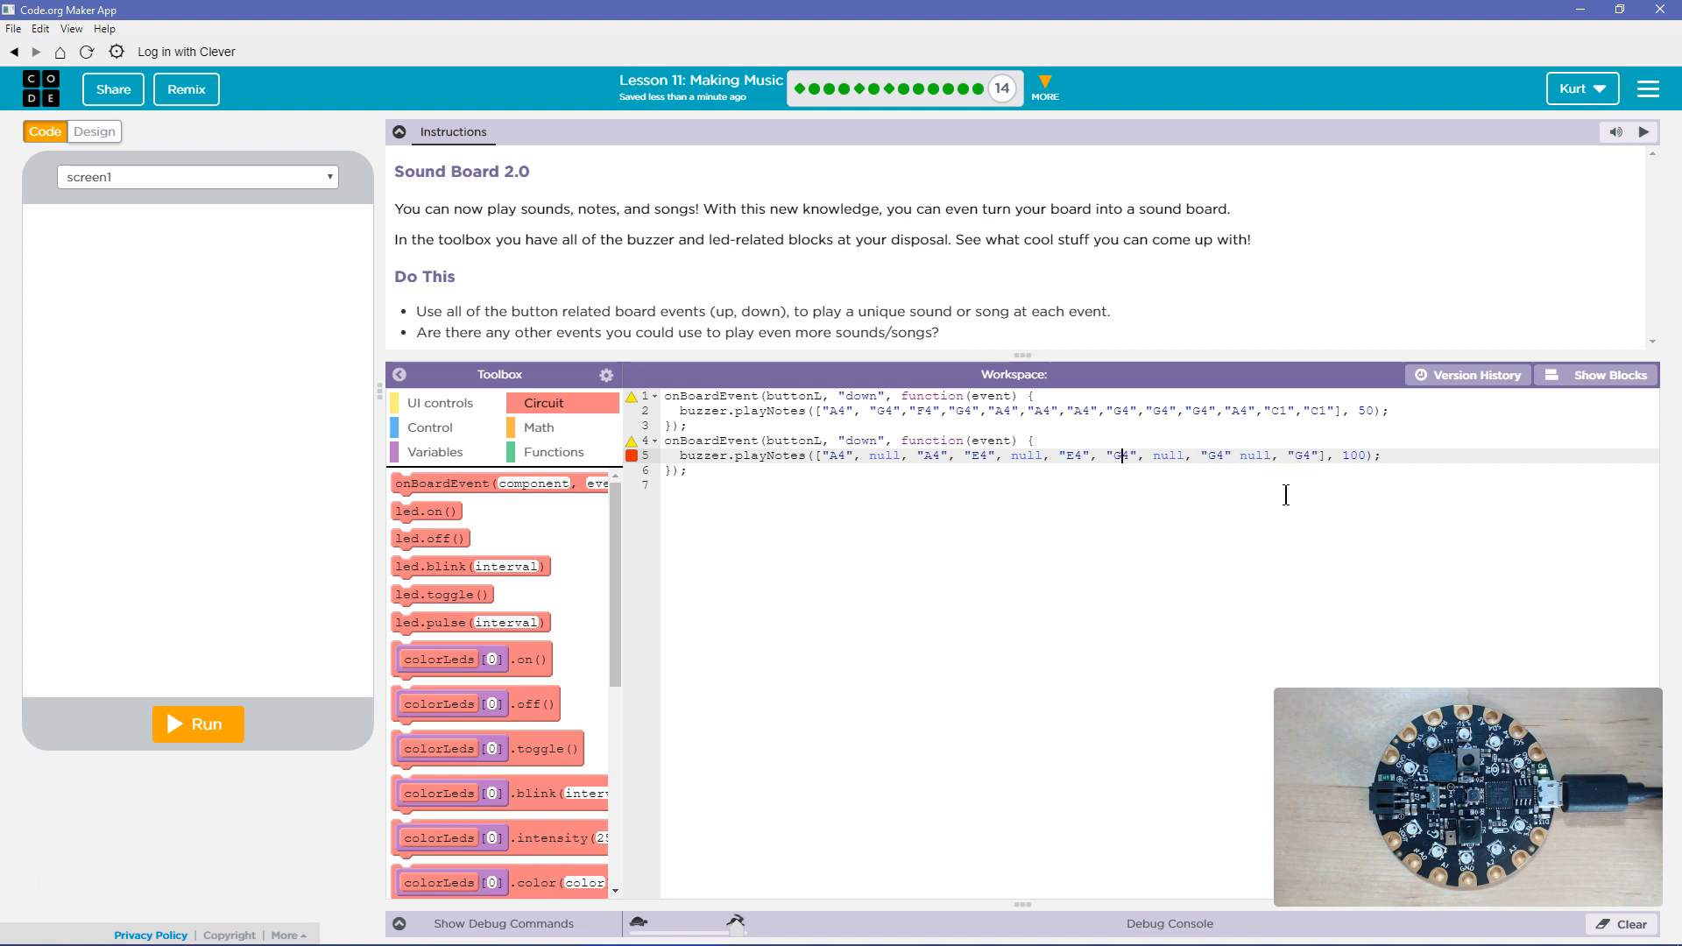
mouse_move(1668, 361)
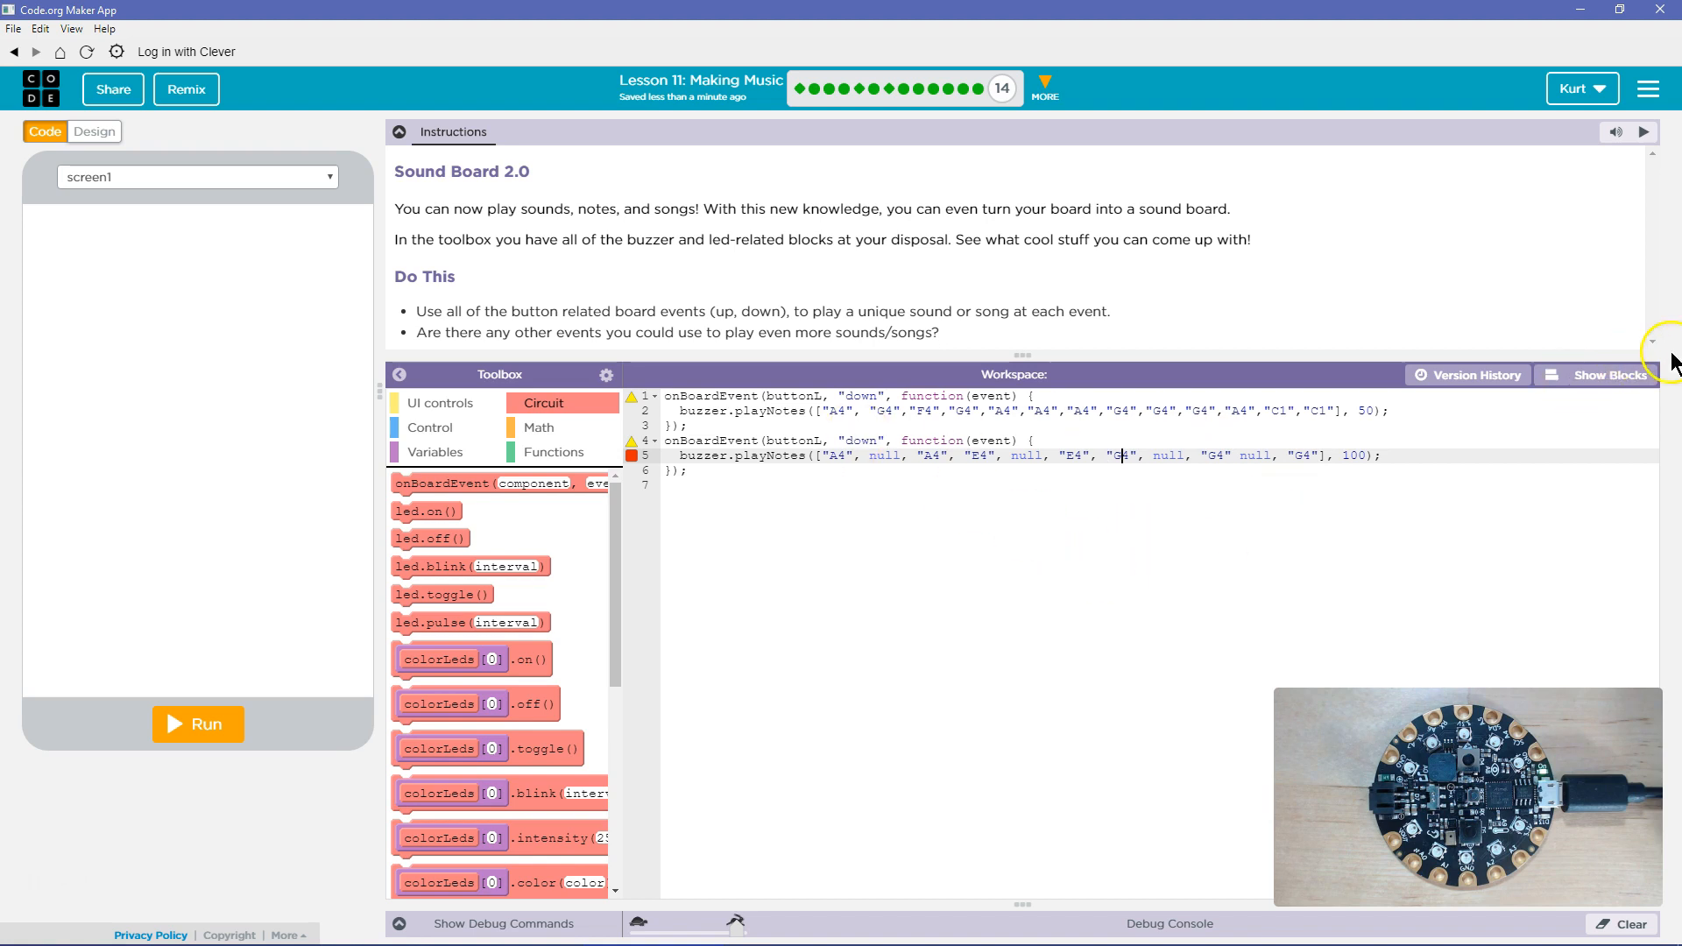
mouse_move(992, 302)
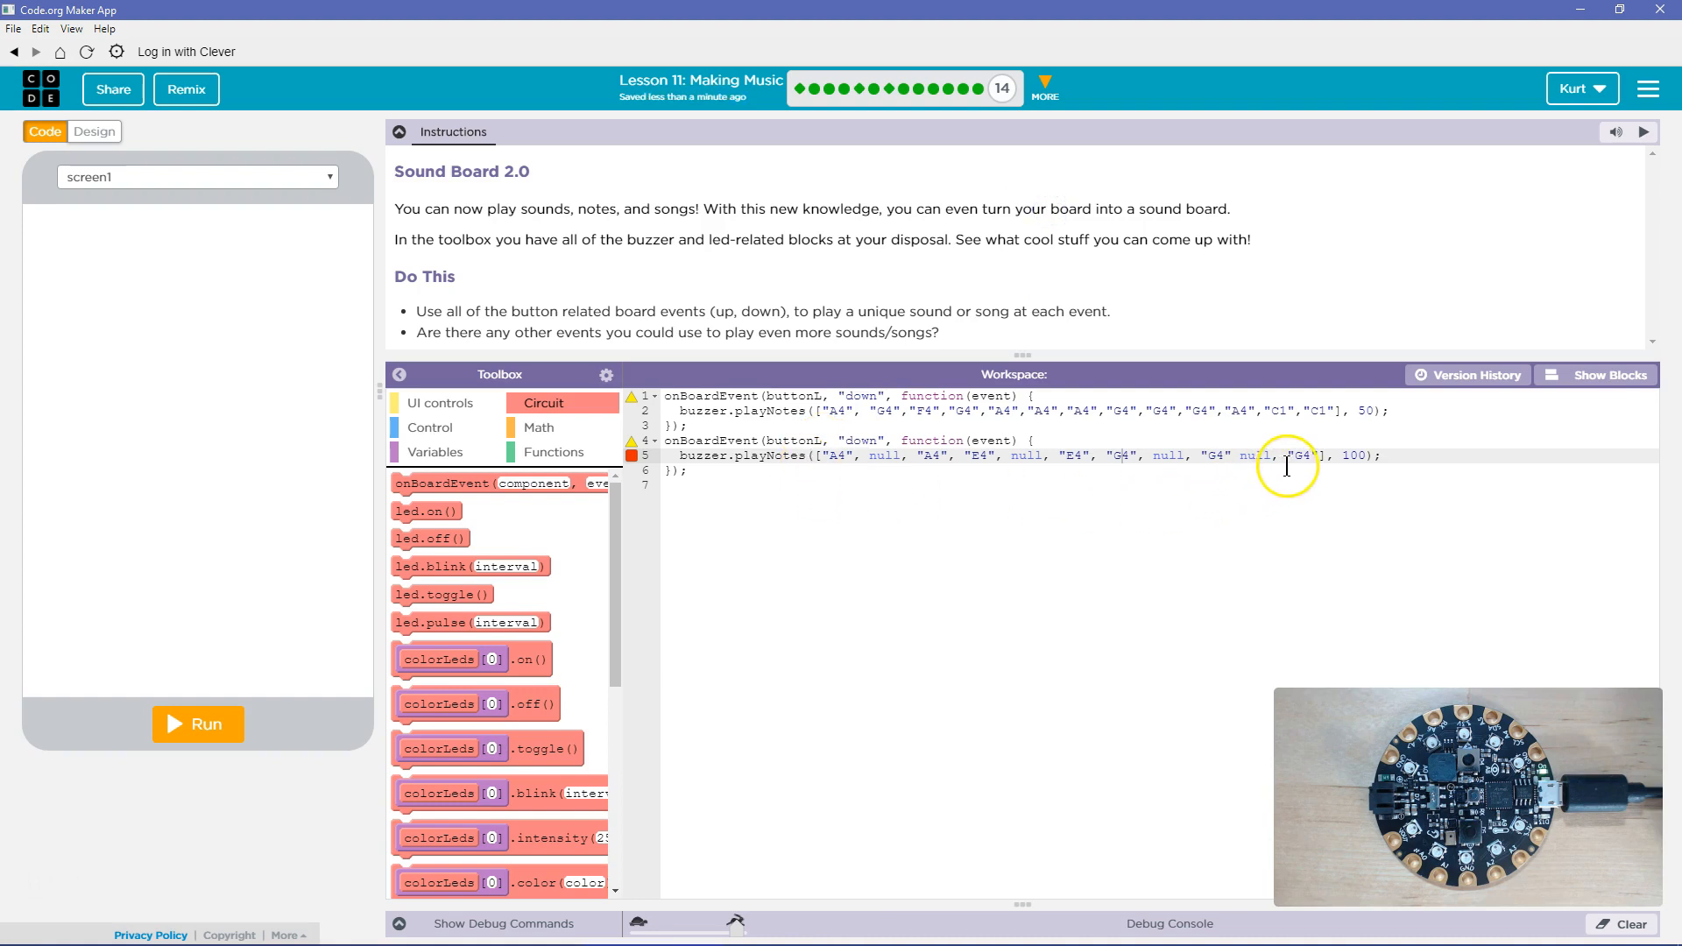
mouse_move(1143, 461)
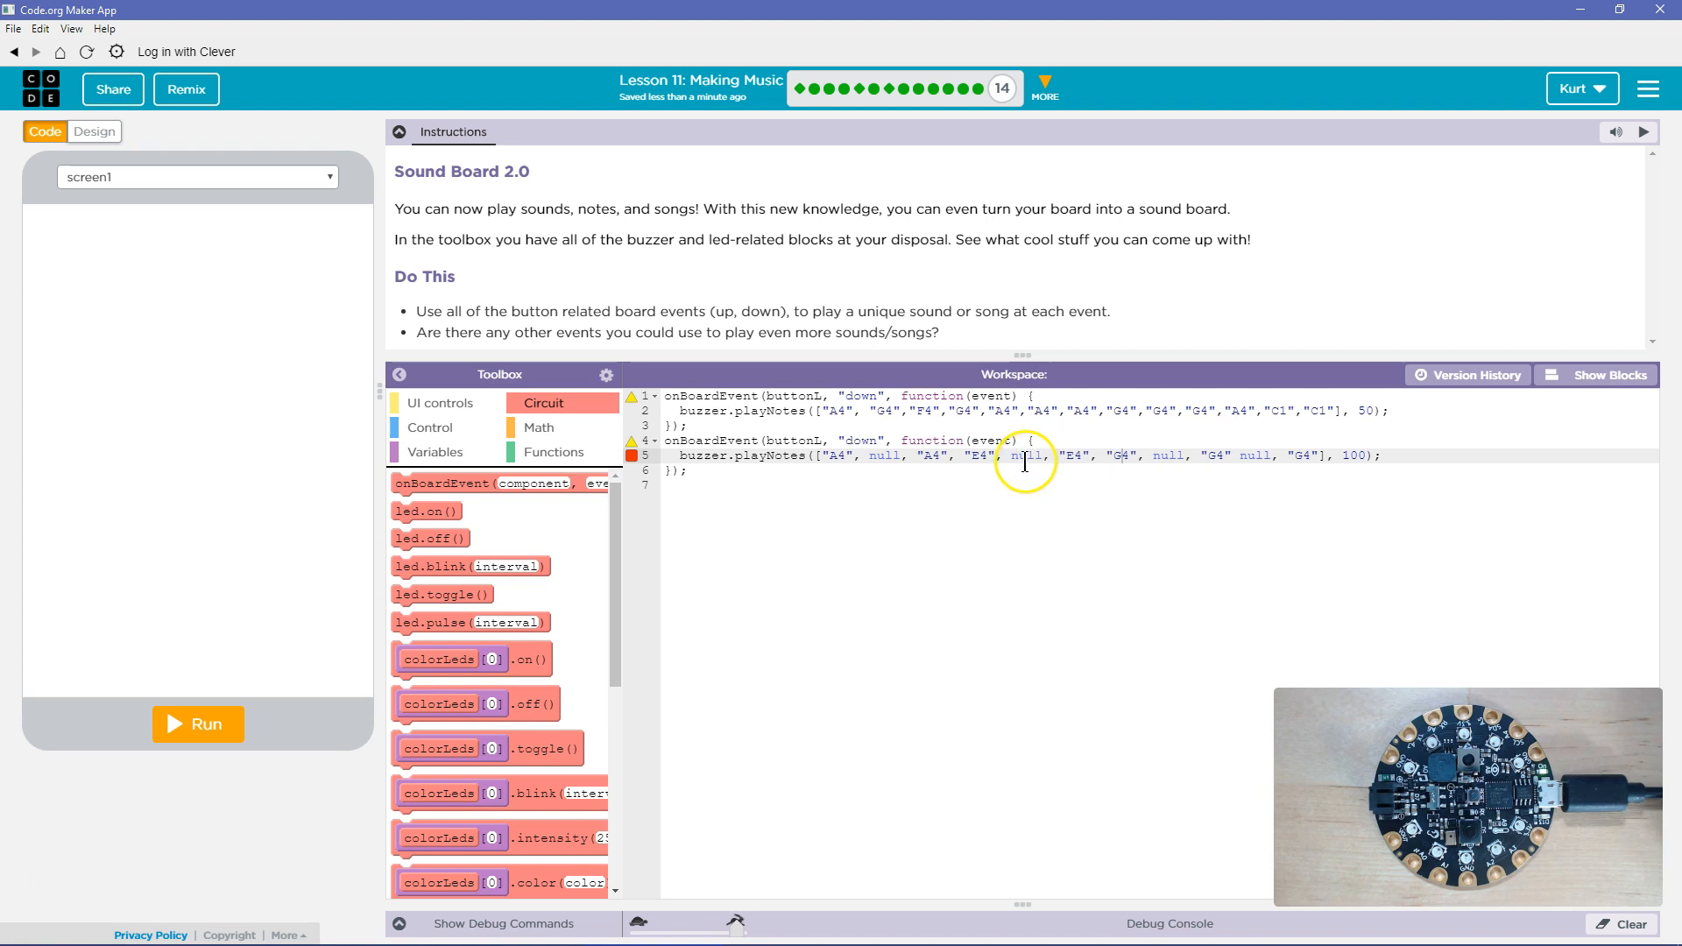
mouse_move(978, 469)
text(,)
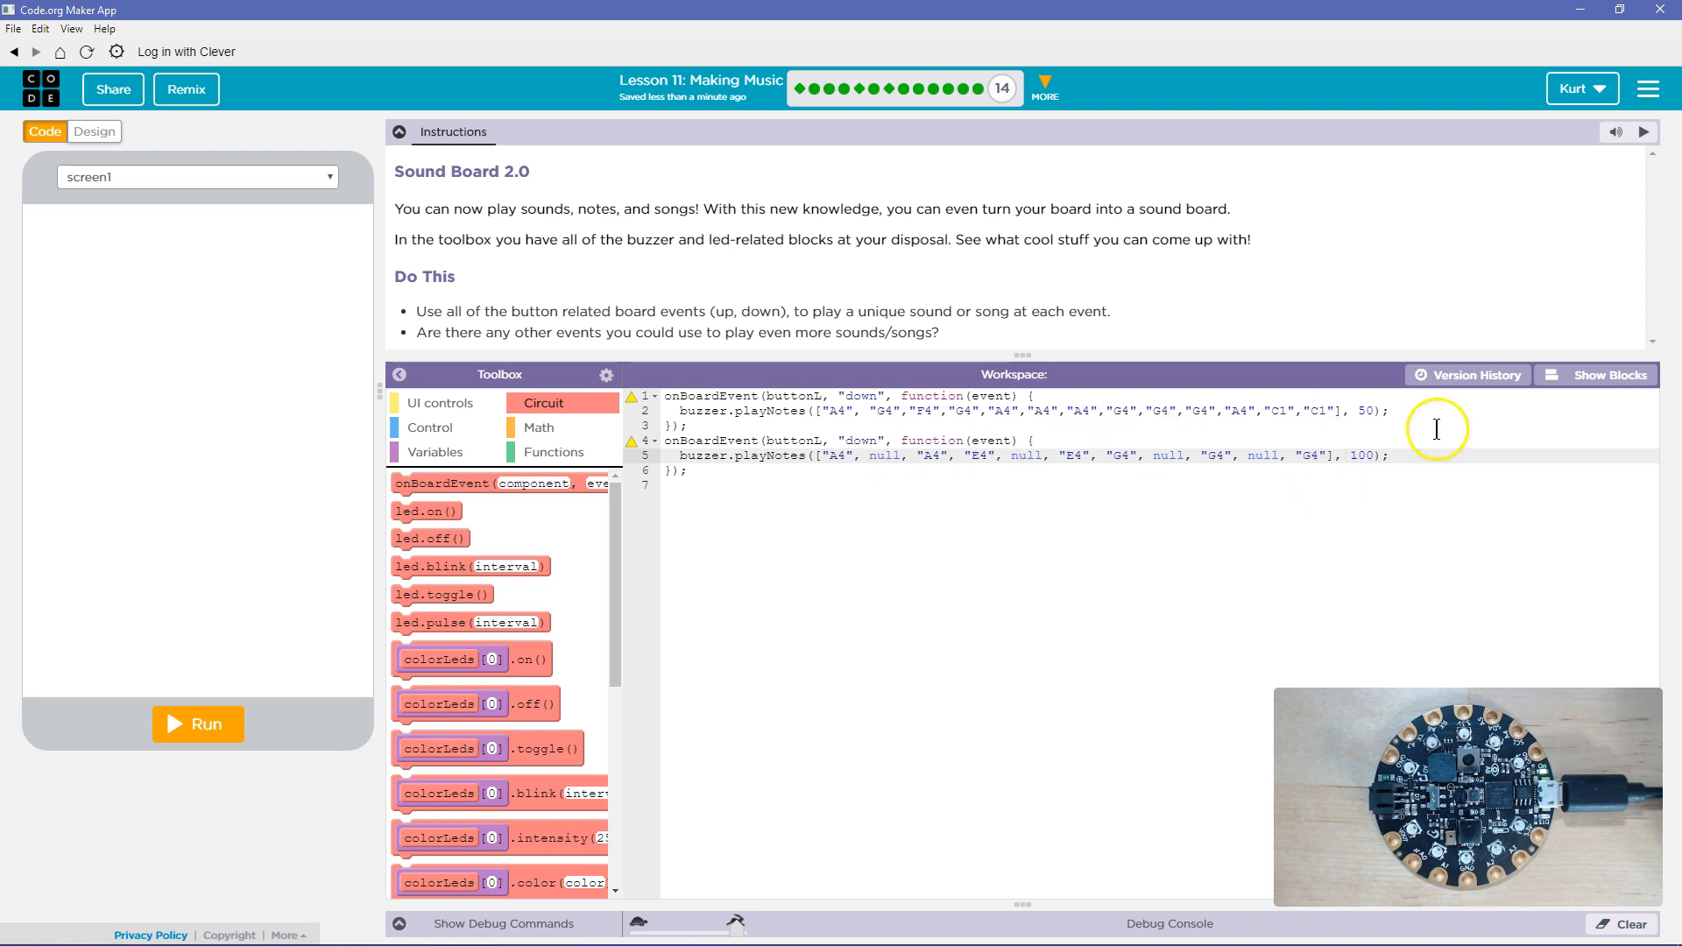
Step: Change the second event to listen to buttonR and run the program on the board
click(1602, 374)
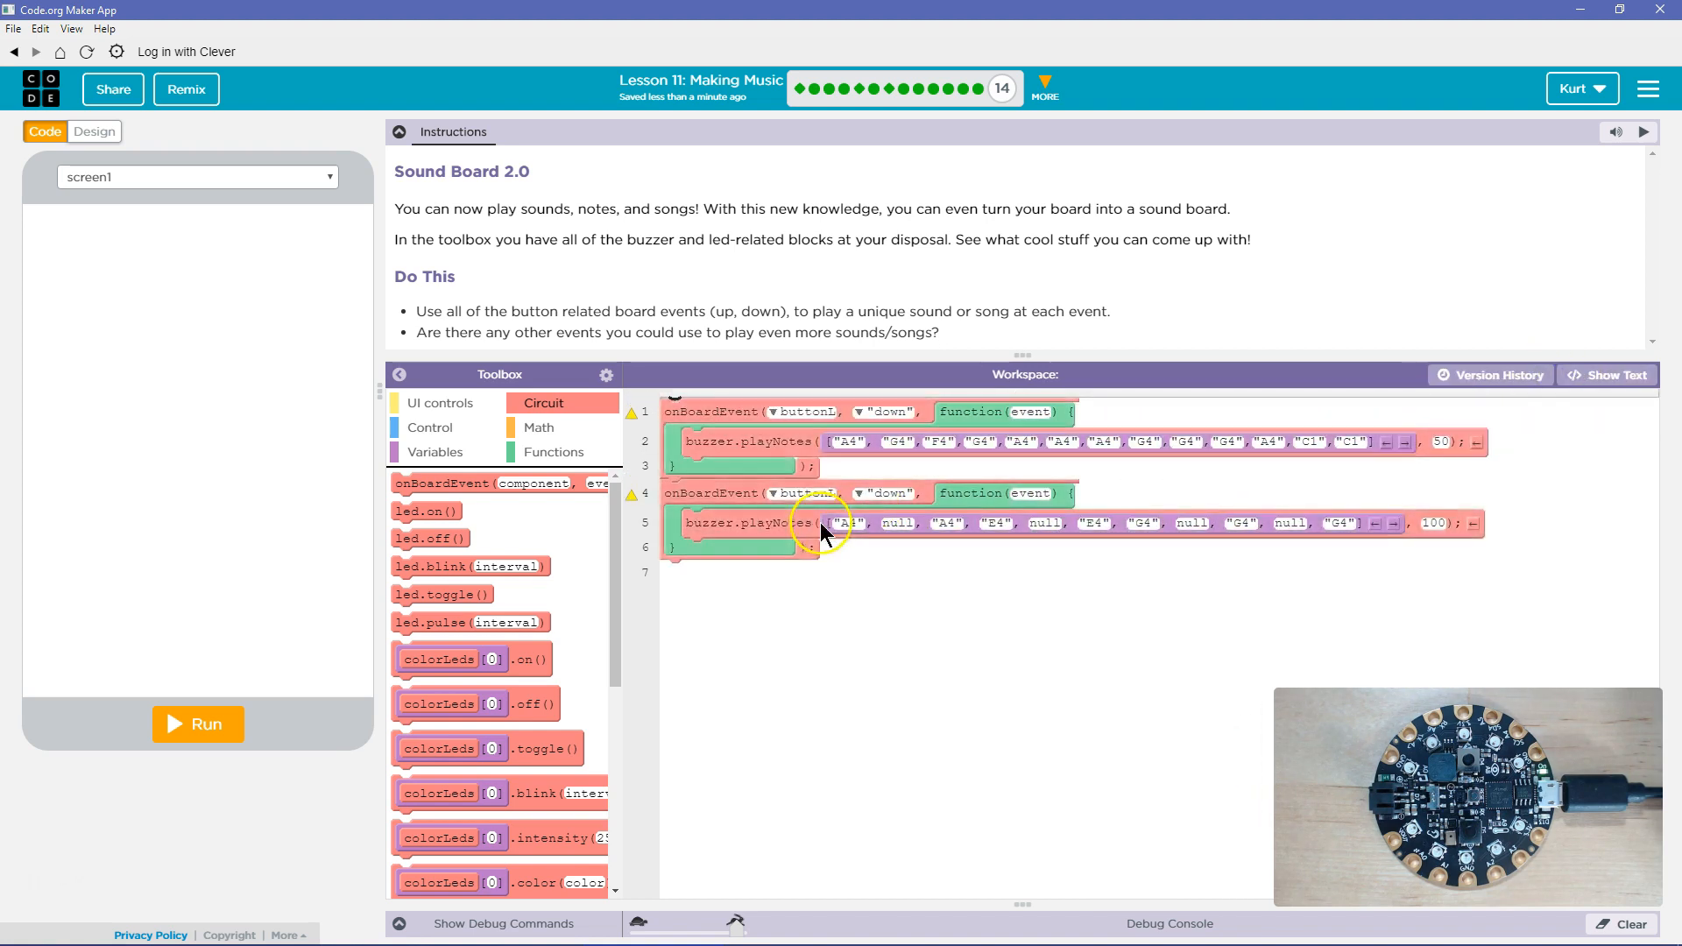
click(773, 494)
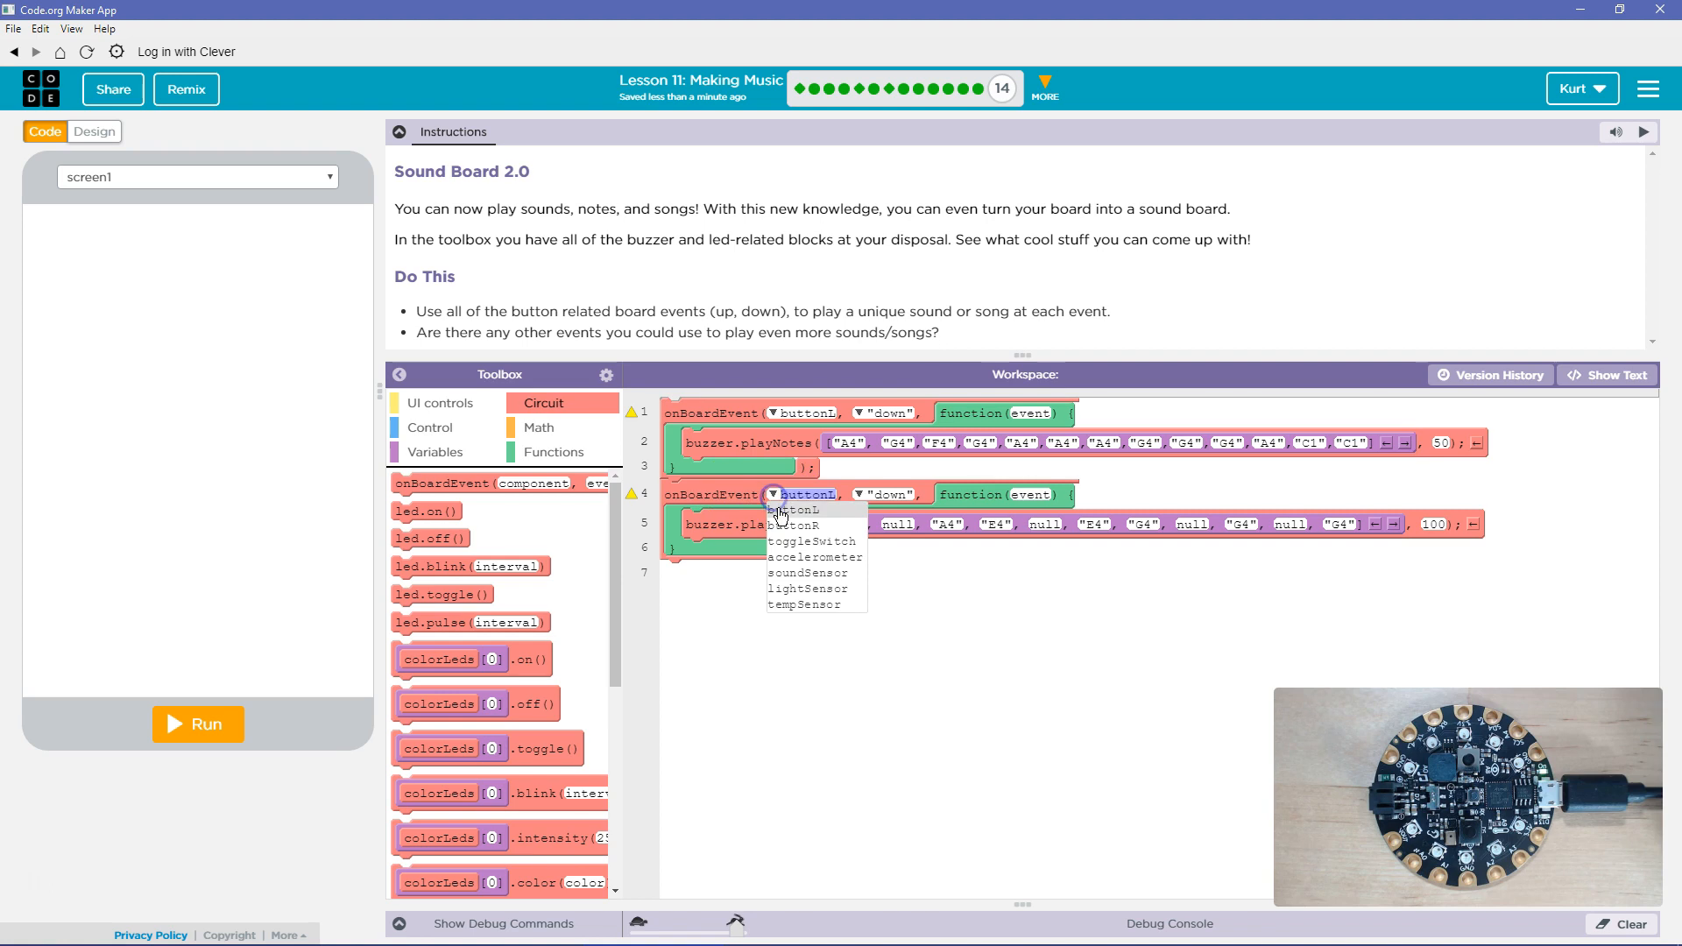
click(801, 524)
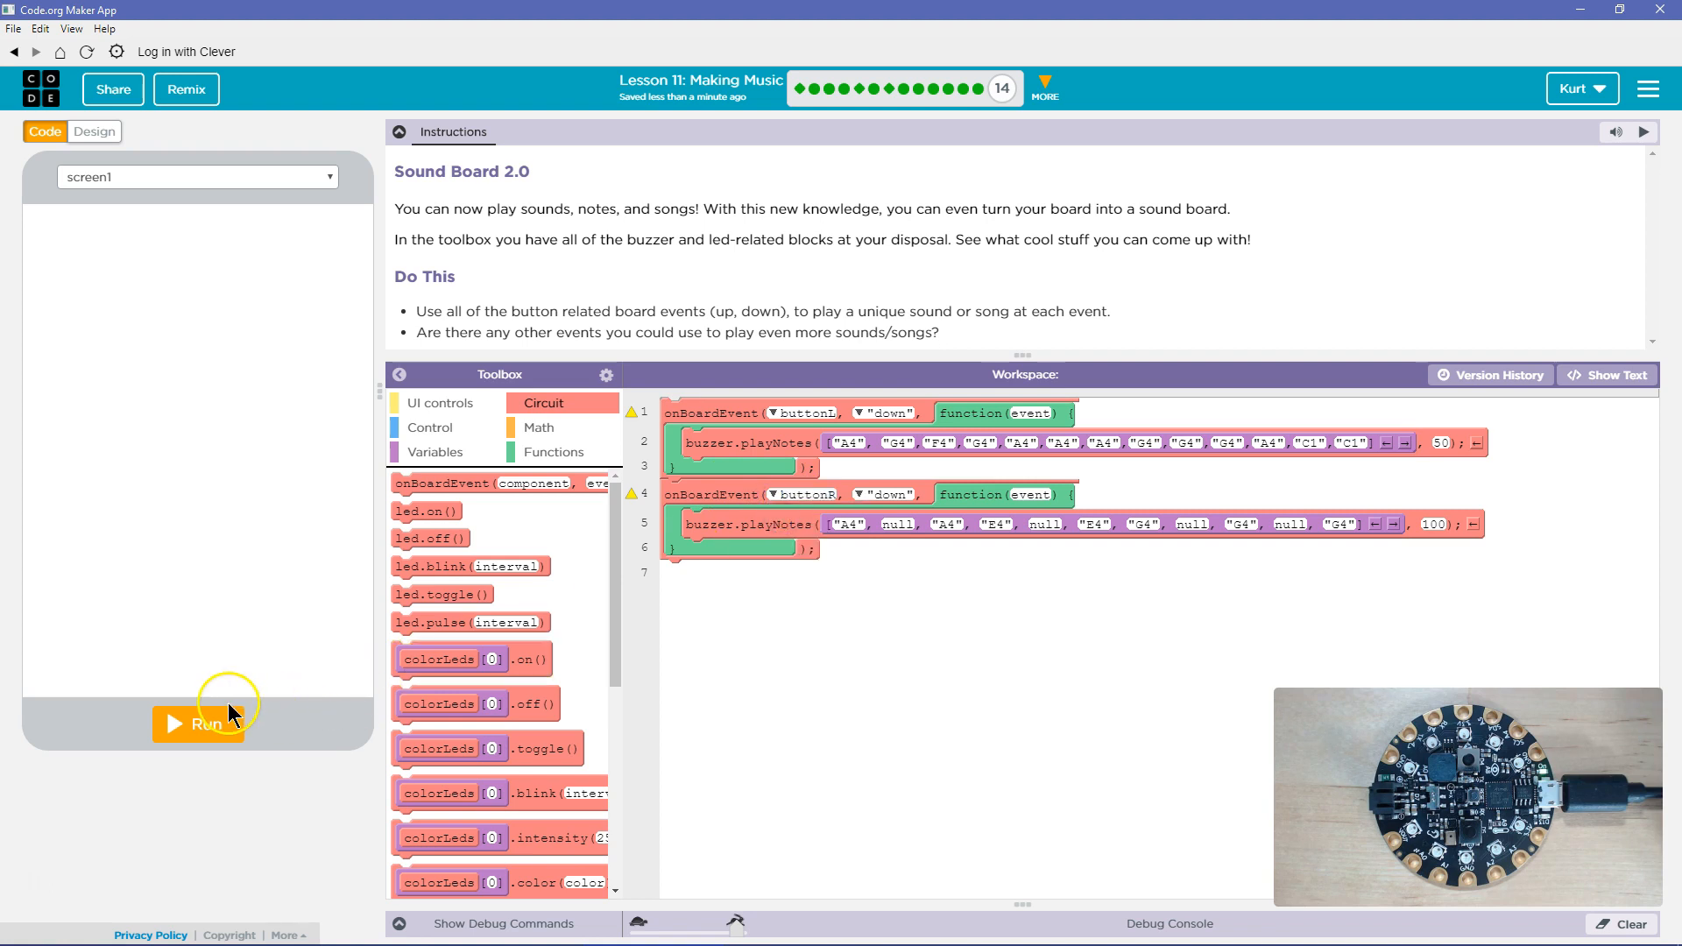
click(198, 724)
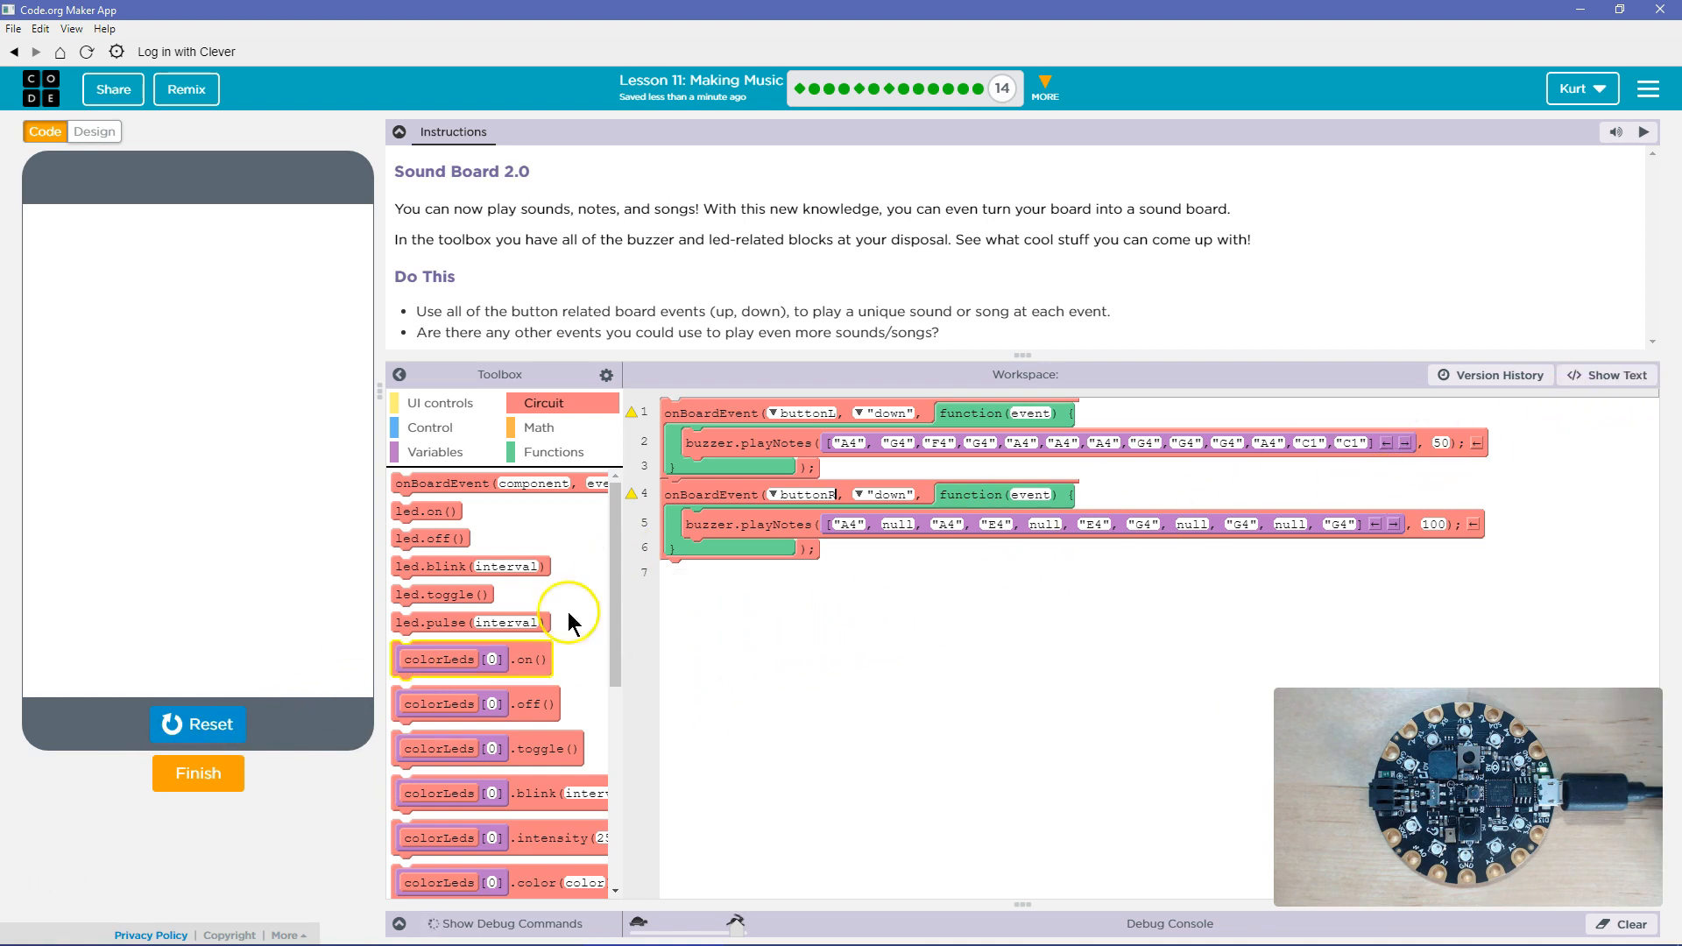
Step: Set the third event to fire on toggleSwitch "open" and show the Variables blocks
scroll(down, 3)
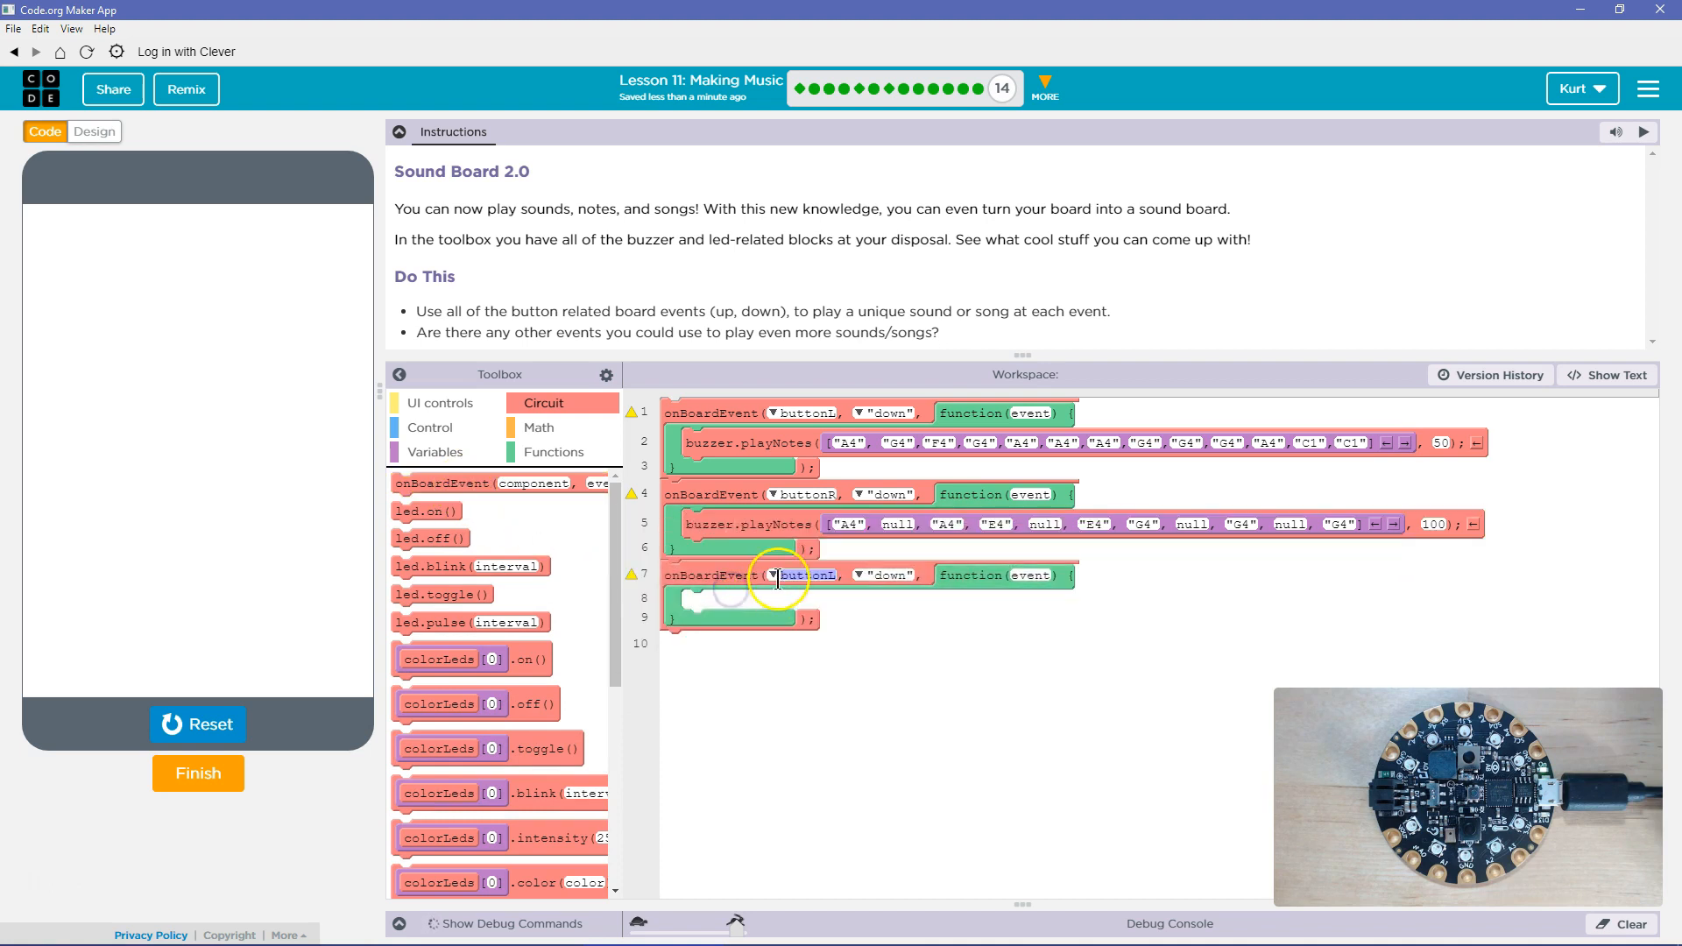
click(774, 574)
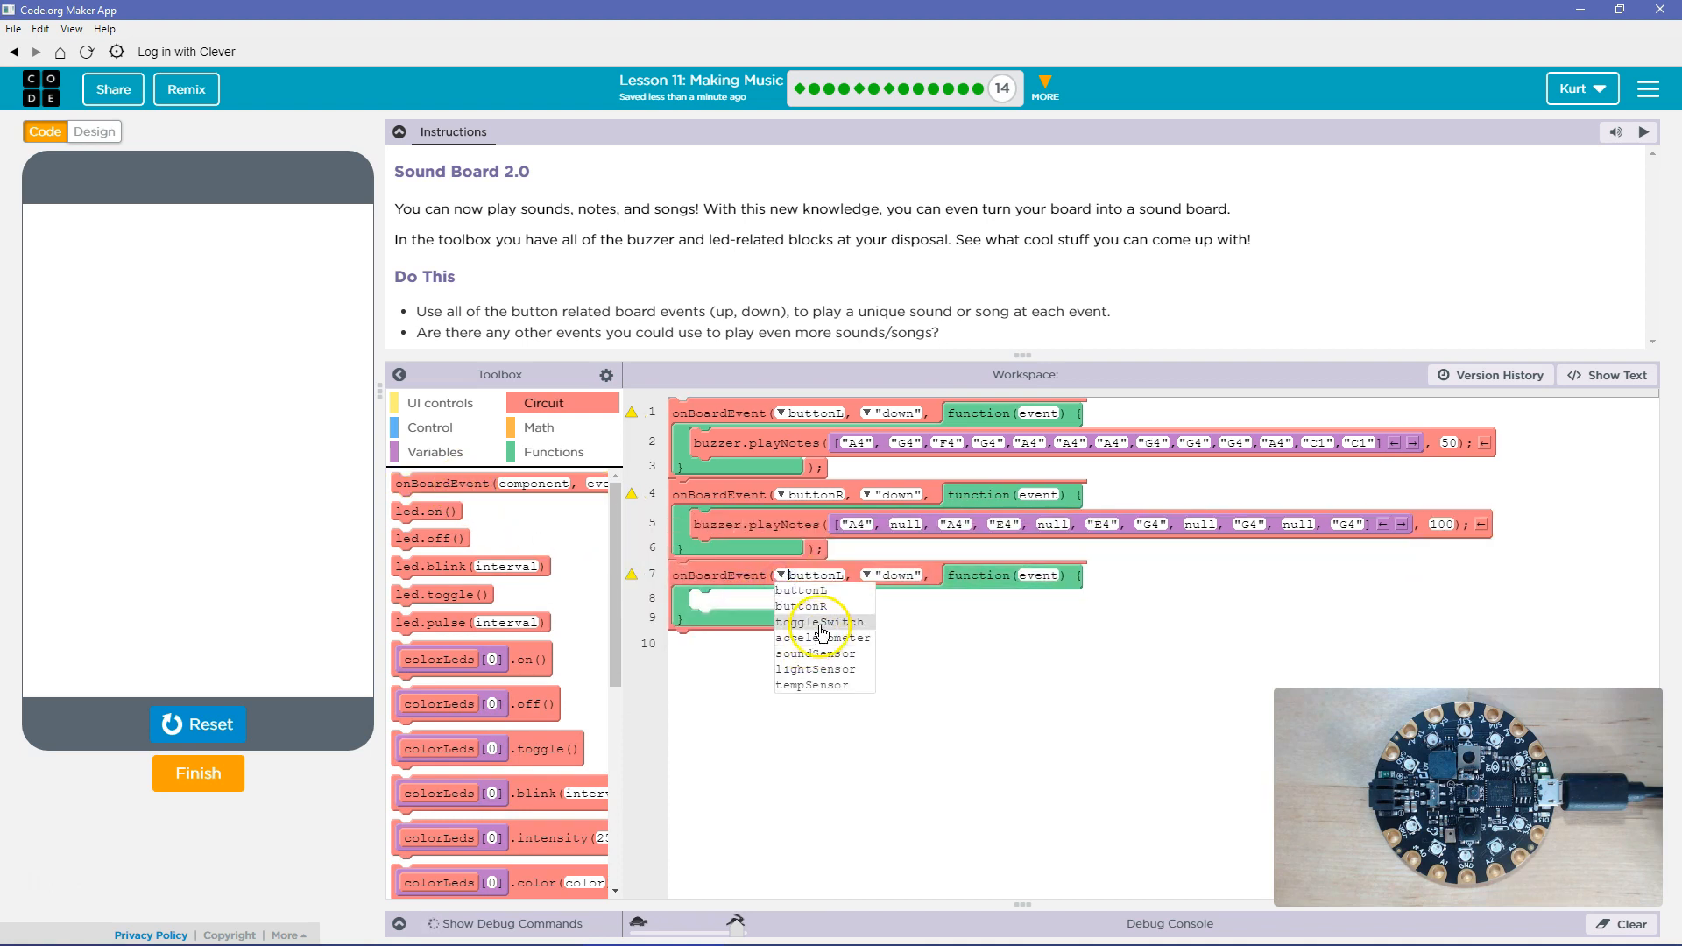
click(823, 620)
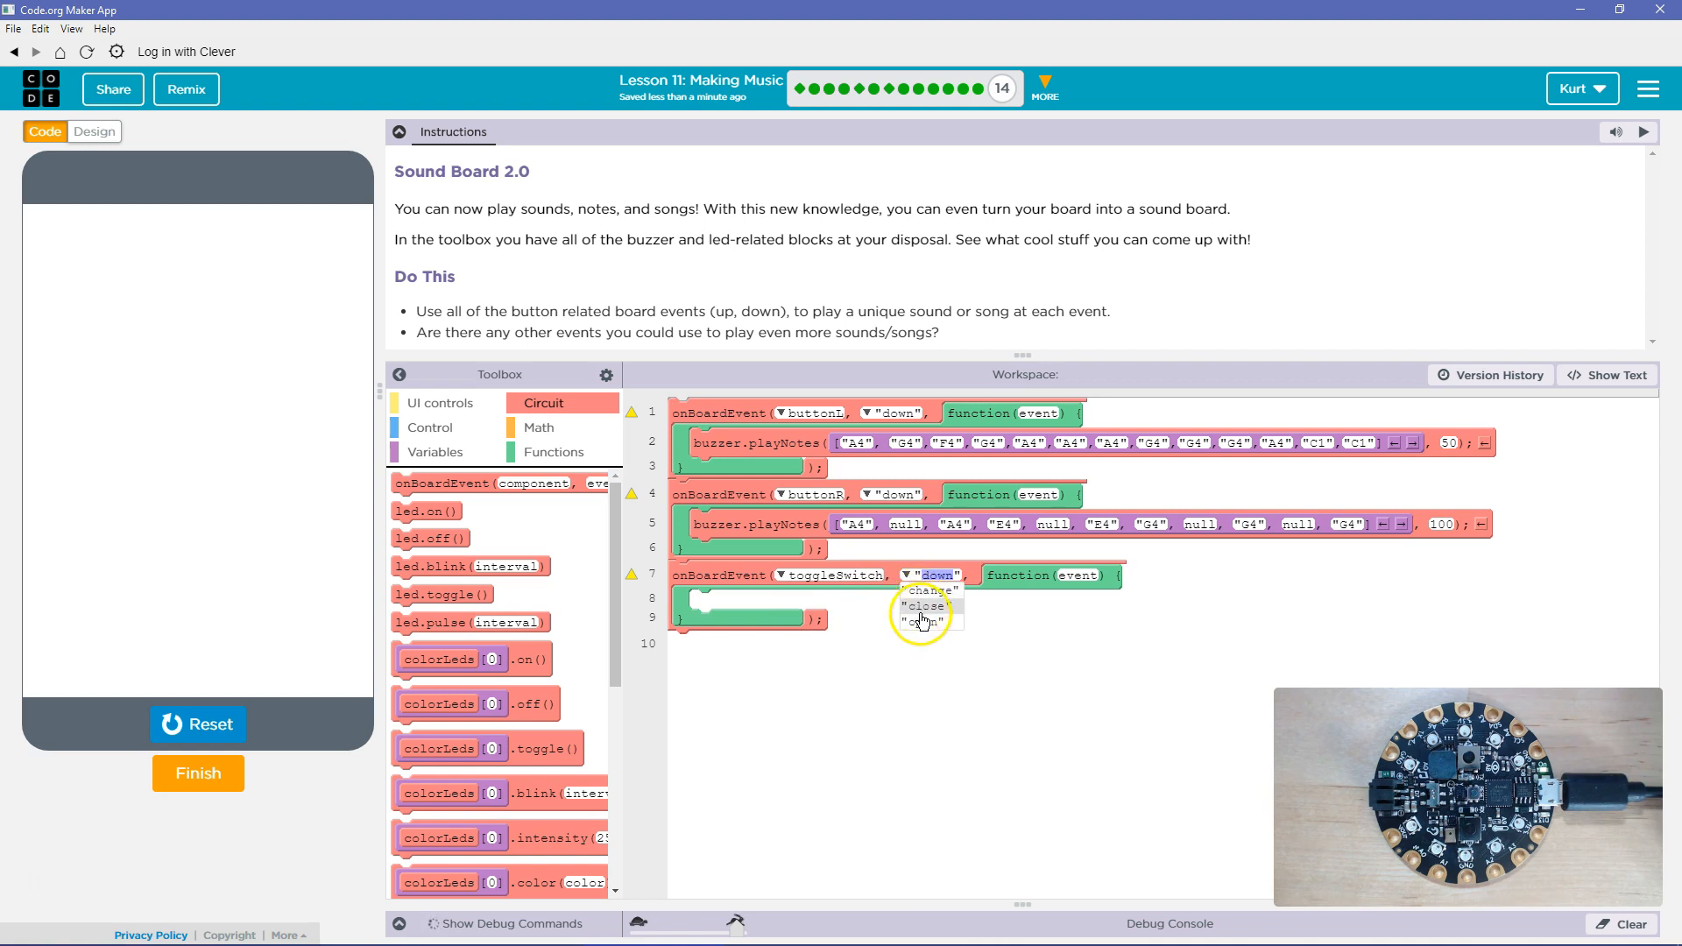
click(925, 620)
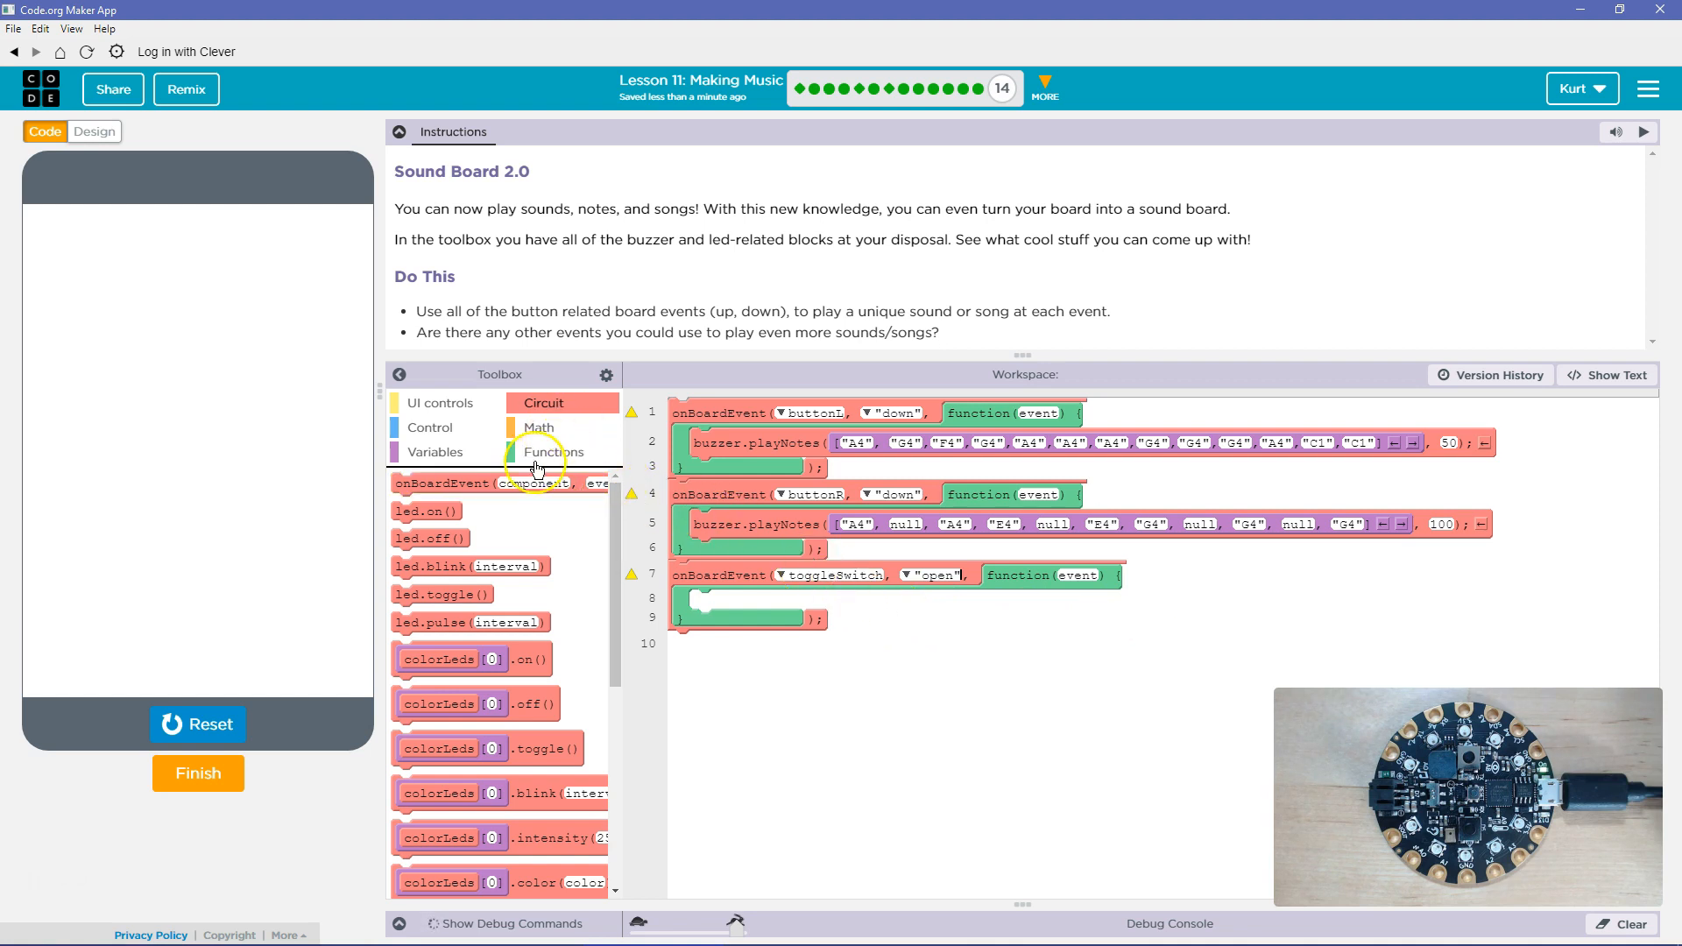
click(436, 452)
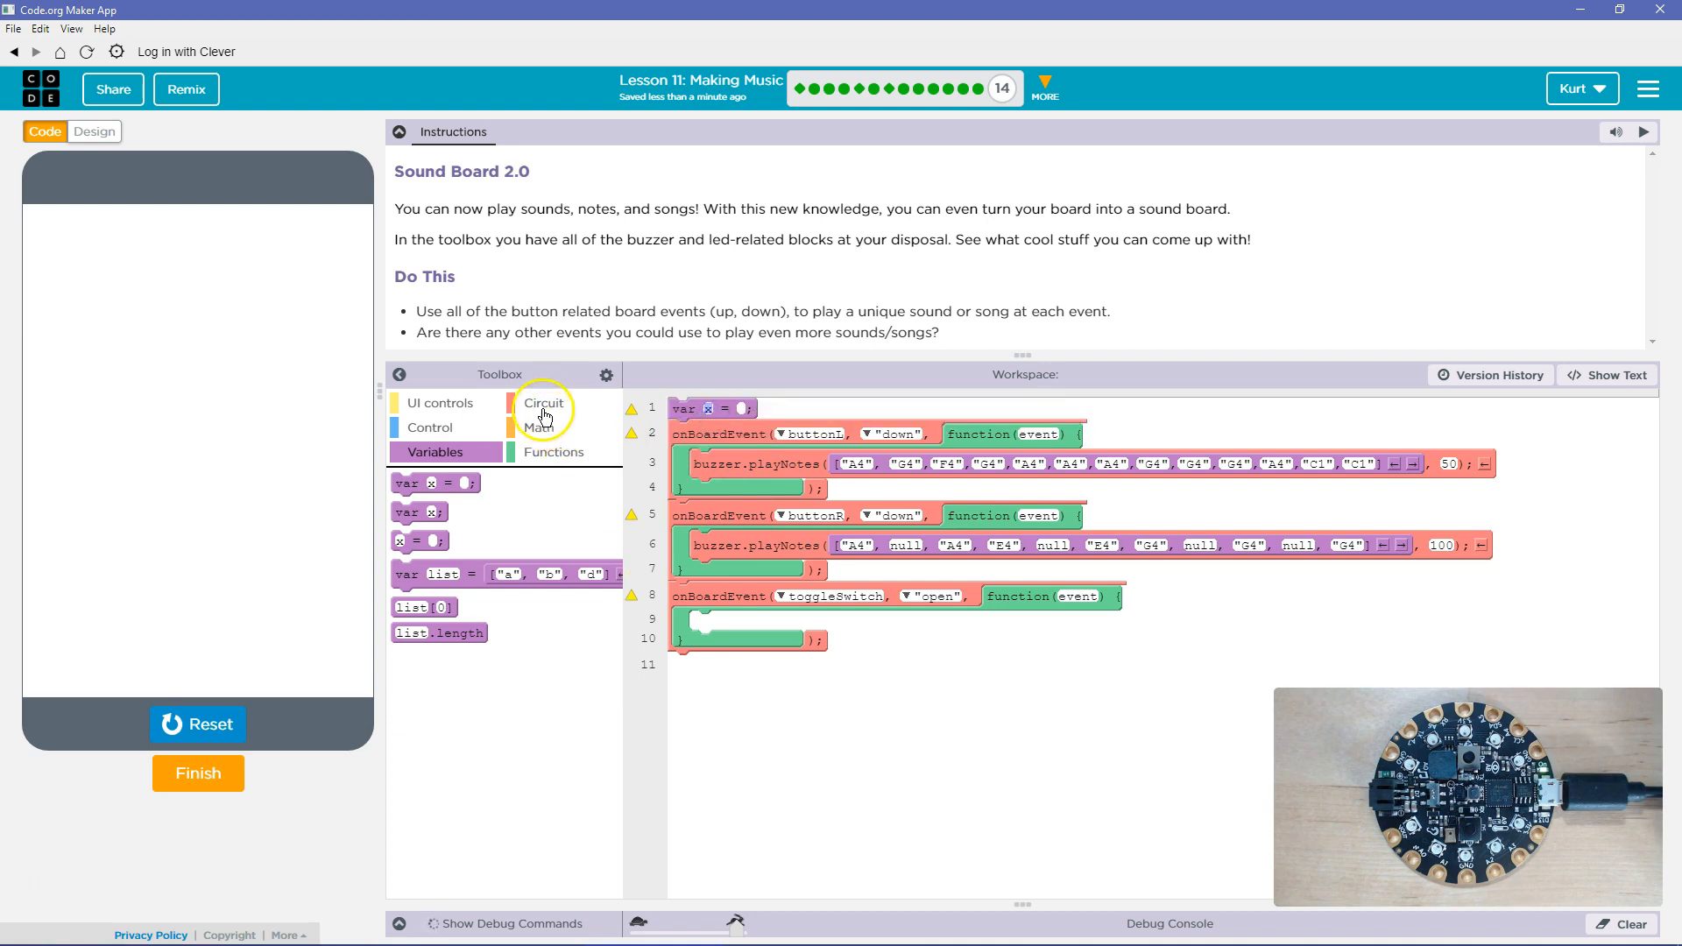
Step: Give the top variable the value 100 for use as the tunes' tempo
click(543, 402)
text(duration)
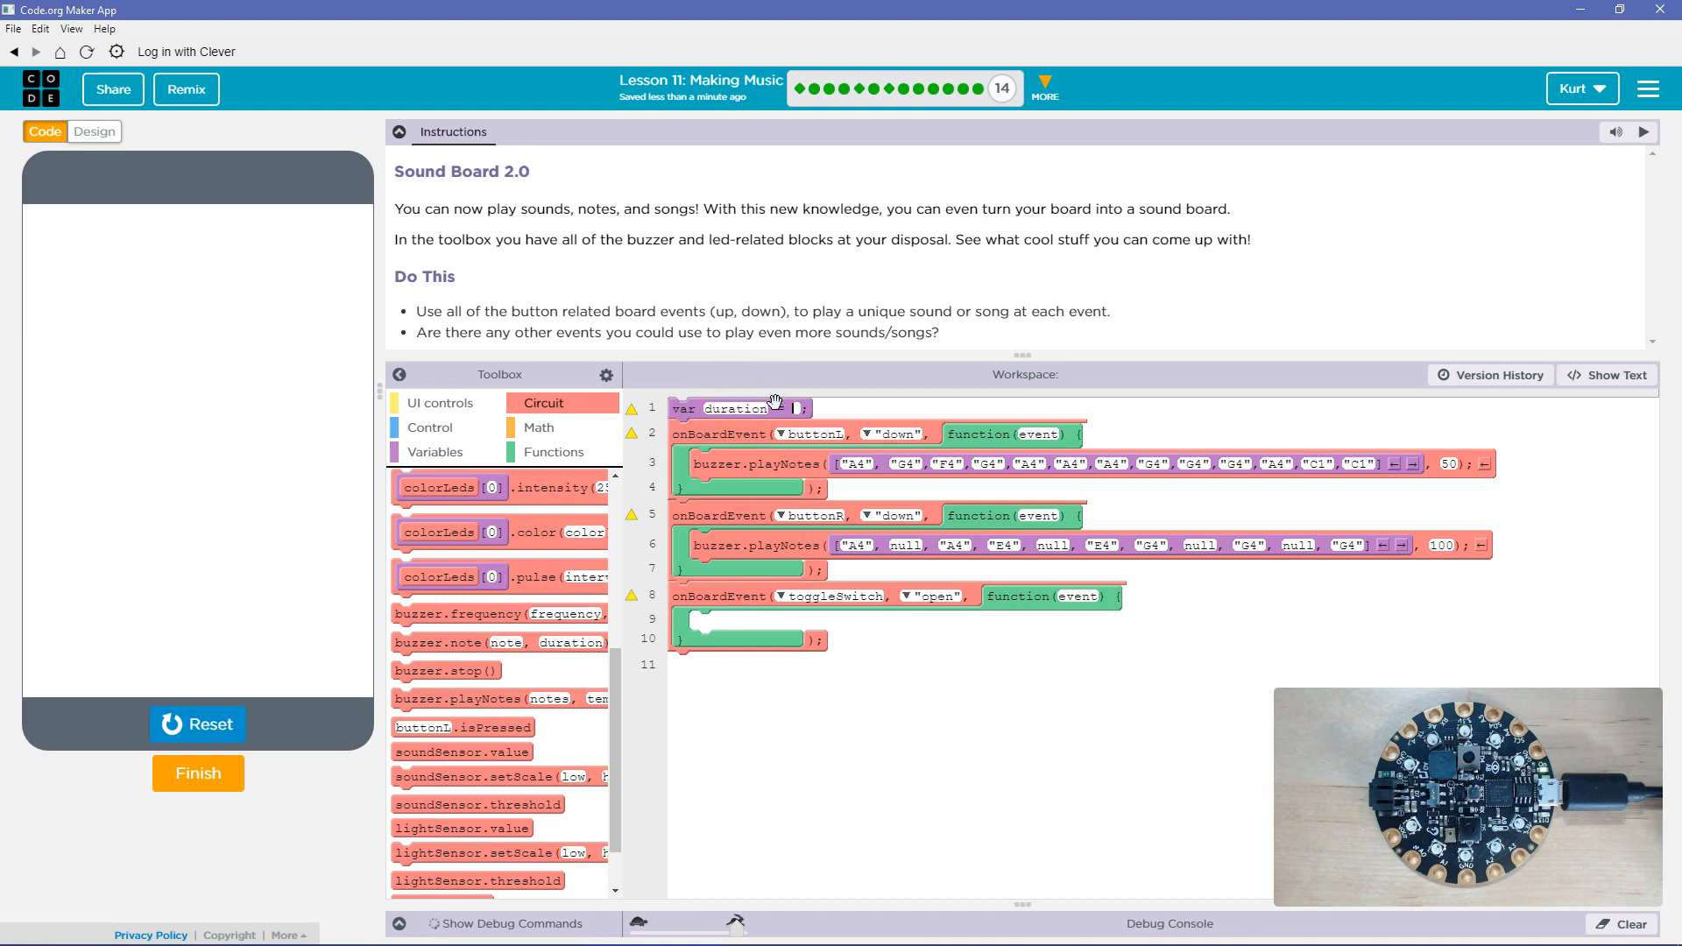
text(100)
click(1442, 543)
text(duration)
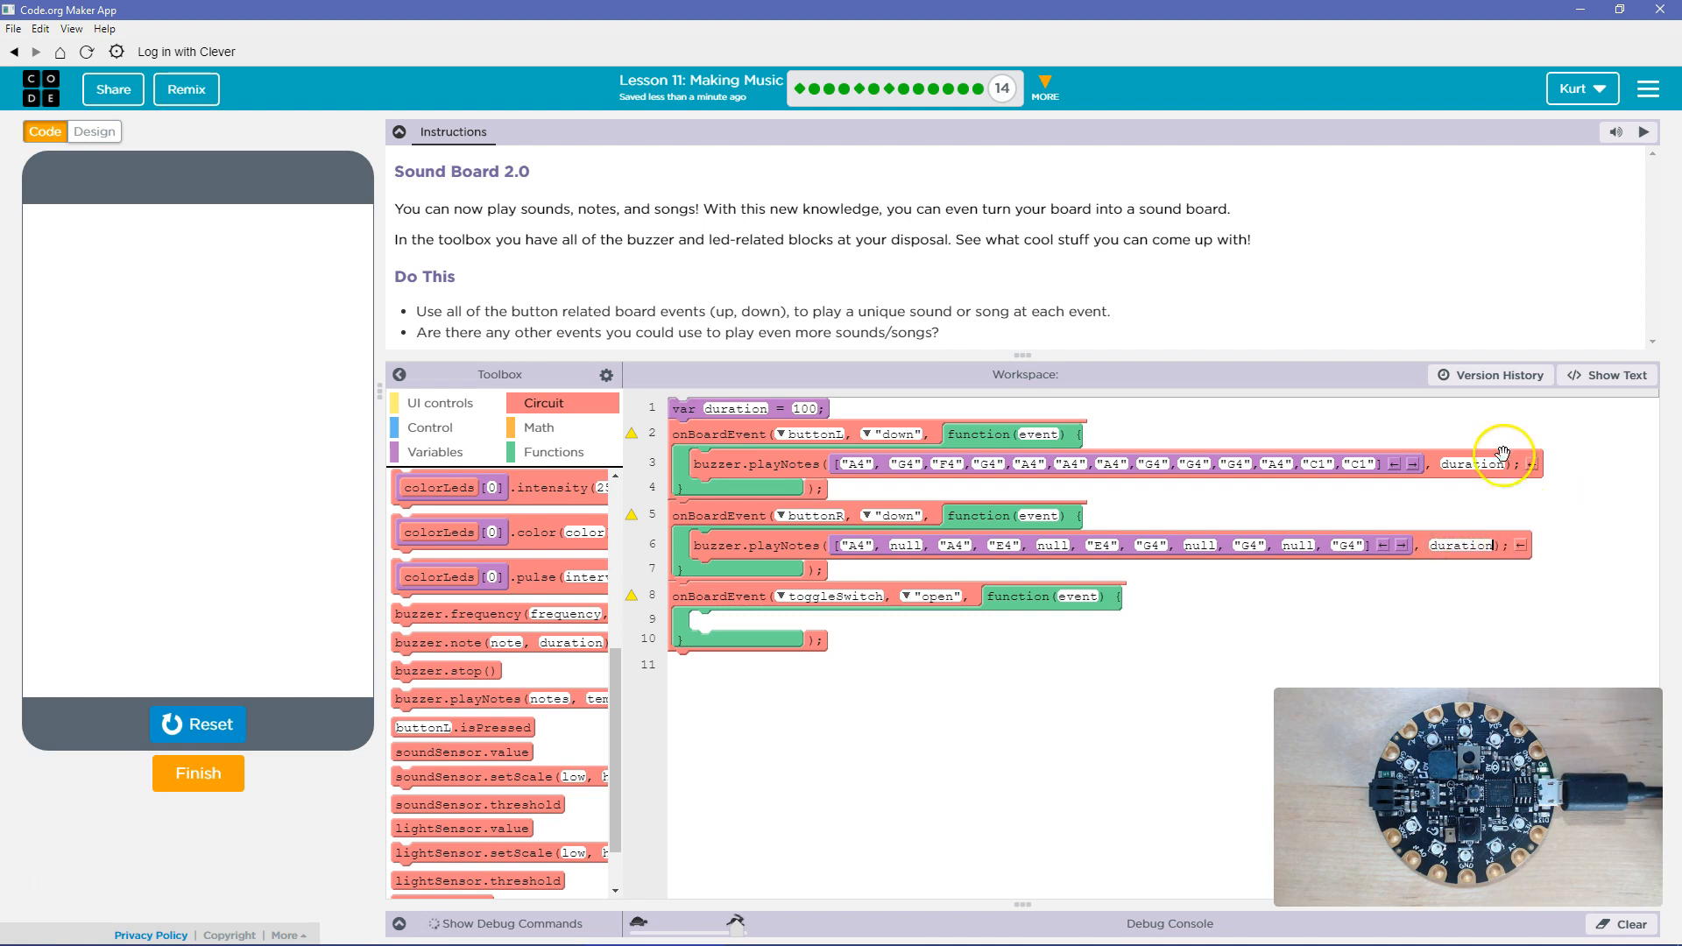
mouse_move(667, 534)
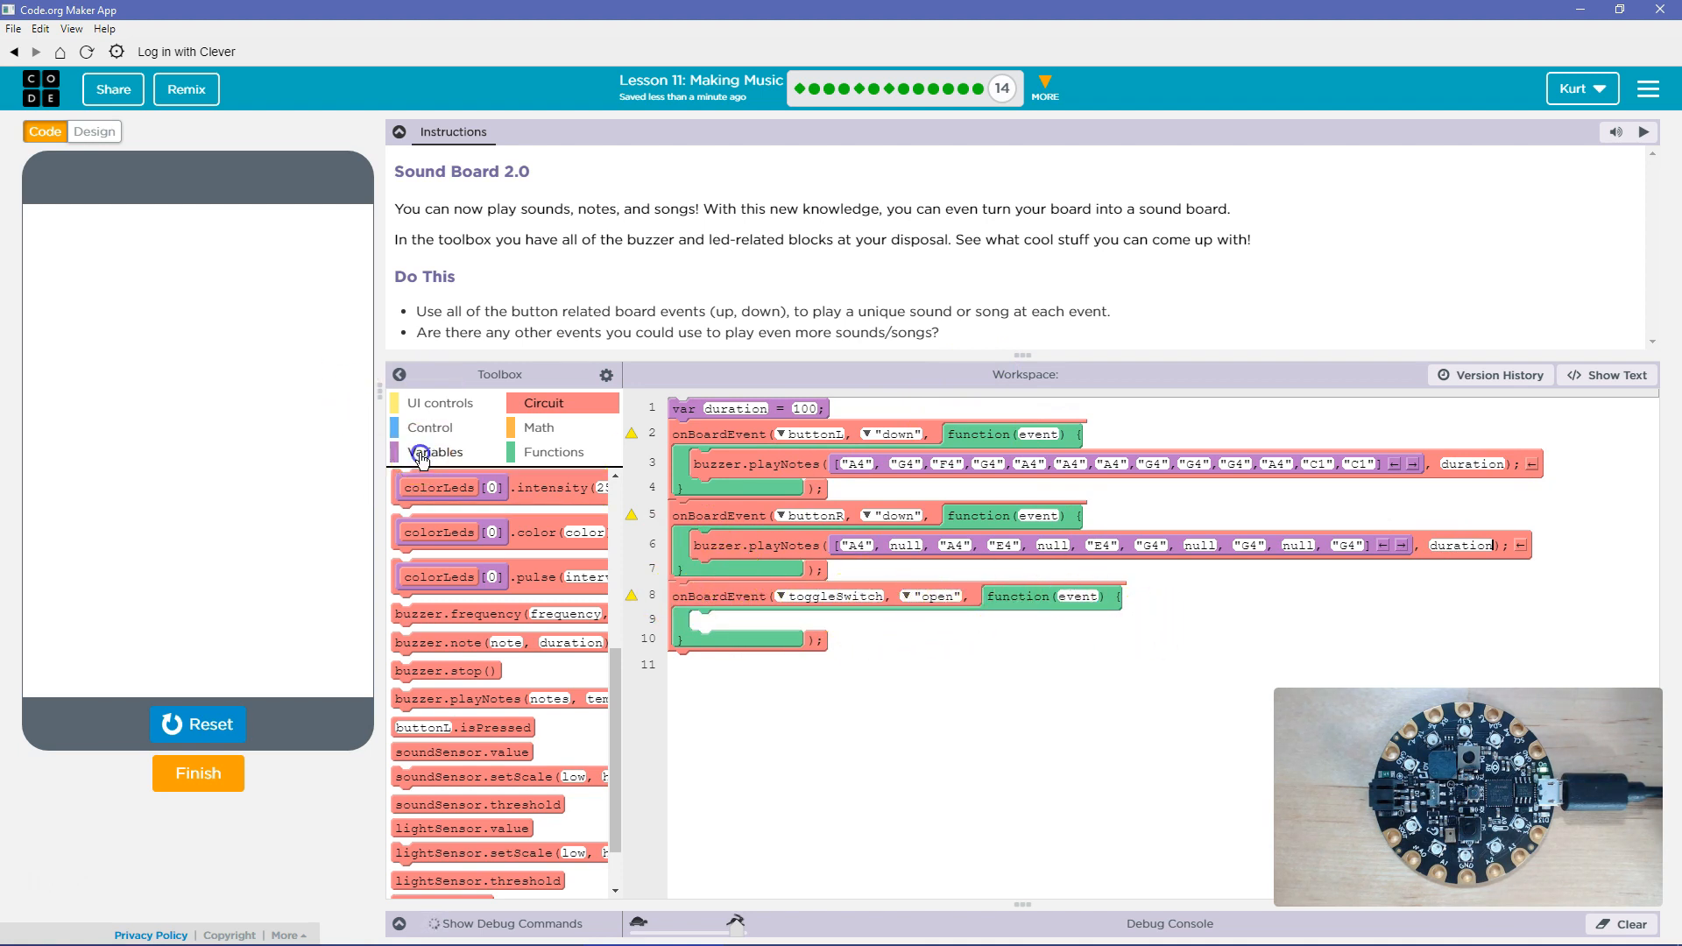
Step: Have the toggleSwitch open event set duration to 350
click(438, 452)
text(duration)
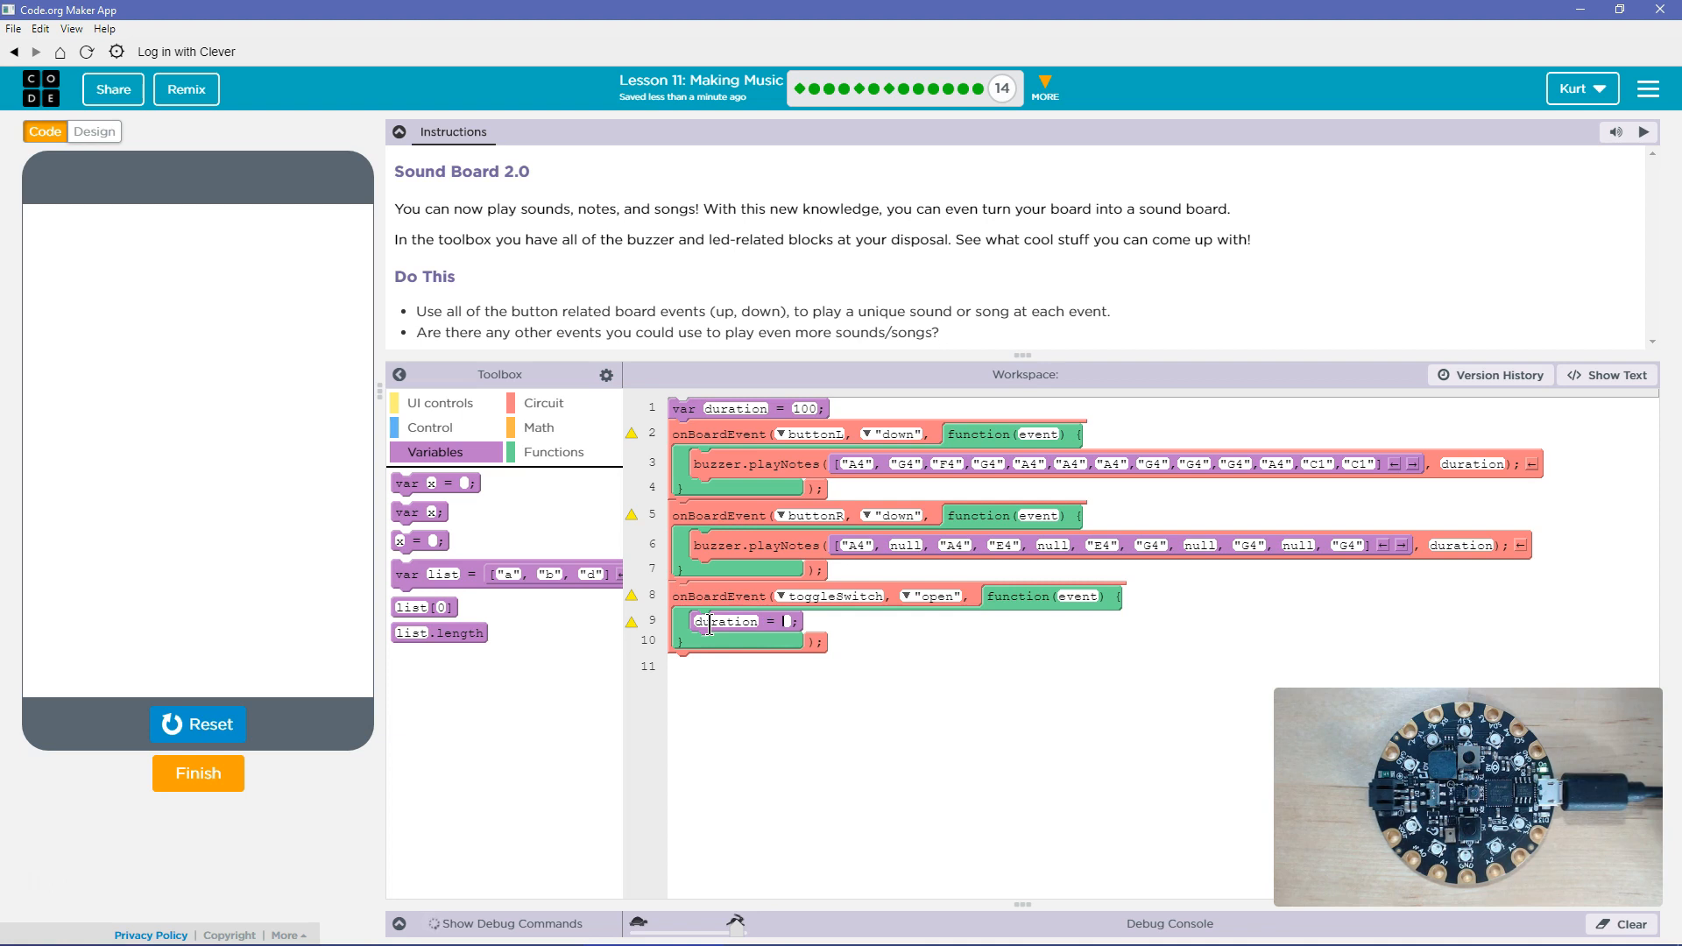
text(0)
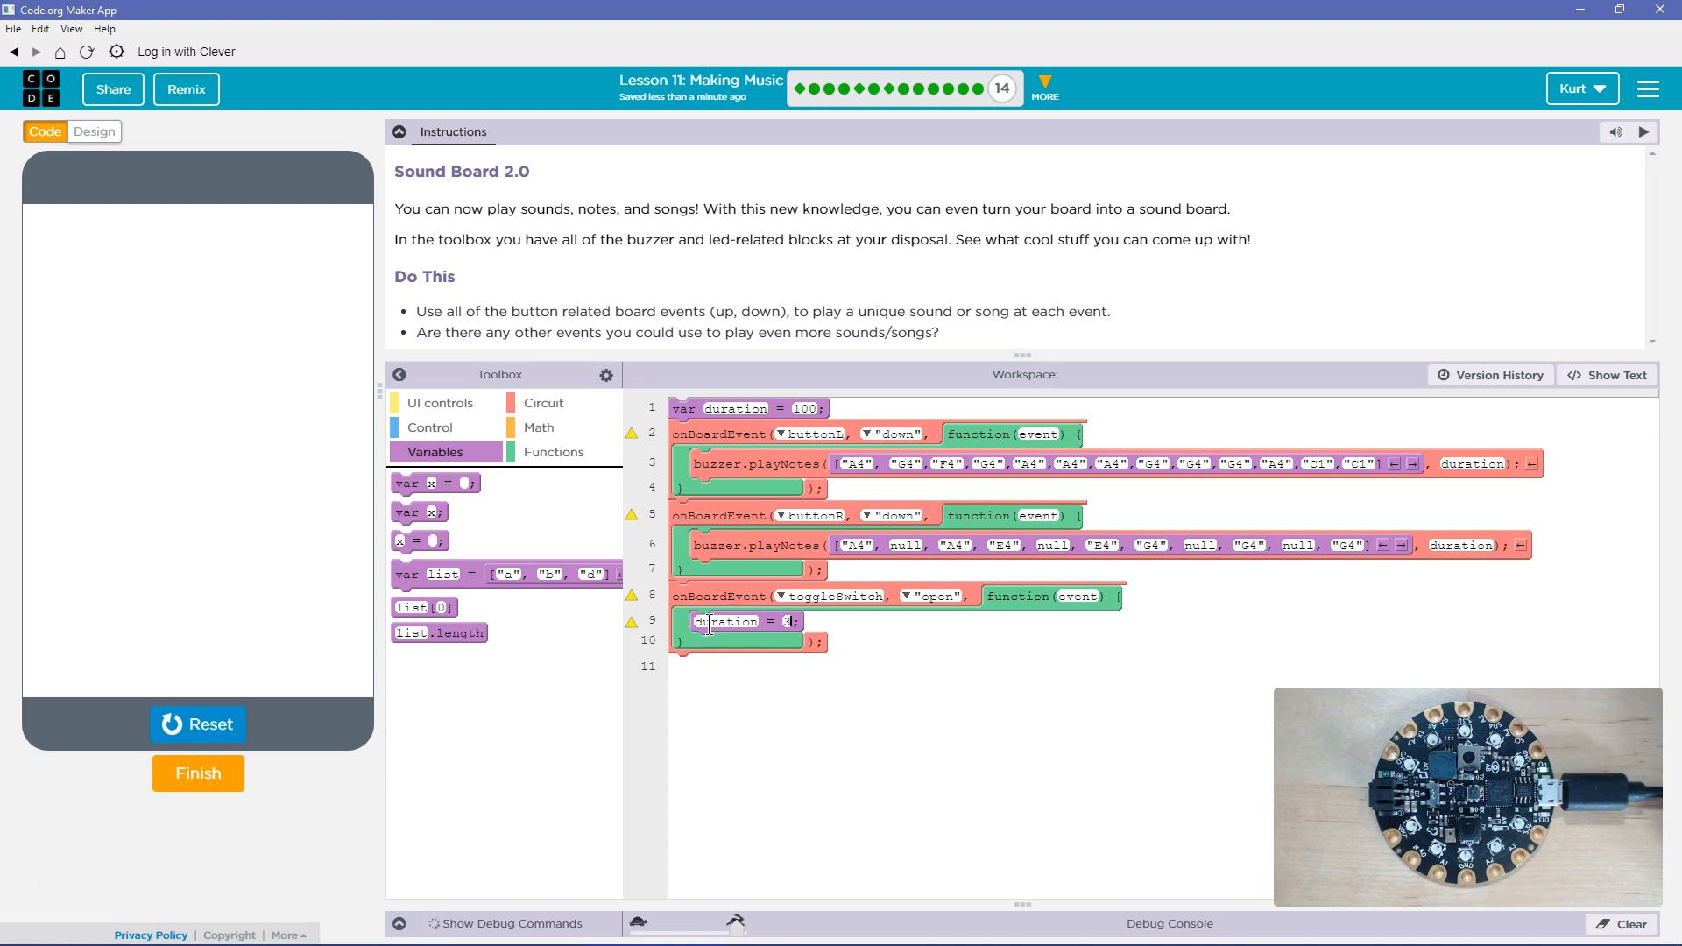
text(350)
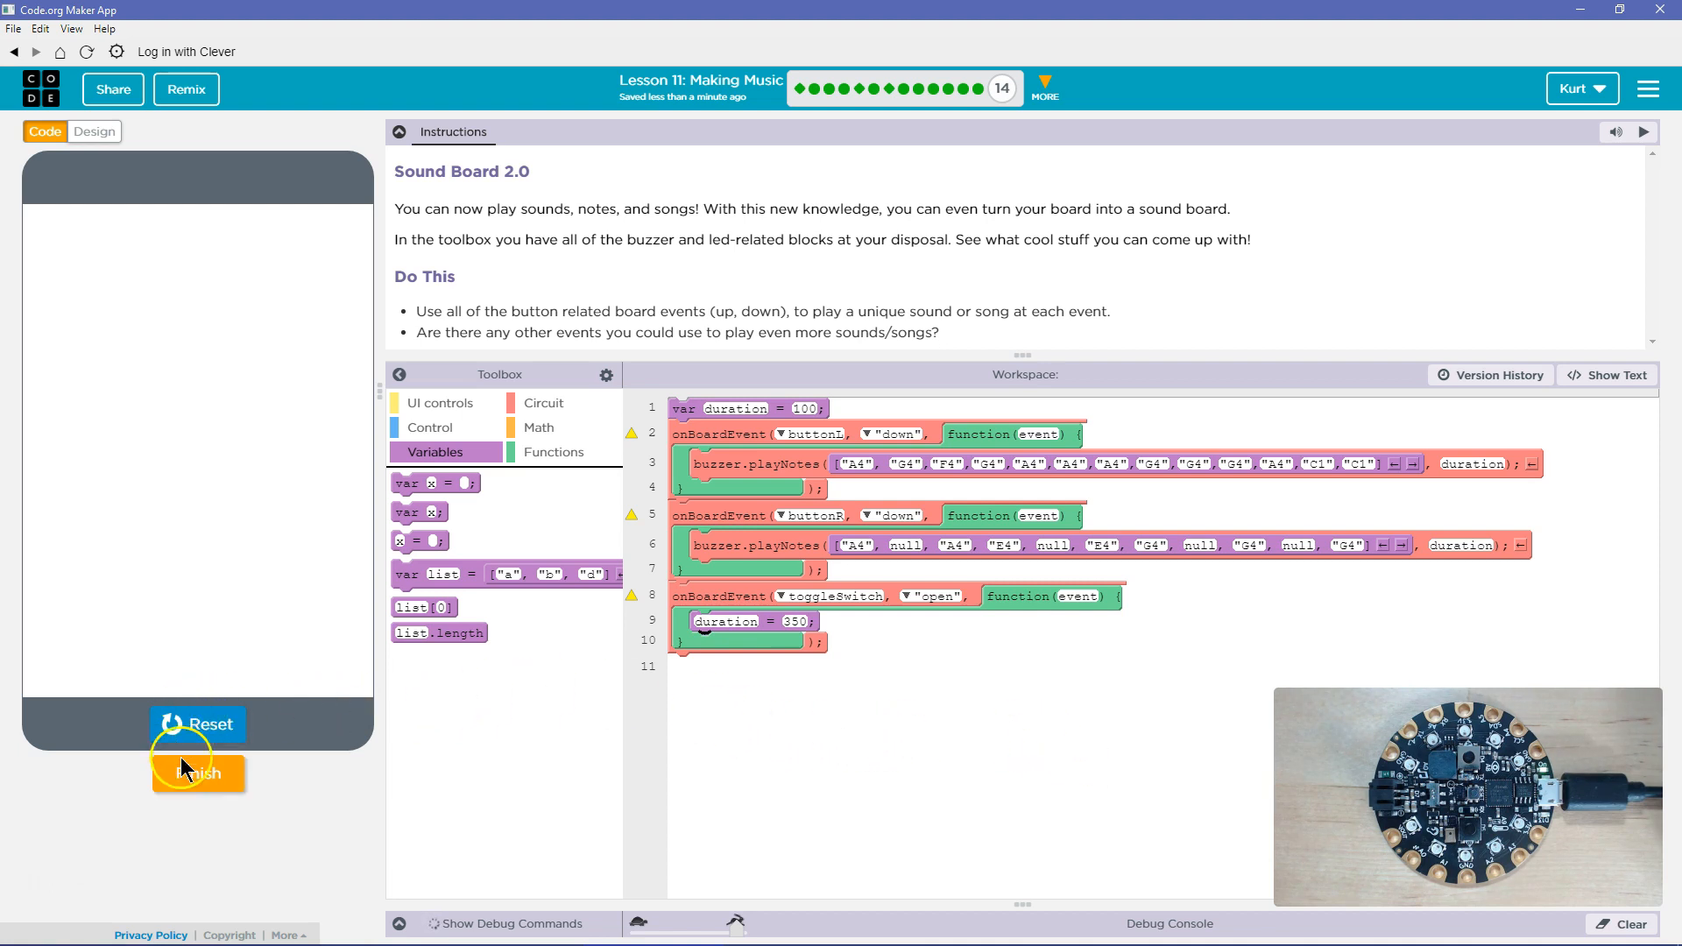
Step: Run and rerun the sound board program on the board to test the switch tempo
click(198, 723)
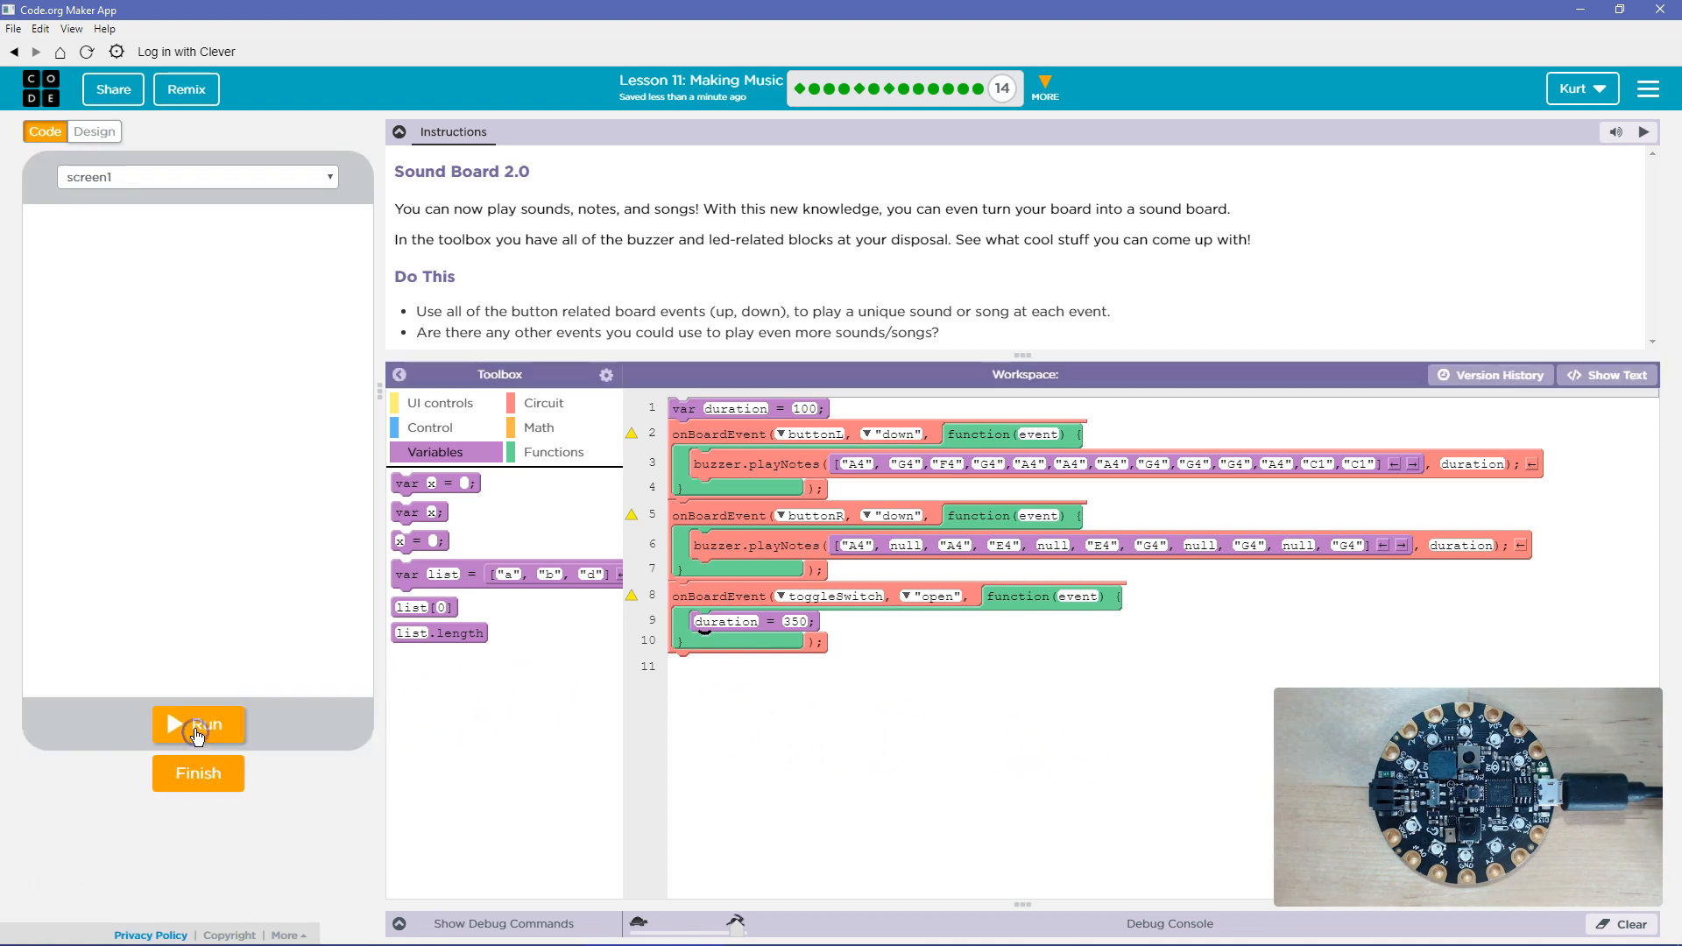
click(198, 724)
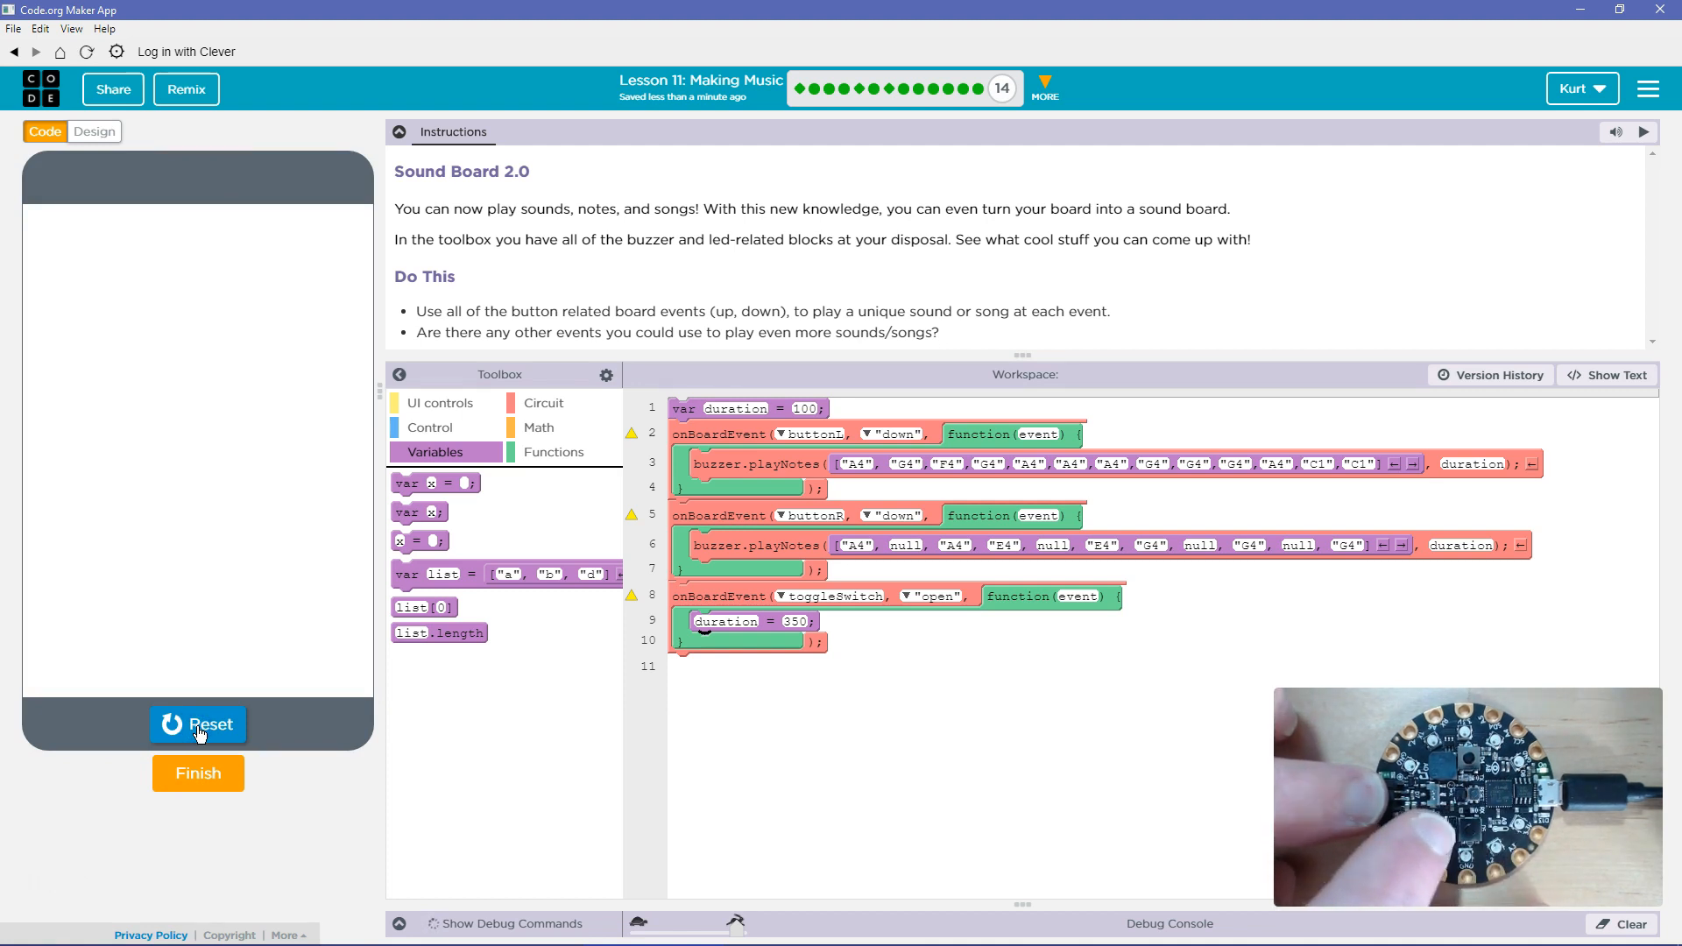
click(198, 724)
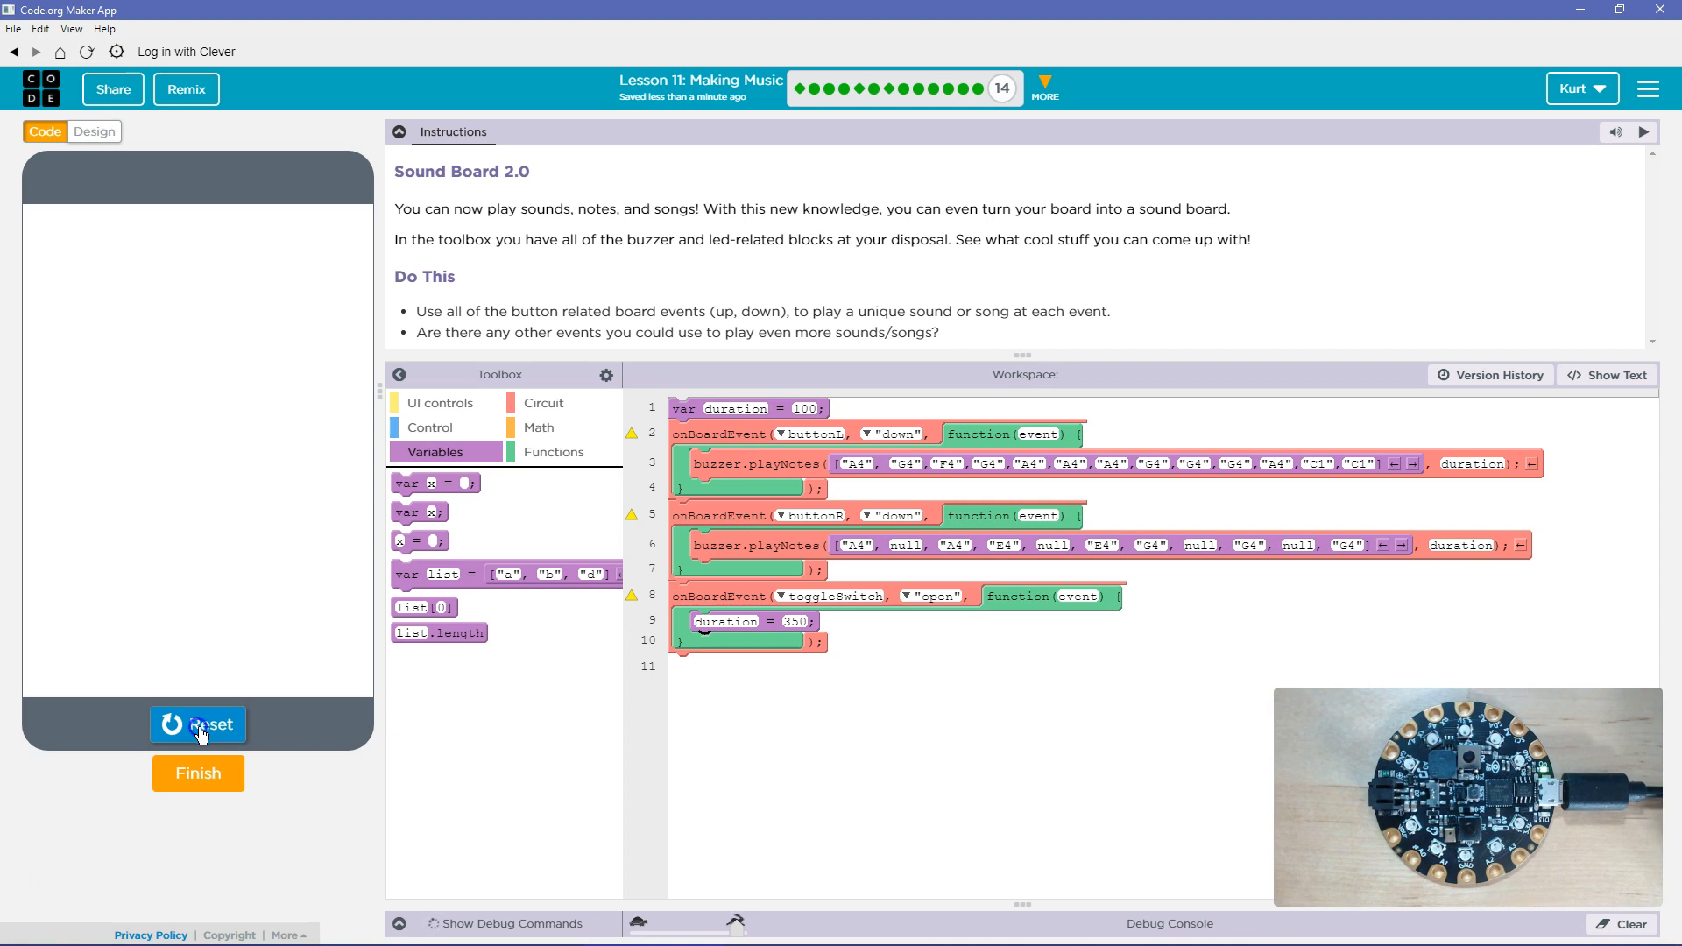
click(198, 723)
text(10)
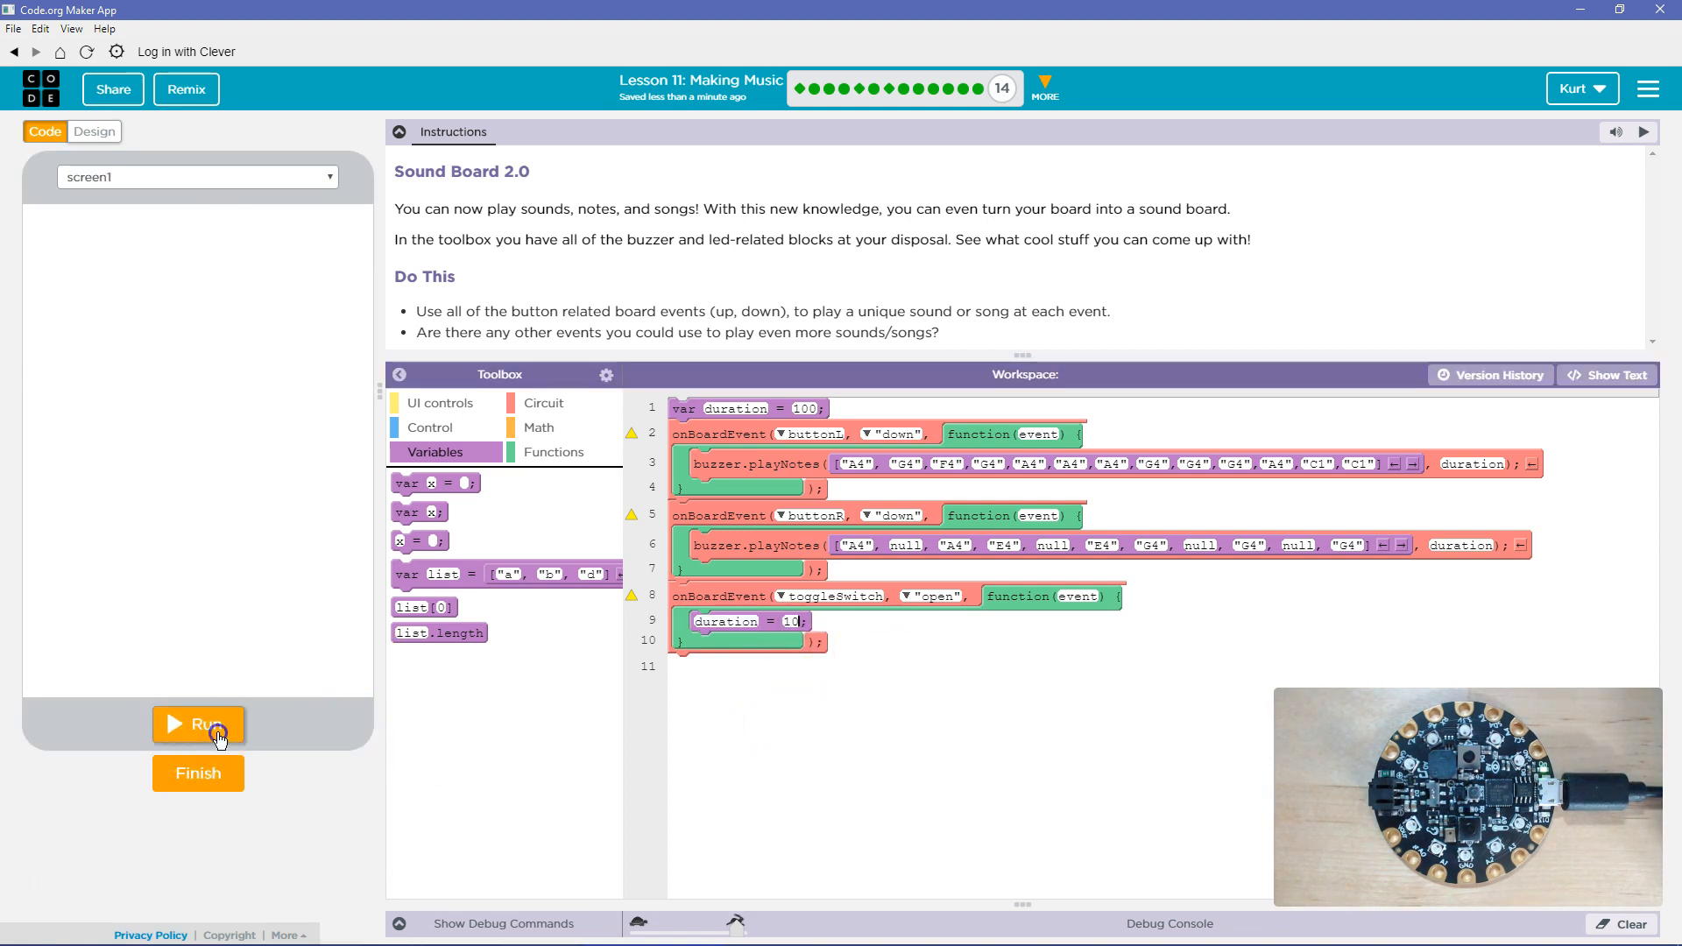
click(198, 724)
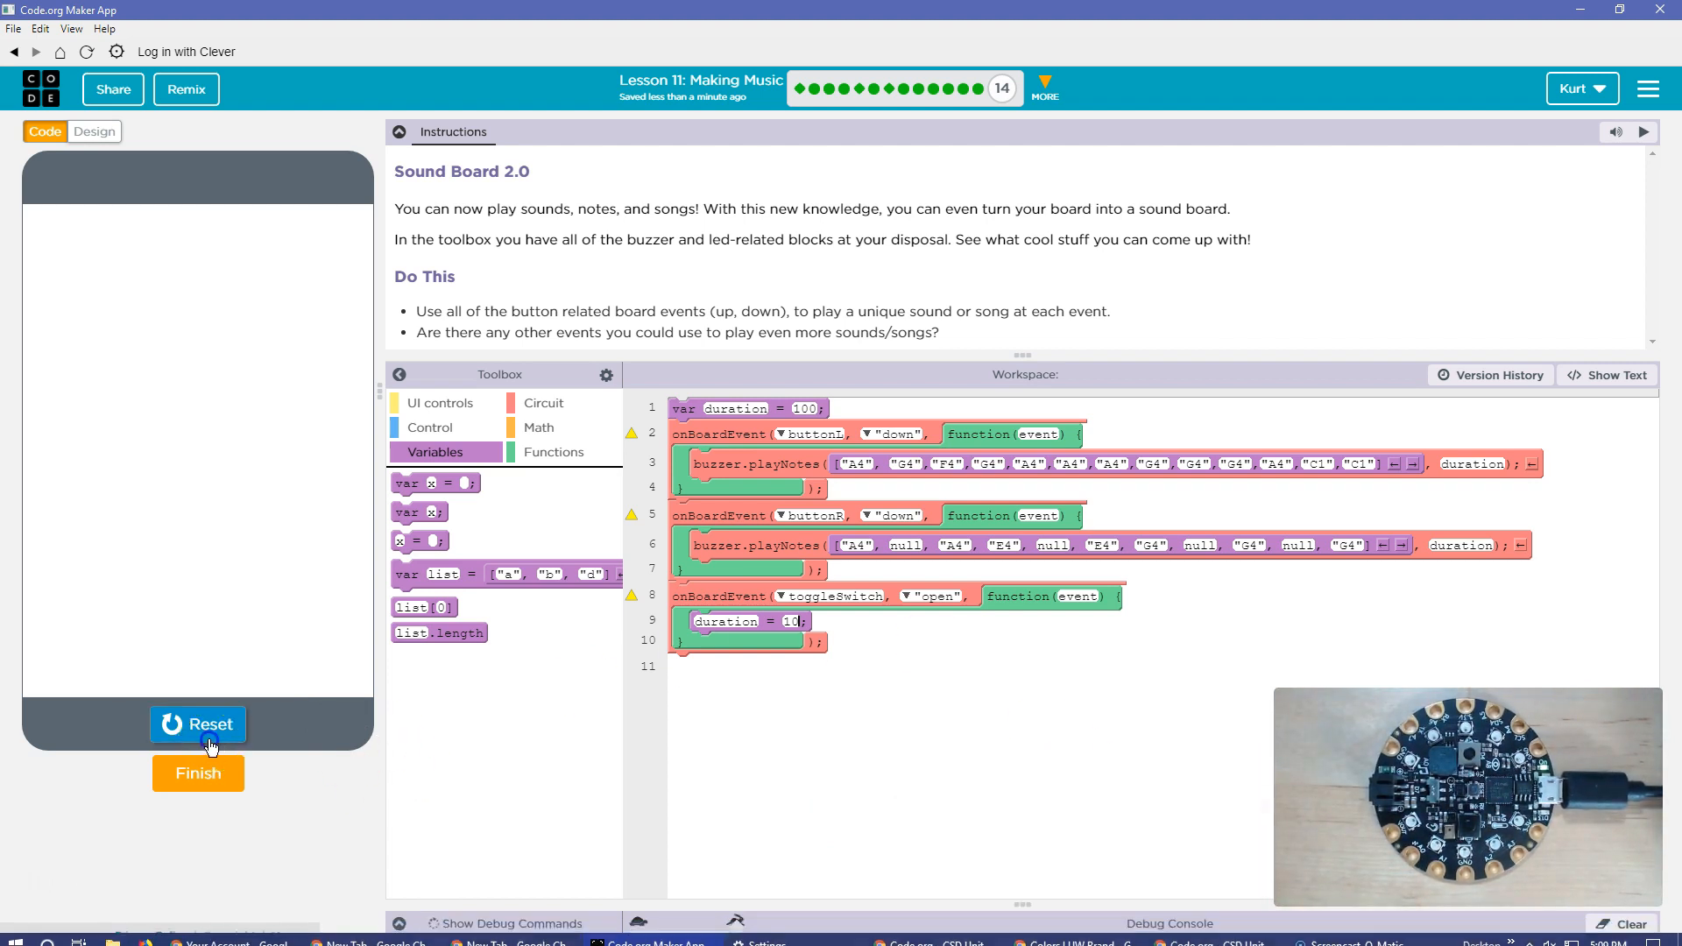
click(198, 724)
text(50)
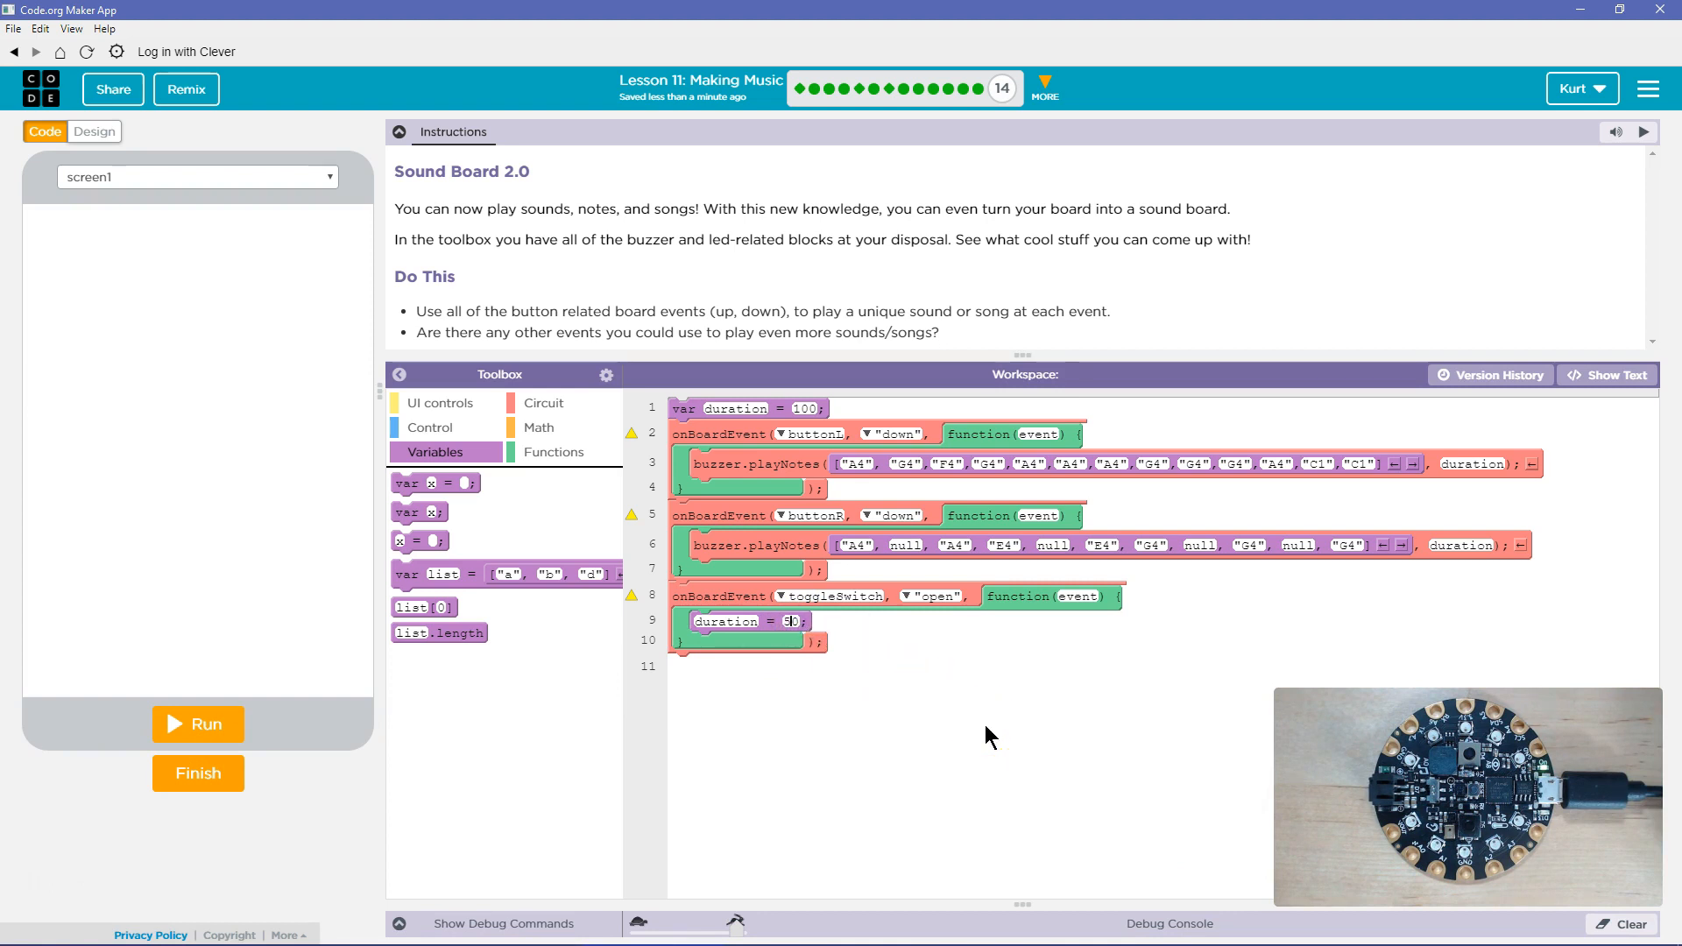
click(198, 723)
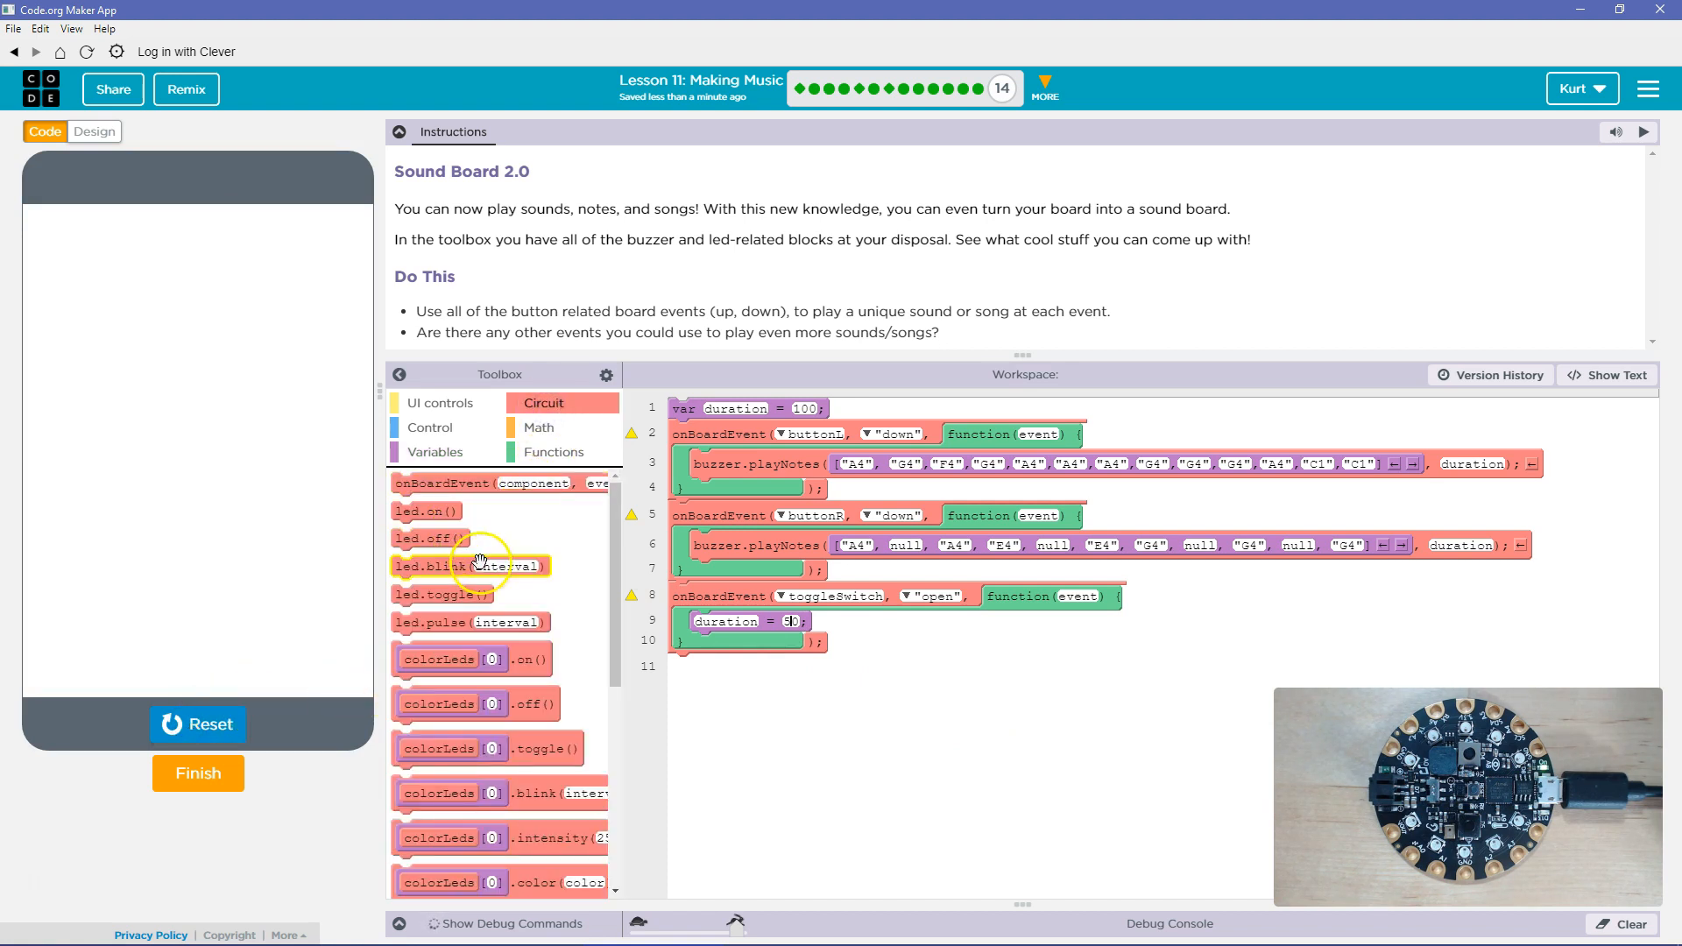
Step: Scroll down the workspace to the toggle switch event
scroll(down, 3)
text(tempo)
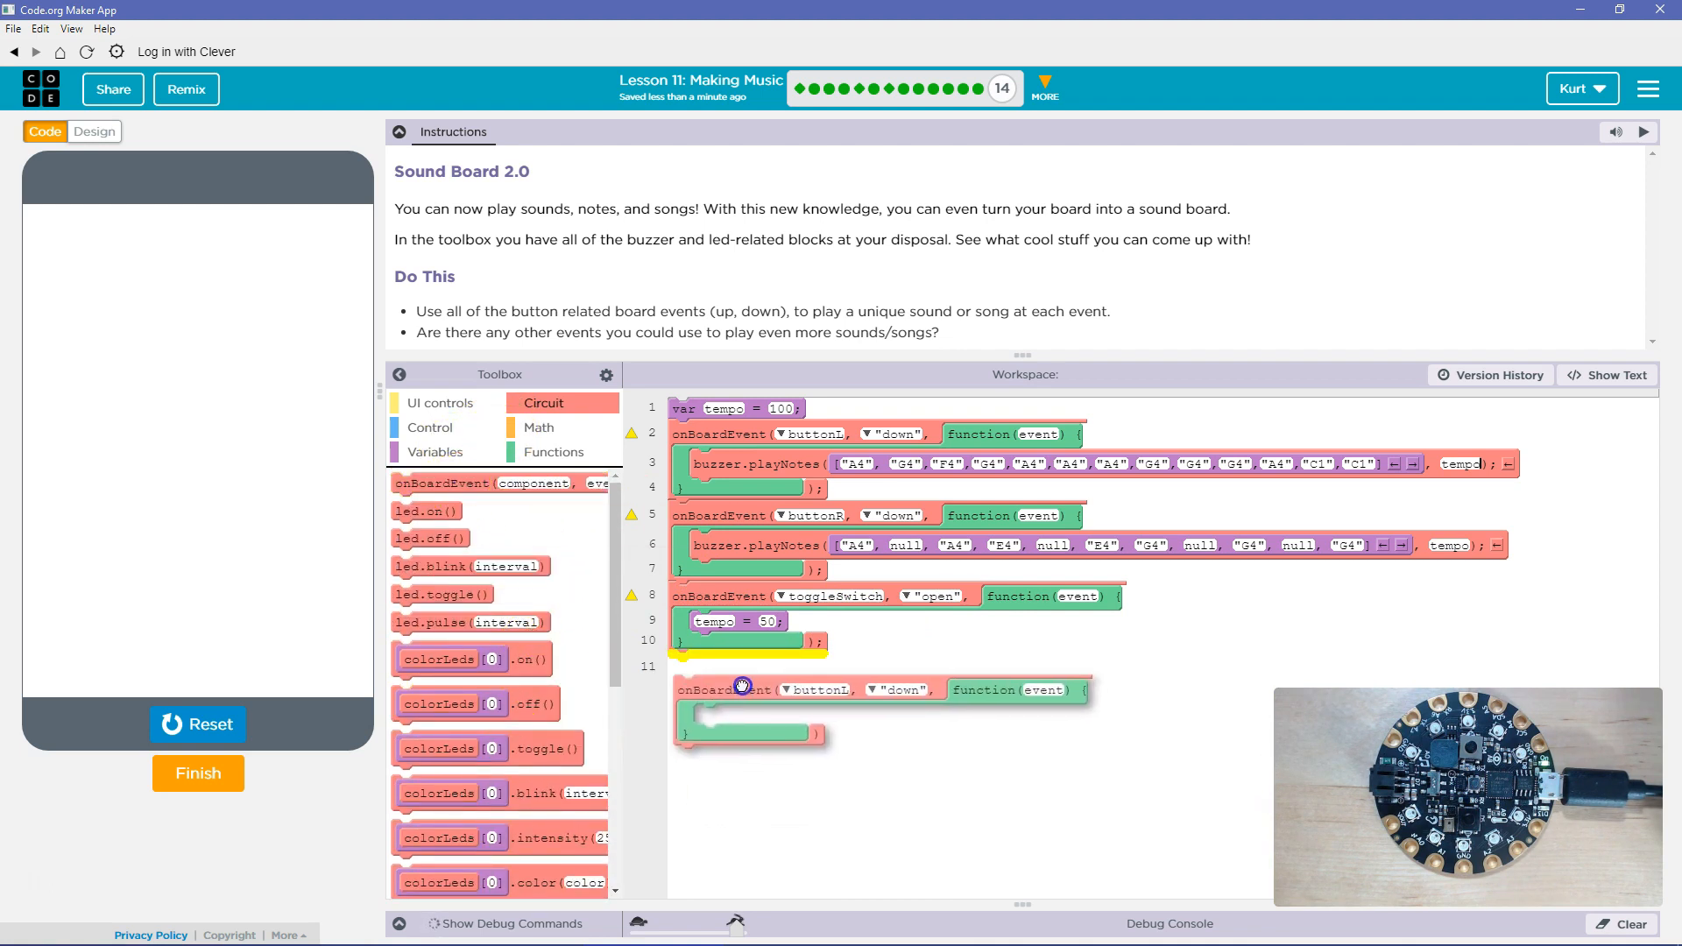
Step: Set the new event to fire when toggleSwitch closes, resetting tempo to 100
click(785, 667)
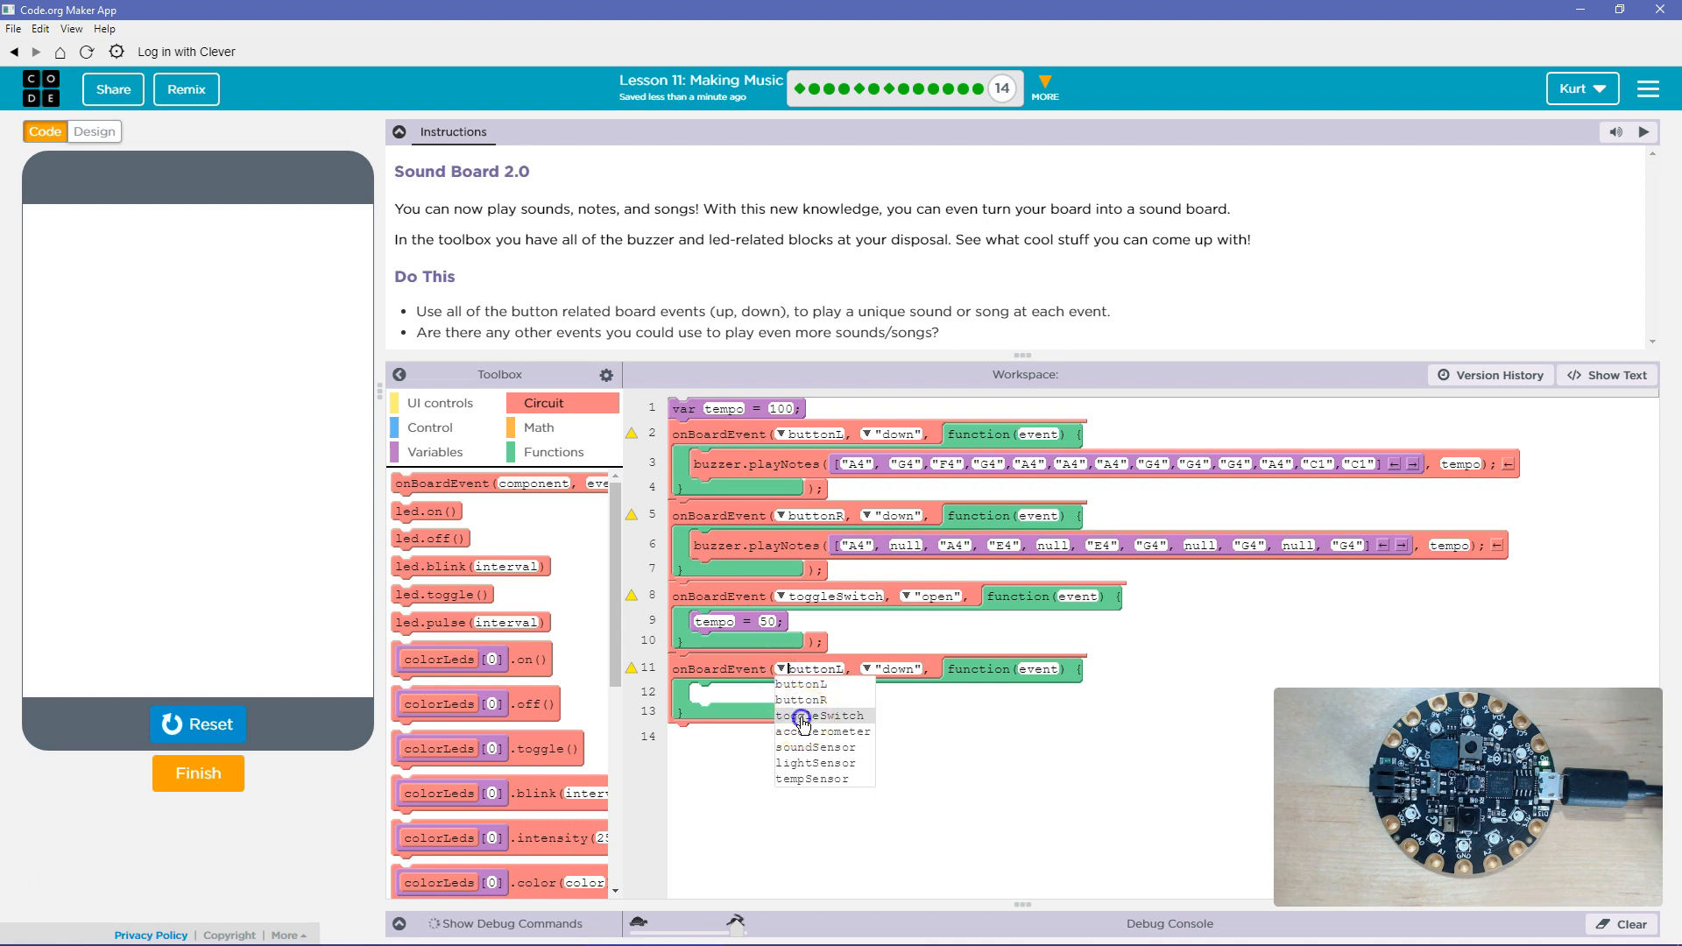
click(818, 715)
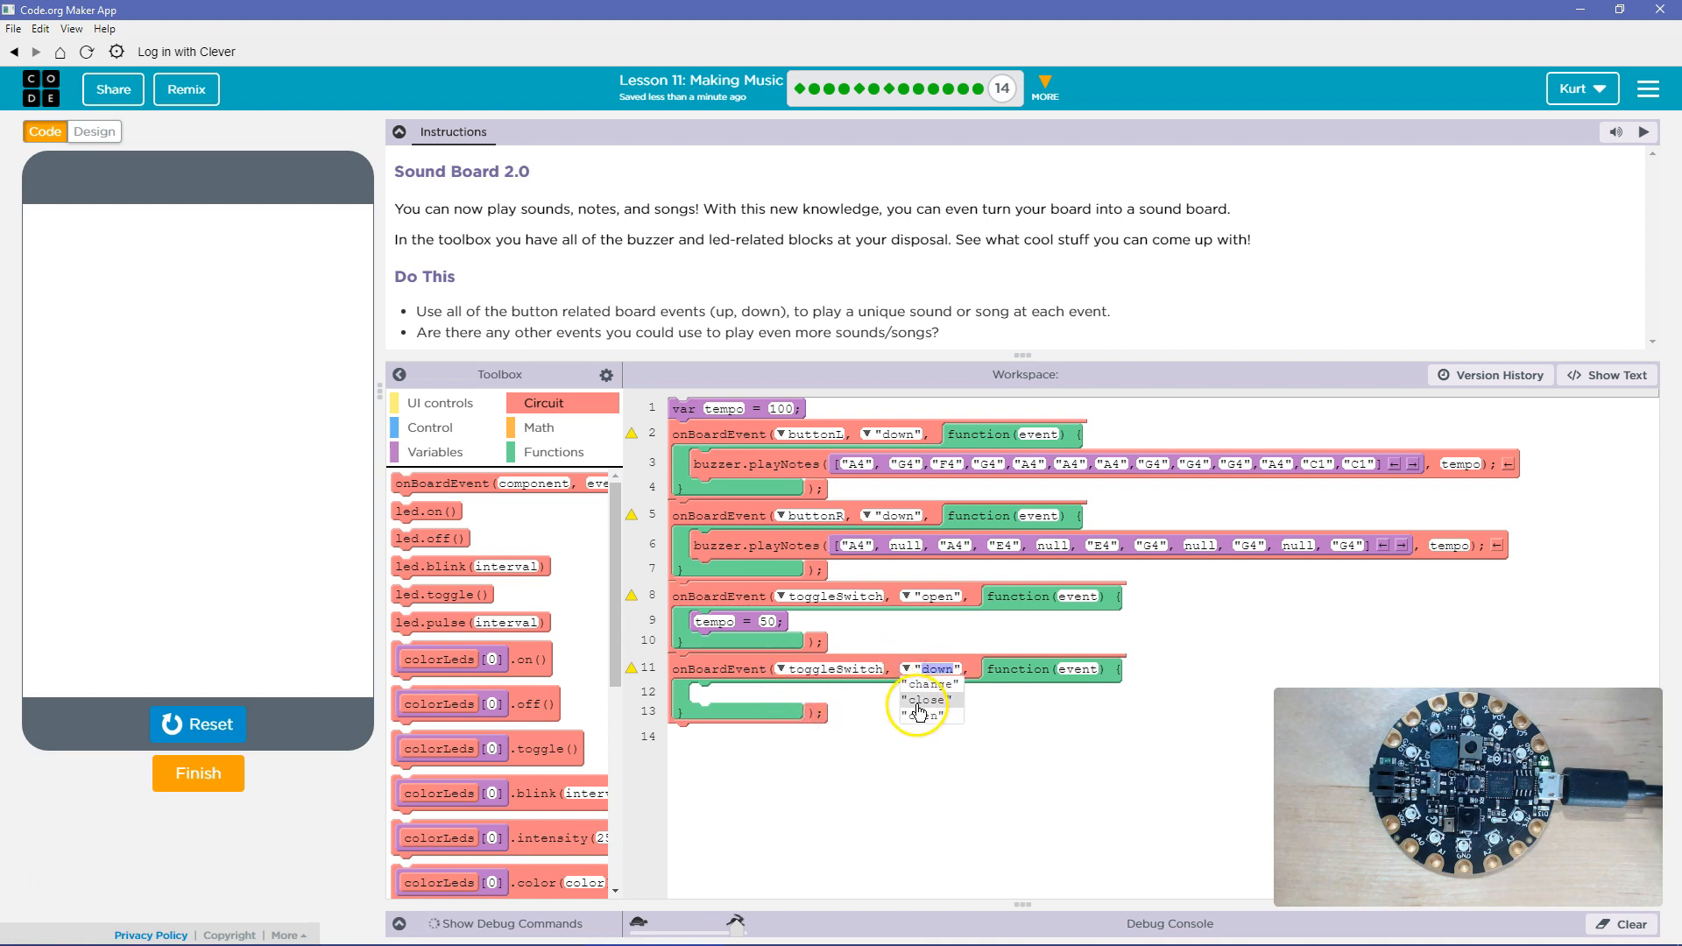
click(919, 700)
text(100)
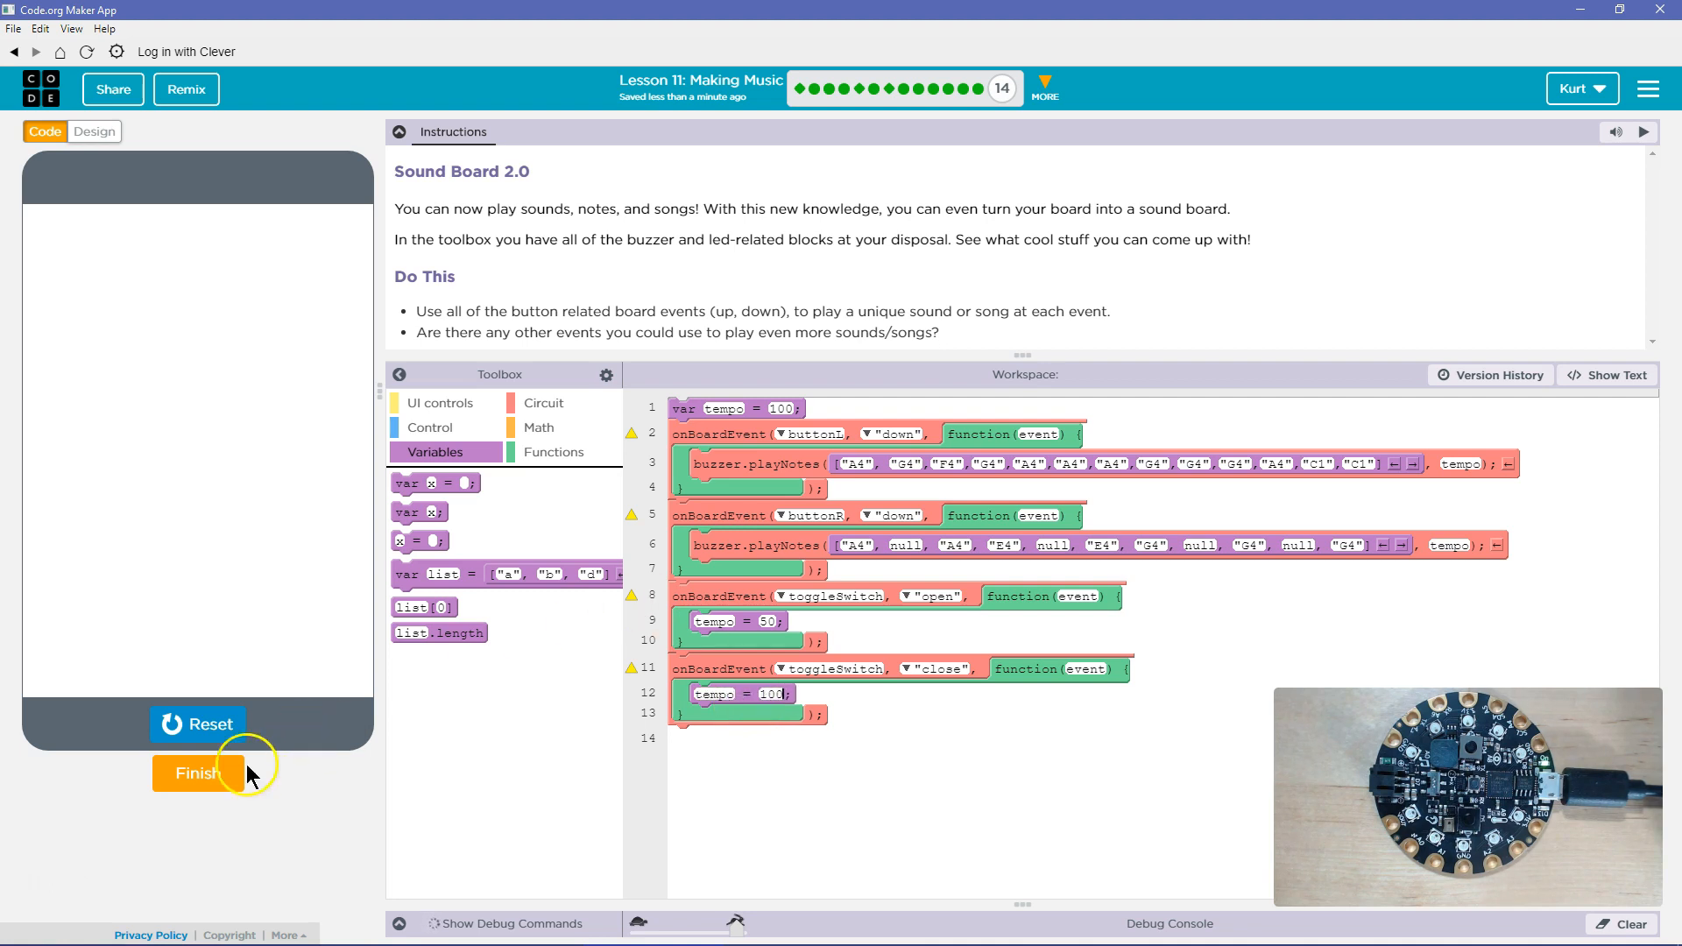
mouse_move(198, 724)
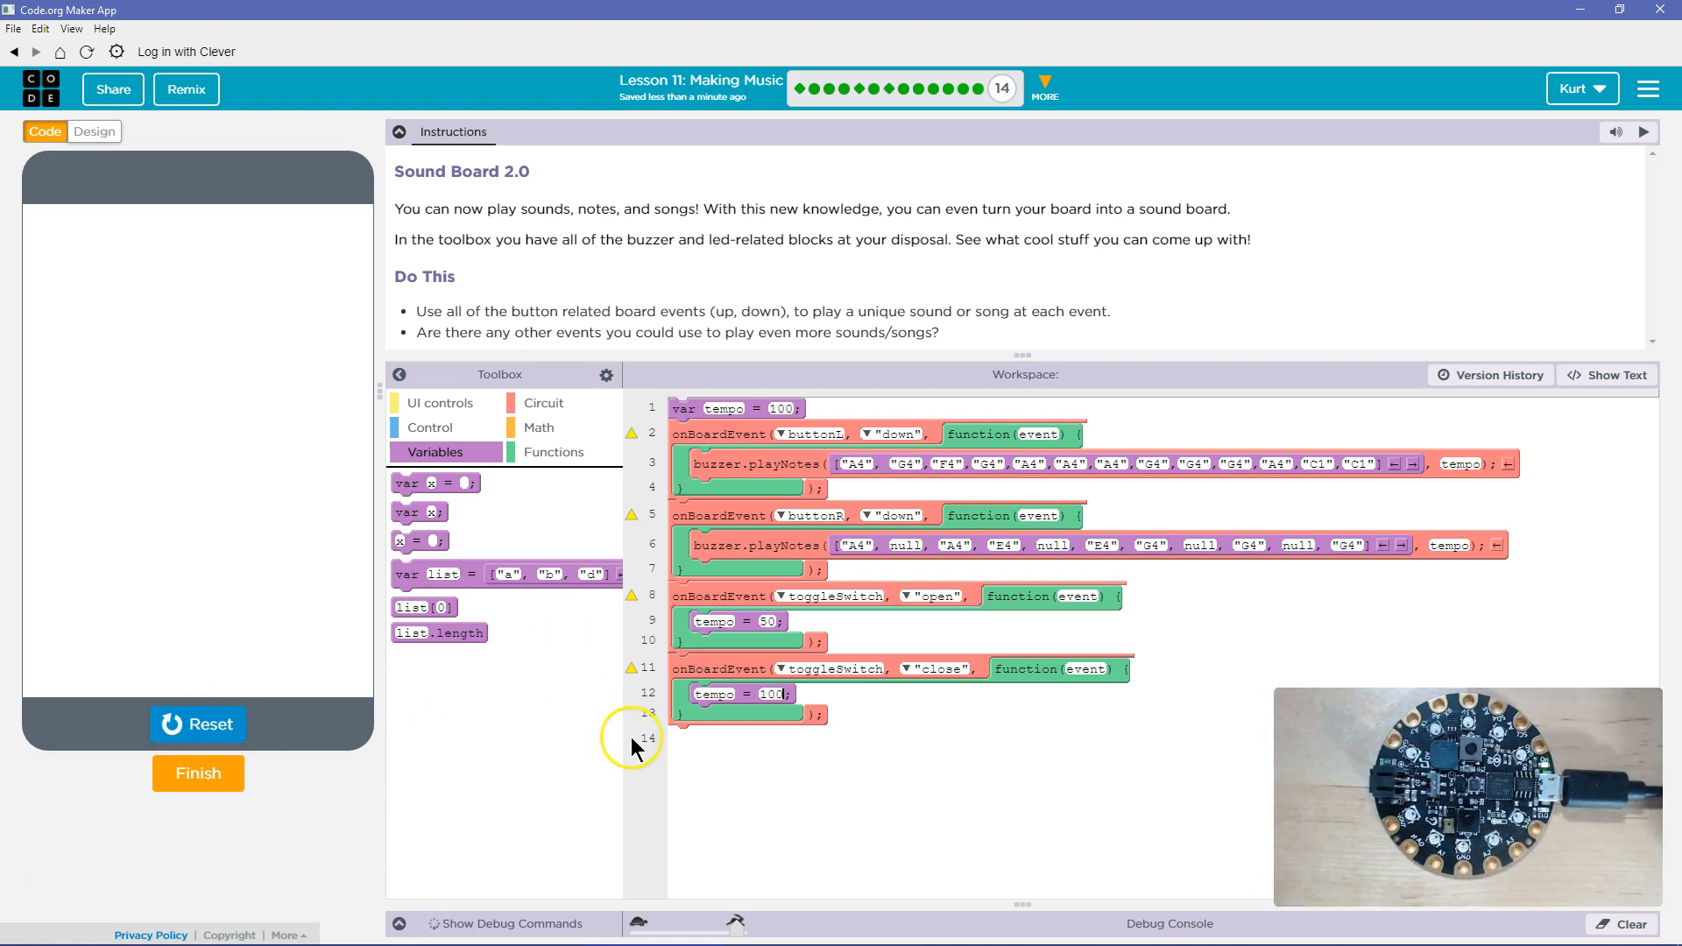
mouse_move(764, 825)
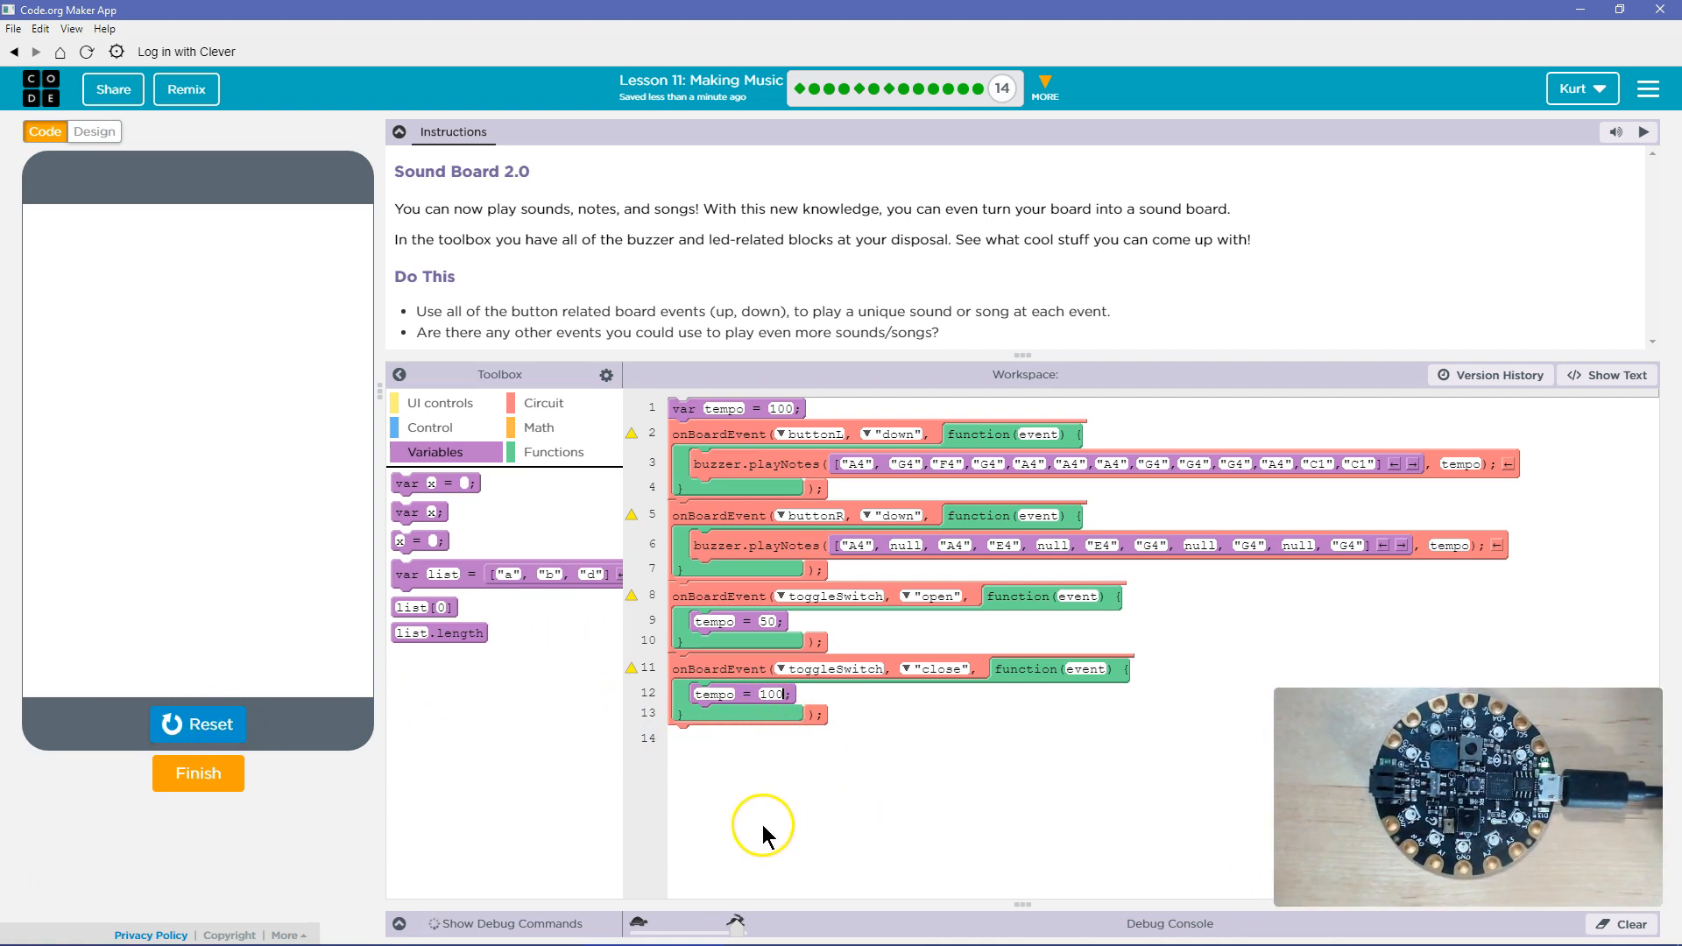
mouse_move(527, 415)
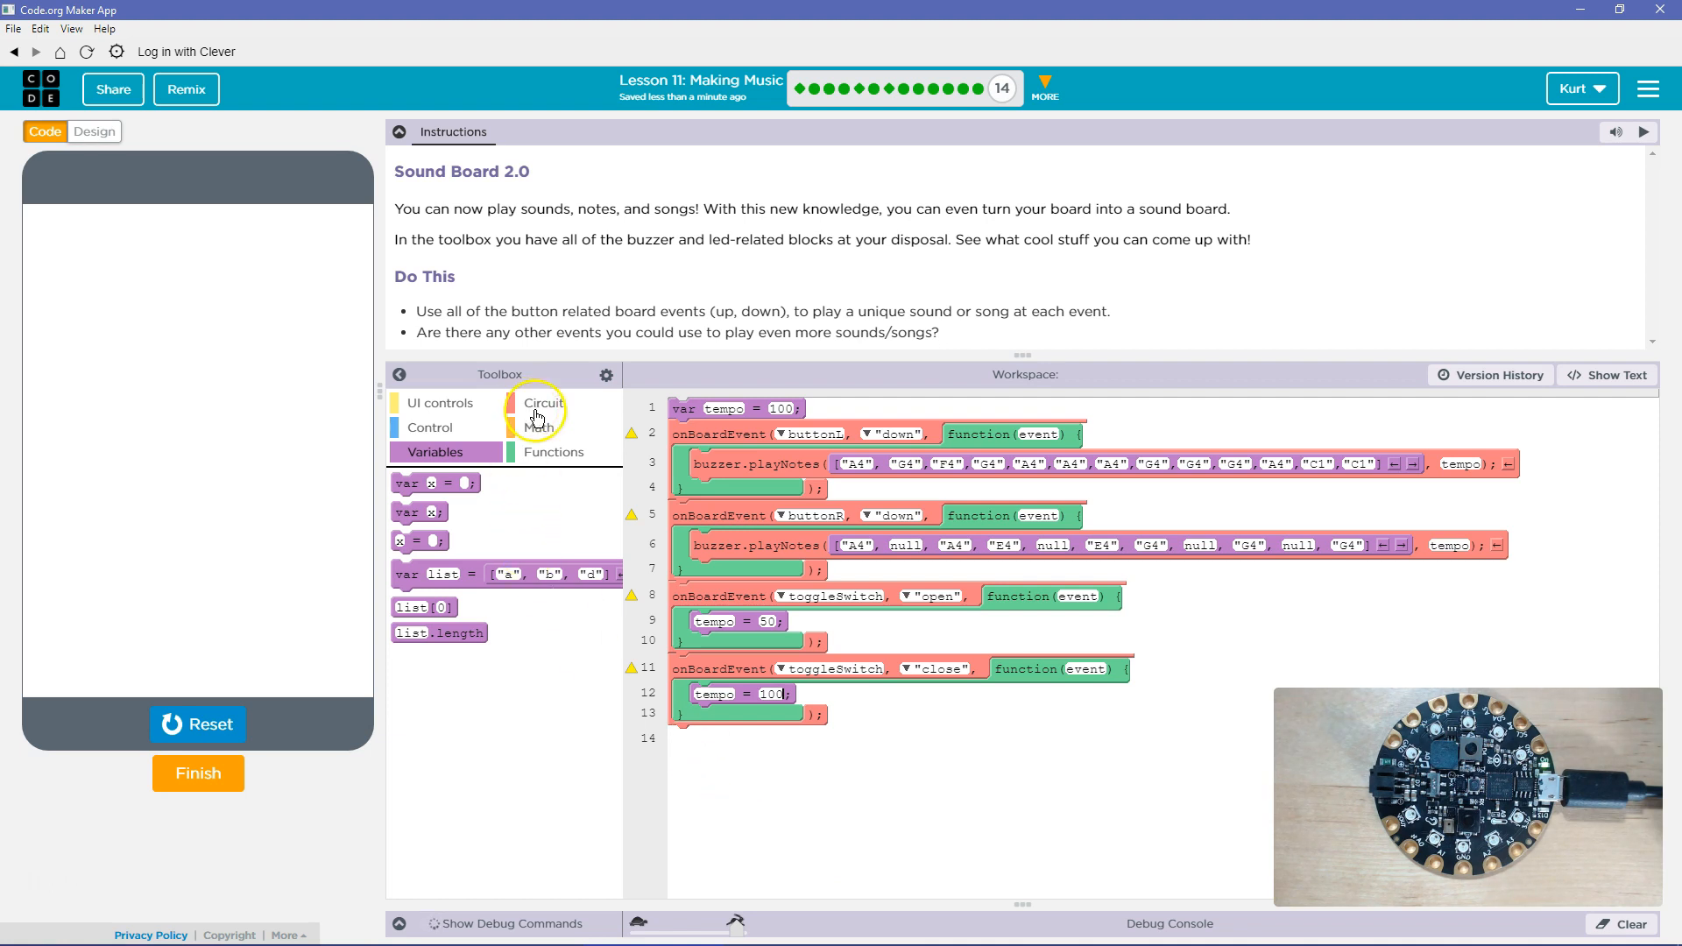
Step: Browse the Circuit toolbox (after a glance at UI controls) to review the LED light blocks
click(543, 403)
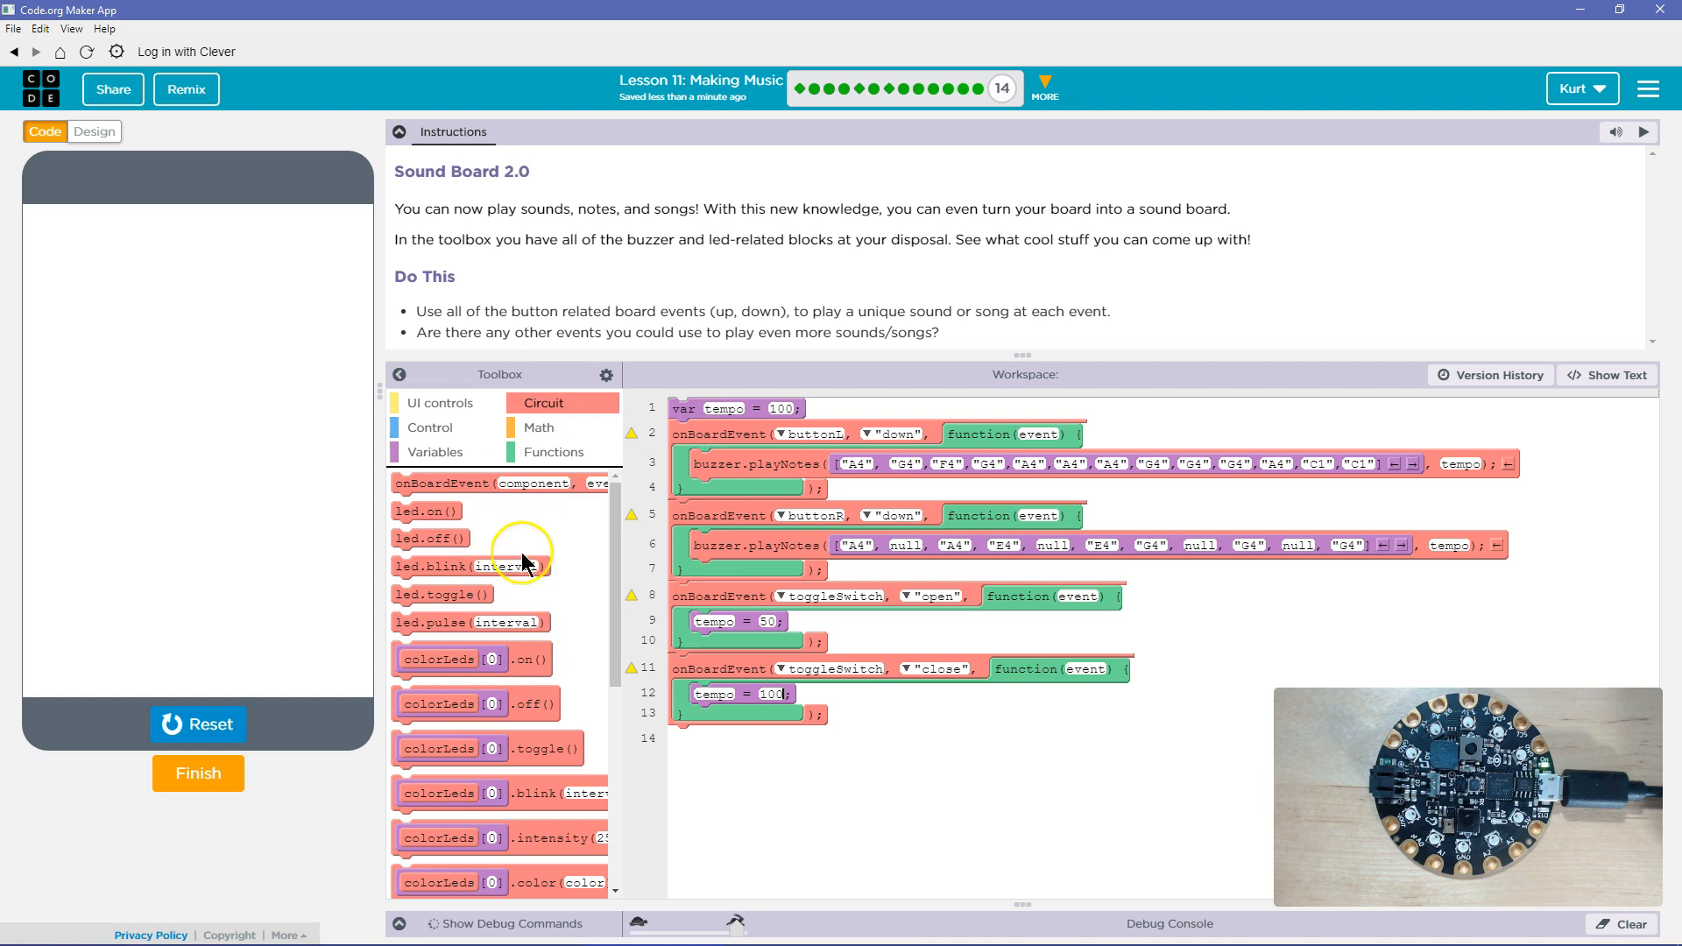
click(445, 402)
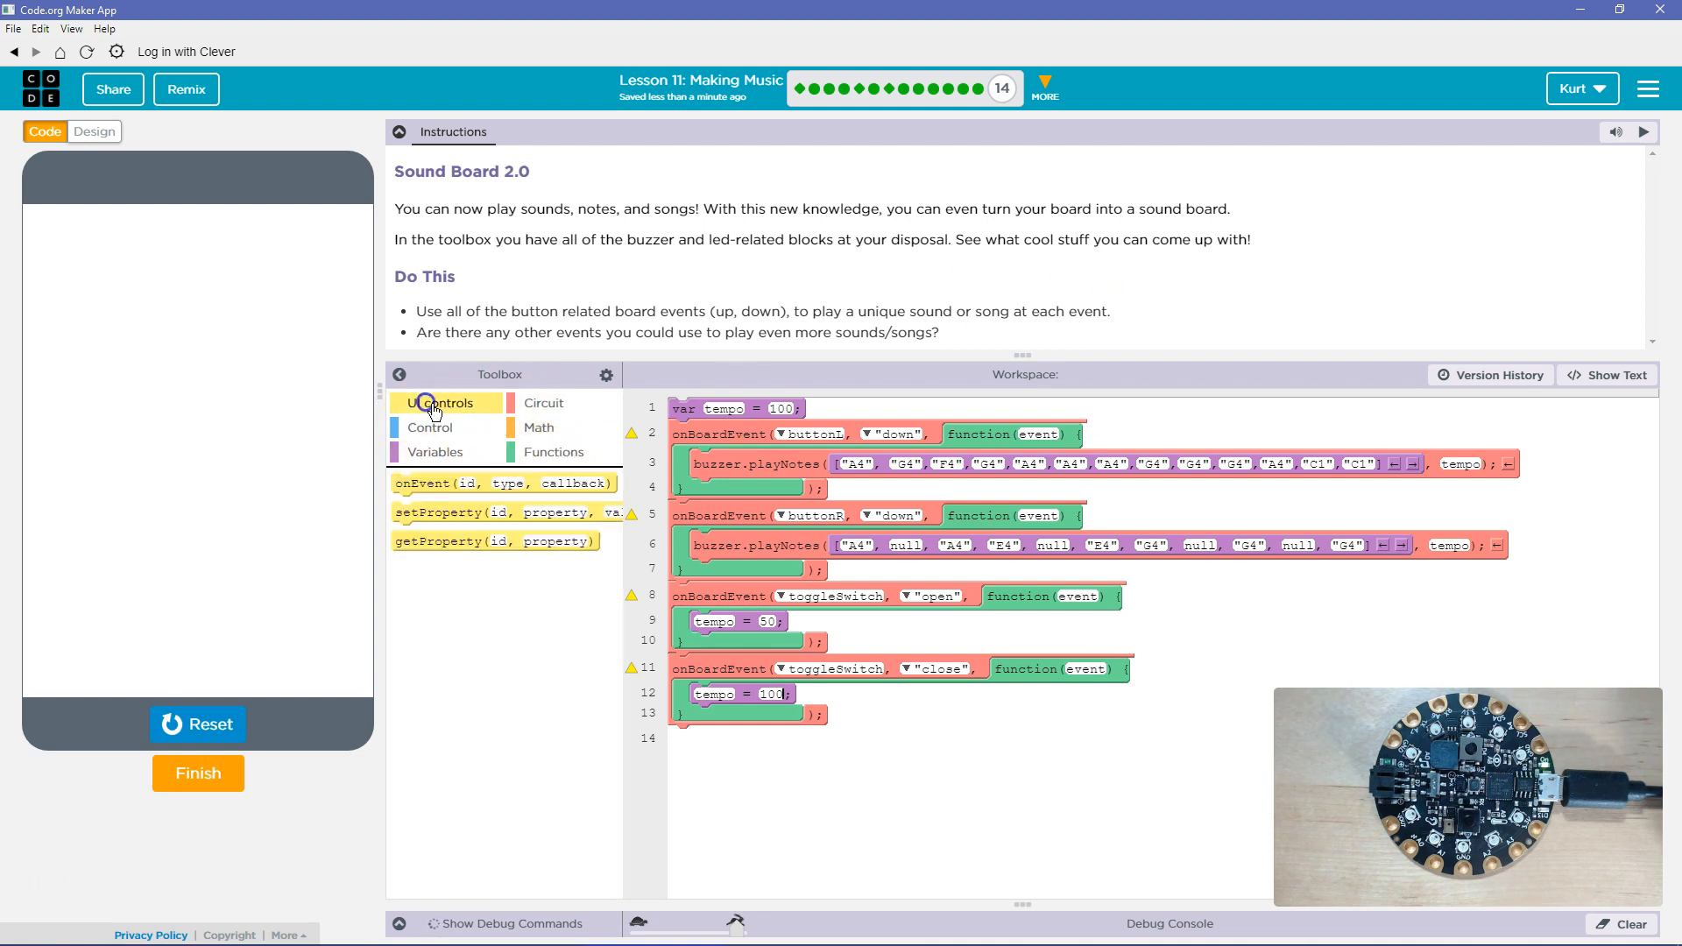
click(543, 403)
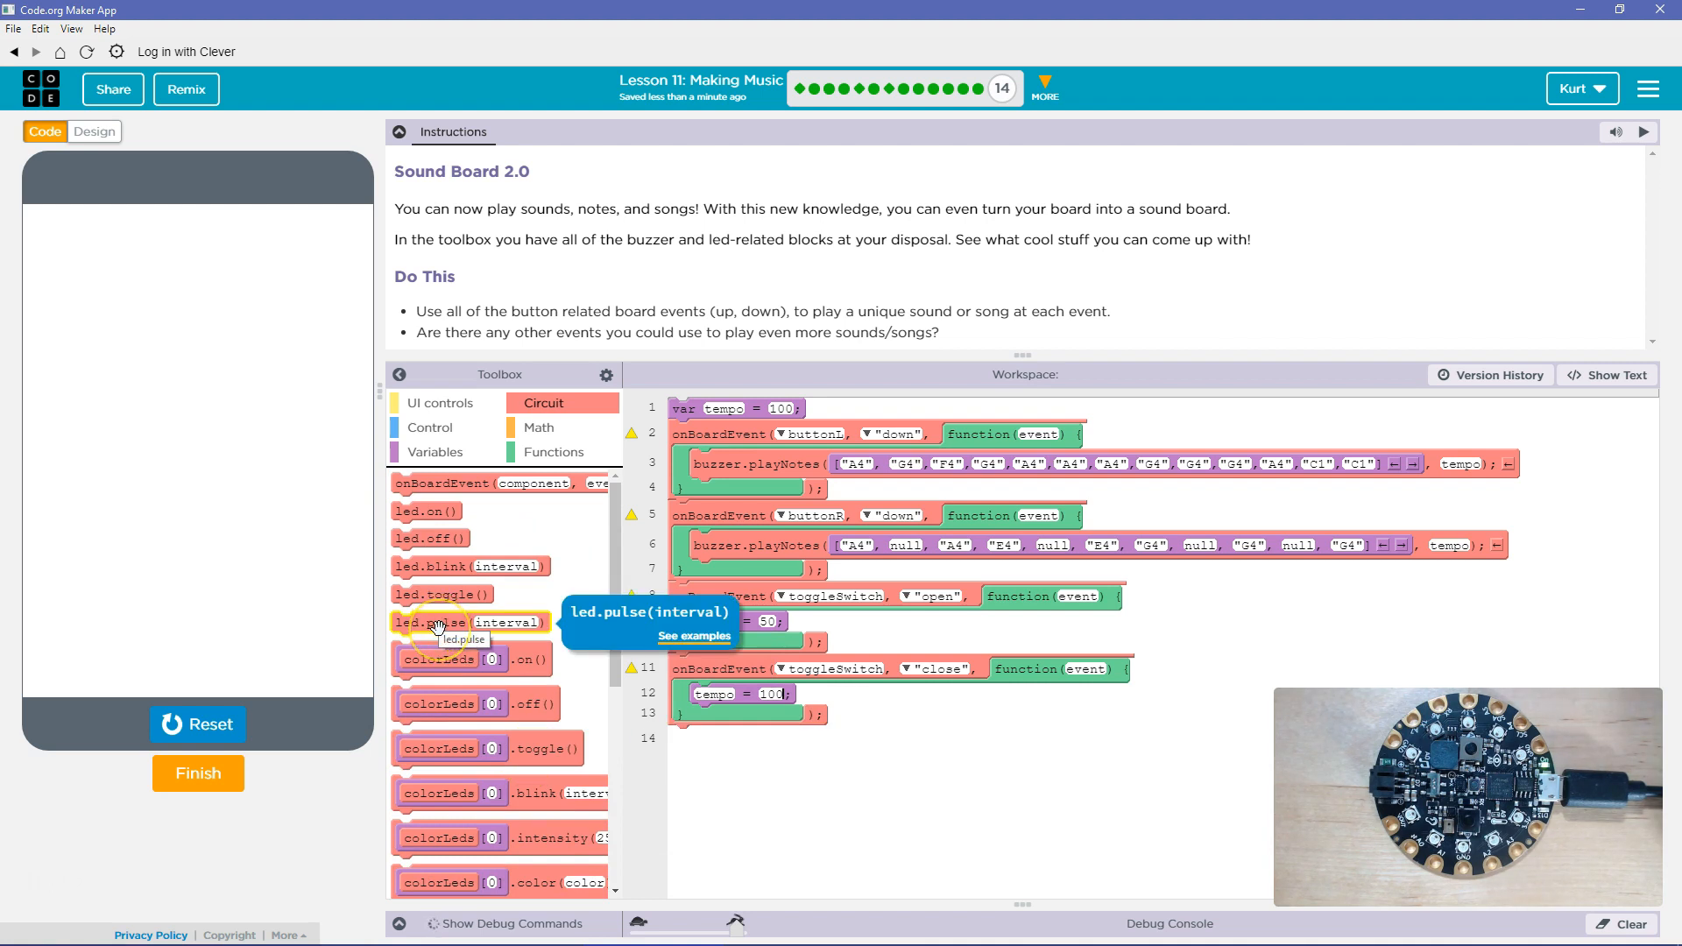
mouse_move(526, 658)
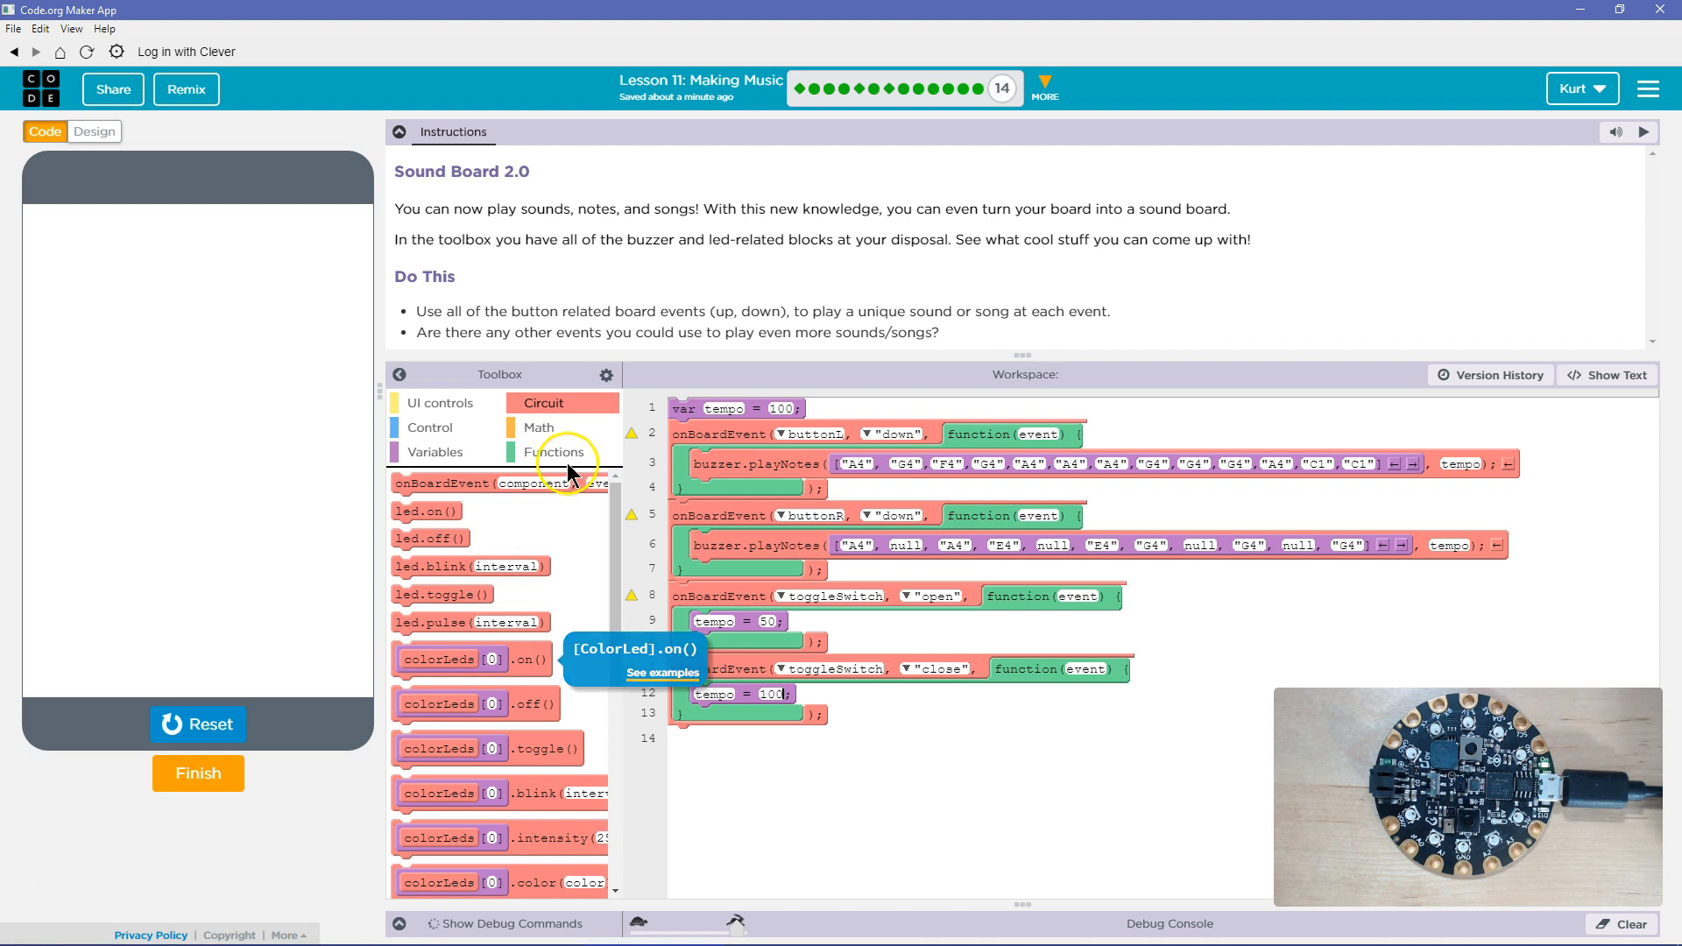
Step: Create function myFunction containing a colorLeds[0].on() call
click(553, 450)
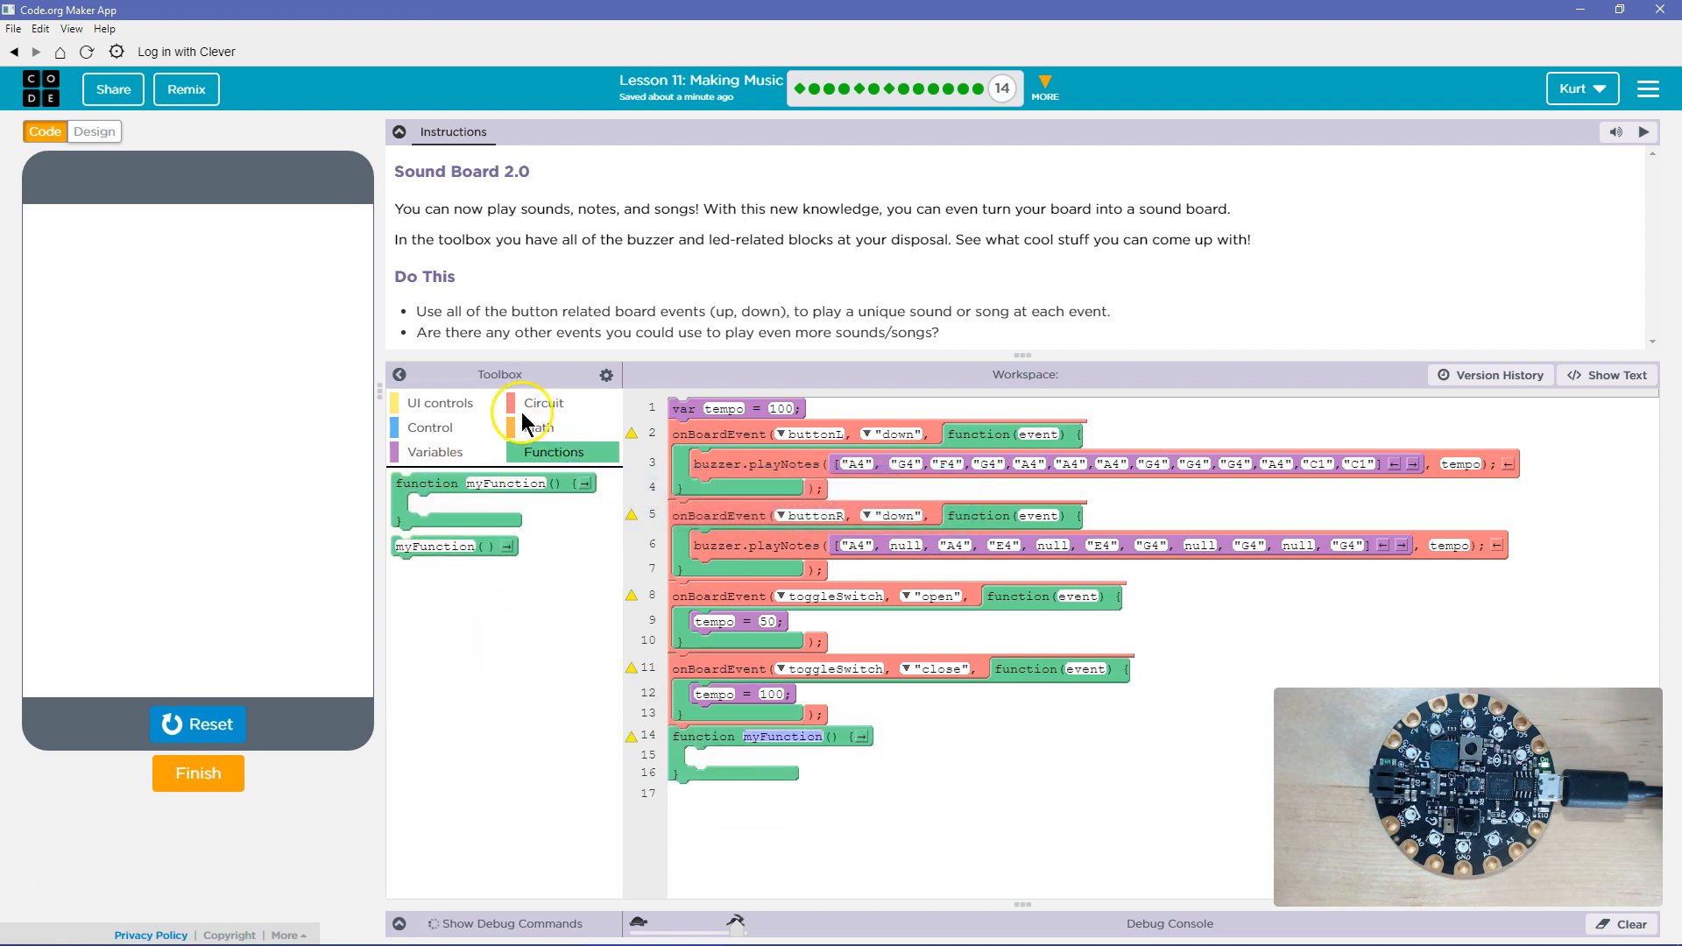
click(543, 403)
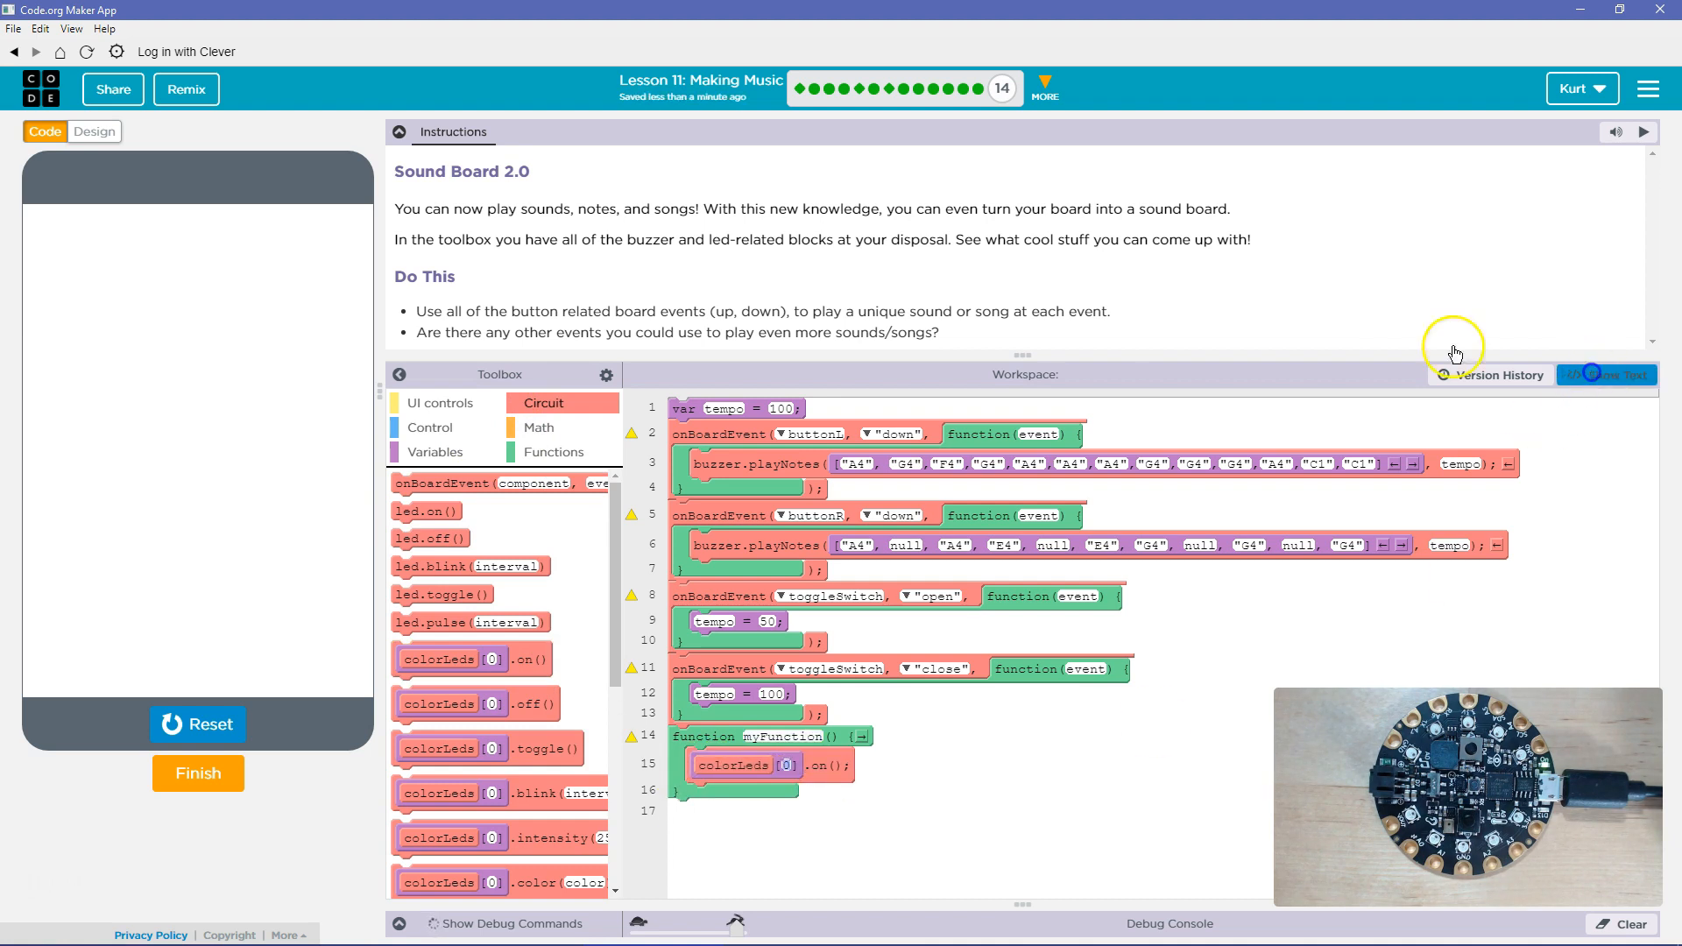
Step: In text mode, have myFunction turn on color LEDs 0–9 and add a colorLeds.color statement for LED 0
click(1606, 375)
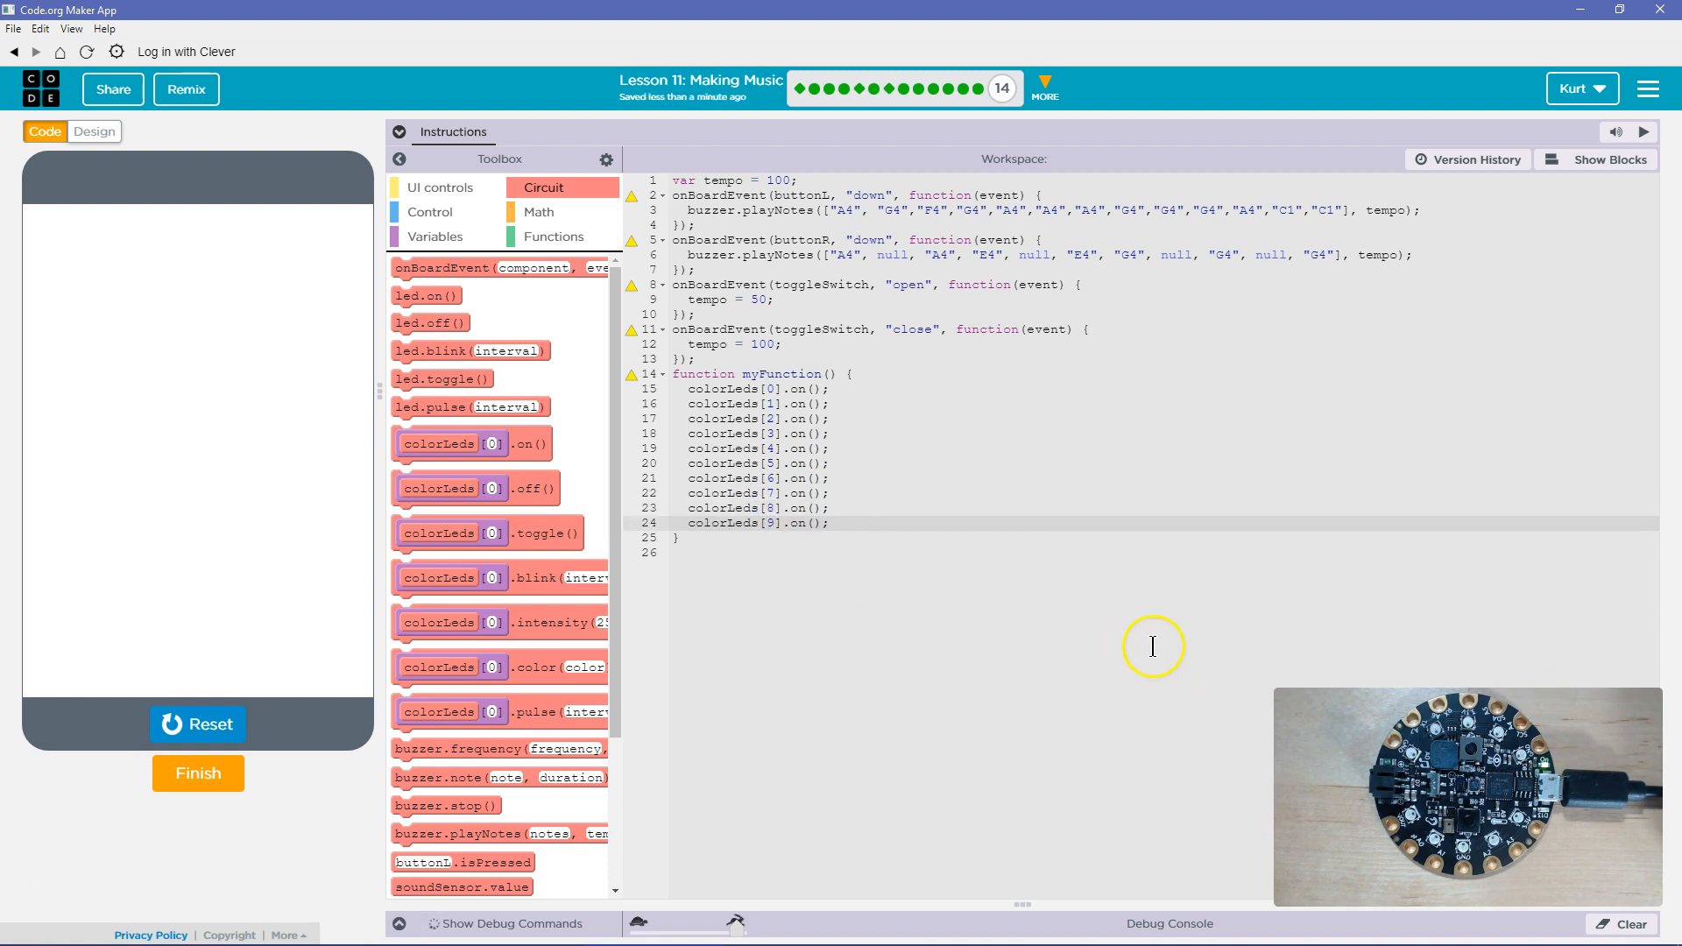
mouse_move(972, 422)
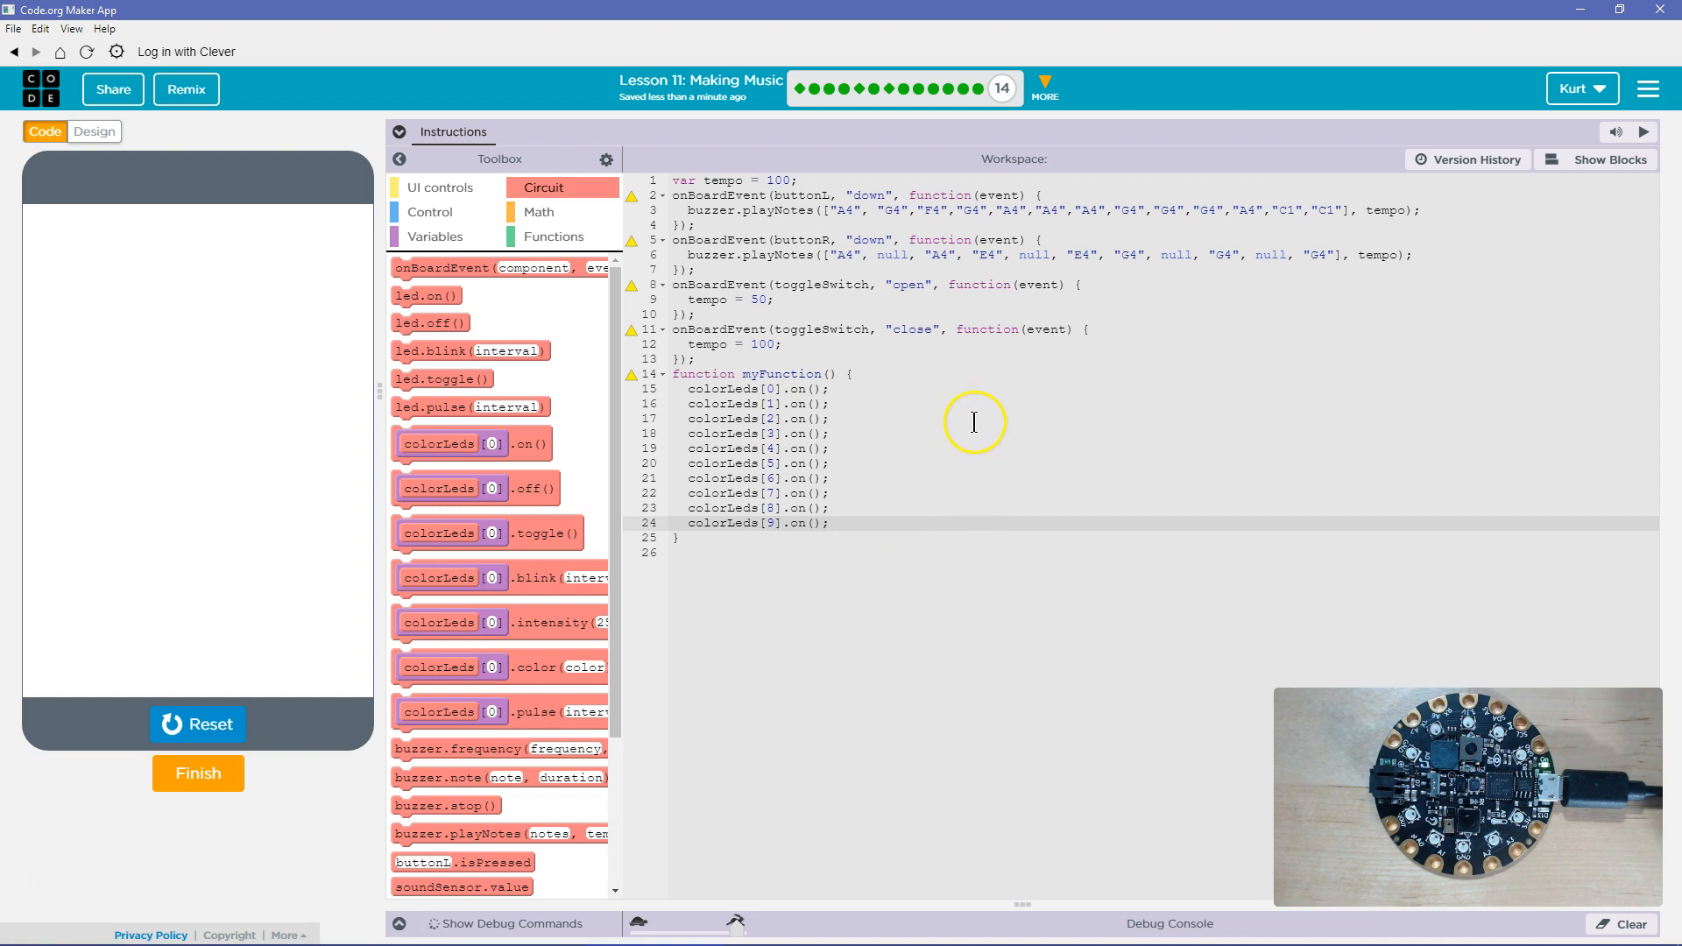
mouse_move(758, 405)
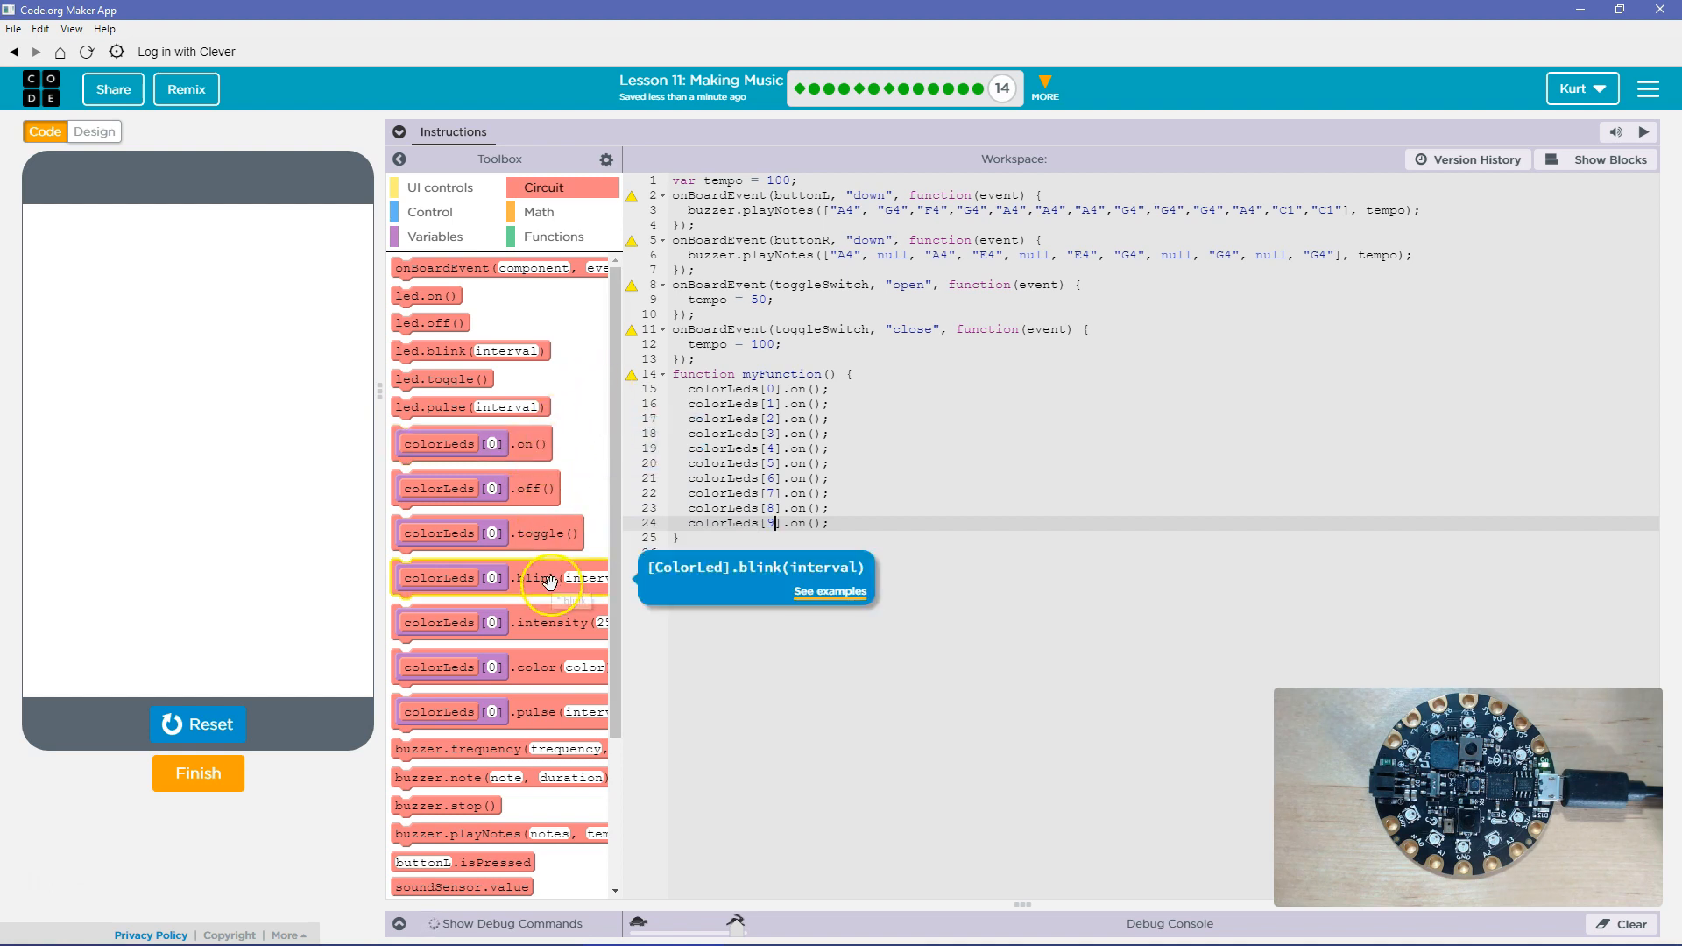
mouse_move(534, 665)
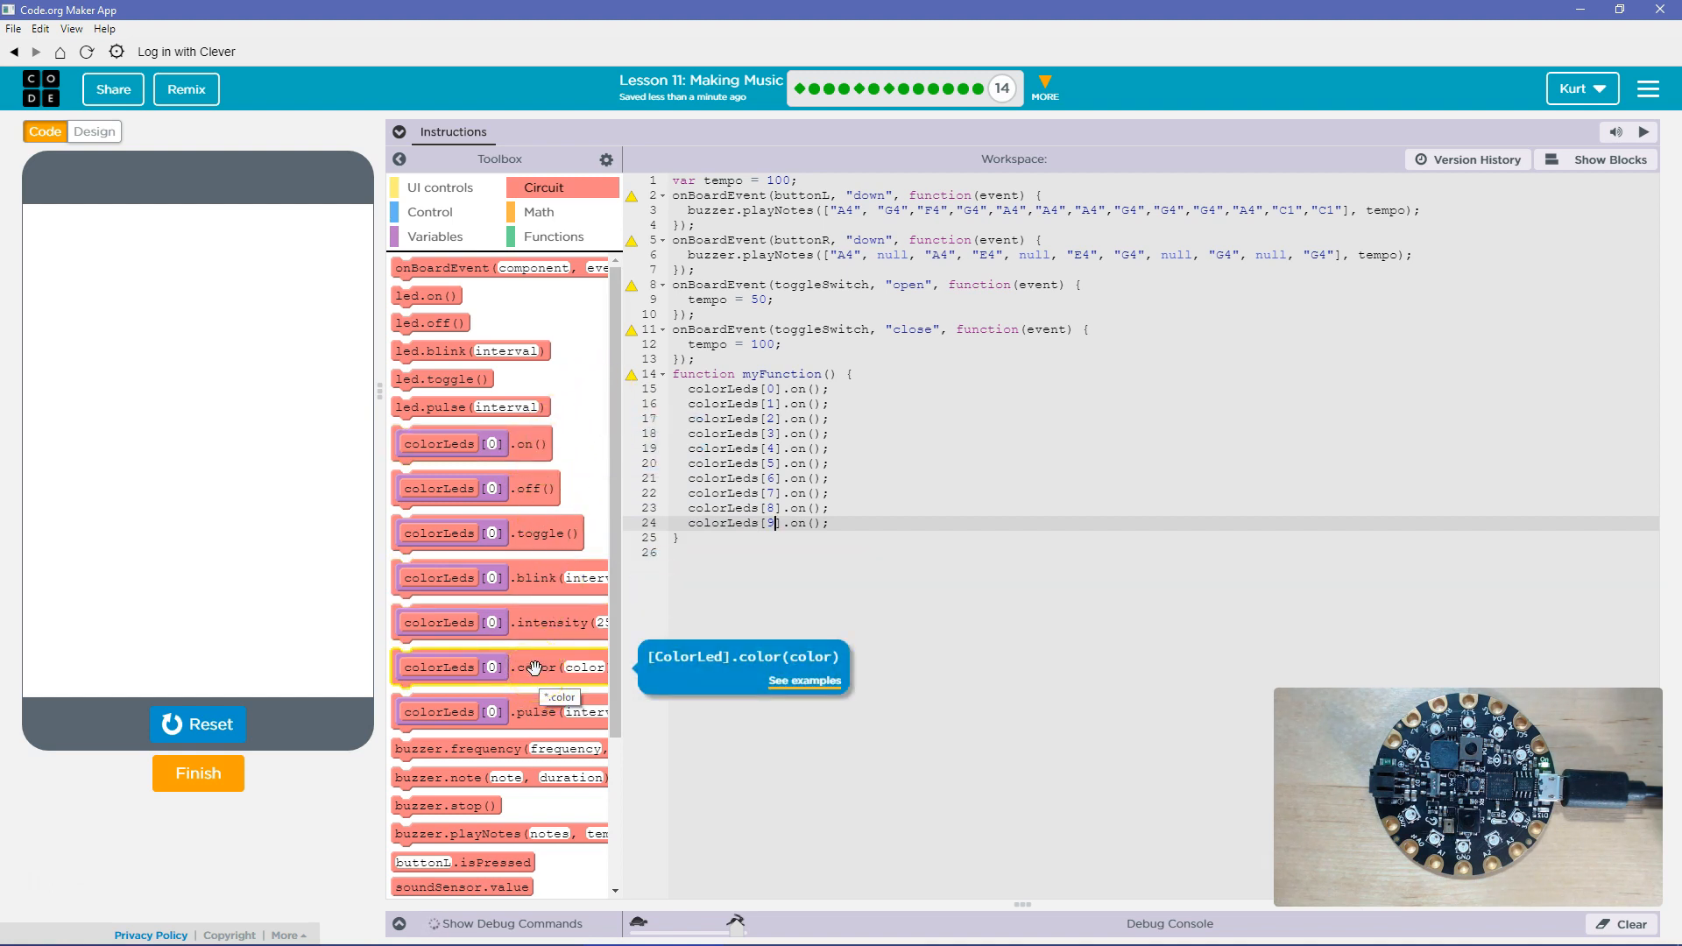
drag(450, 666, 1093, 541)
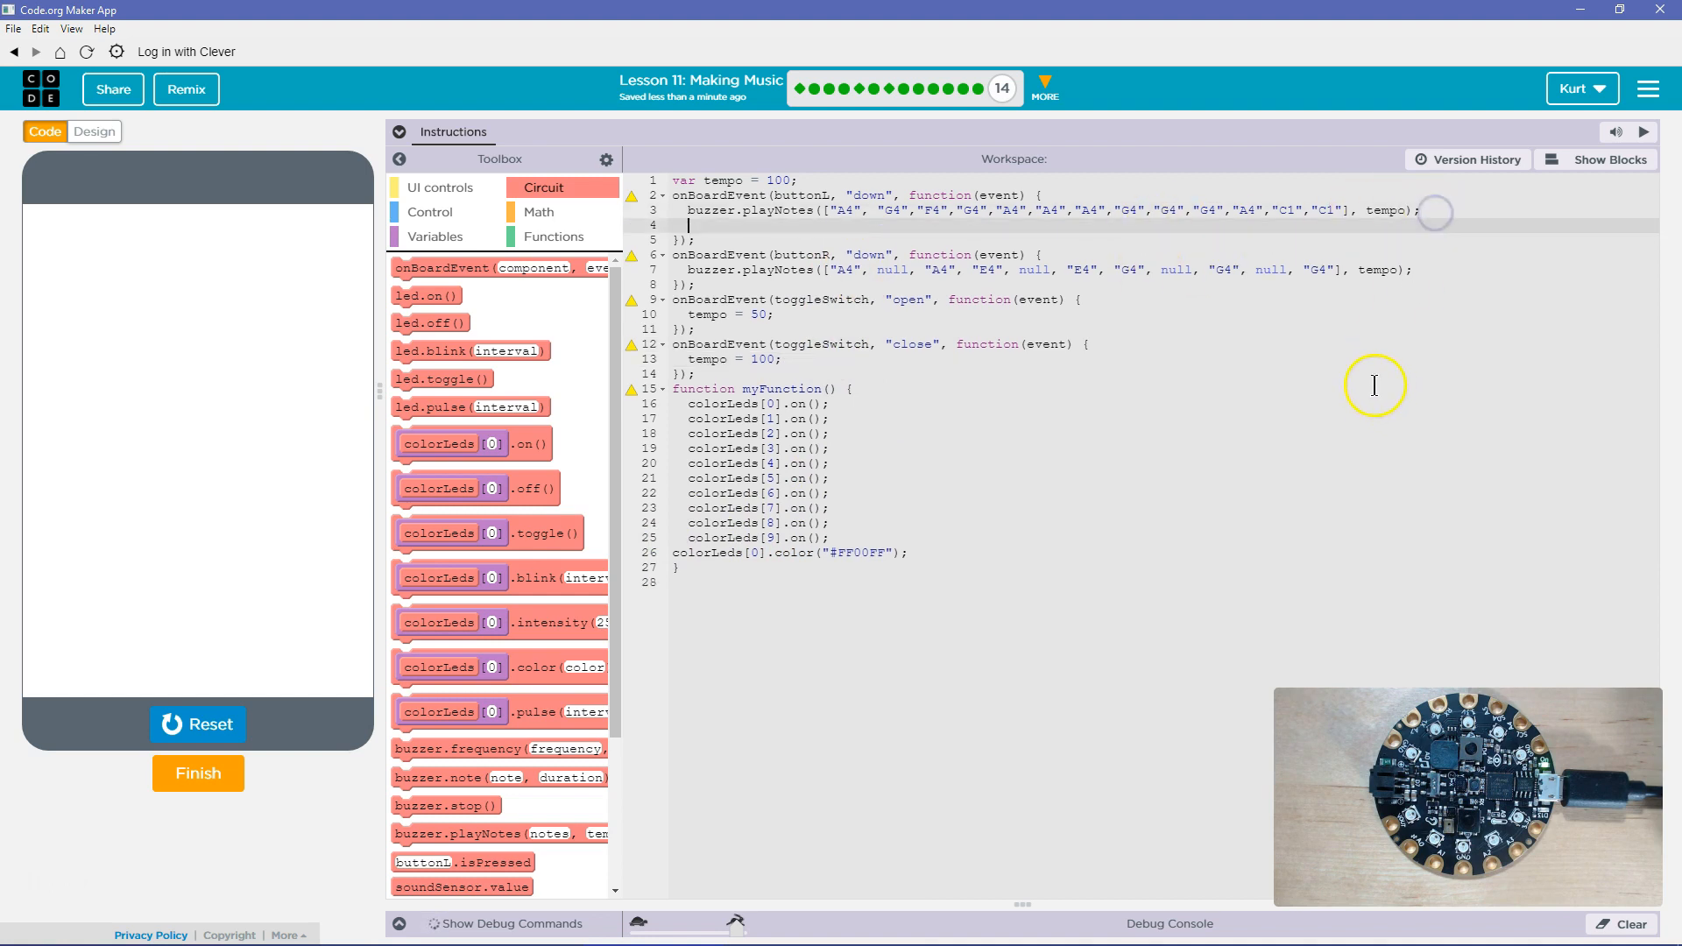
Step: Add colorLeds[0].color("#FF00FF") and test it on the board, lighting LED 0 magenta
text(colorLeds[0].color("#FF00FF");)
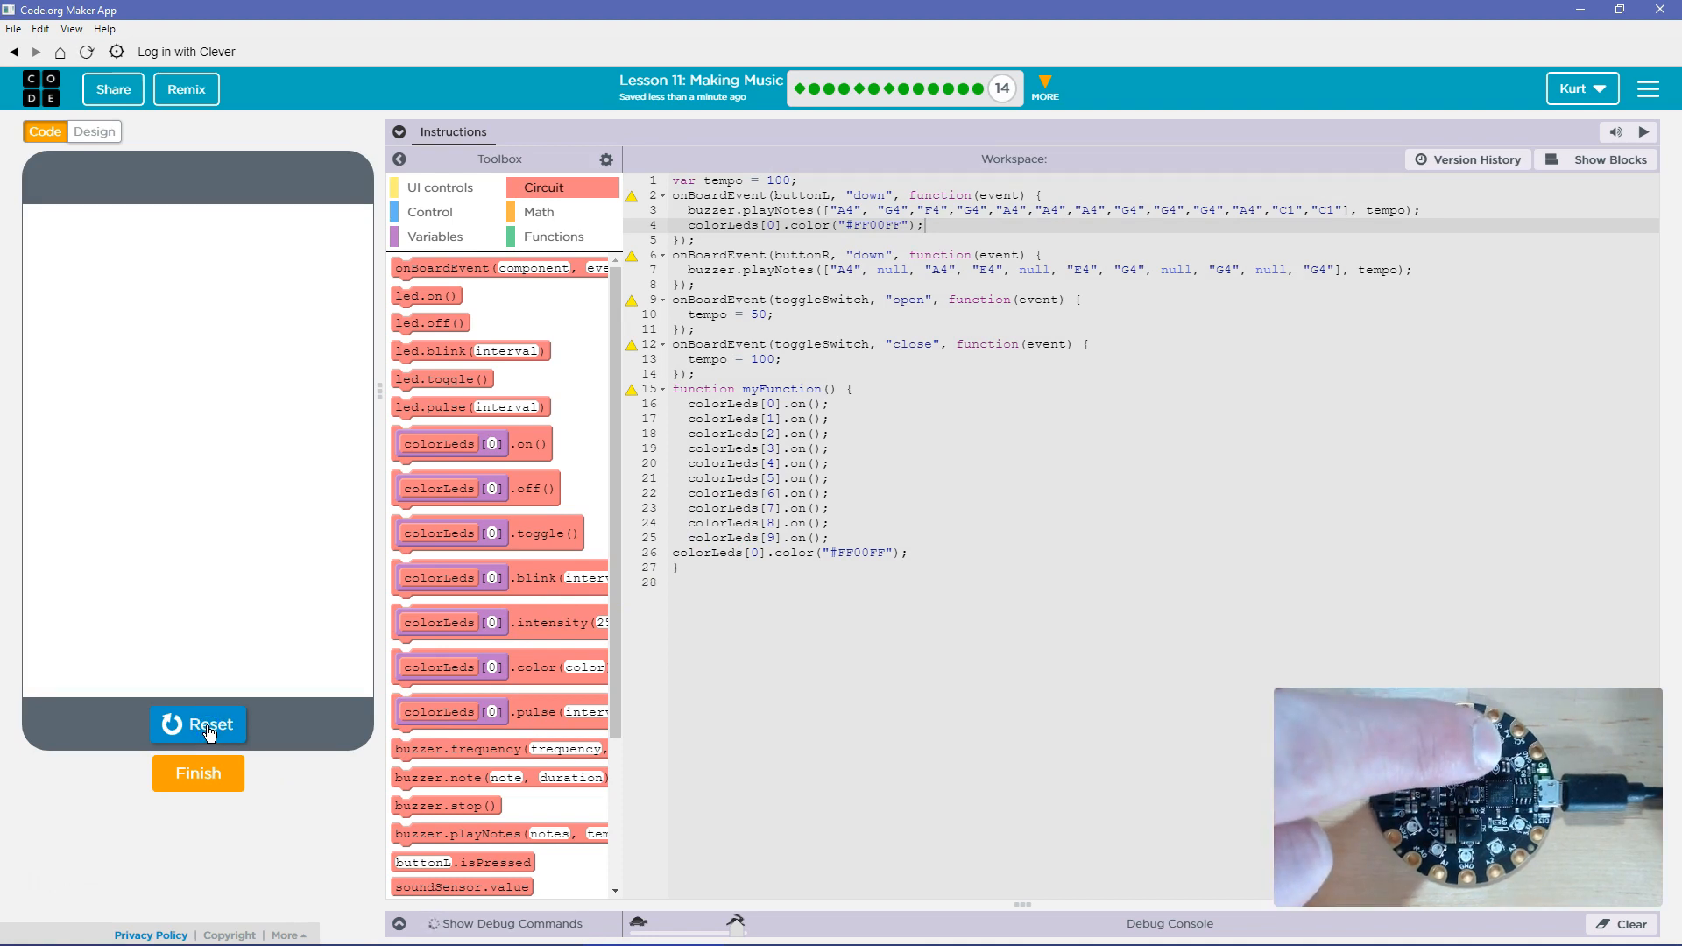
click(198, 723)
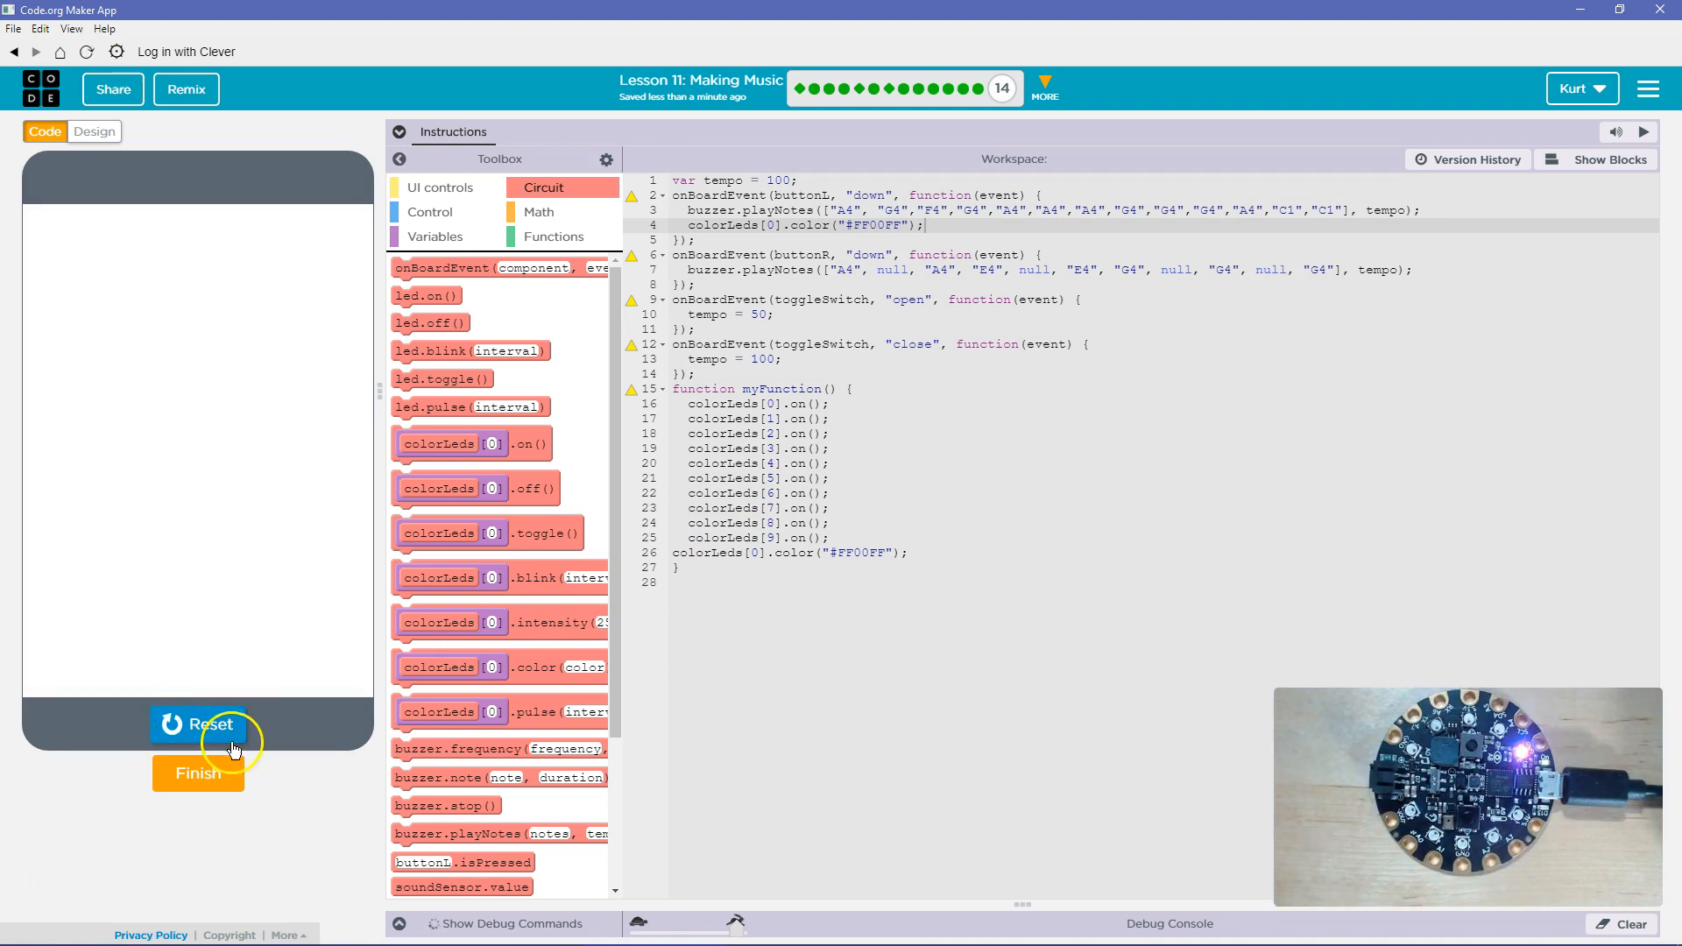
click(198, 724)
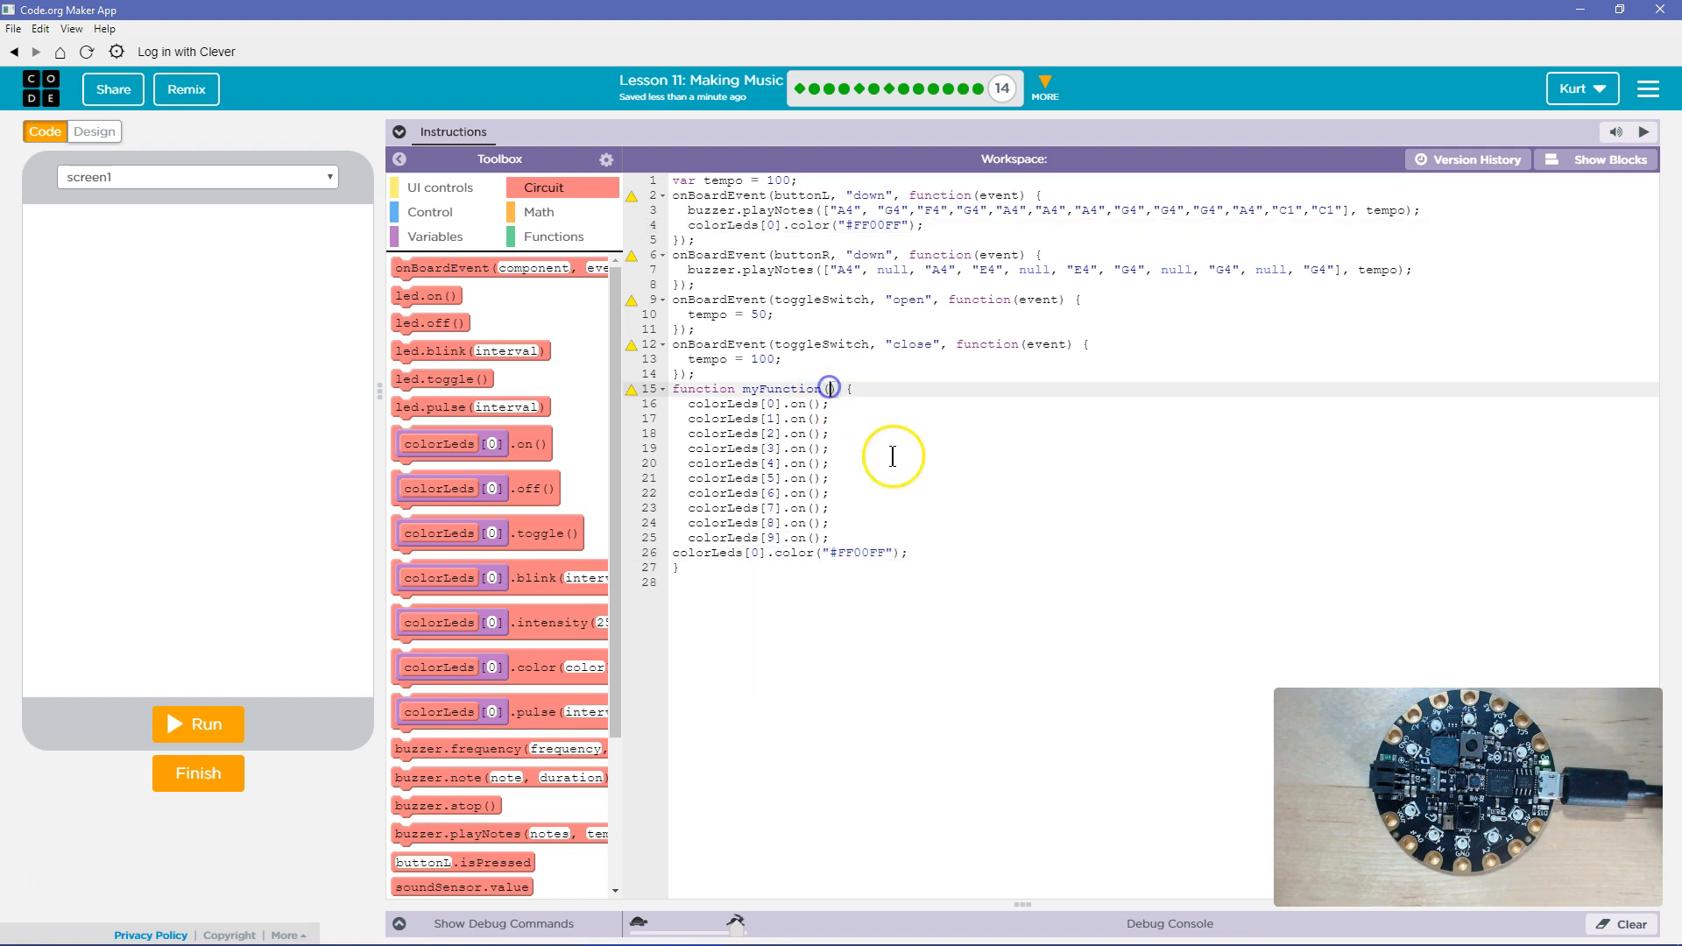
Step: Give myFunction a tempo parameter and replace the "#FF00FF" value on line 26 with tempo
text(tempo)
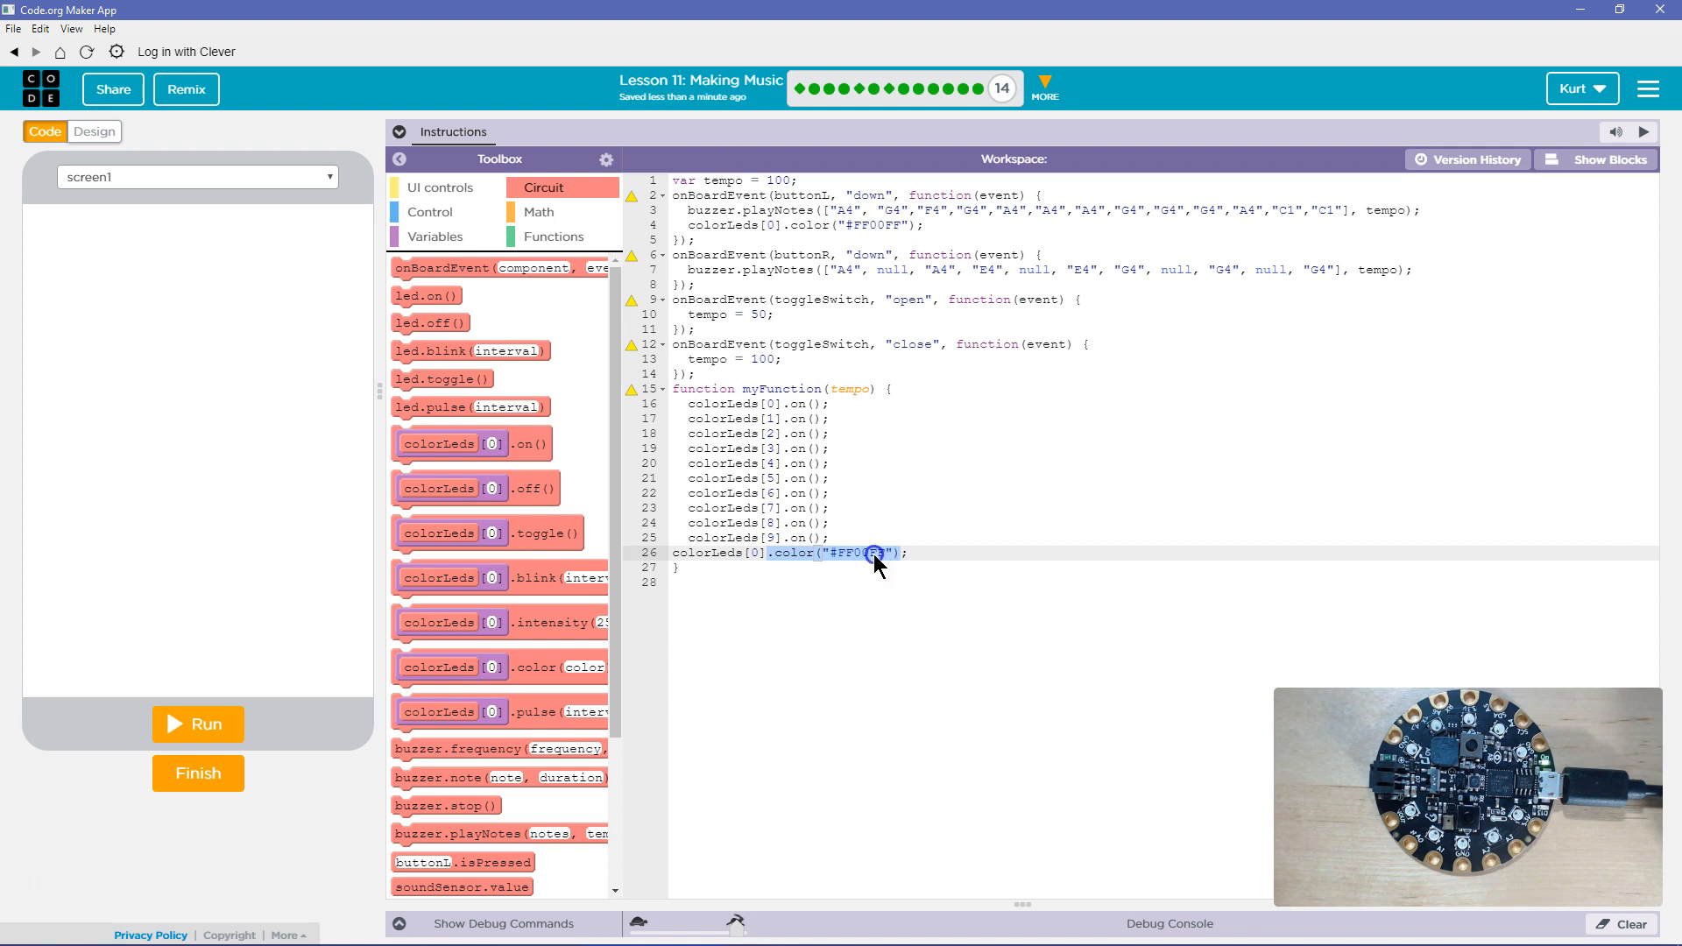
key(Delete)
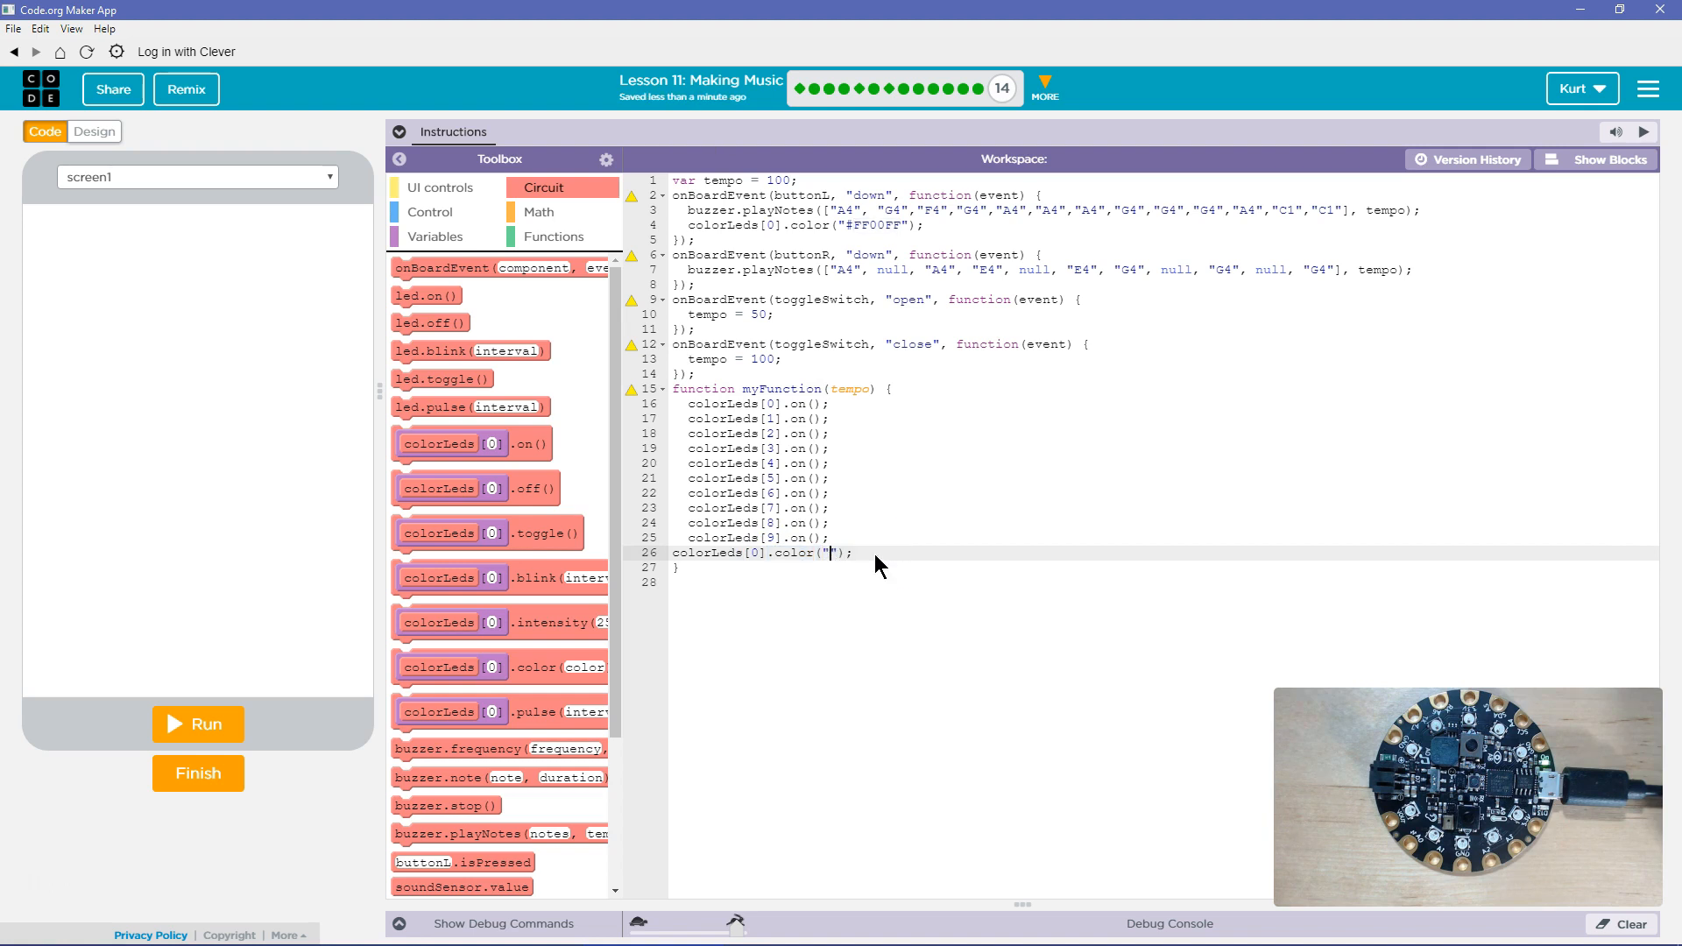
text(tempo)
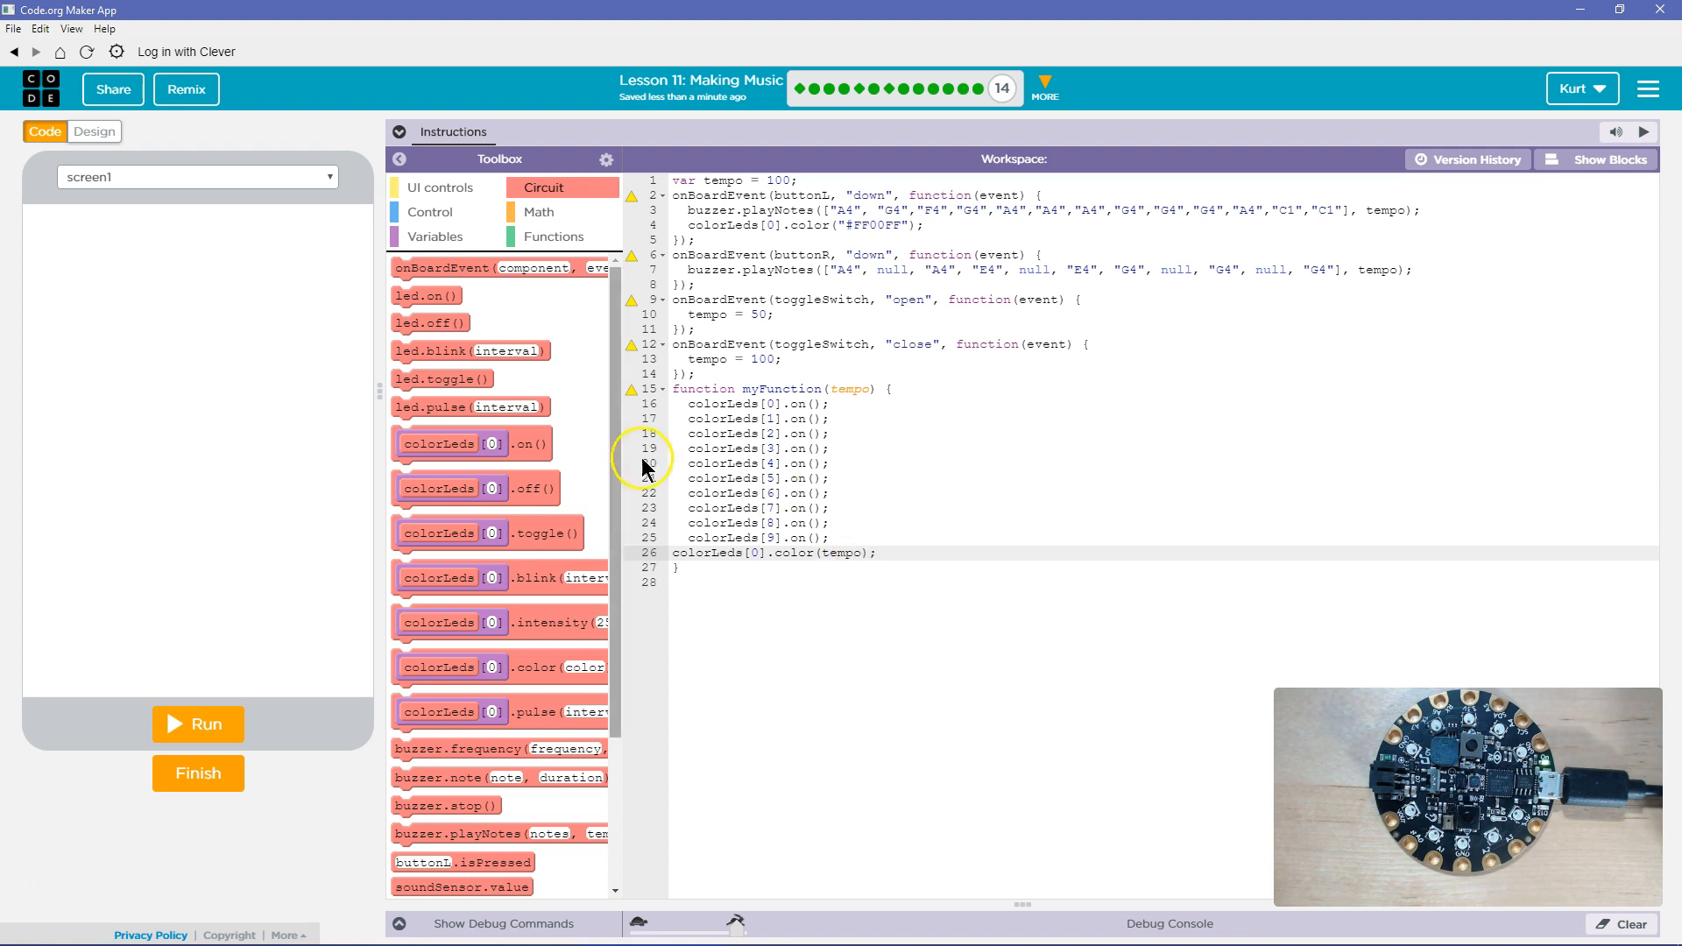
Step: Browse the UI controls and Circuit categories, ending with led.blink(200) as myFunction's last statement
click(441, 187)
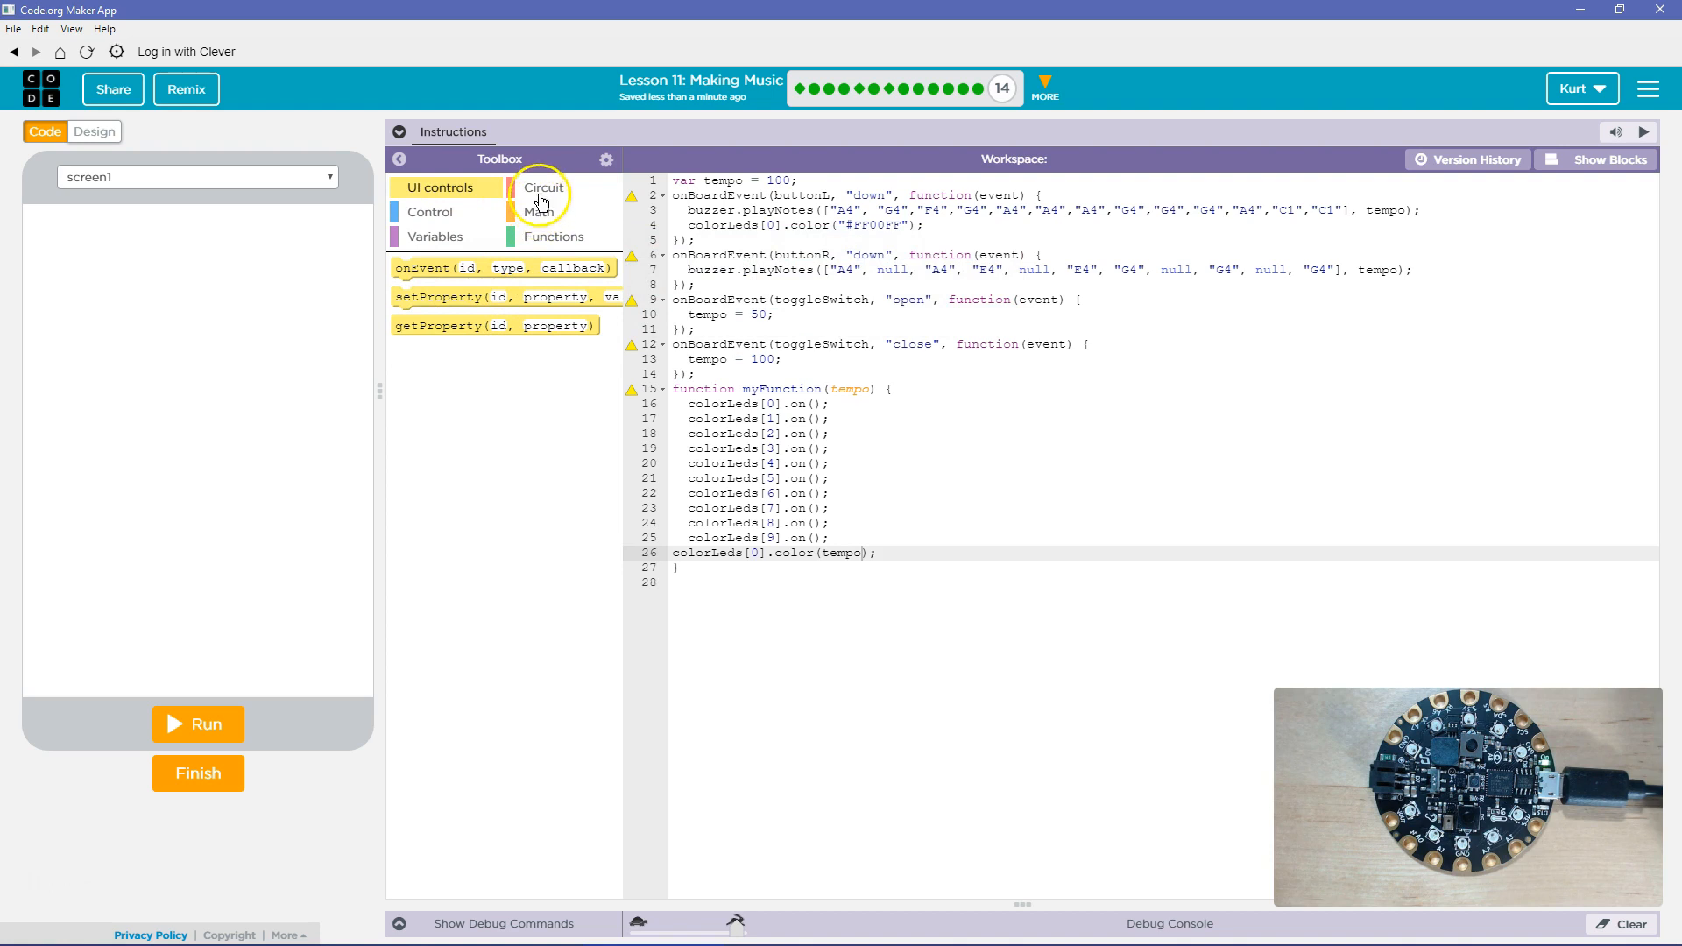
click(543, 187)
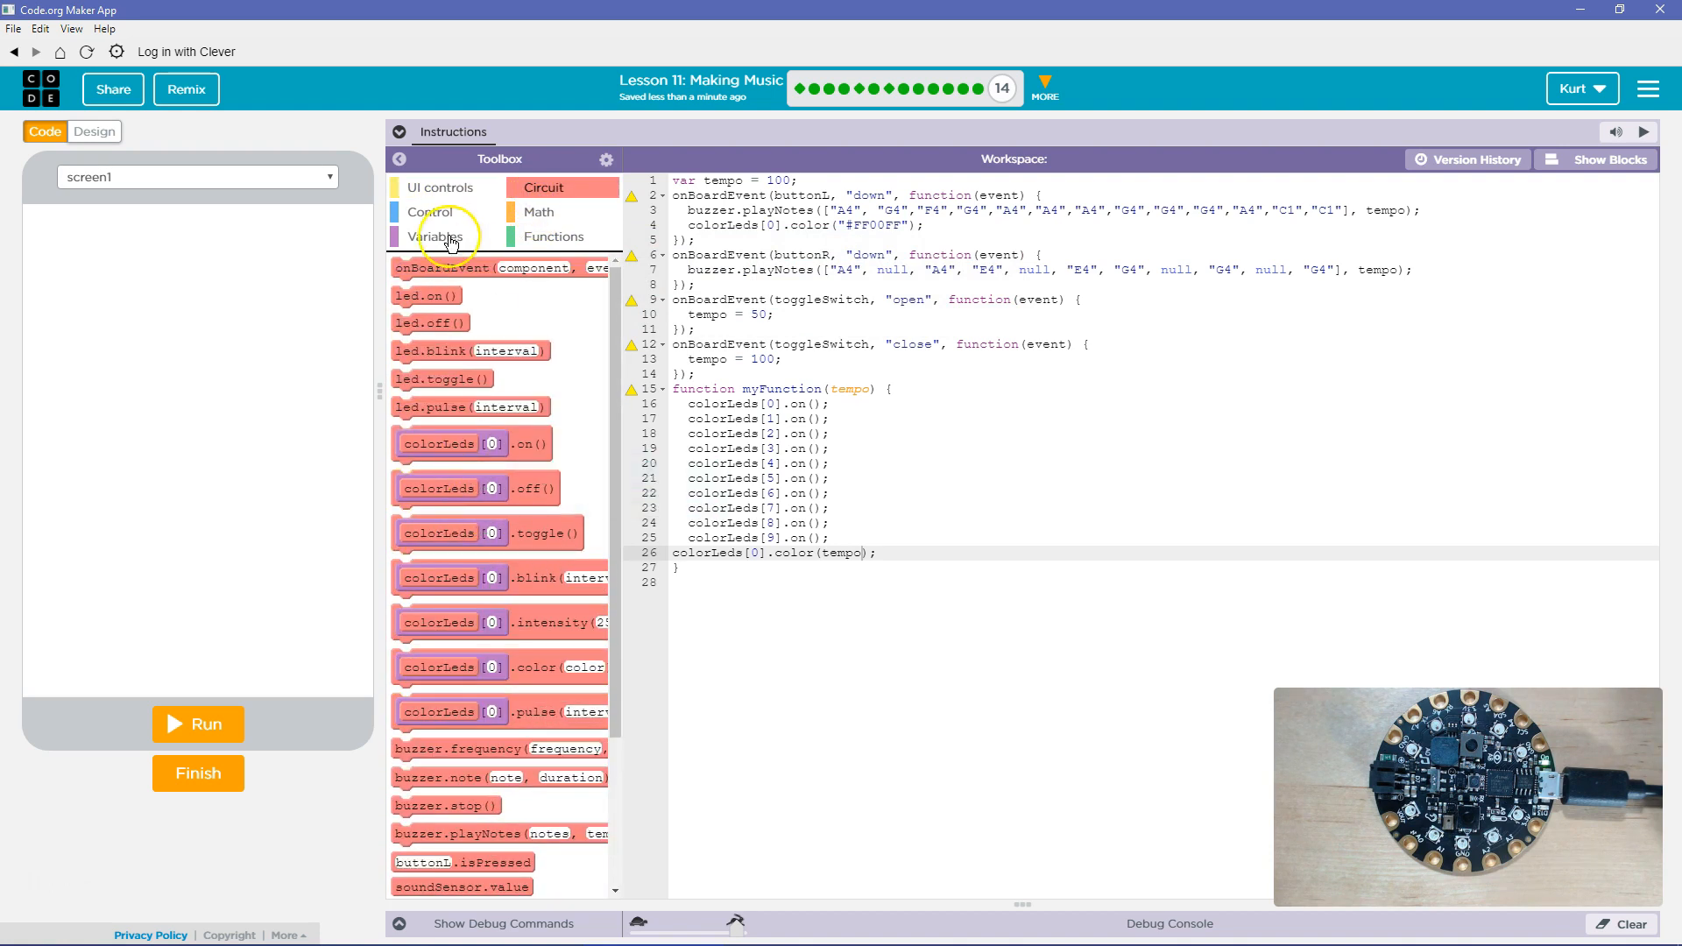
mouse_move(499, 576)
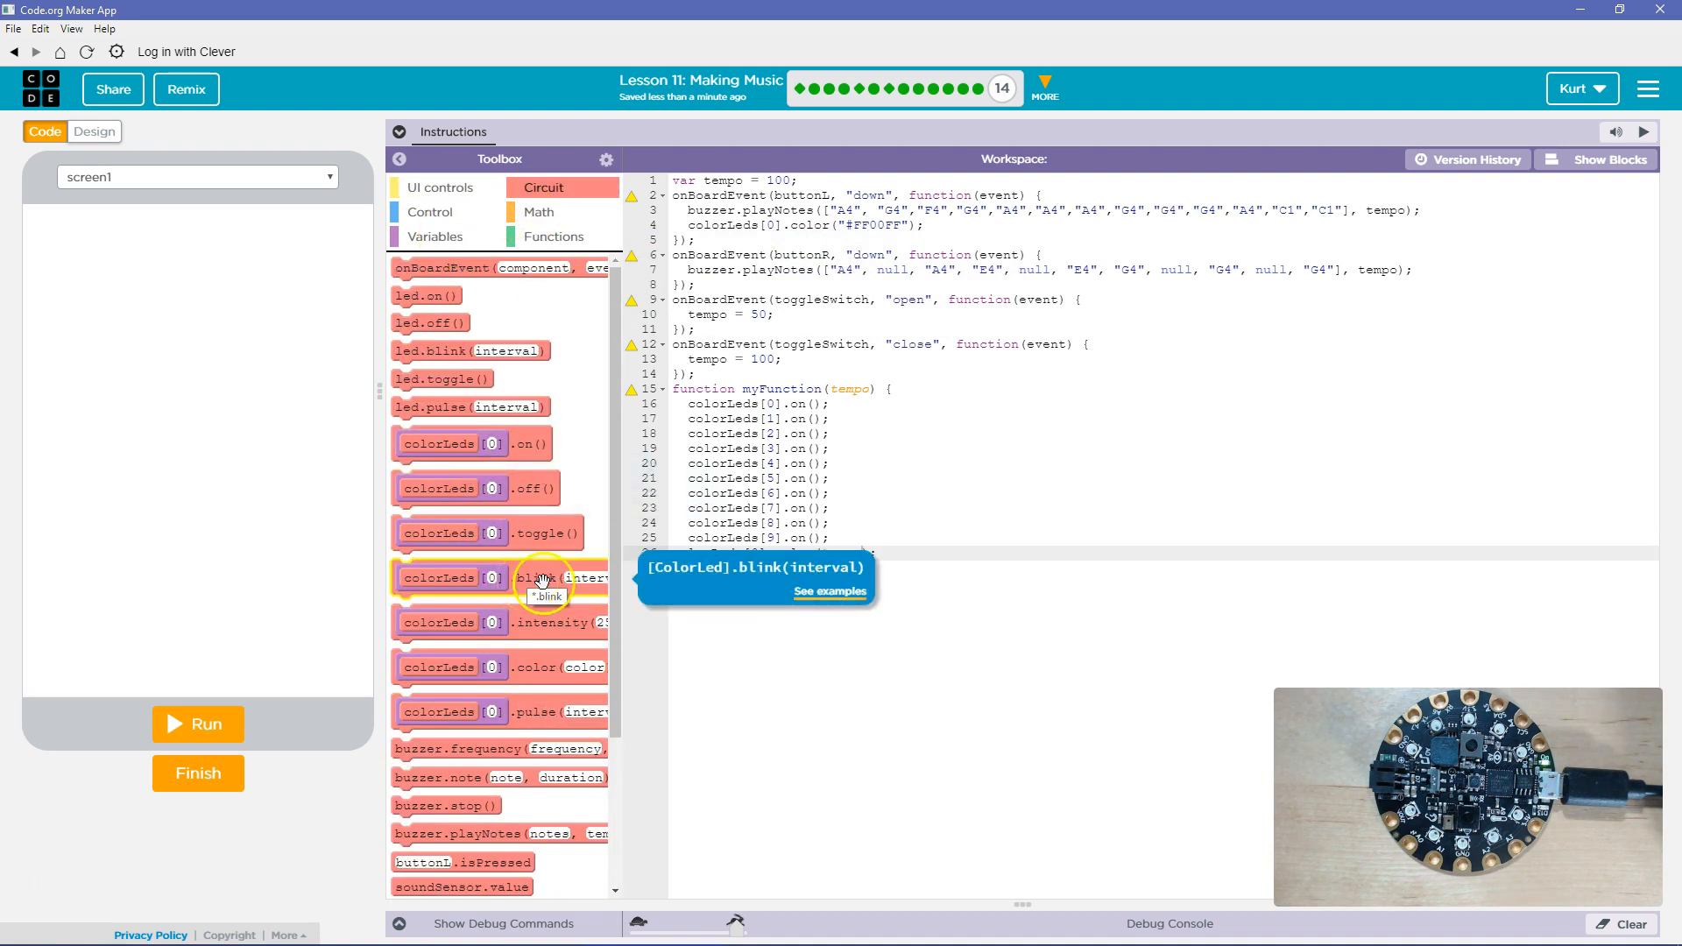
click(441, 187)
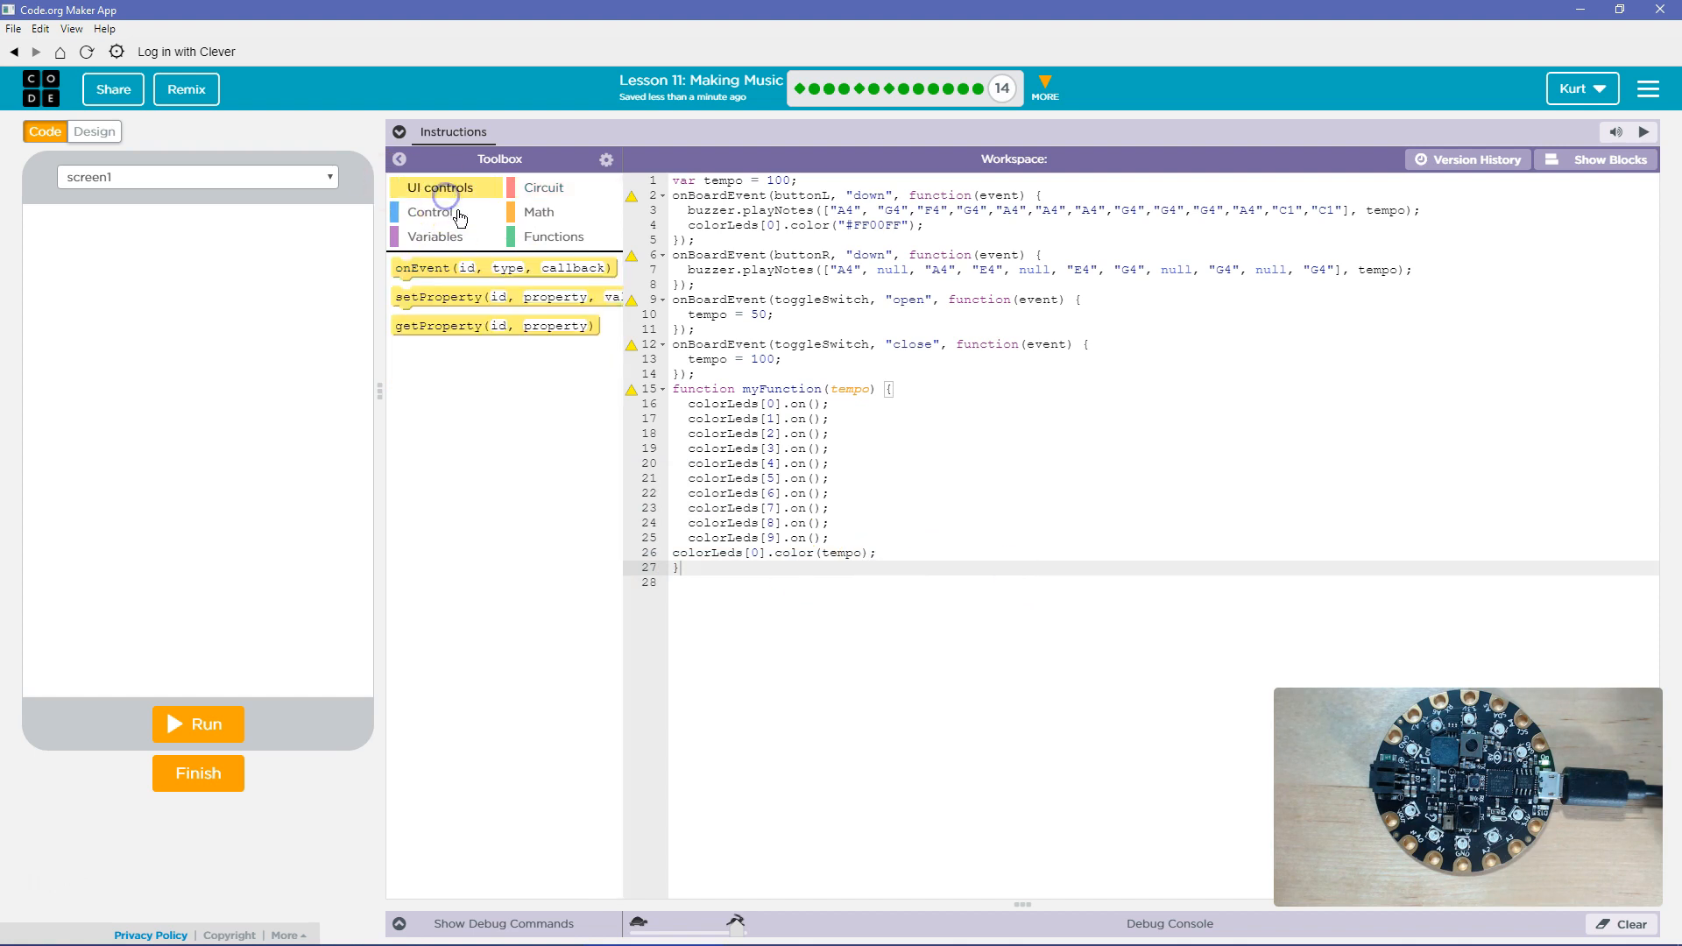
click(543, 187)
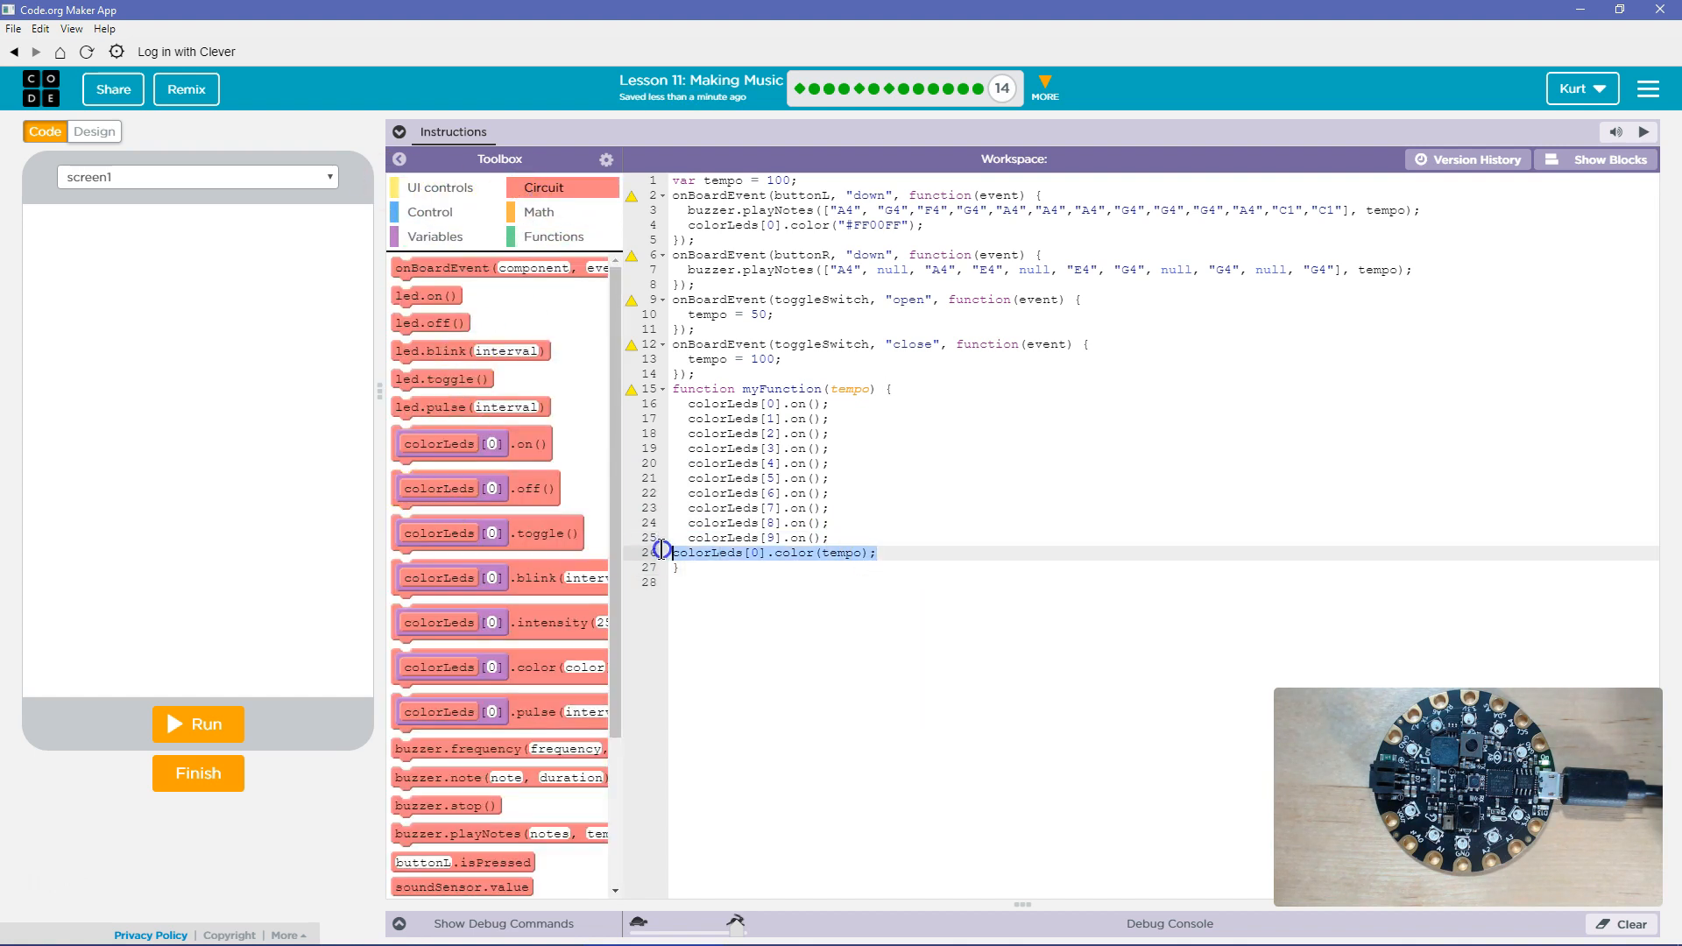
mouse_move(566, 480)
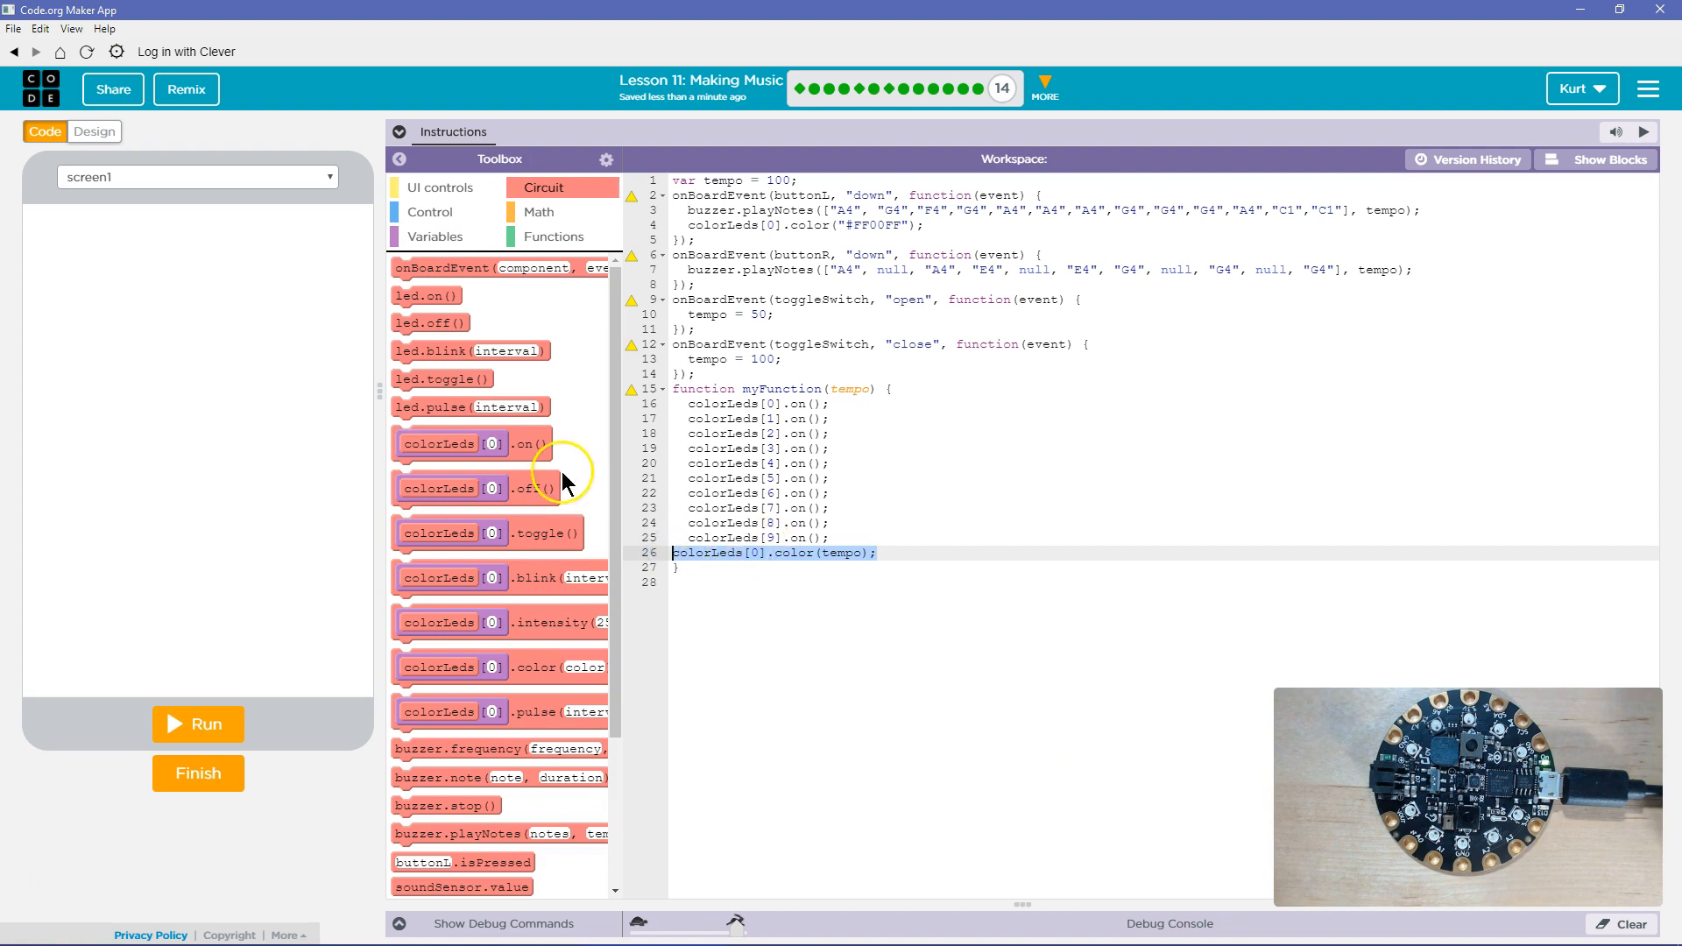
scroll(down, 3)
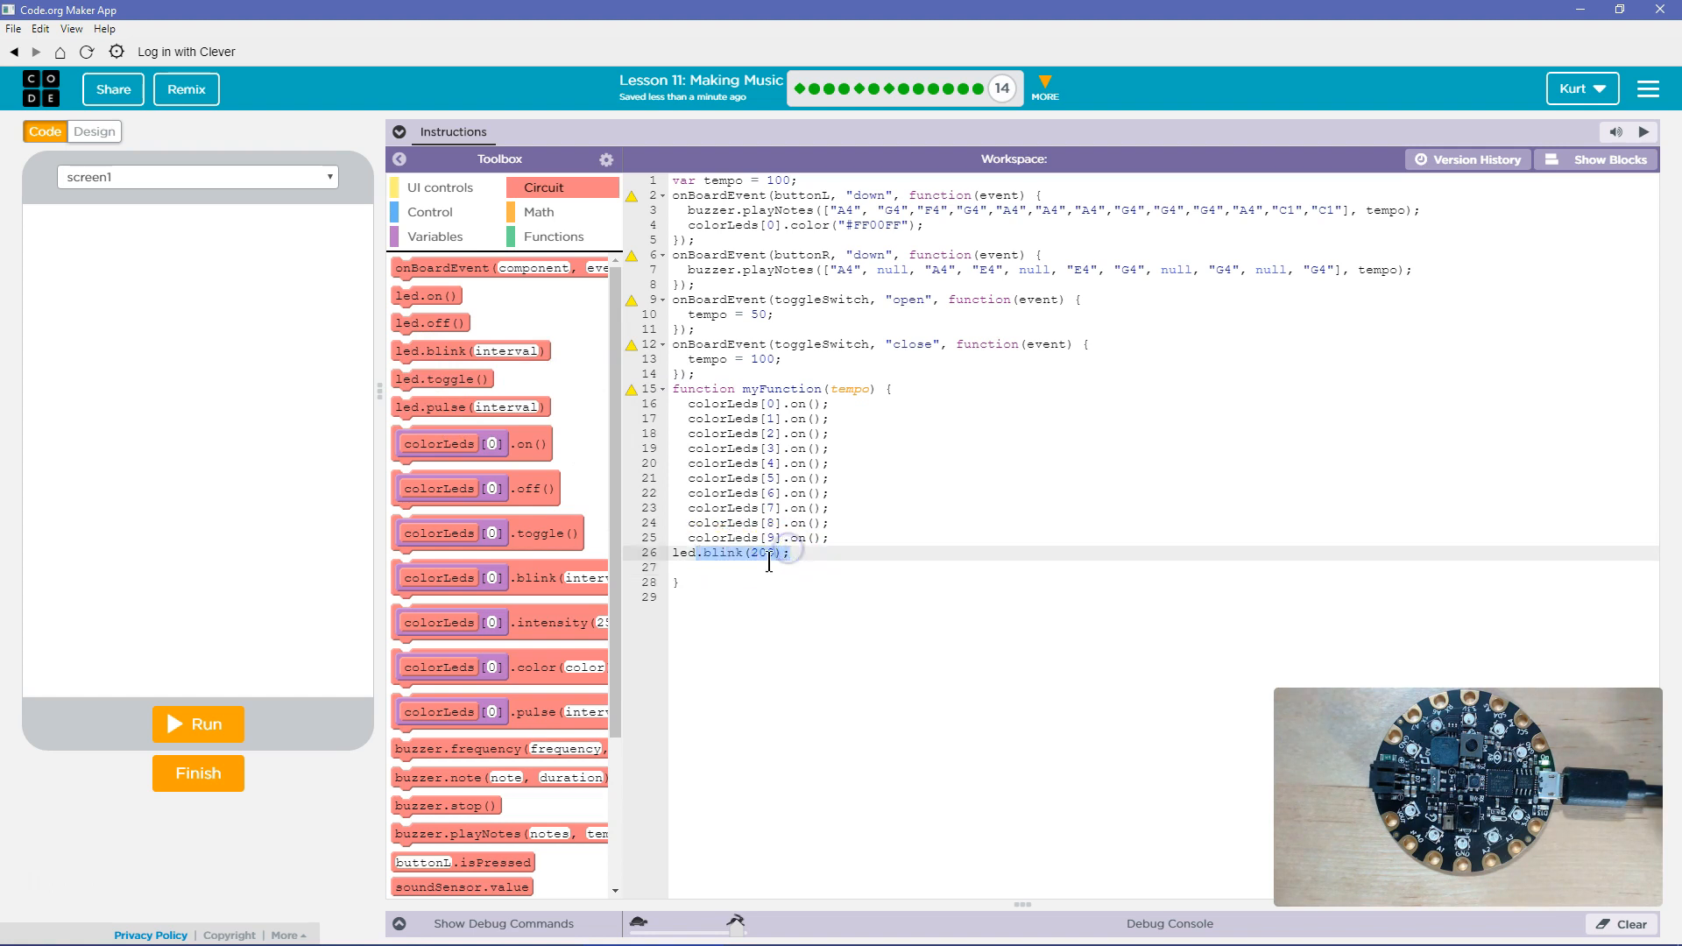
Step: Change colorLeds[0]–[9] from on() to blink(tempo), drop the led.blink line, and show blocks
text(t)
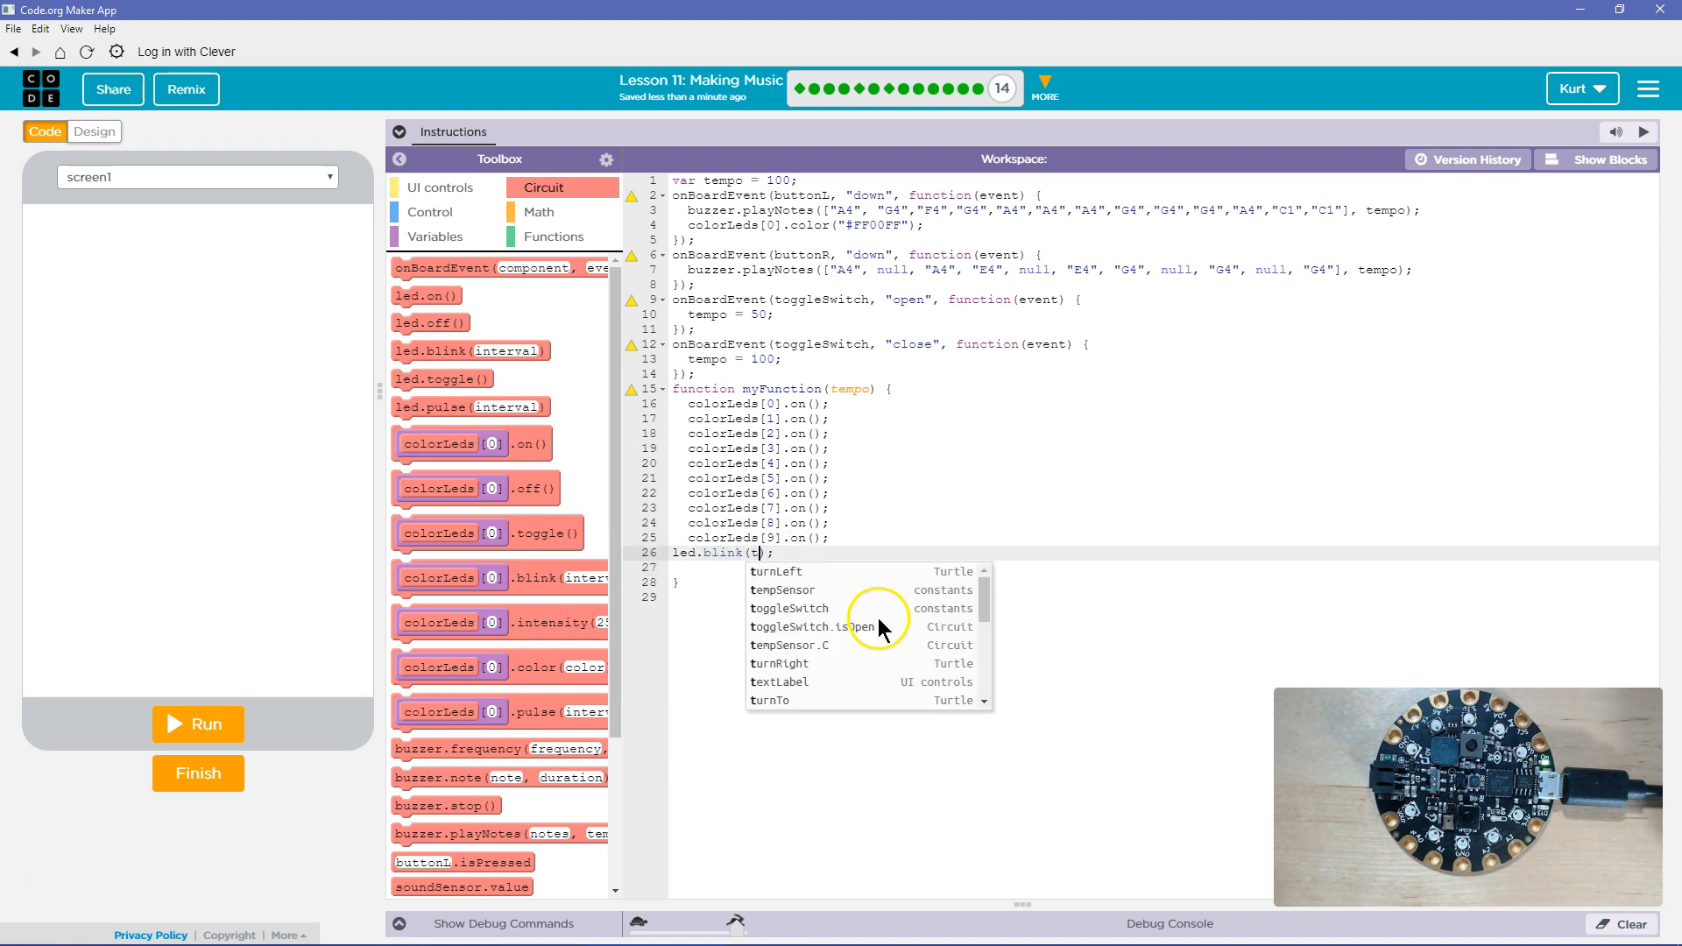
text(empo)
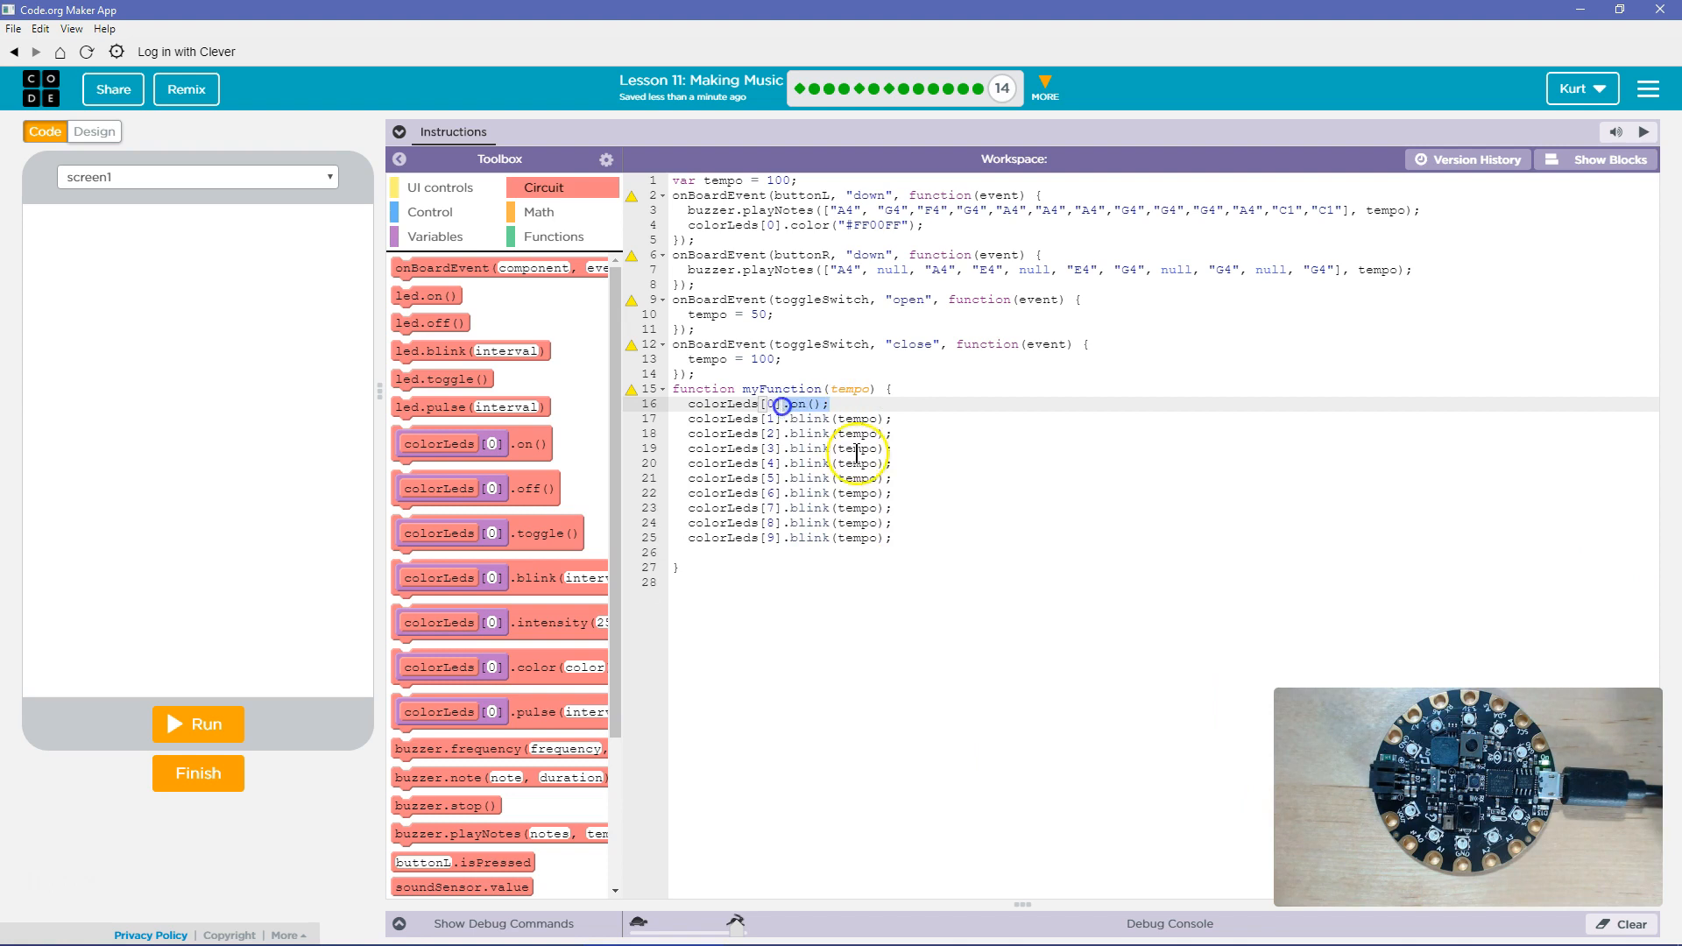
click(1603, 160)
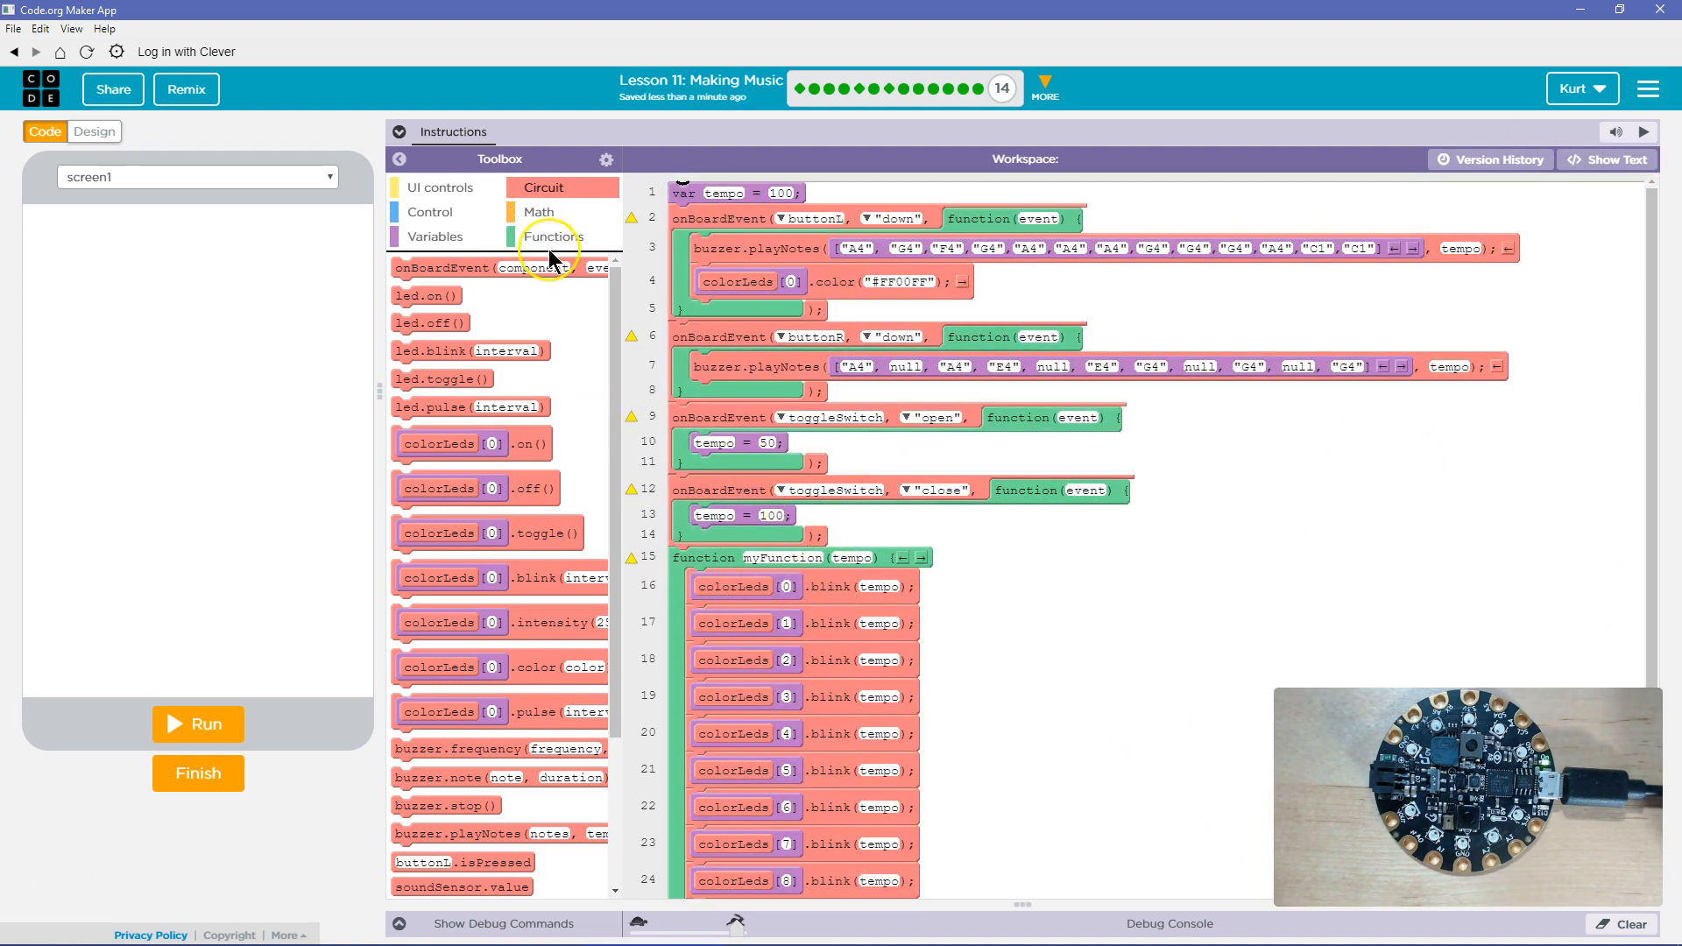
Step: Call the function from both toggle switch events and rename it to lights
click(550, 236)
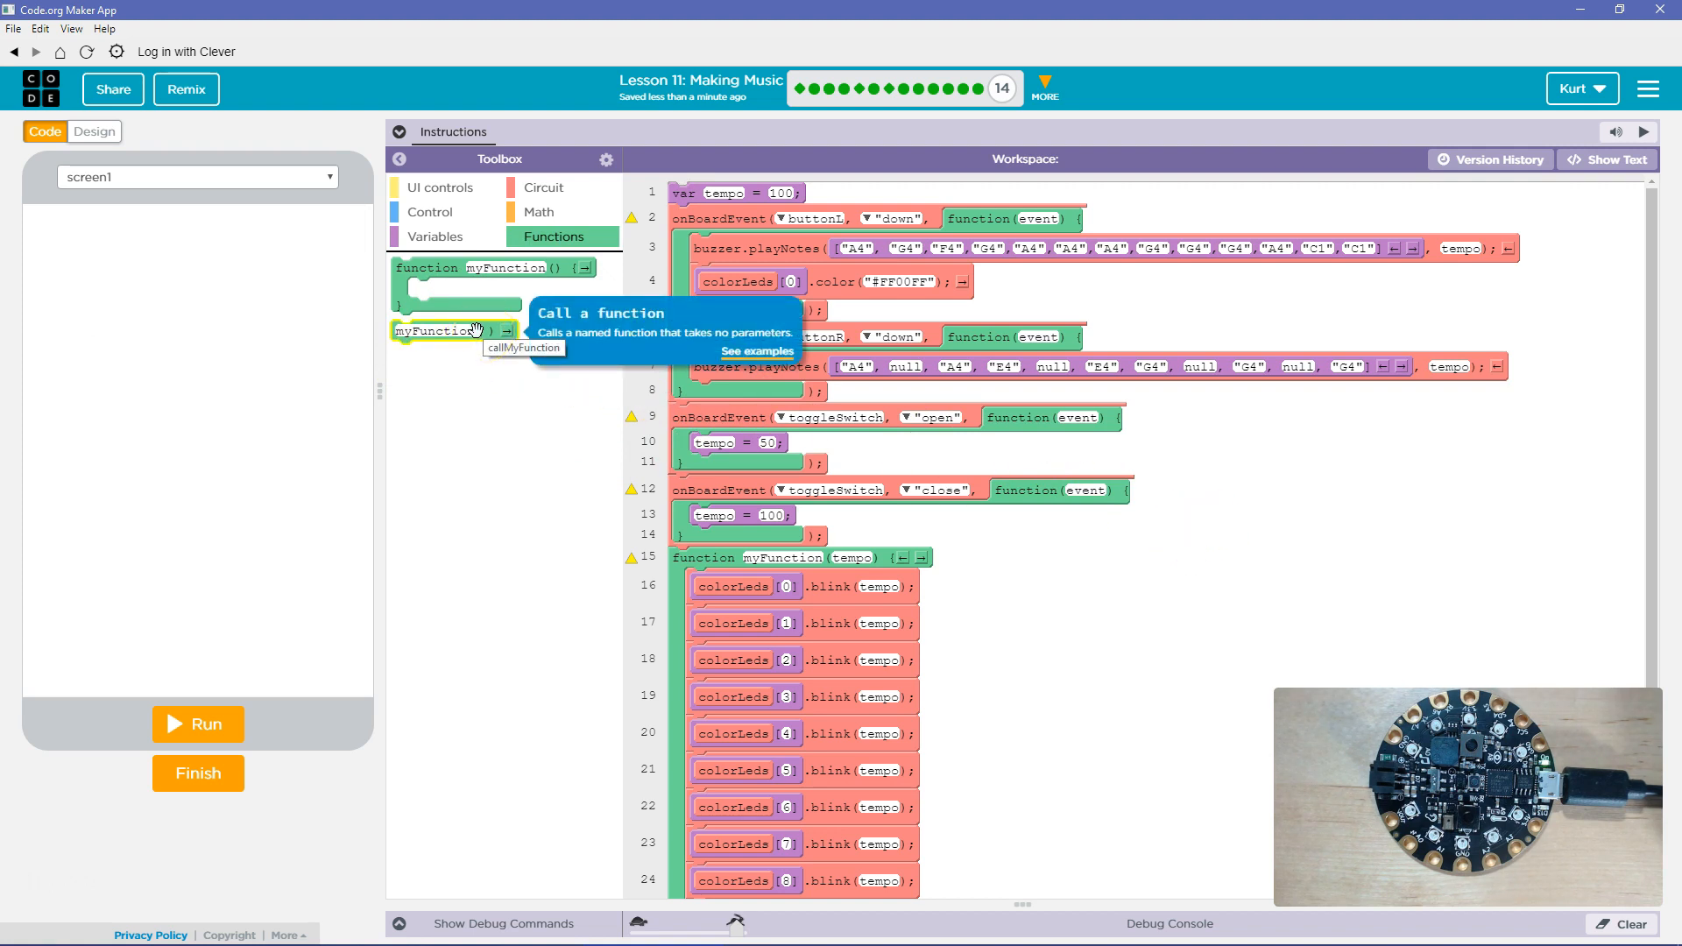
drag(440, 329, 747, 472)
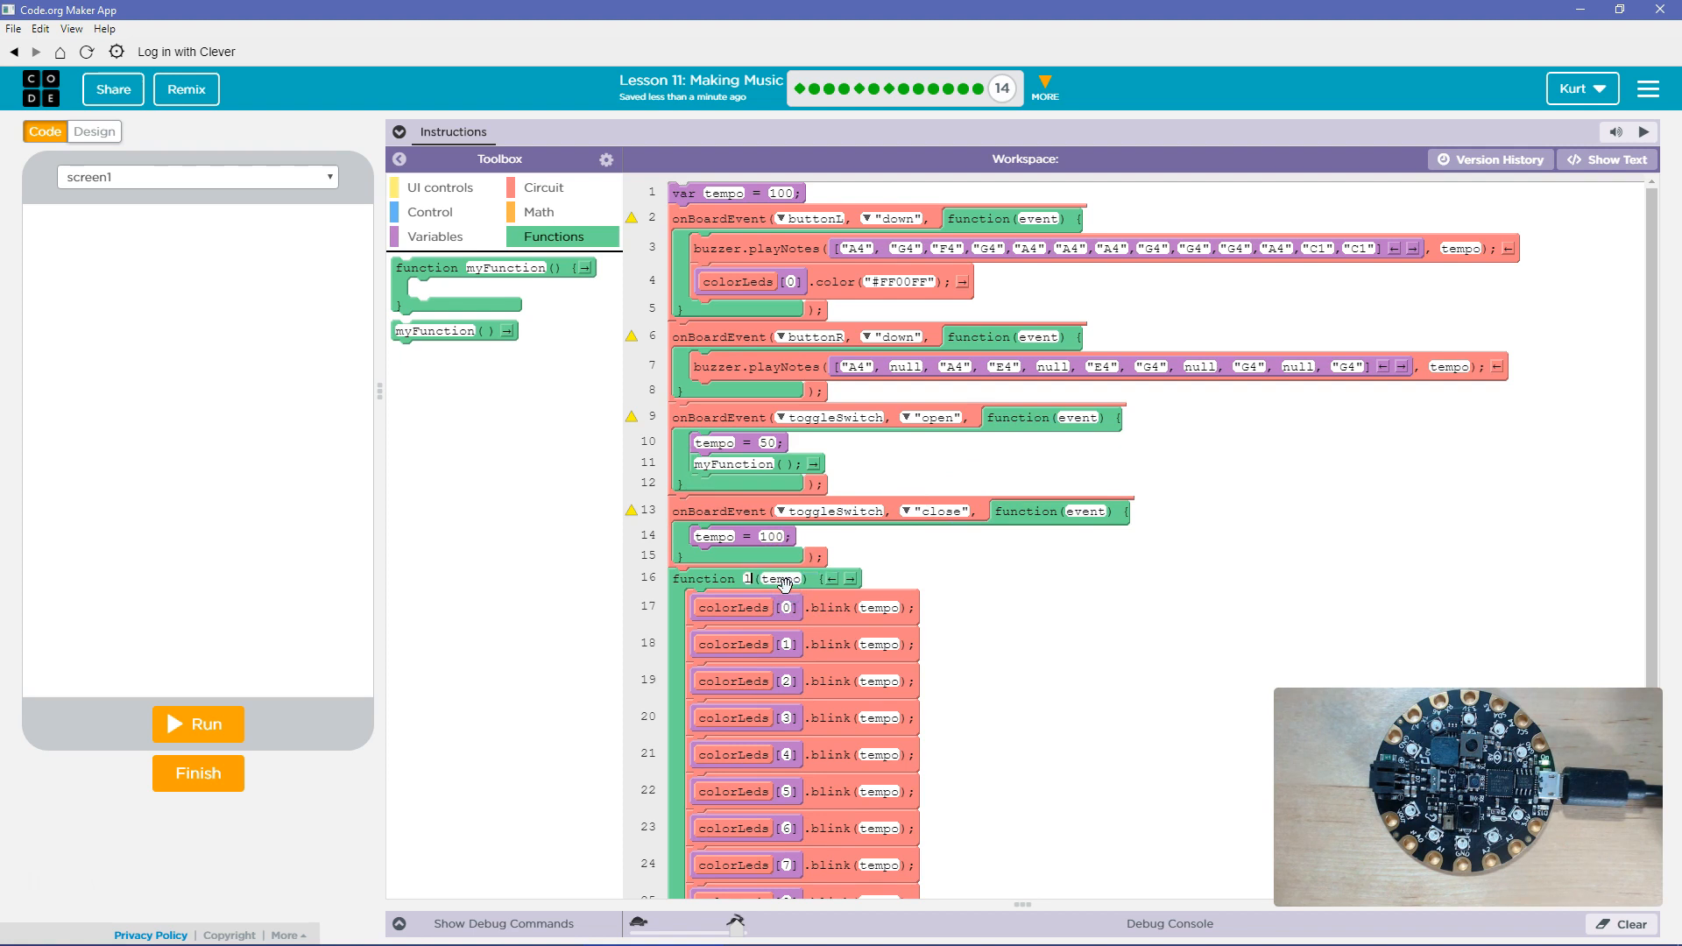
text(lights)
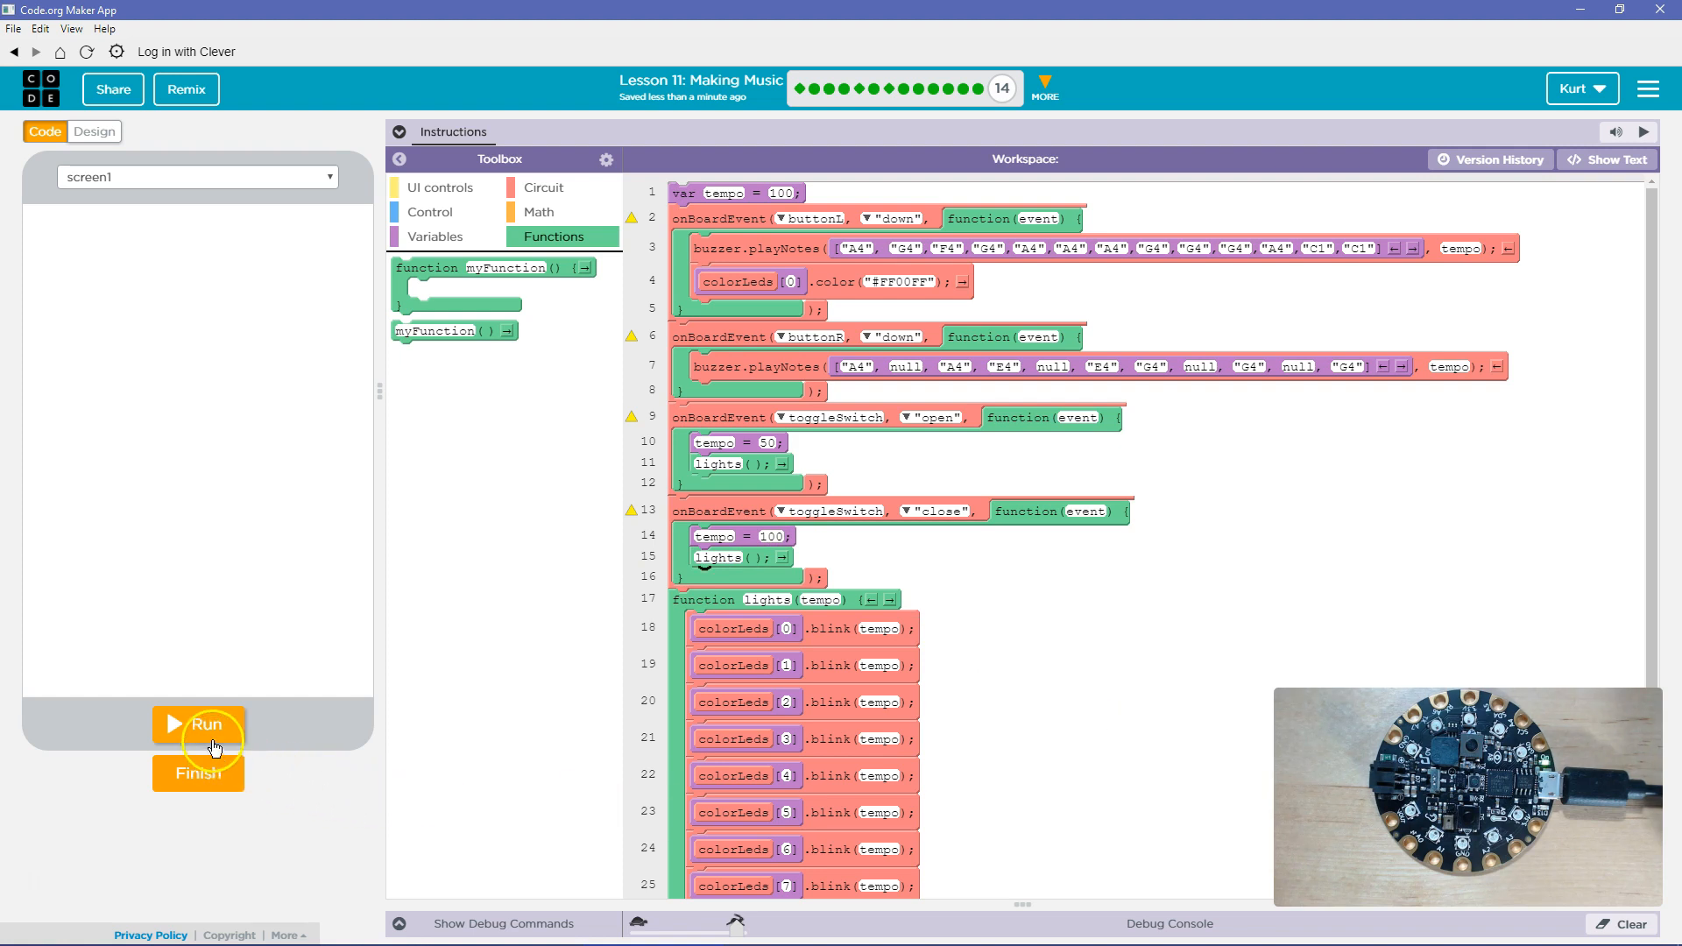
Step: Test lights() on the board, then move its calls into the buttonL and buttonR down events
click(198, 723)
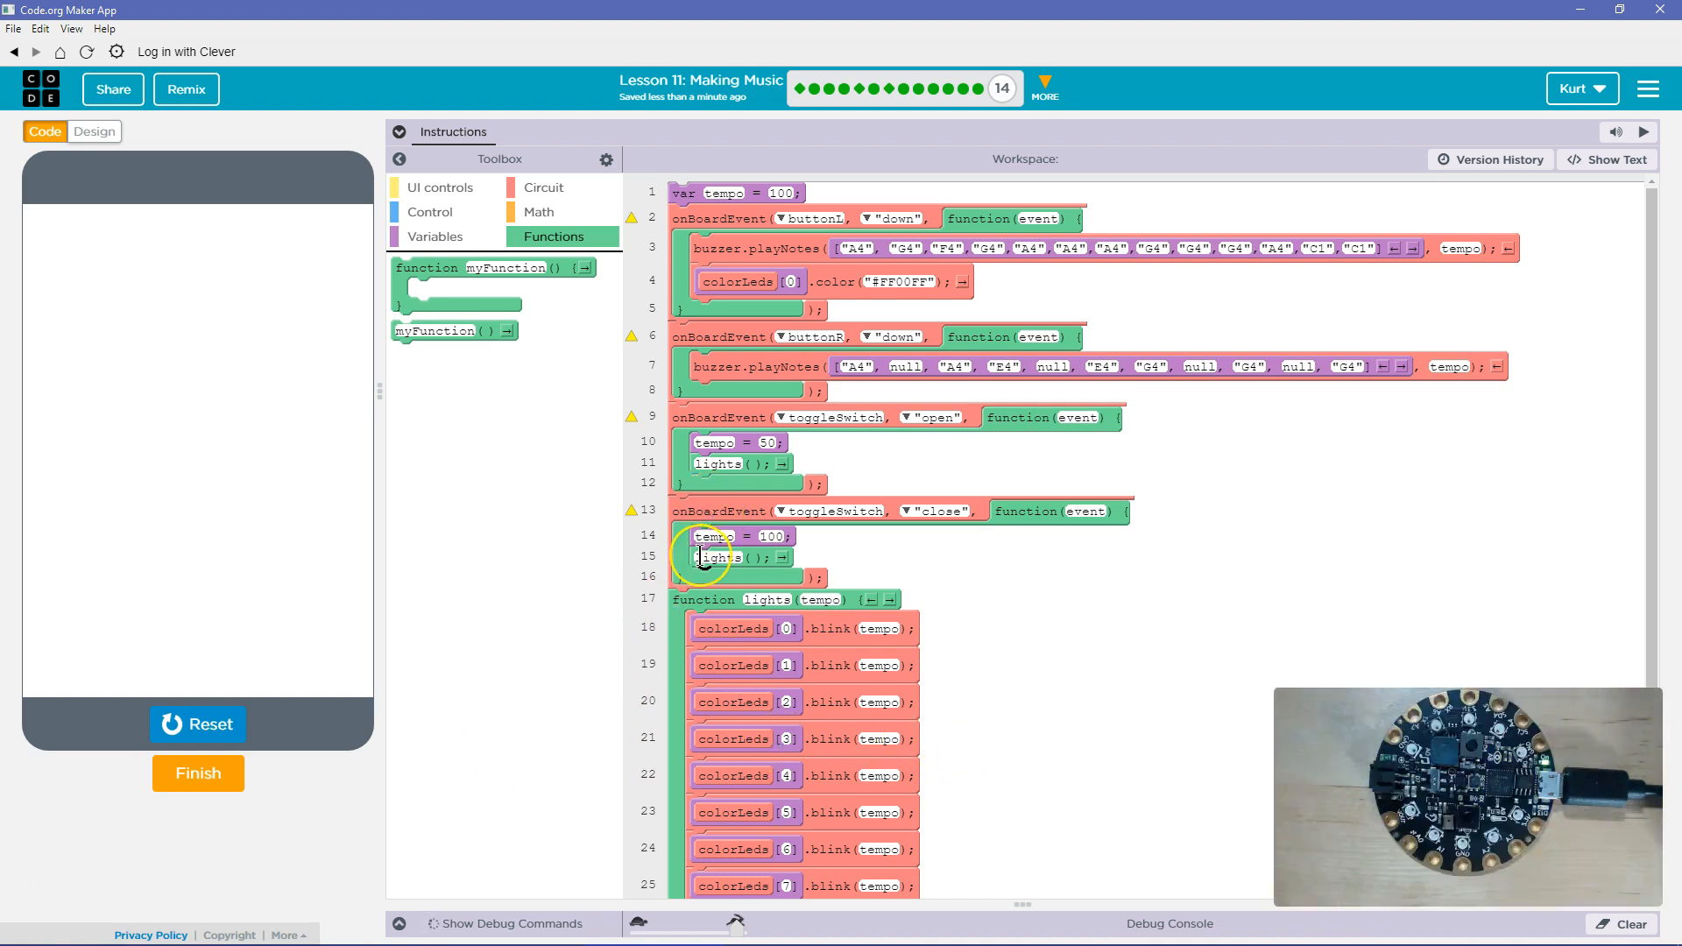
mouse_move(443, 646)
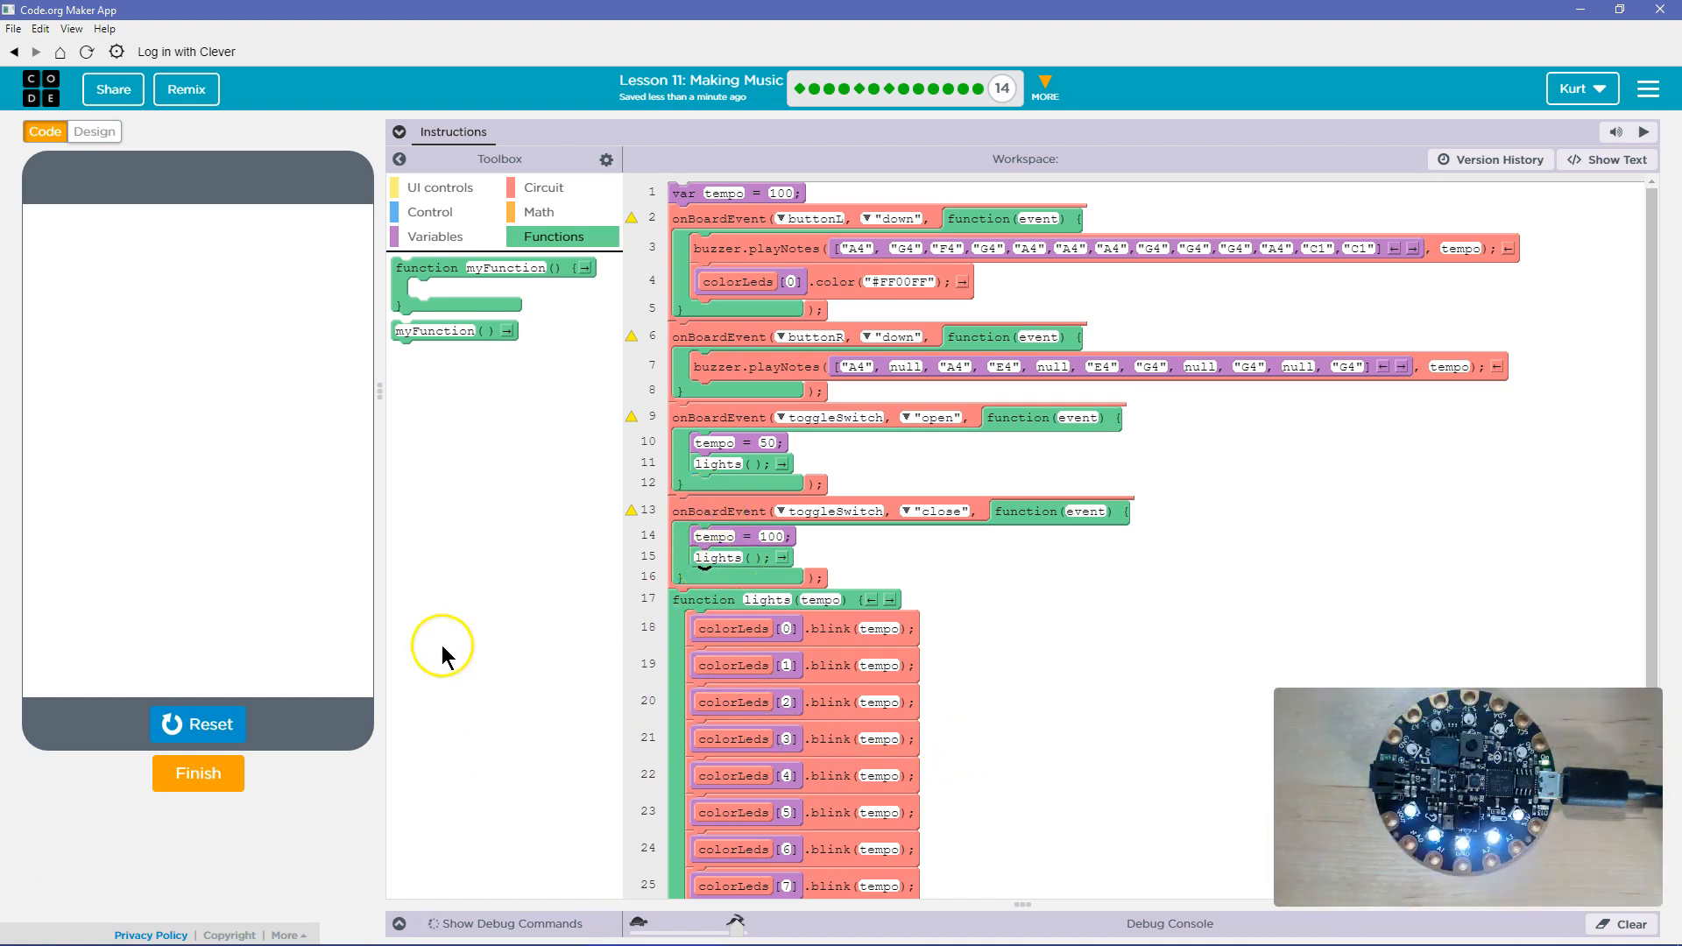
click(198, 723)
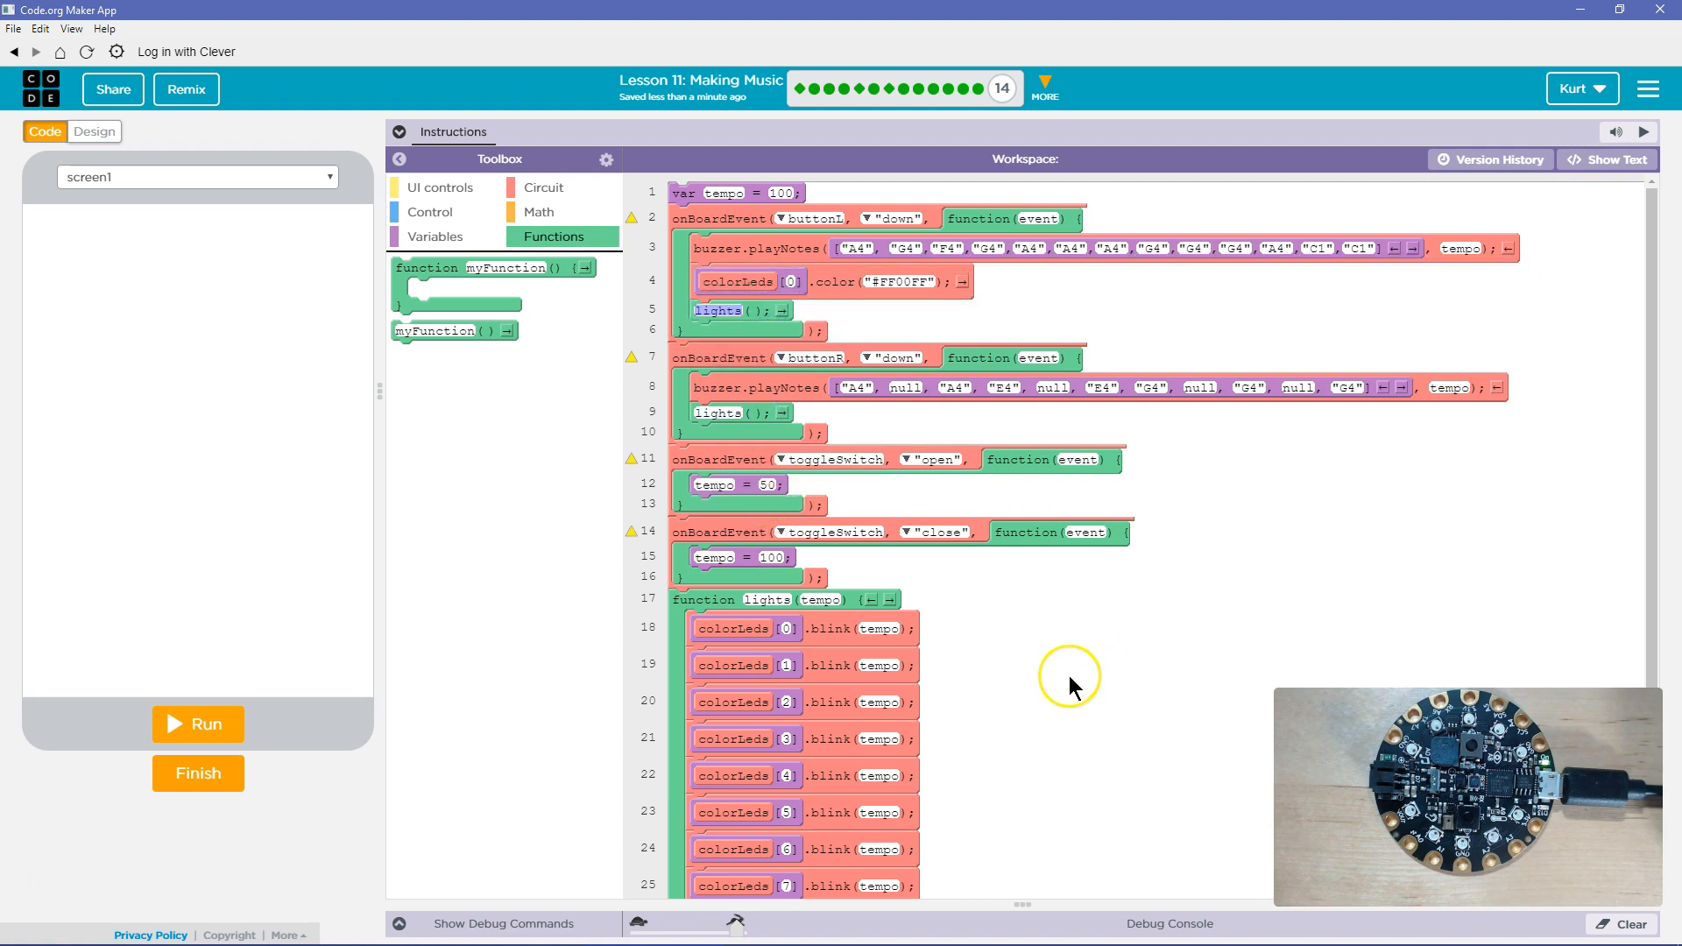
Step: Run the program so the board buttons blink all ten color LEDs with their tunes
click(198, 723)
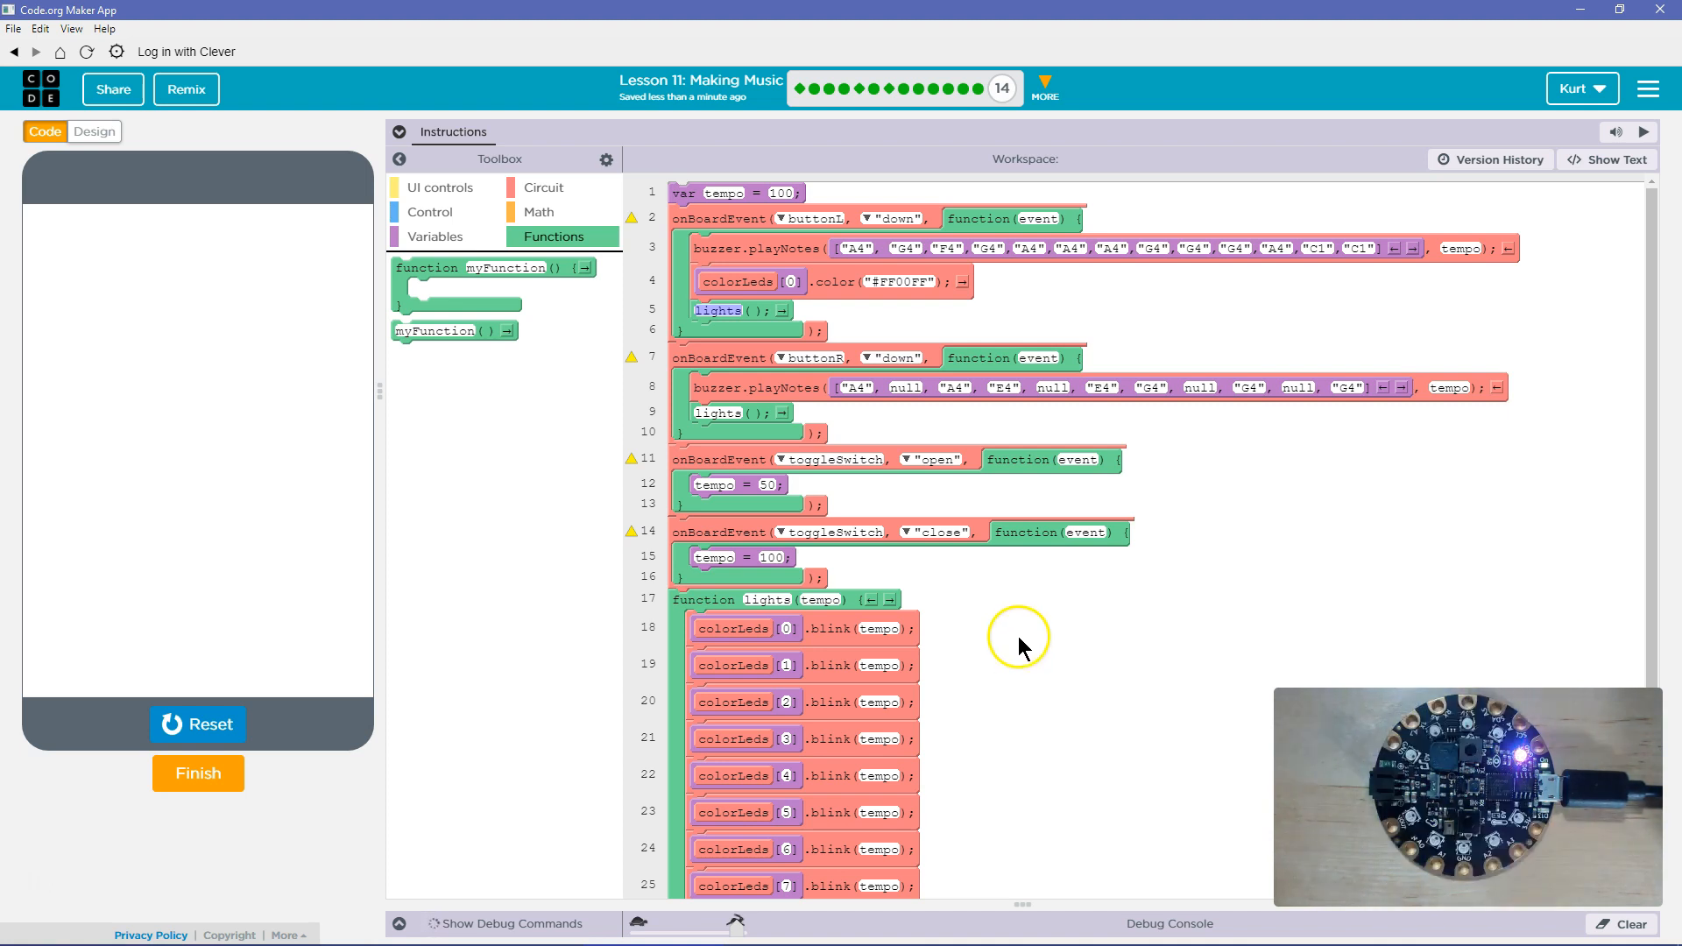
scroll(down, 3)
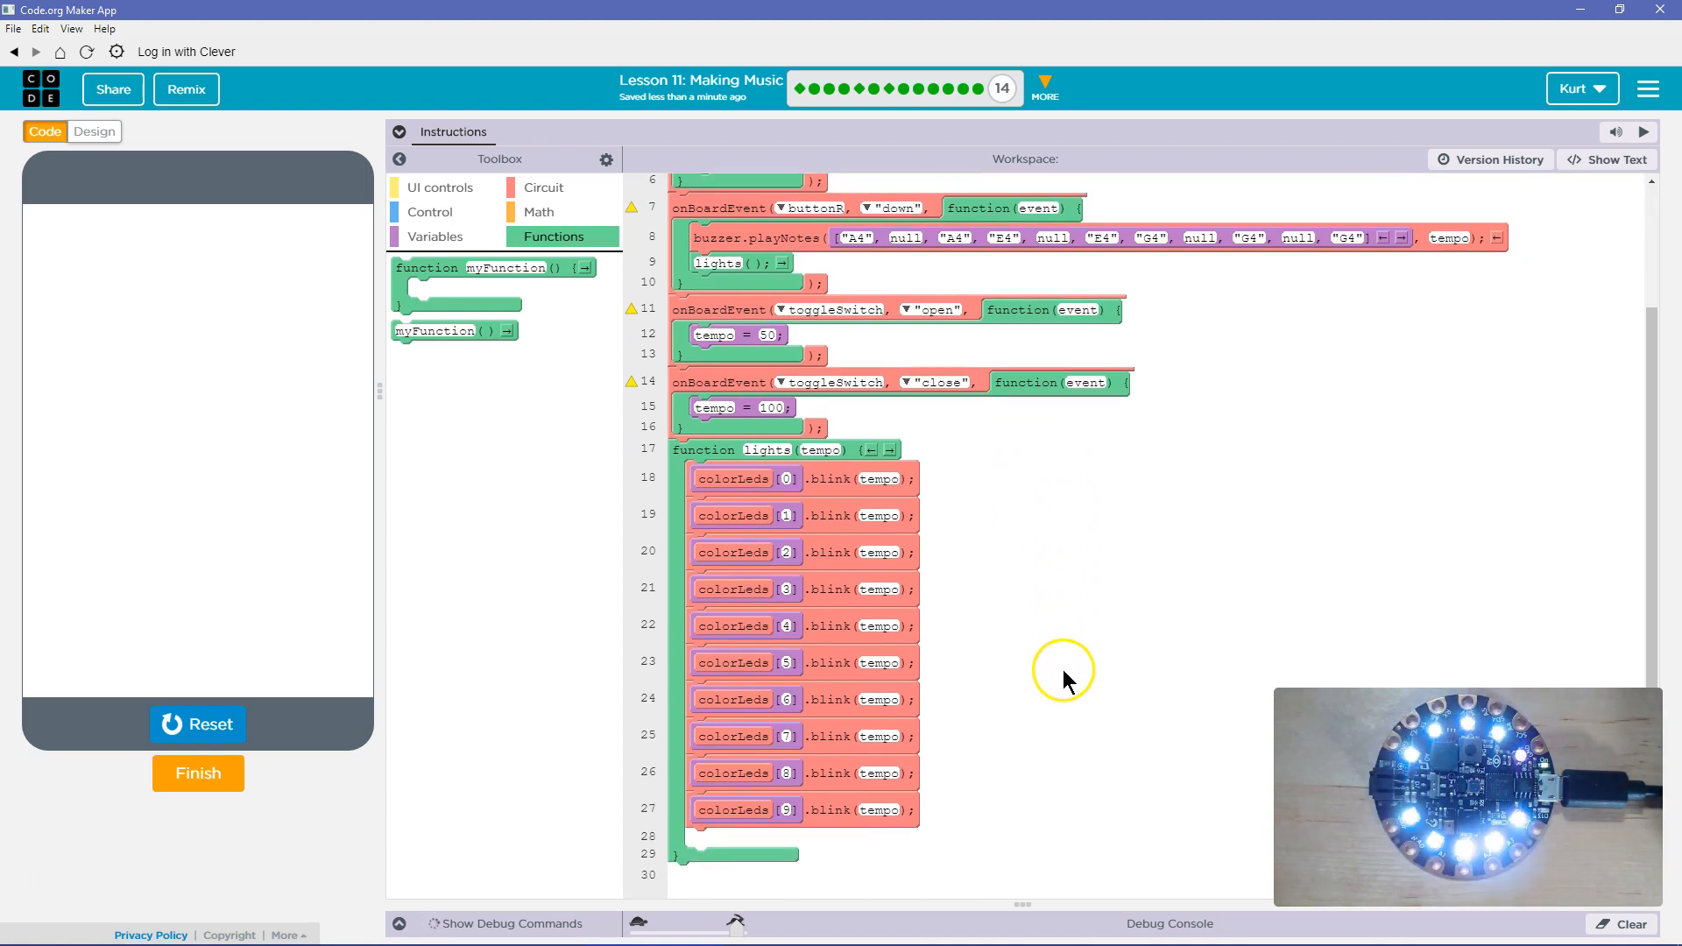